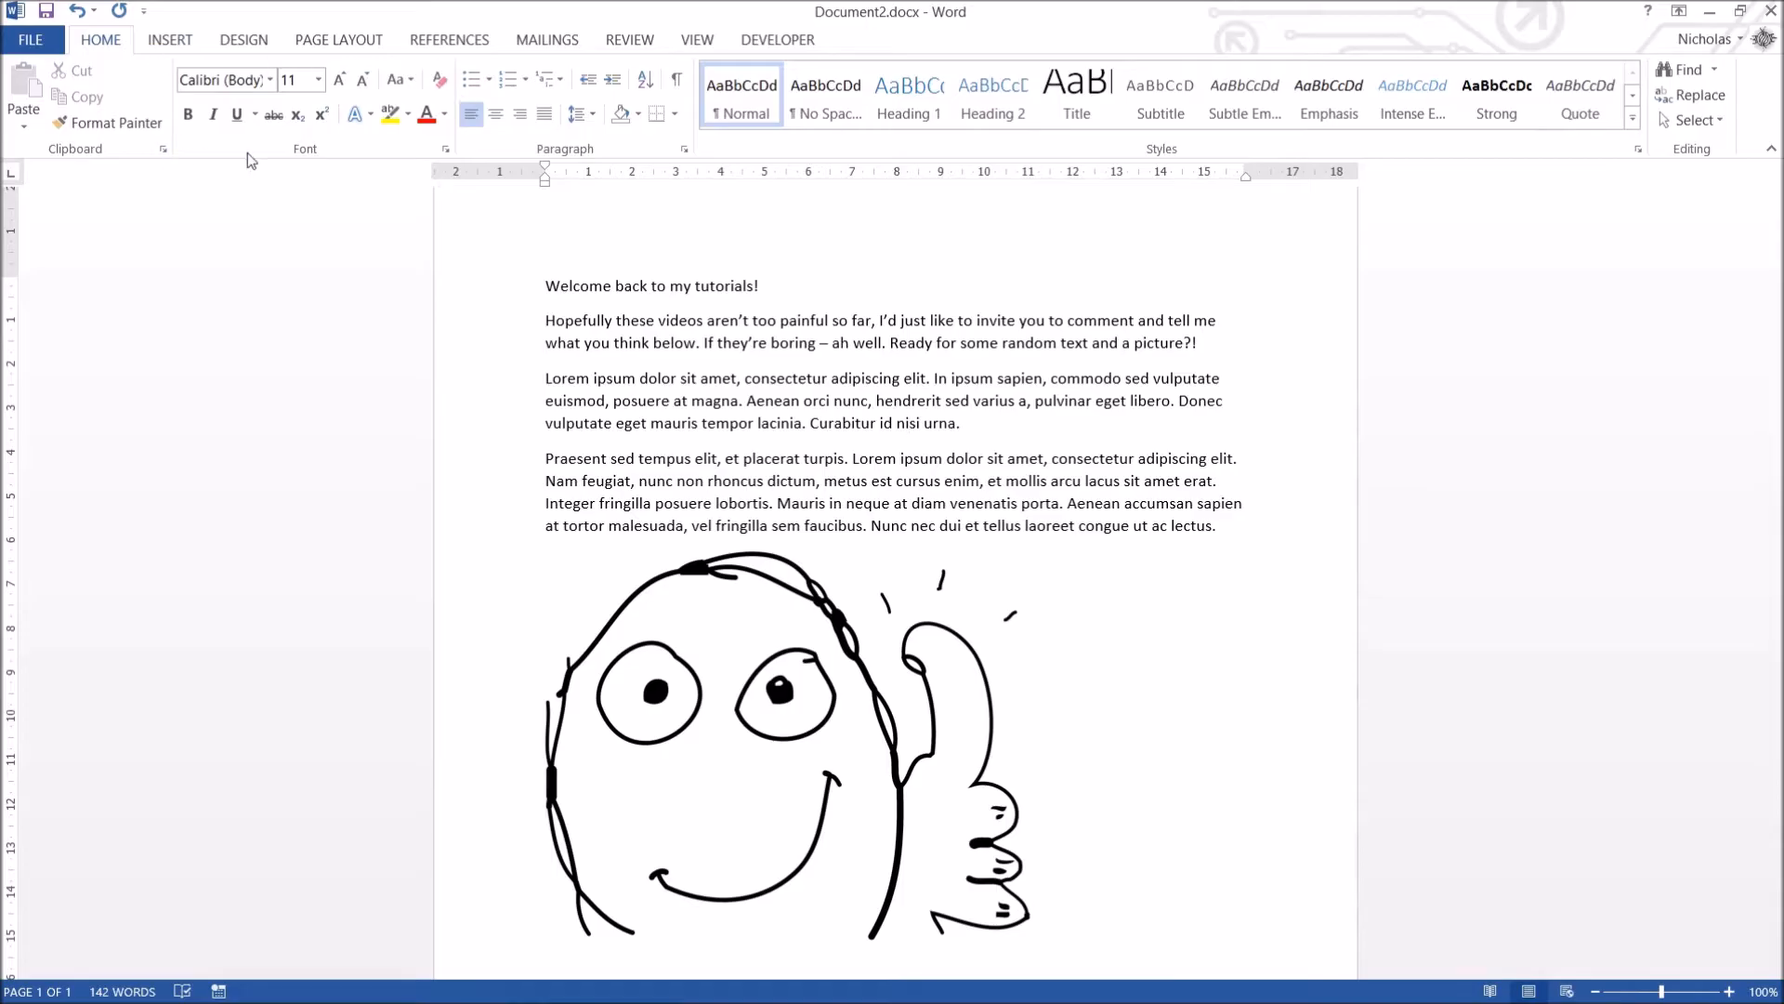
Select the opening words of the second paragraph.
{"action": "left_click", "coordinate": [851, 320]}
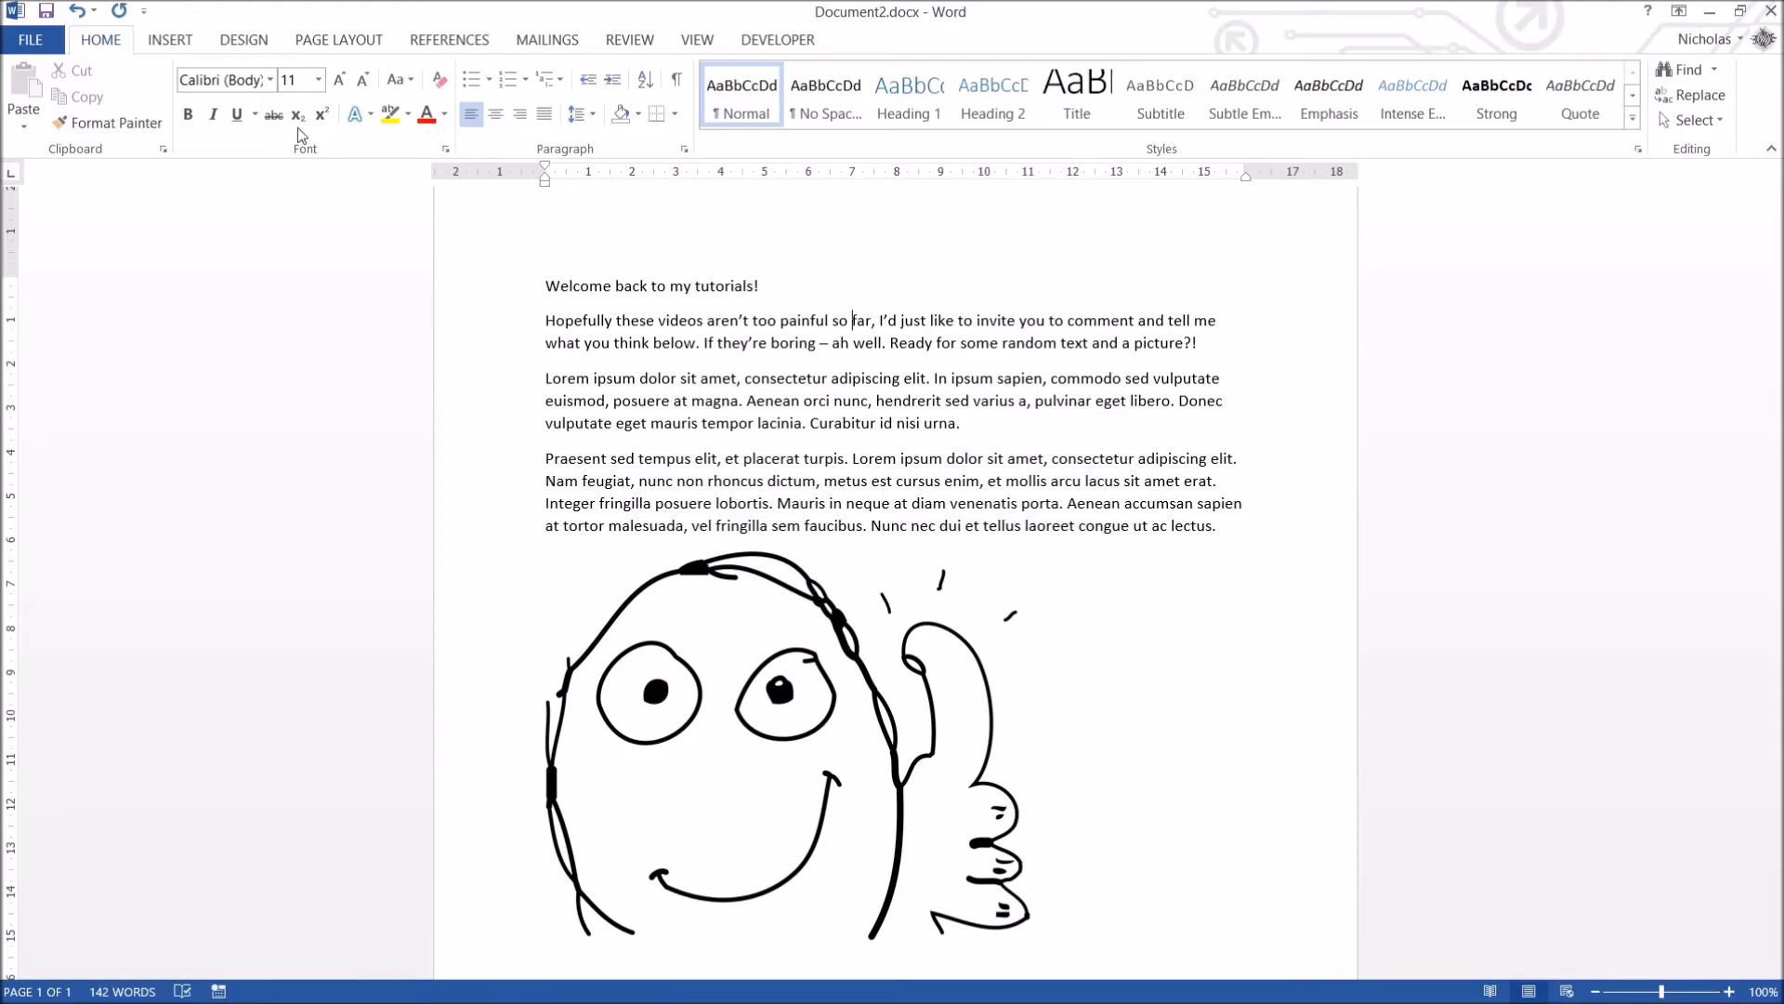
{"action": "mouse_move", "coordinate": [384, 156]}
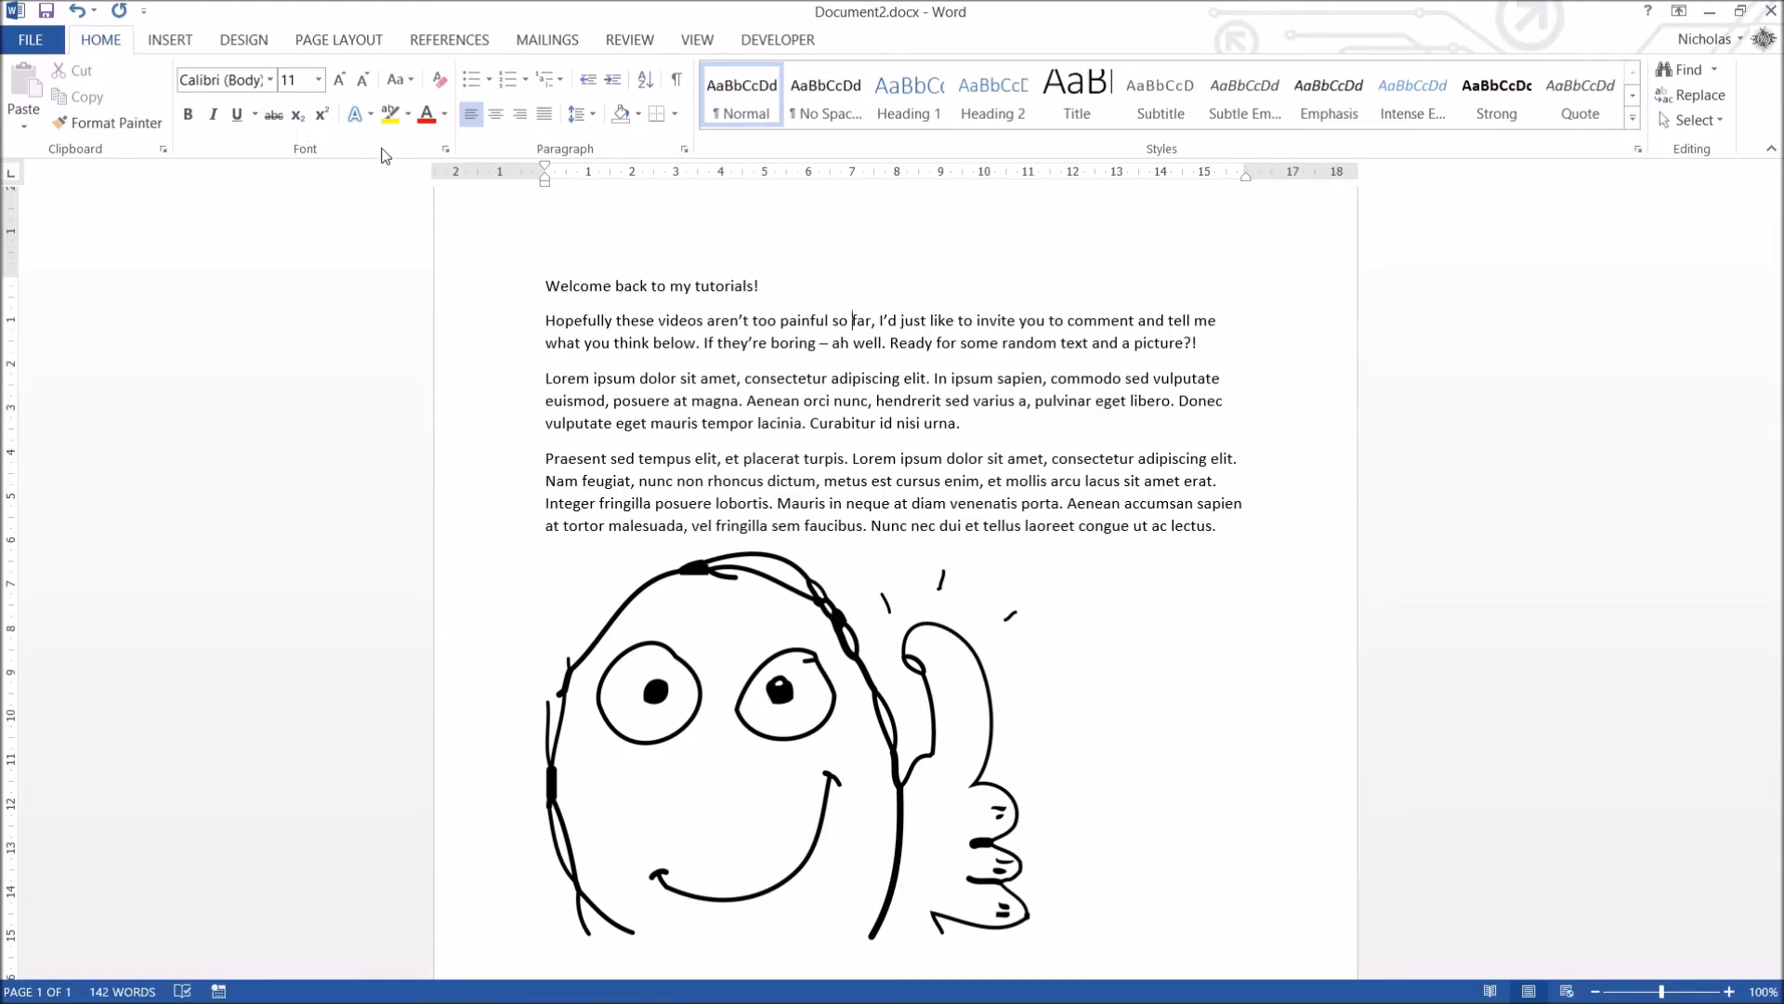
{"action": "mouse_move", "coordinate": [445, 148]}
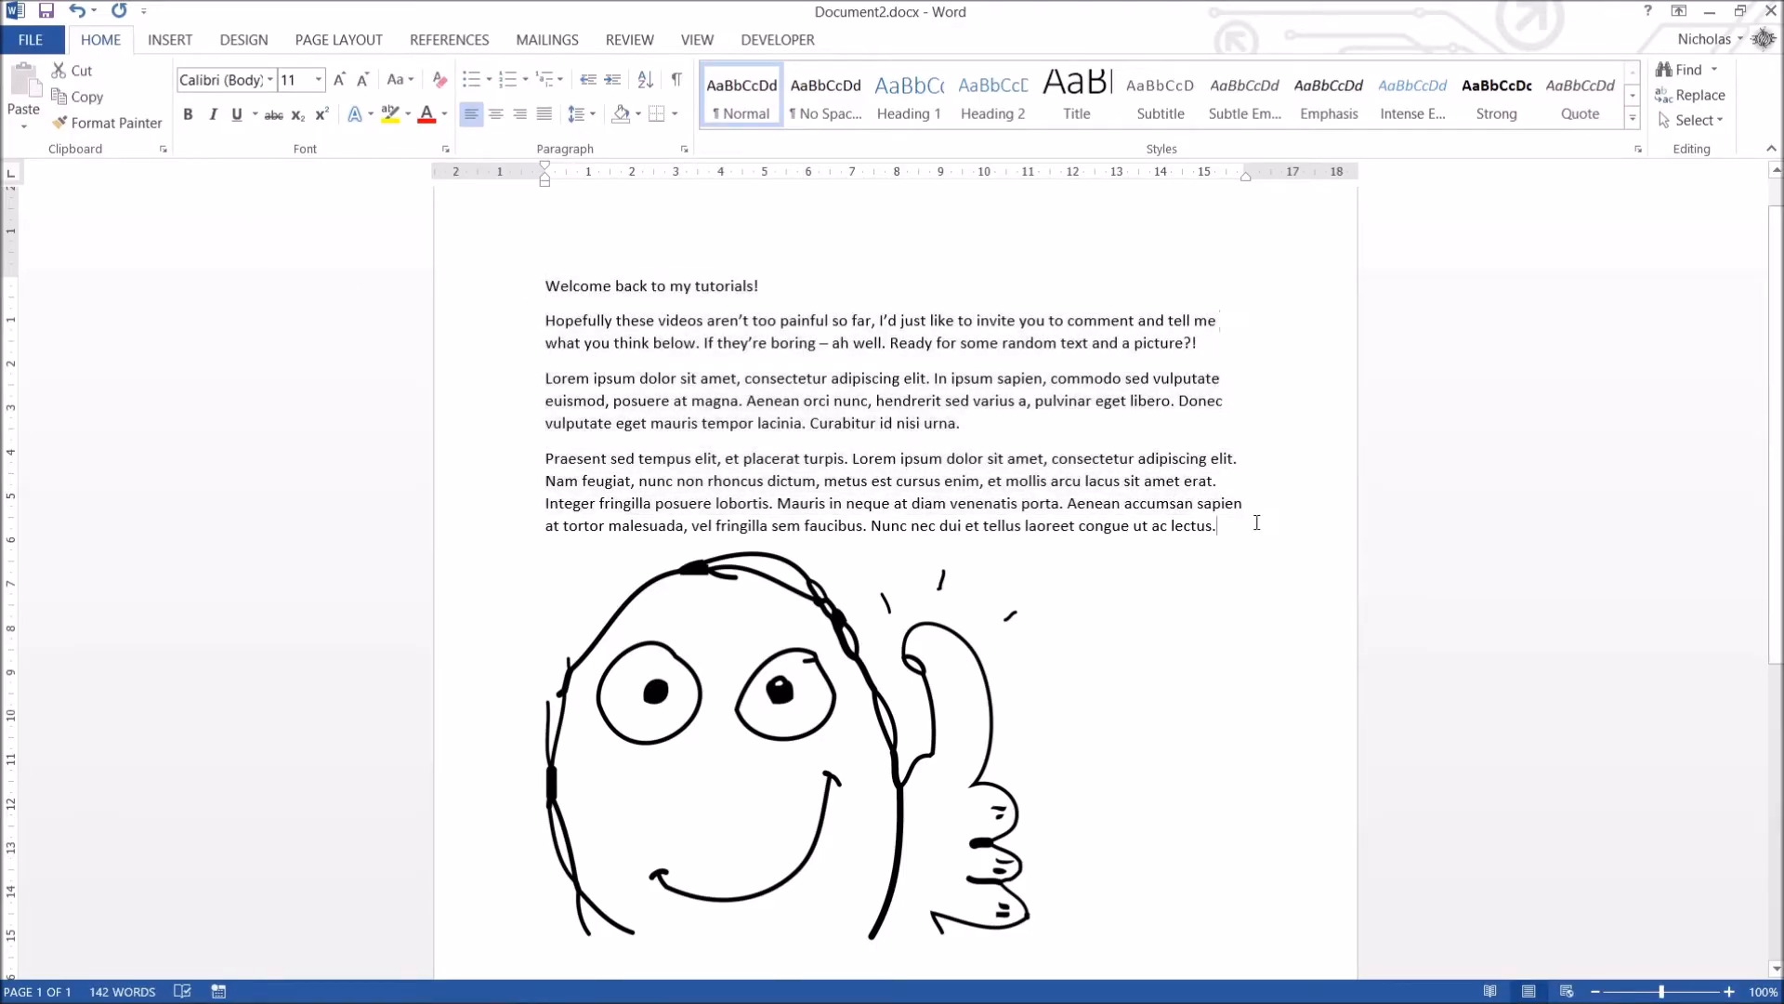
{"action": "mouse_move", "coordinate": [1221, 471]}
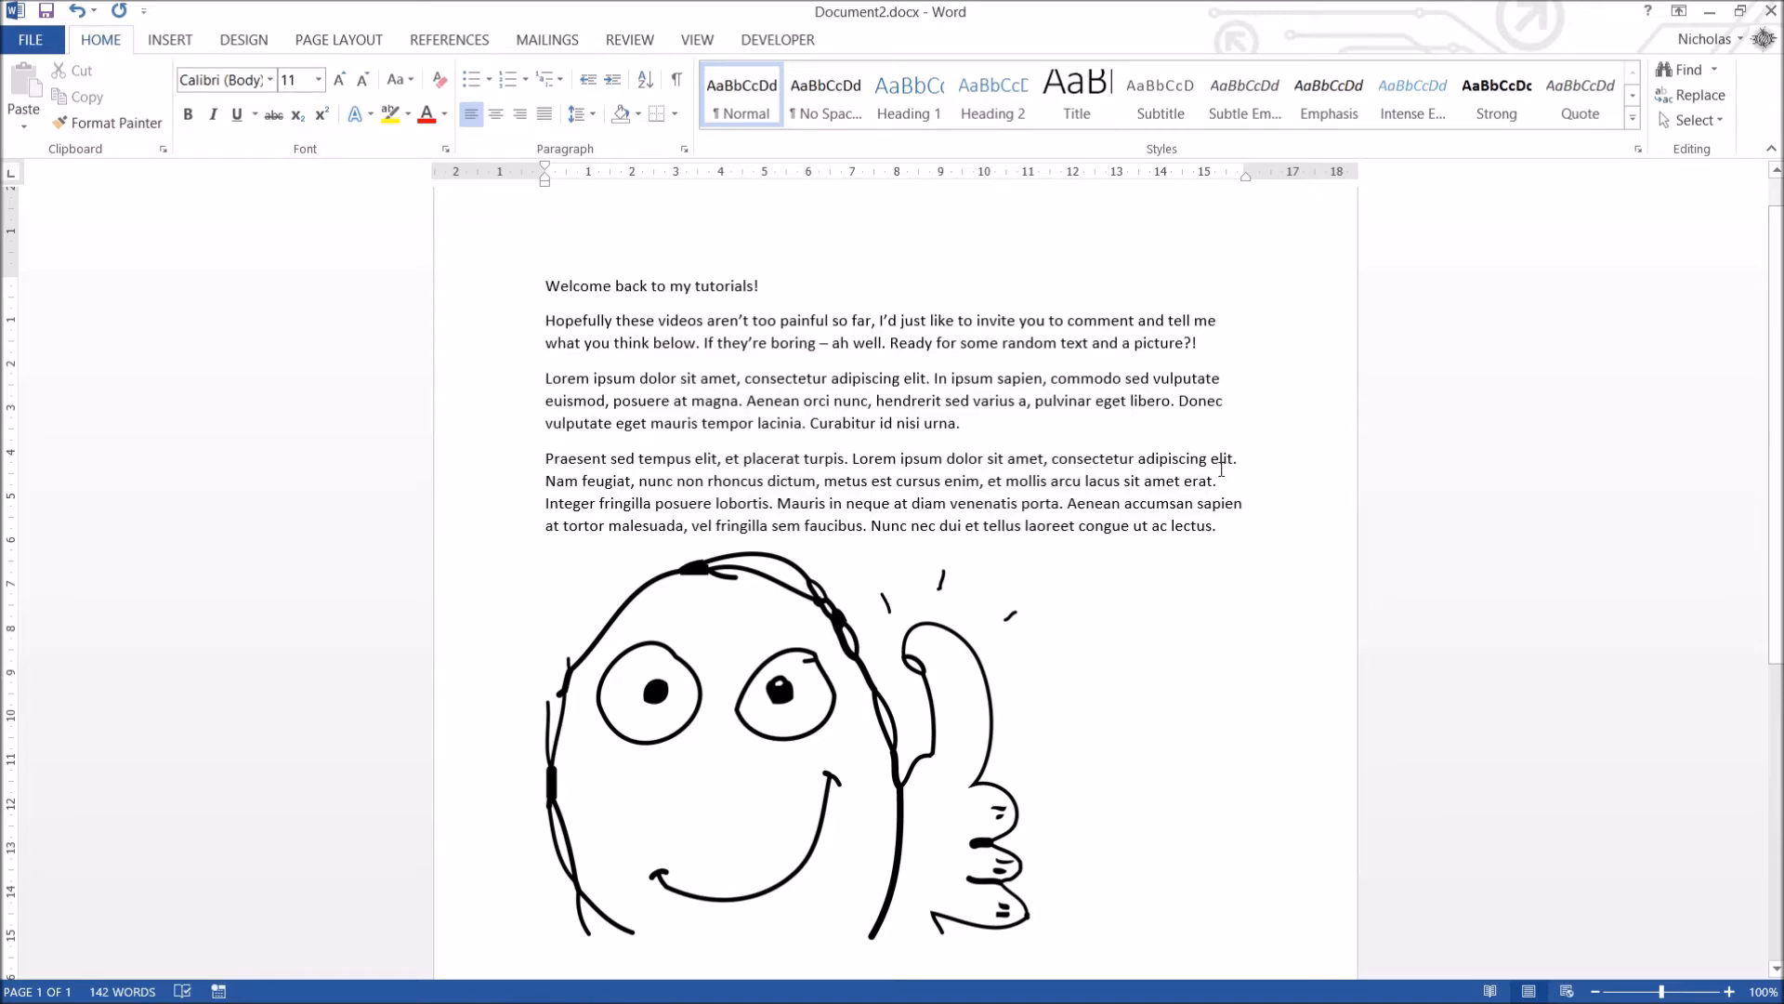
{"action": "mouse_move", "coordinate": [1102, 444]}
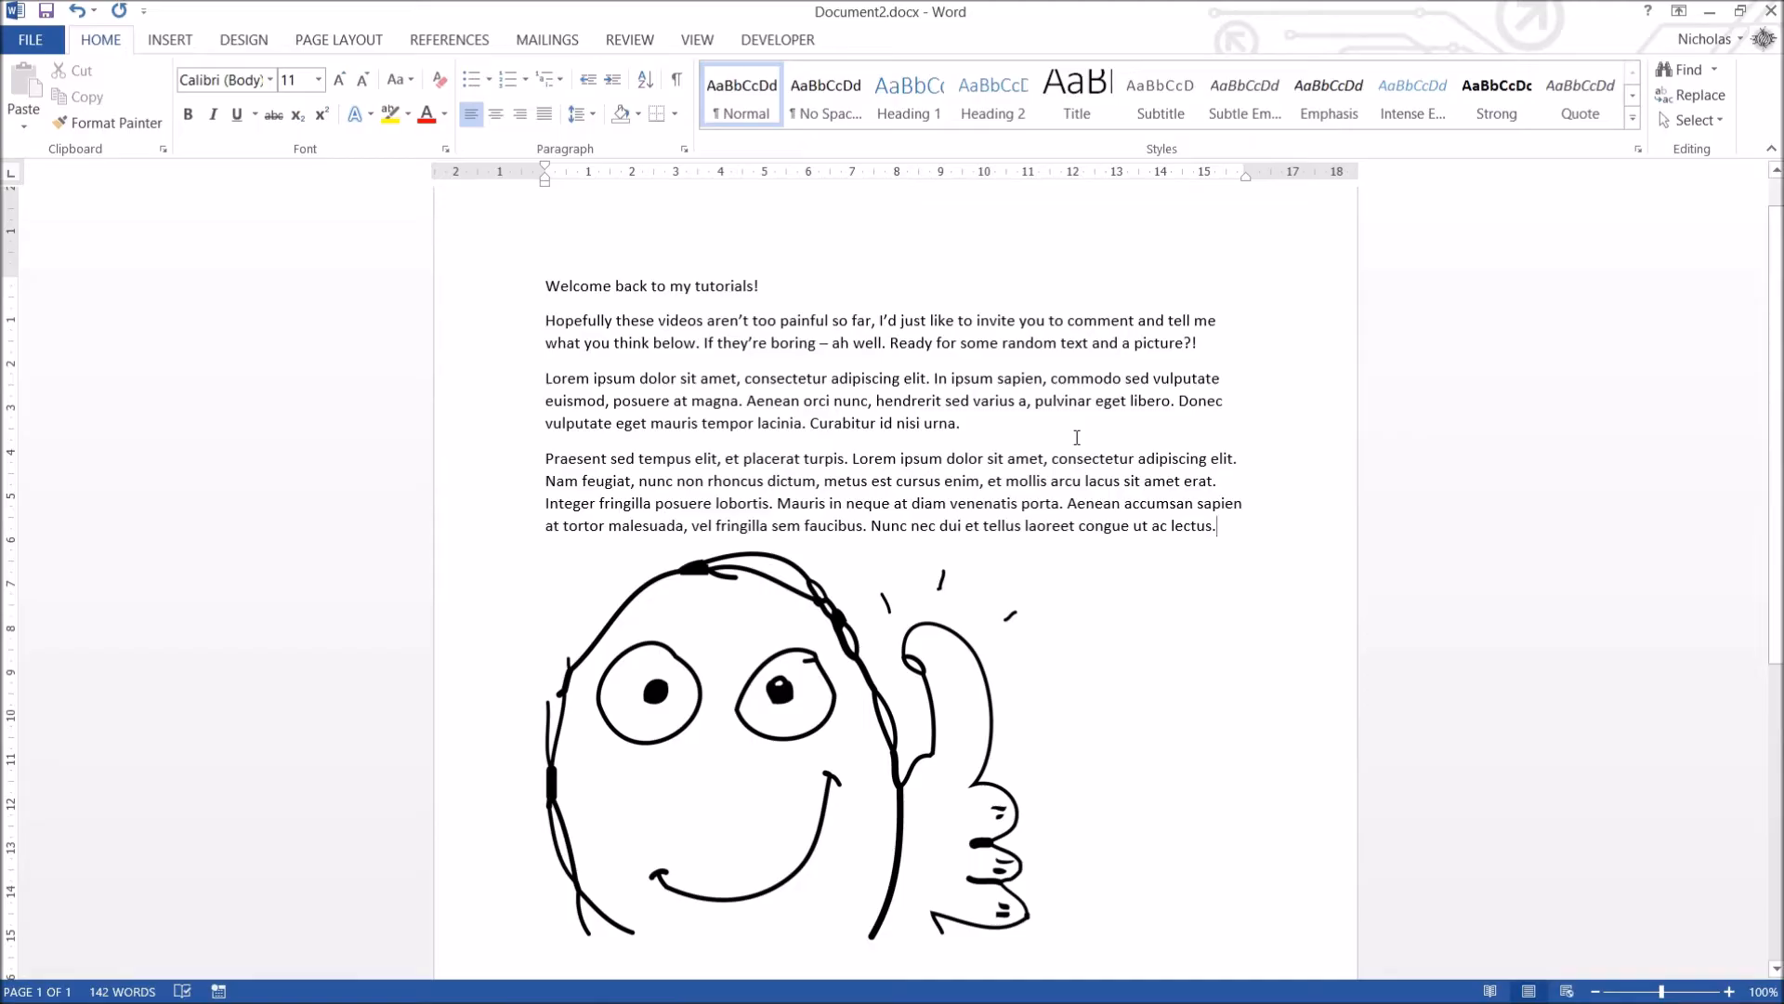
{"action": "mouse_move", "coordinate": [1017, 435]}
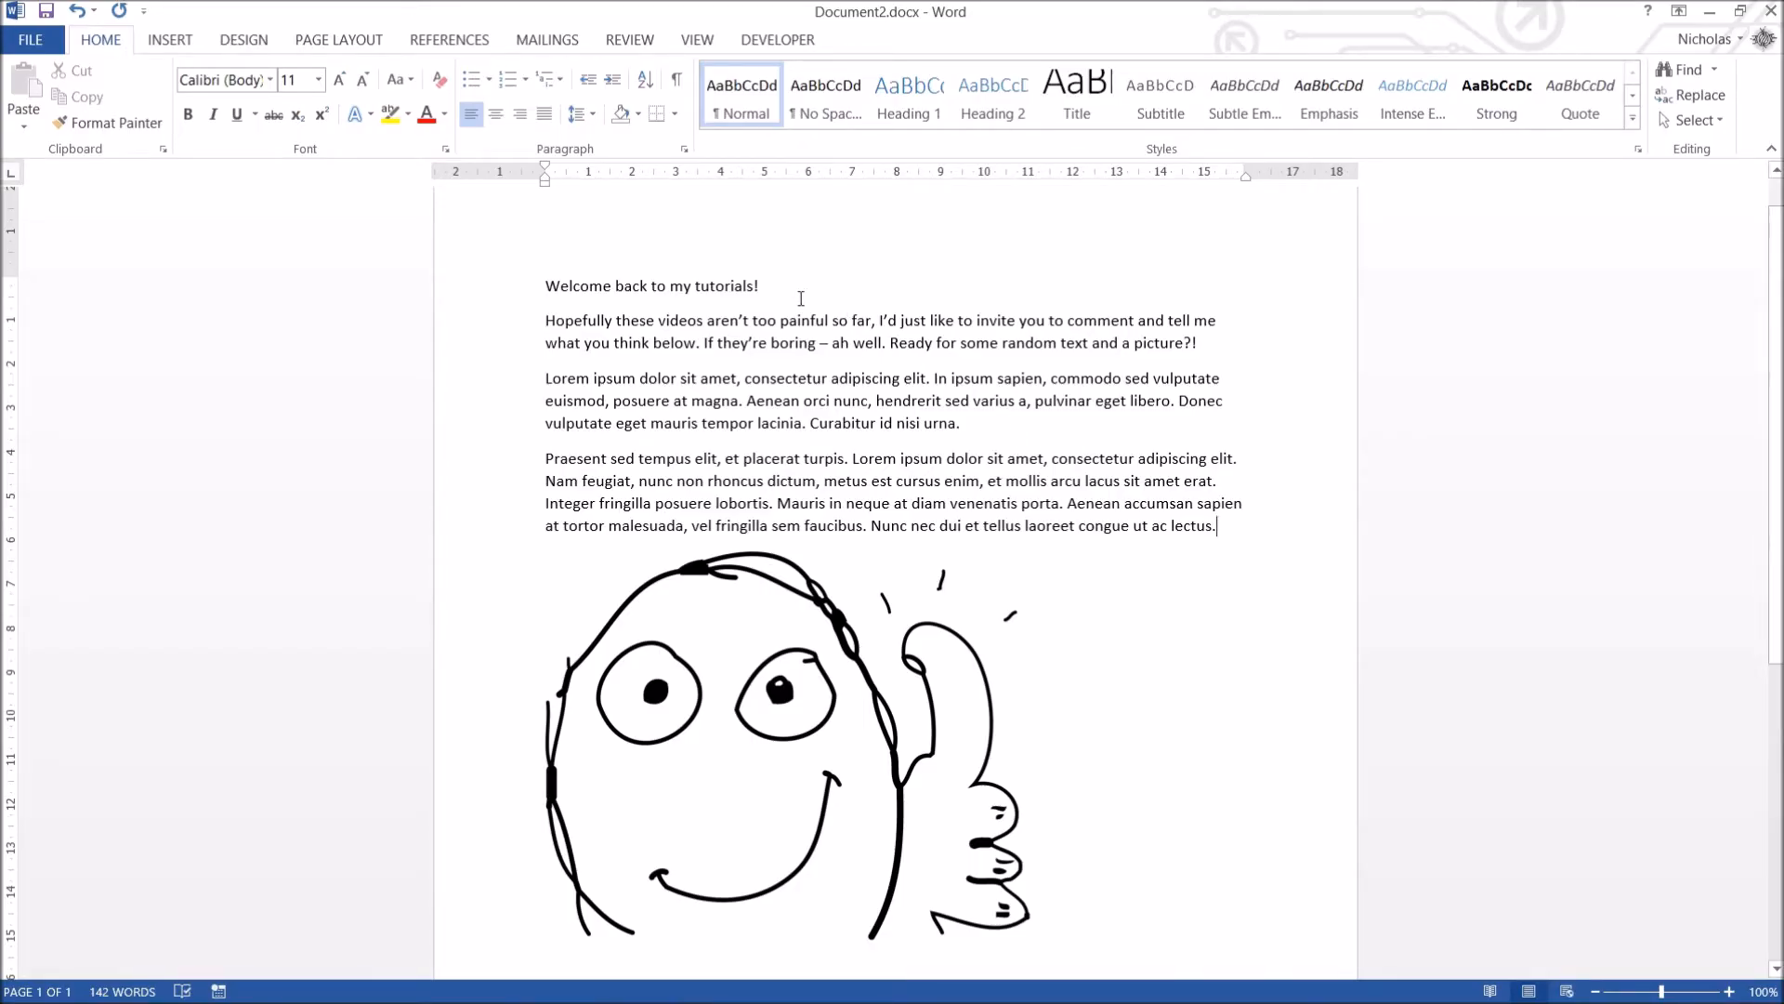
{"action": "left_click_drag", "start_coordinate": [545, 320], "coordinate": [777, 320]}
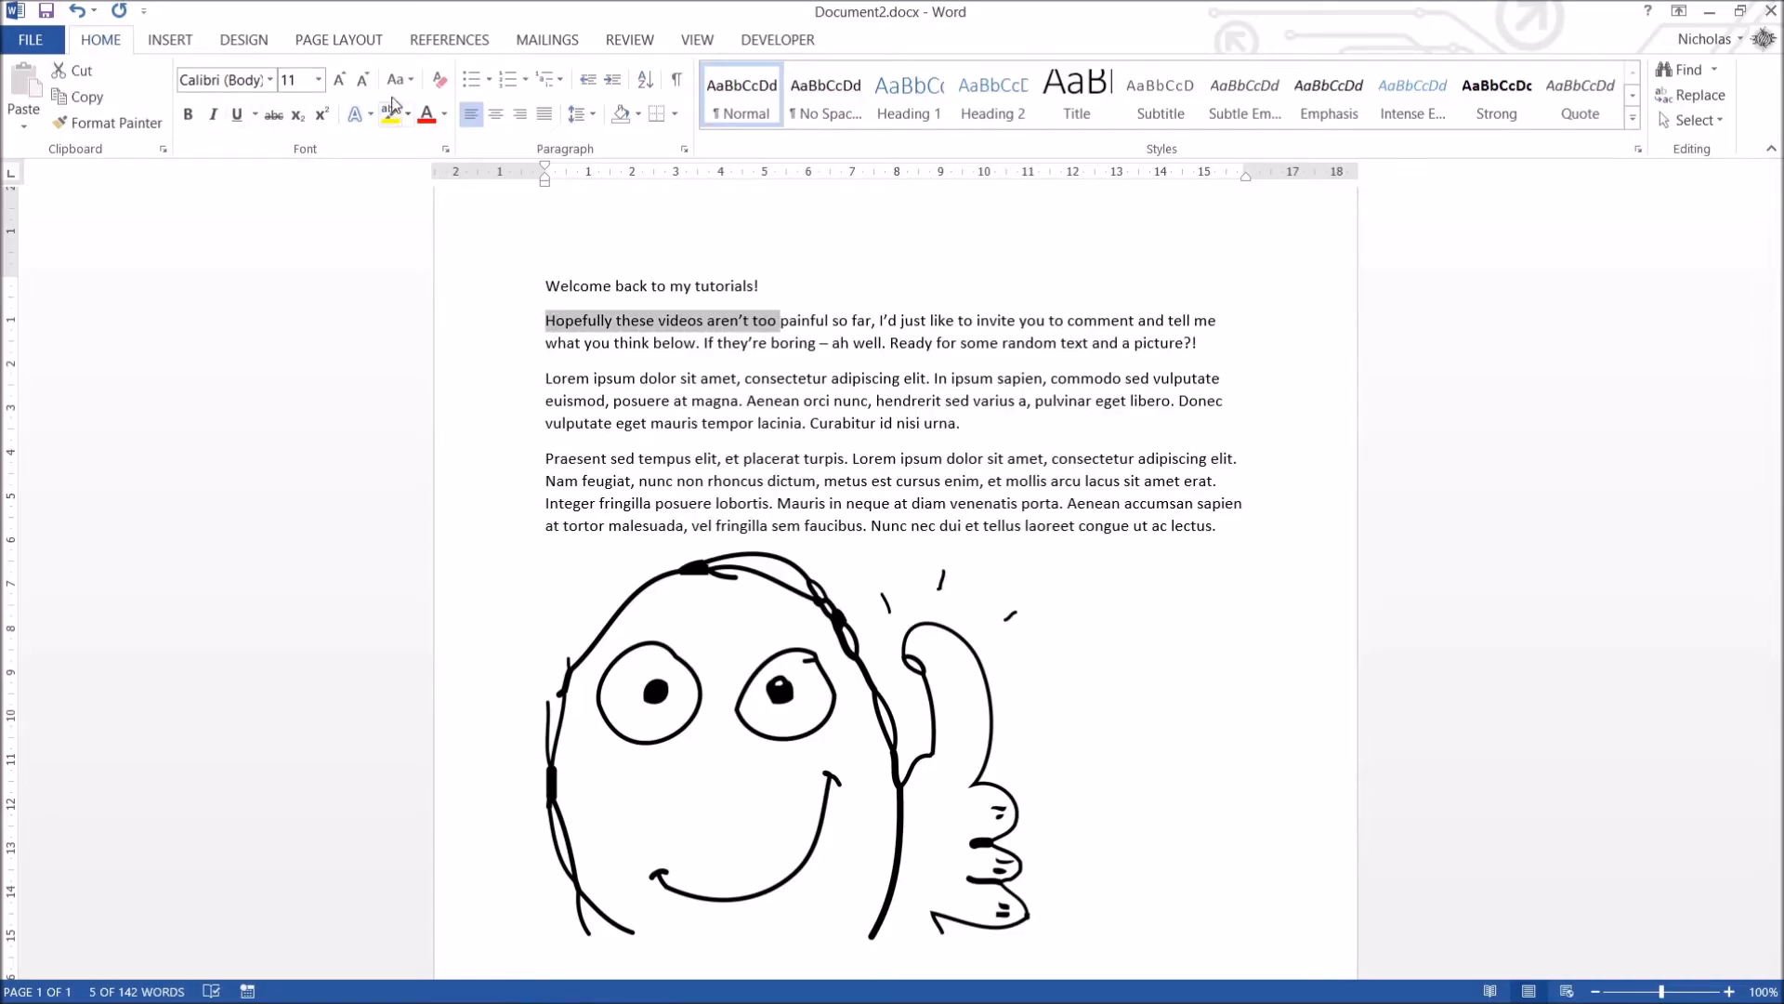
{"action": "left_click", "coordinate": [1055, 401]}
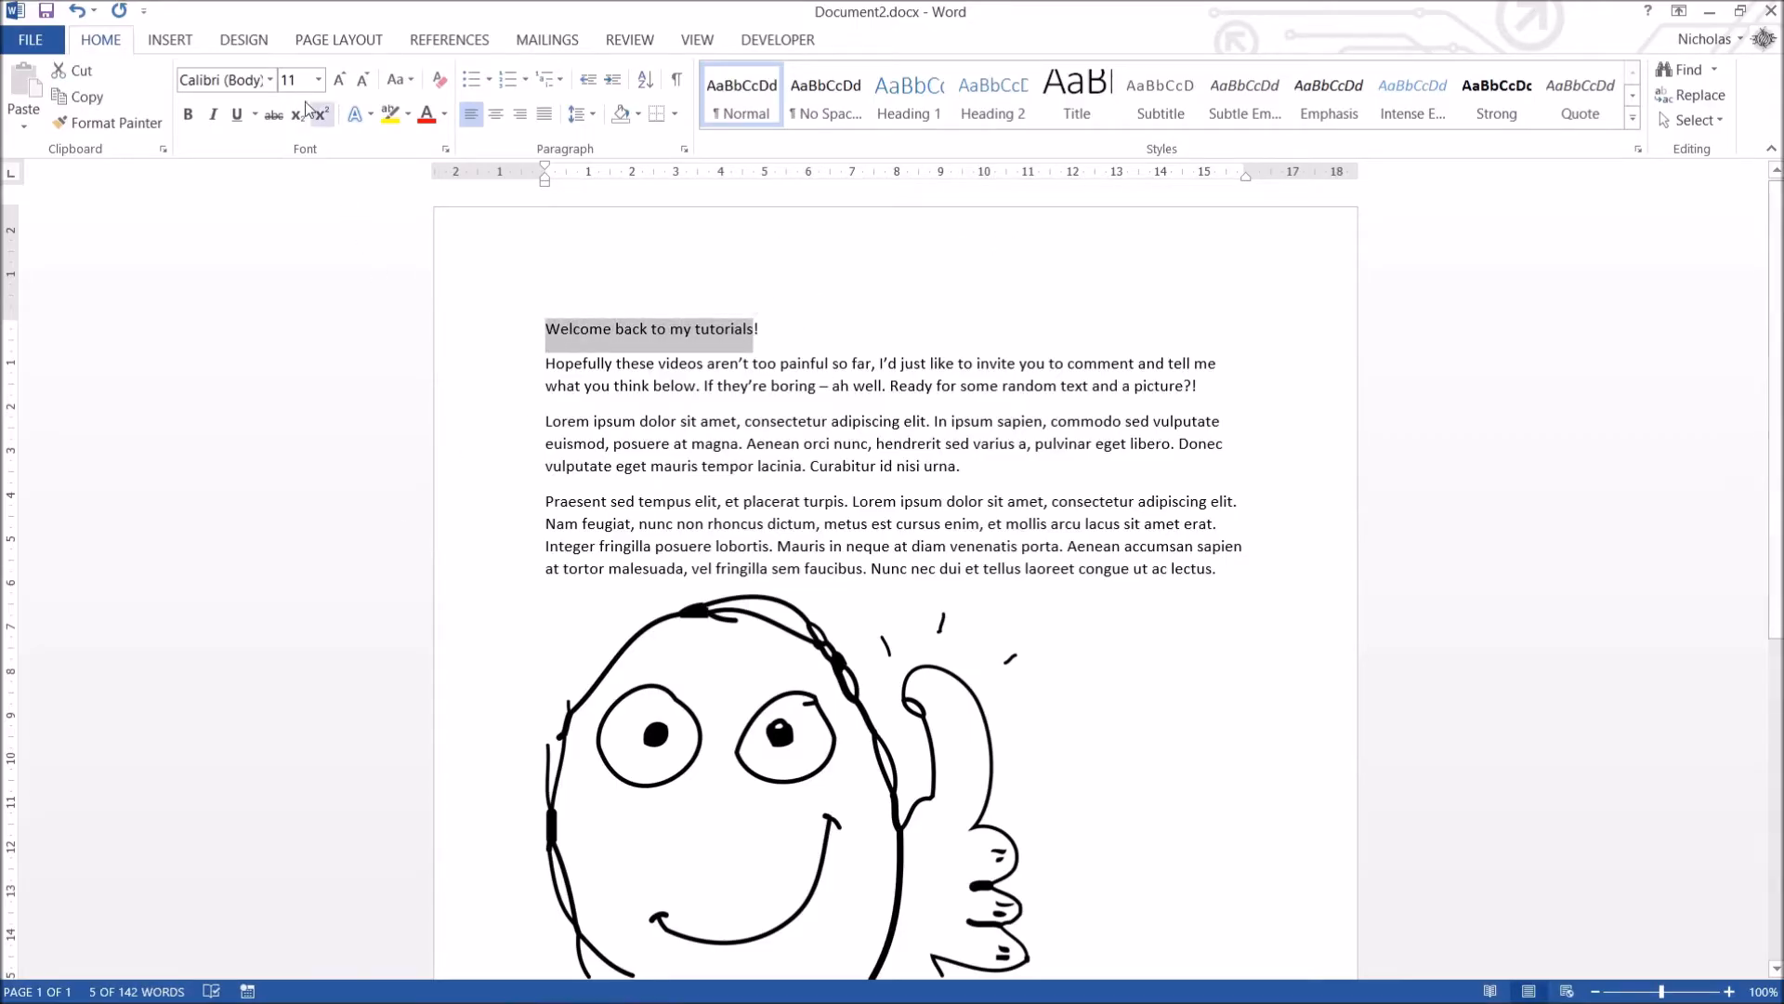
{"action": "mouse_move", "coordinate": [225, 80]}
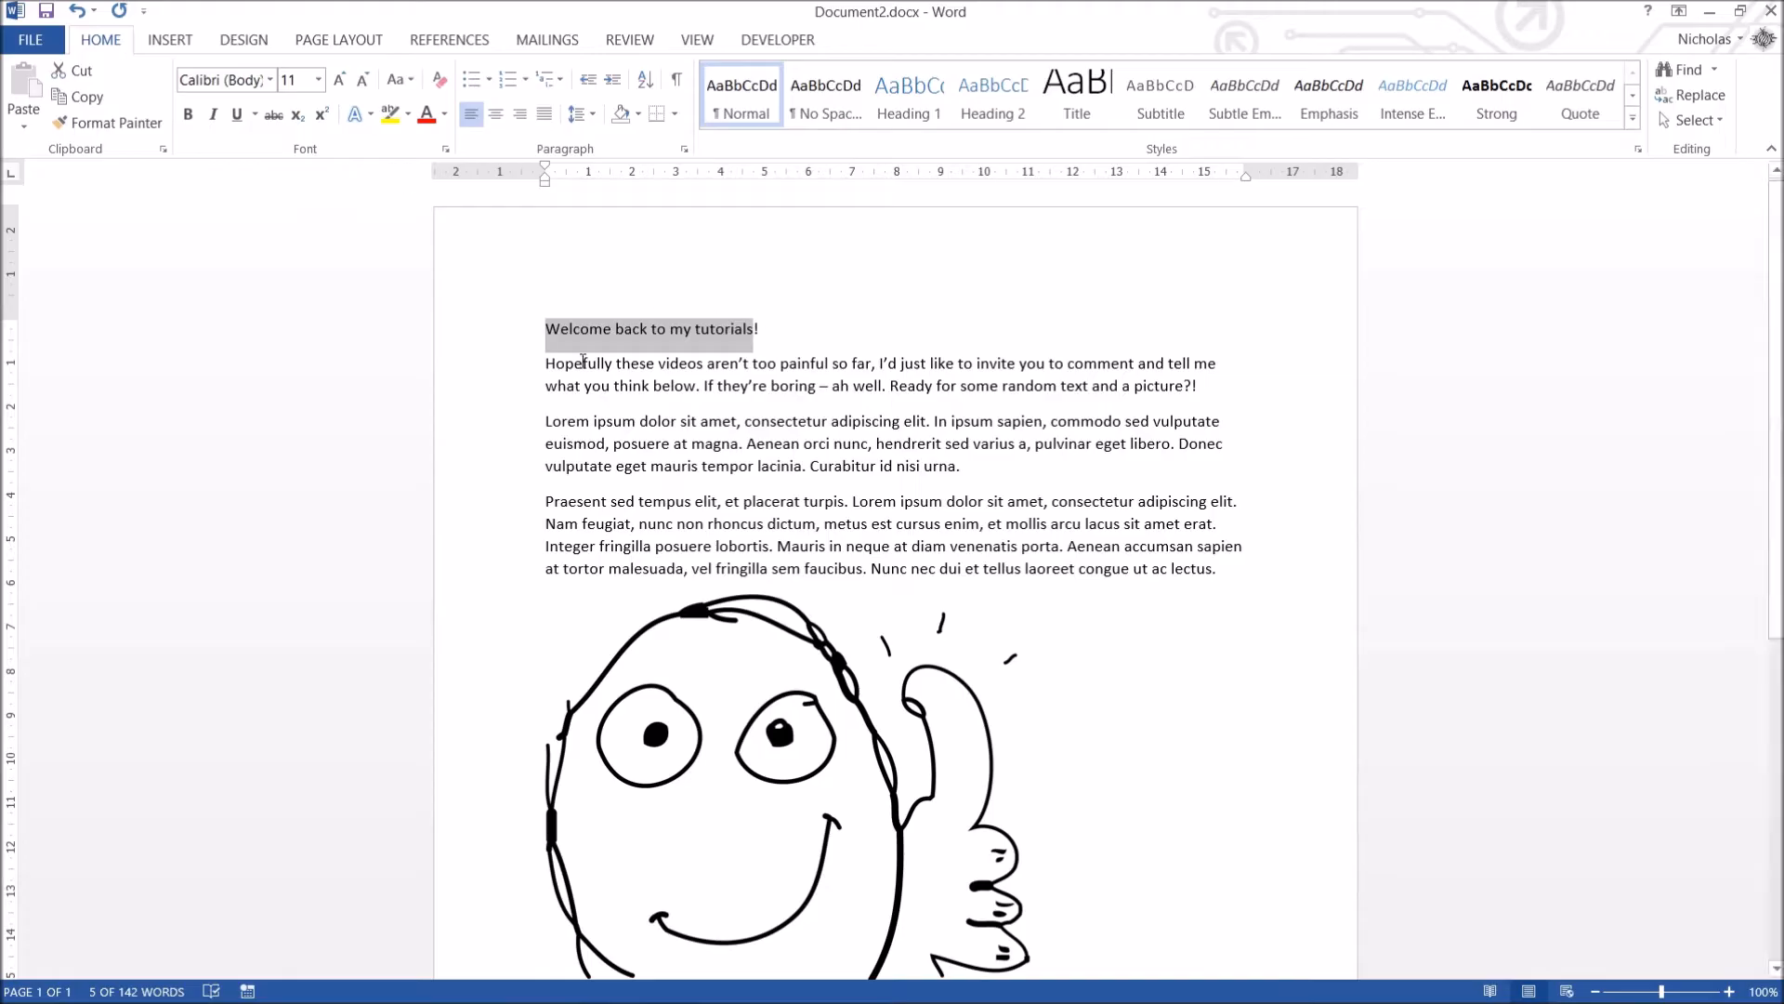
{"action": "mouse_move", "coordinate": [723, 386]}
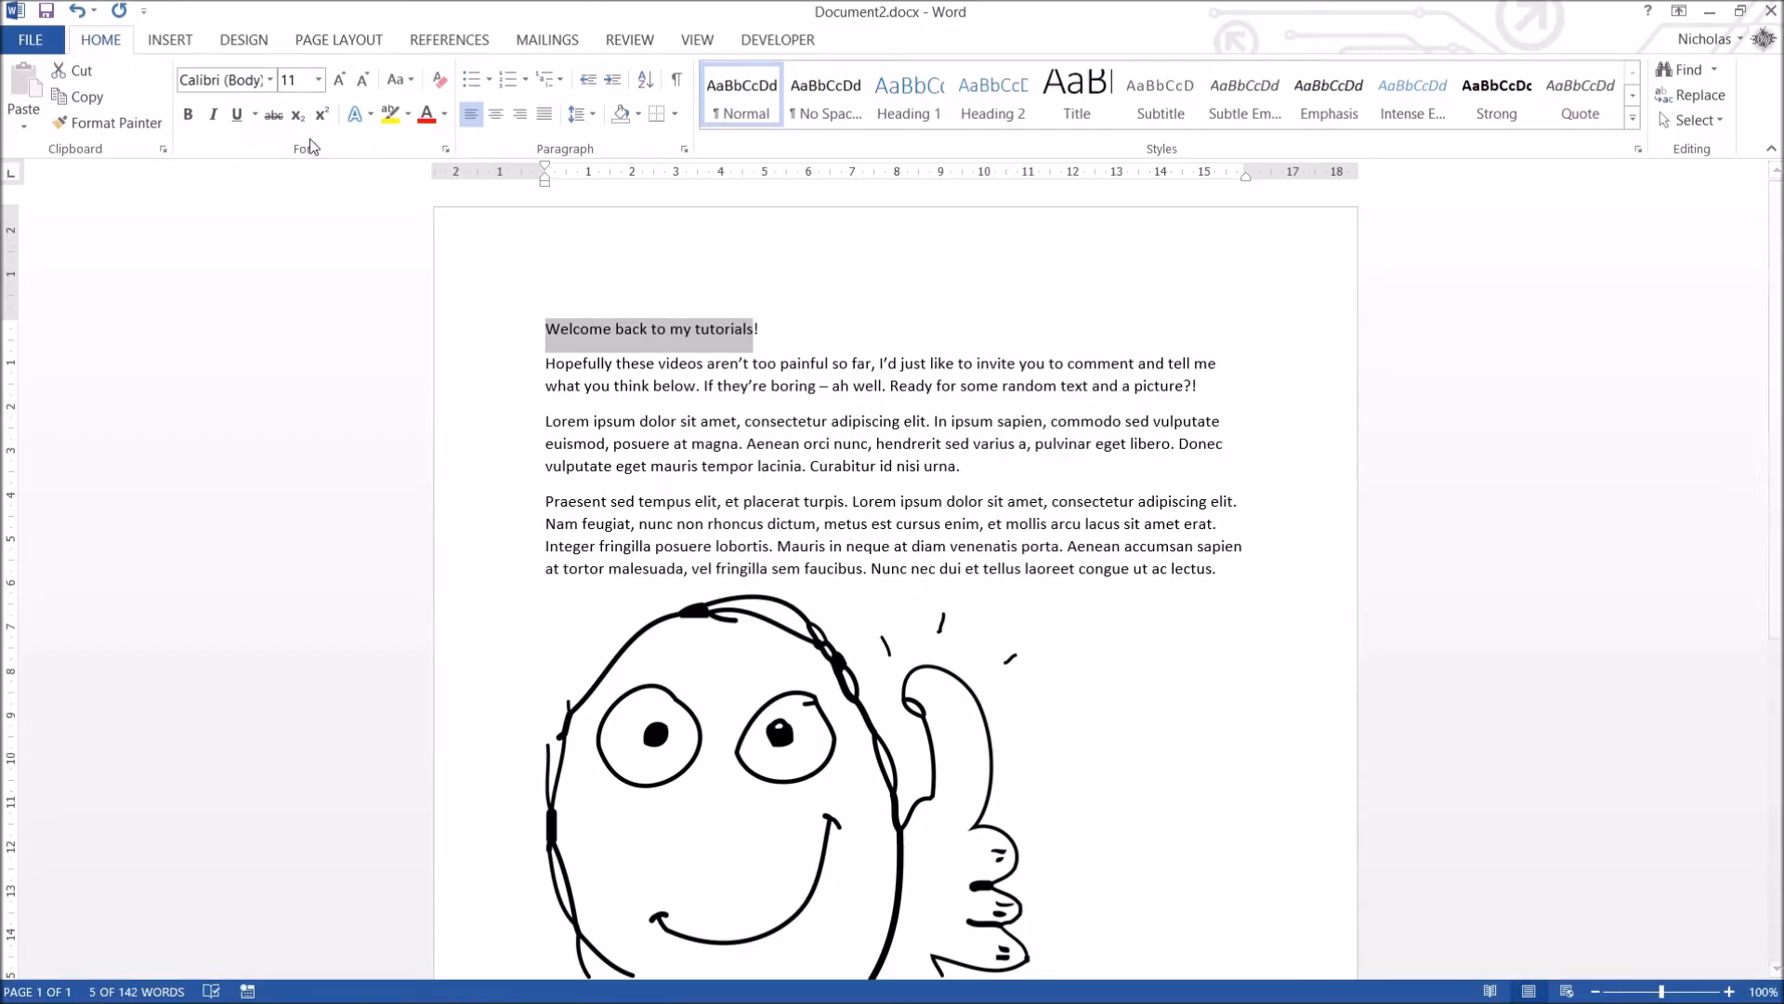
{"action": "mouse_move", "coordinate": [272, 236]}
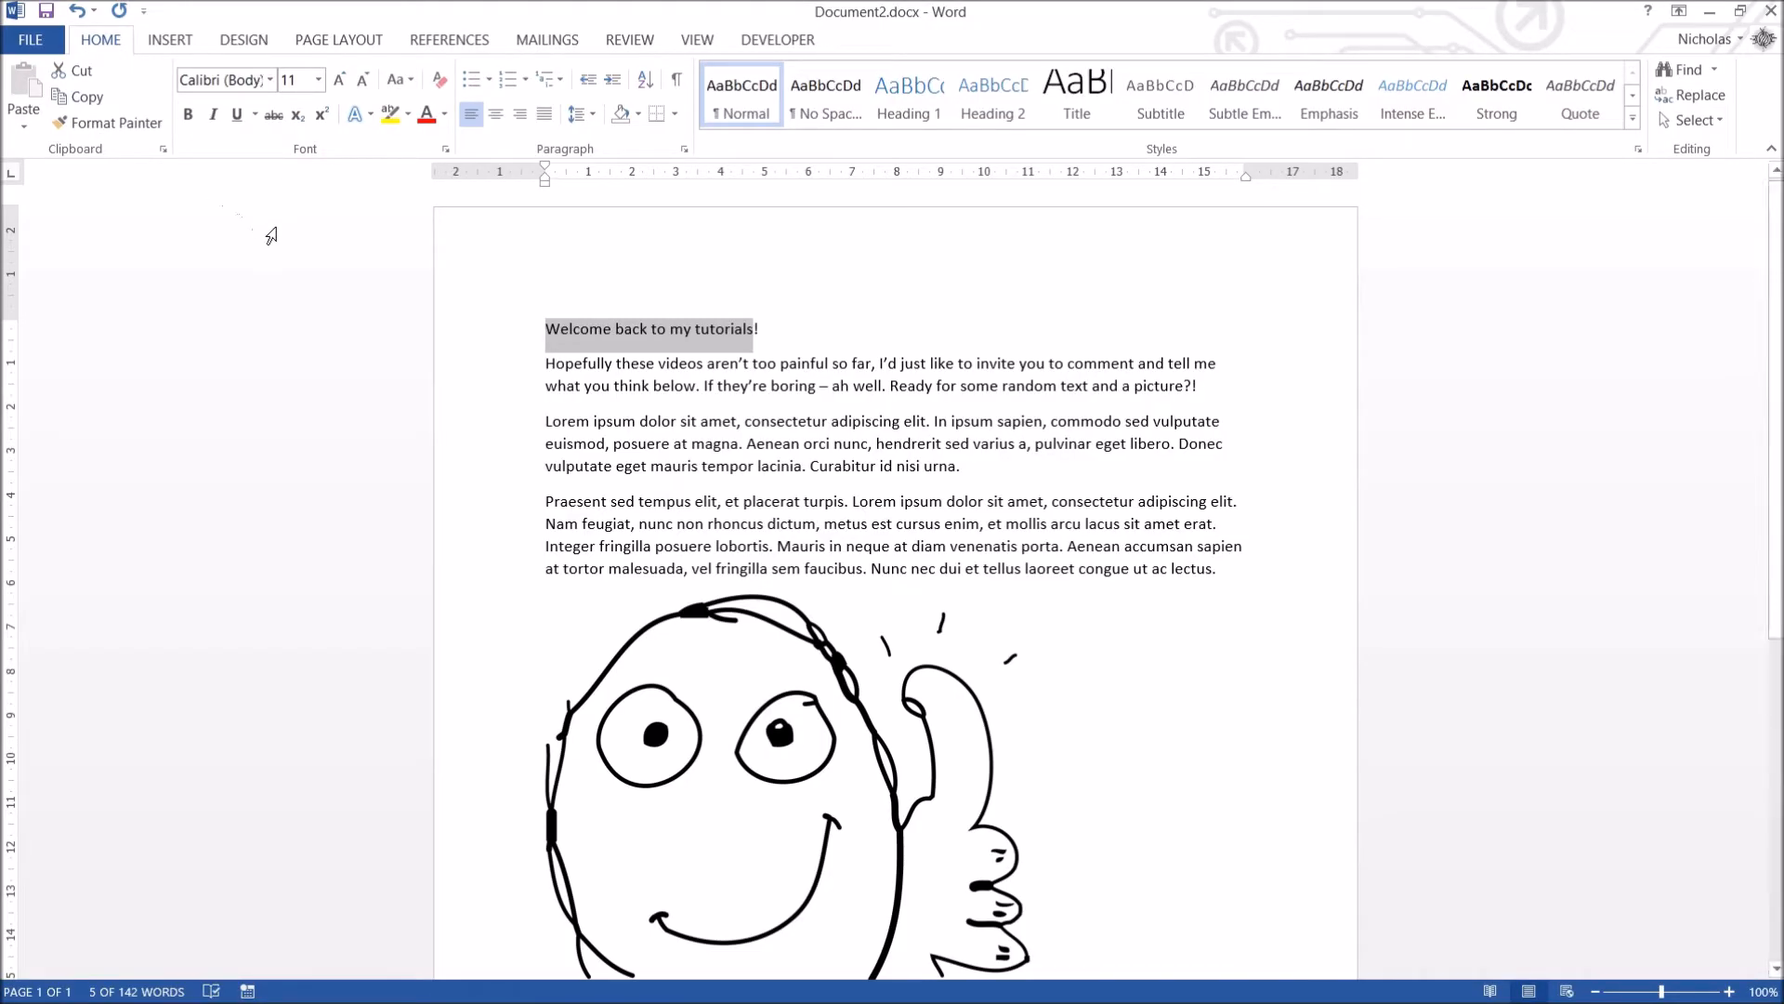
{"action": "mouse_move", "coordinate": [275, 251]}
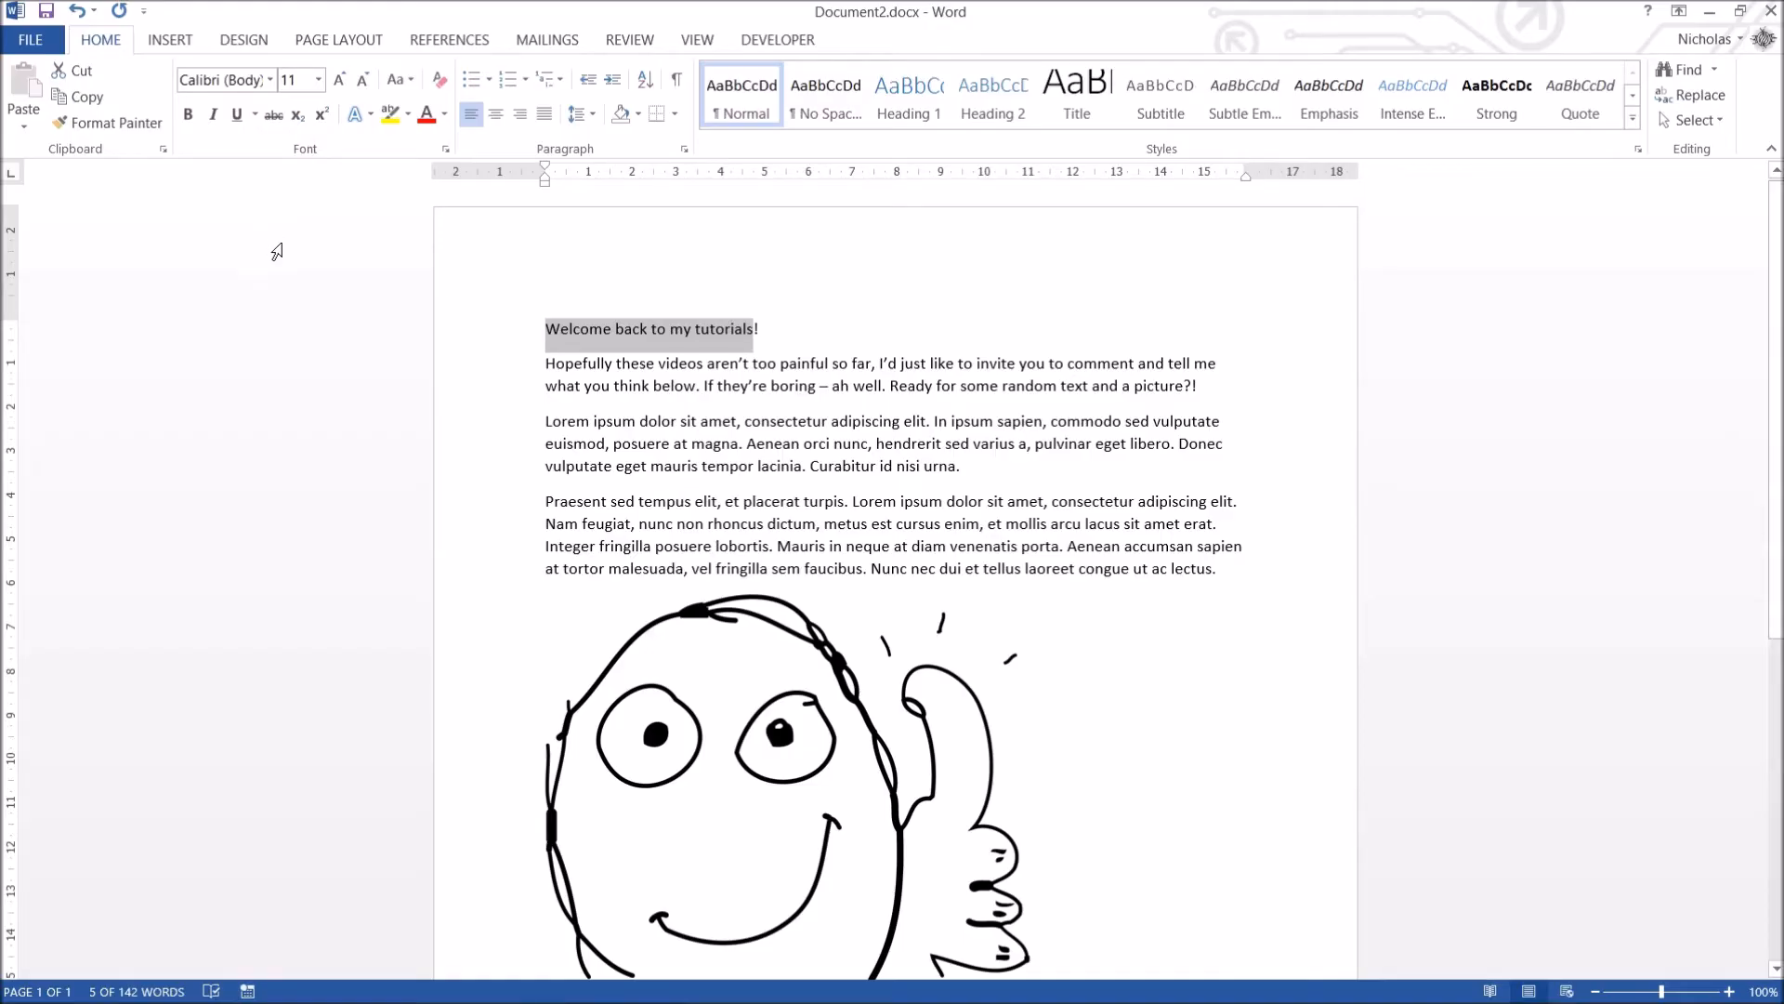
{"action": "mouse_move", "coordinate": [277, 260]}
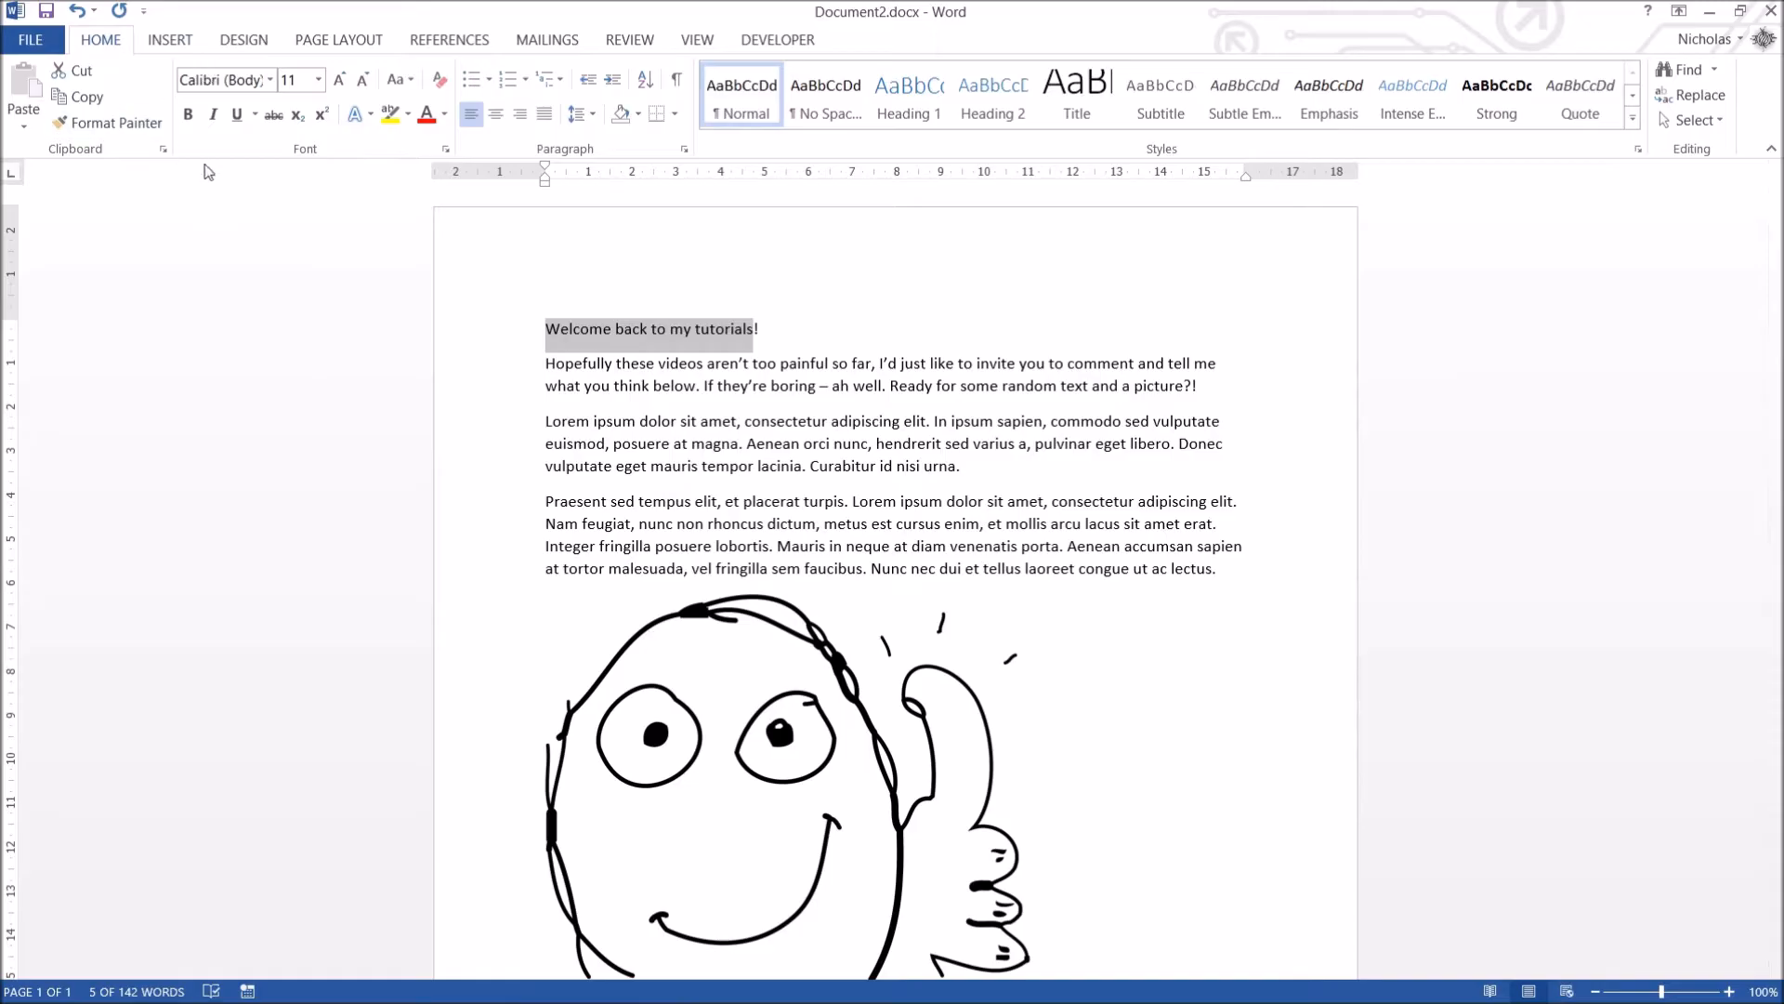
{"action": "mouse_move", "coordinate": [236, 79]}
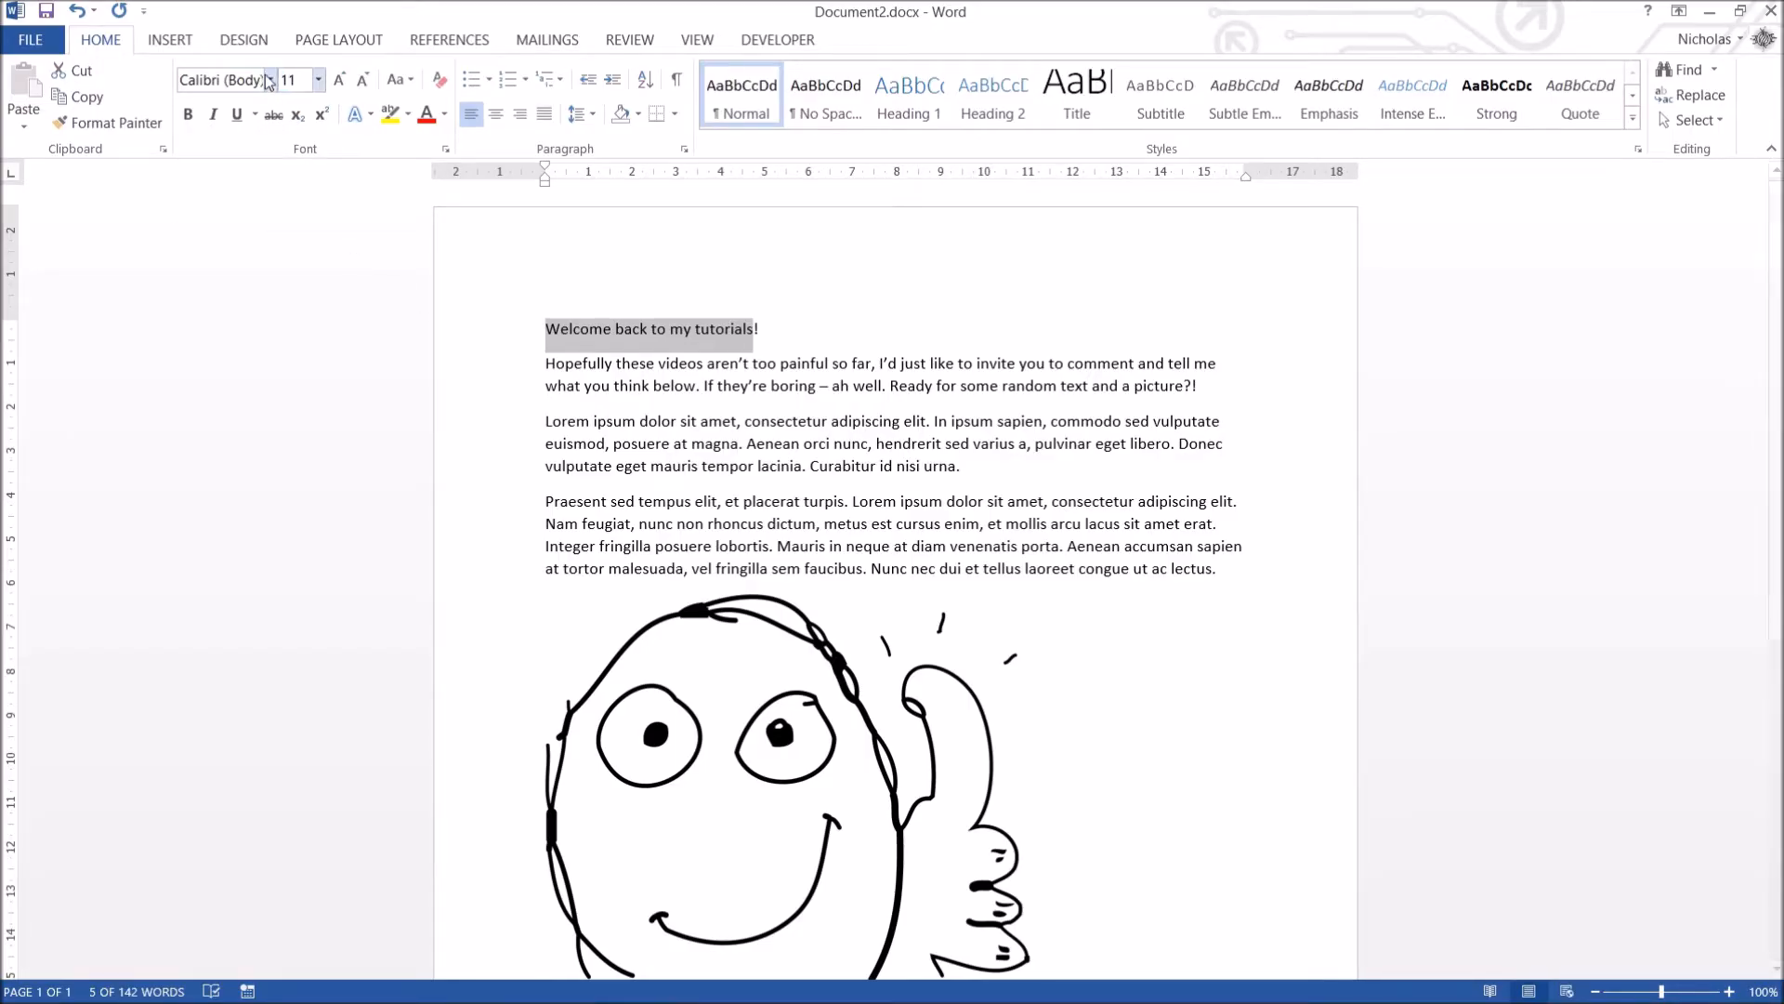
Set the greeting line to Courier New, then to Times New Roman.
{"action": "left_click", "coordinate": [271, 80]}
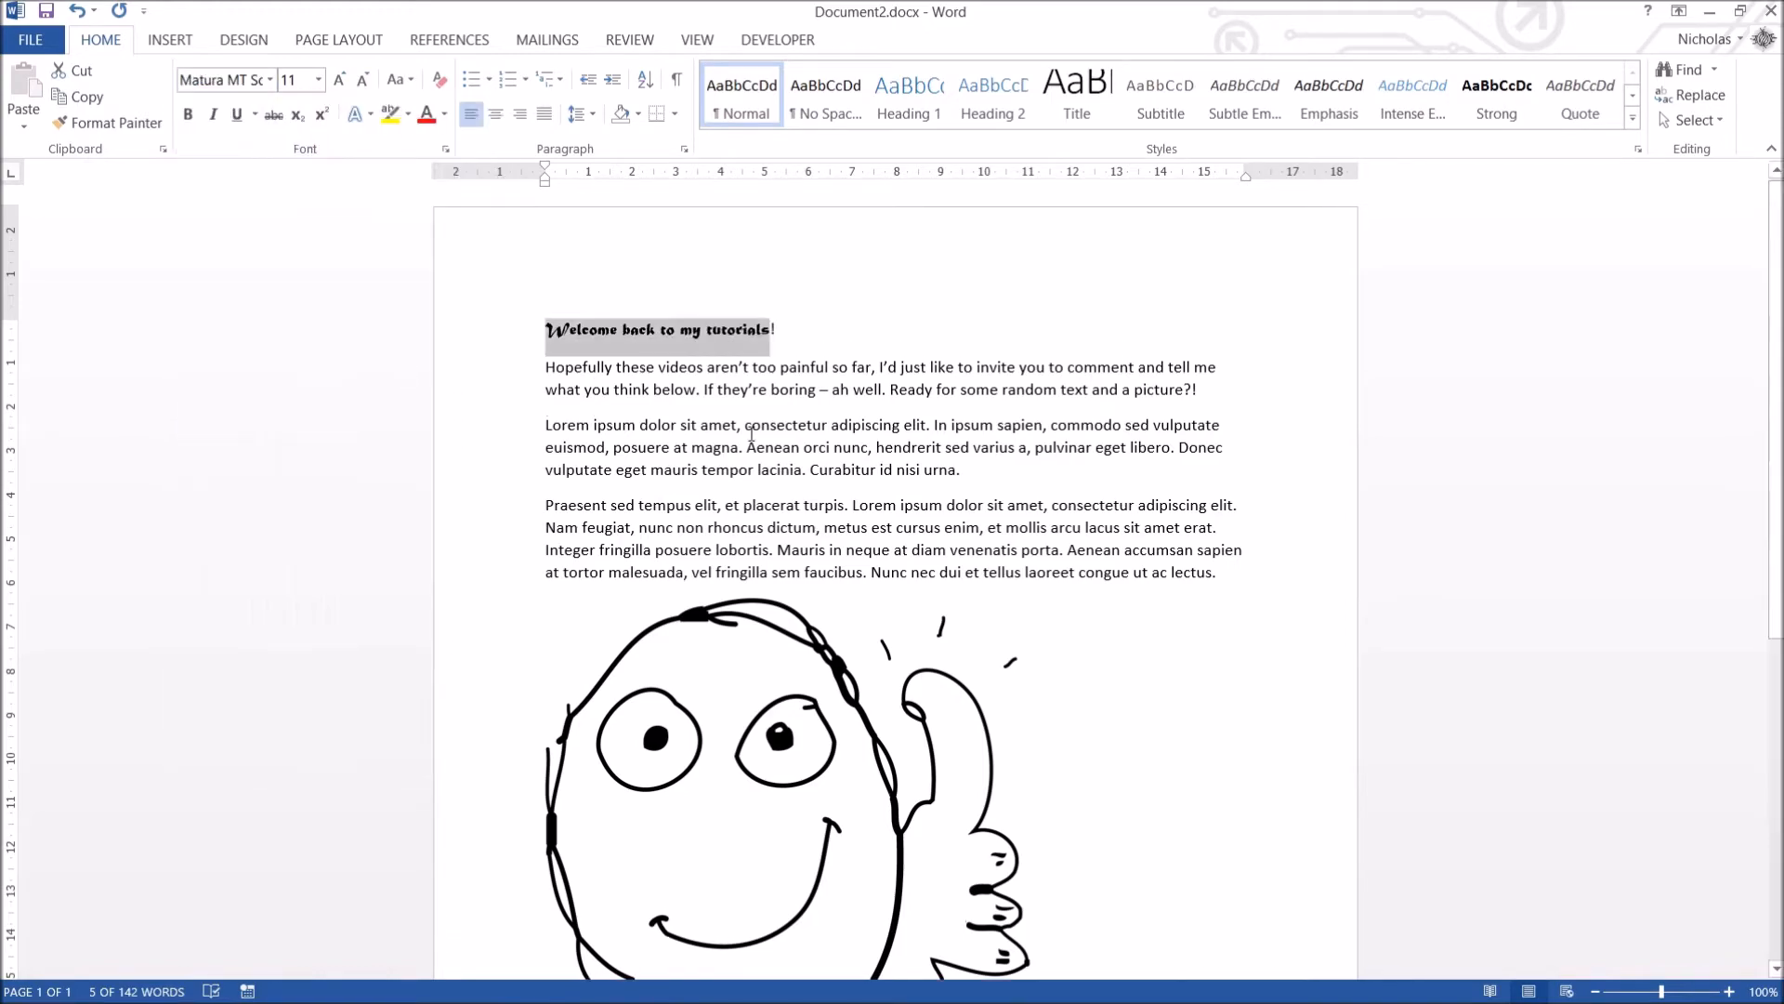
{"action": "mouse_move", "coordinate": [225, 80]}
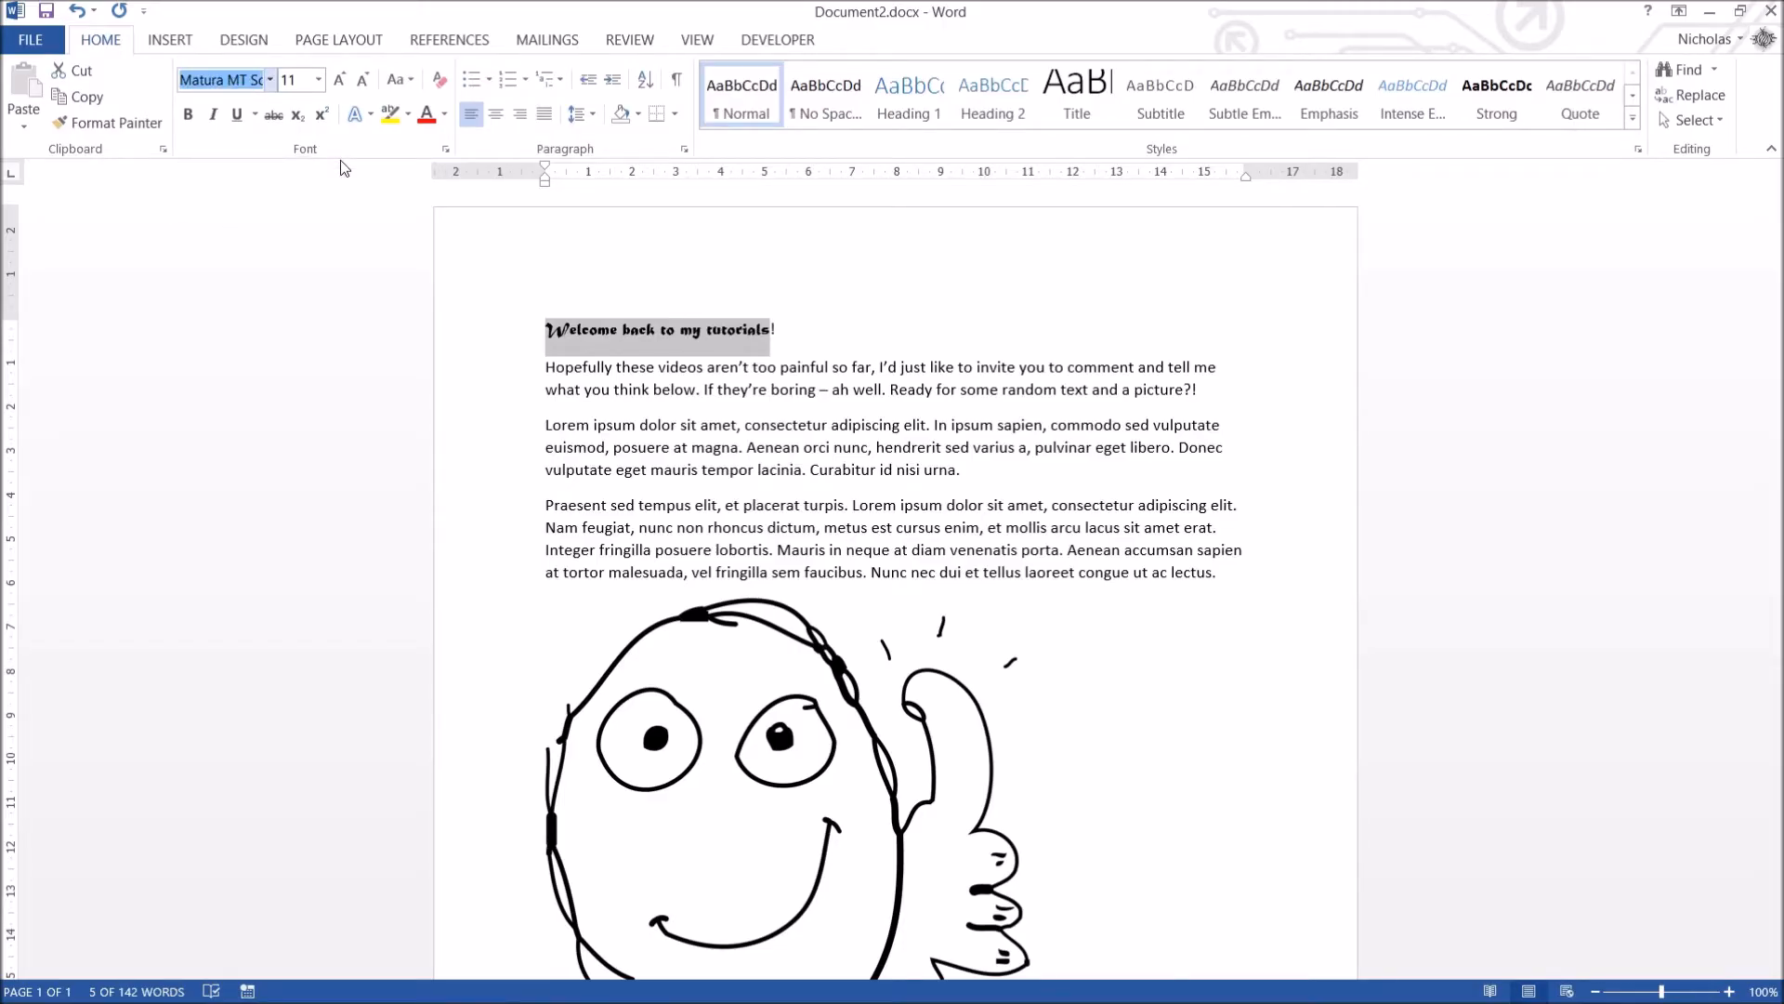
{"action": "type", "text": "Courier New"}
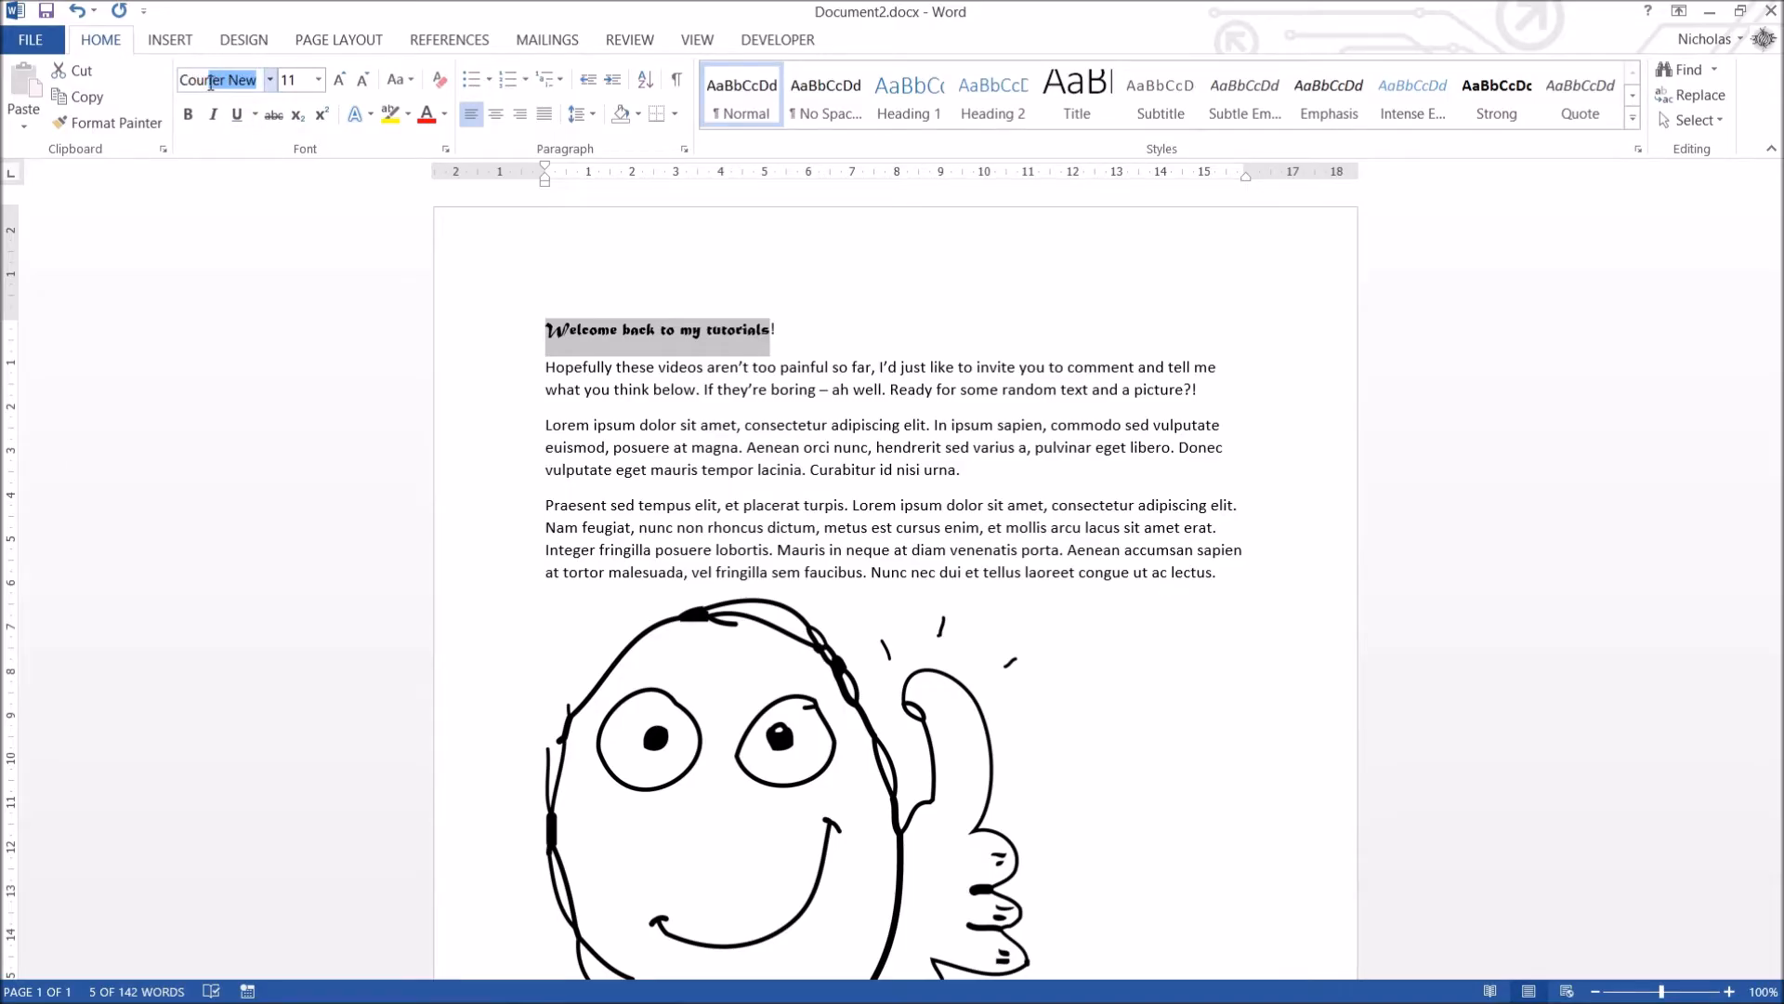
{"action": "mouse_move", "coordinate": [221, 80]}
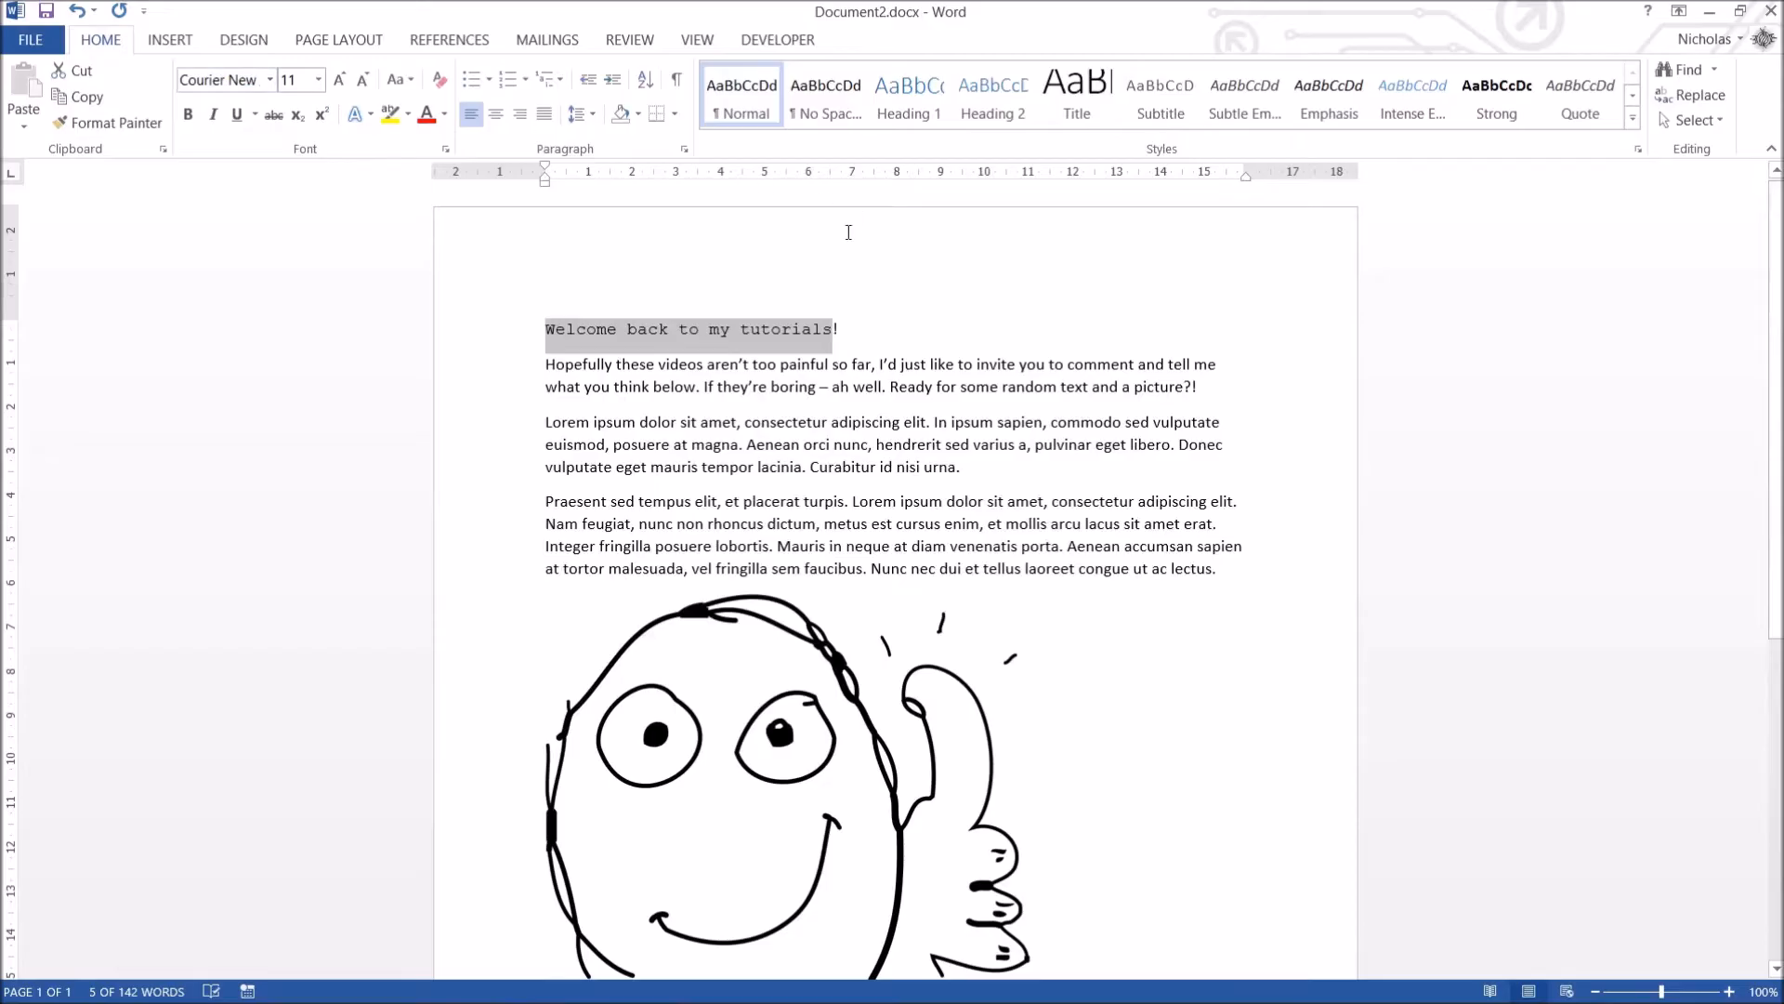
{"action": "mouse_move", "coordinate": [221, 80]}
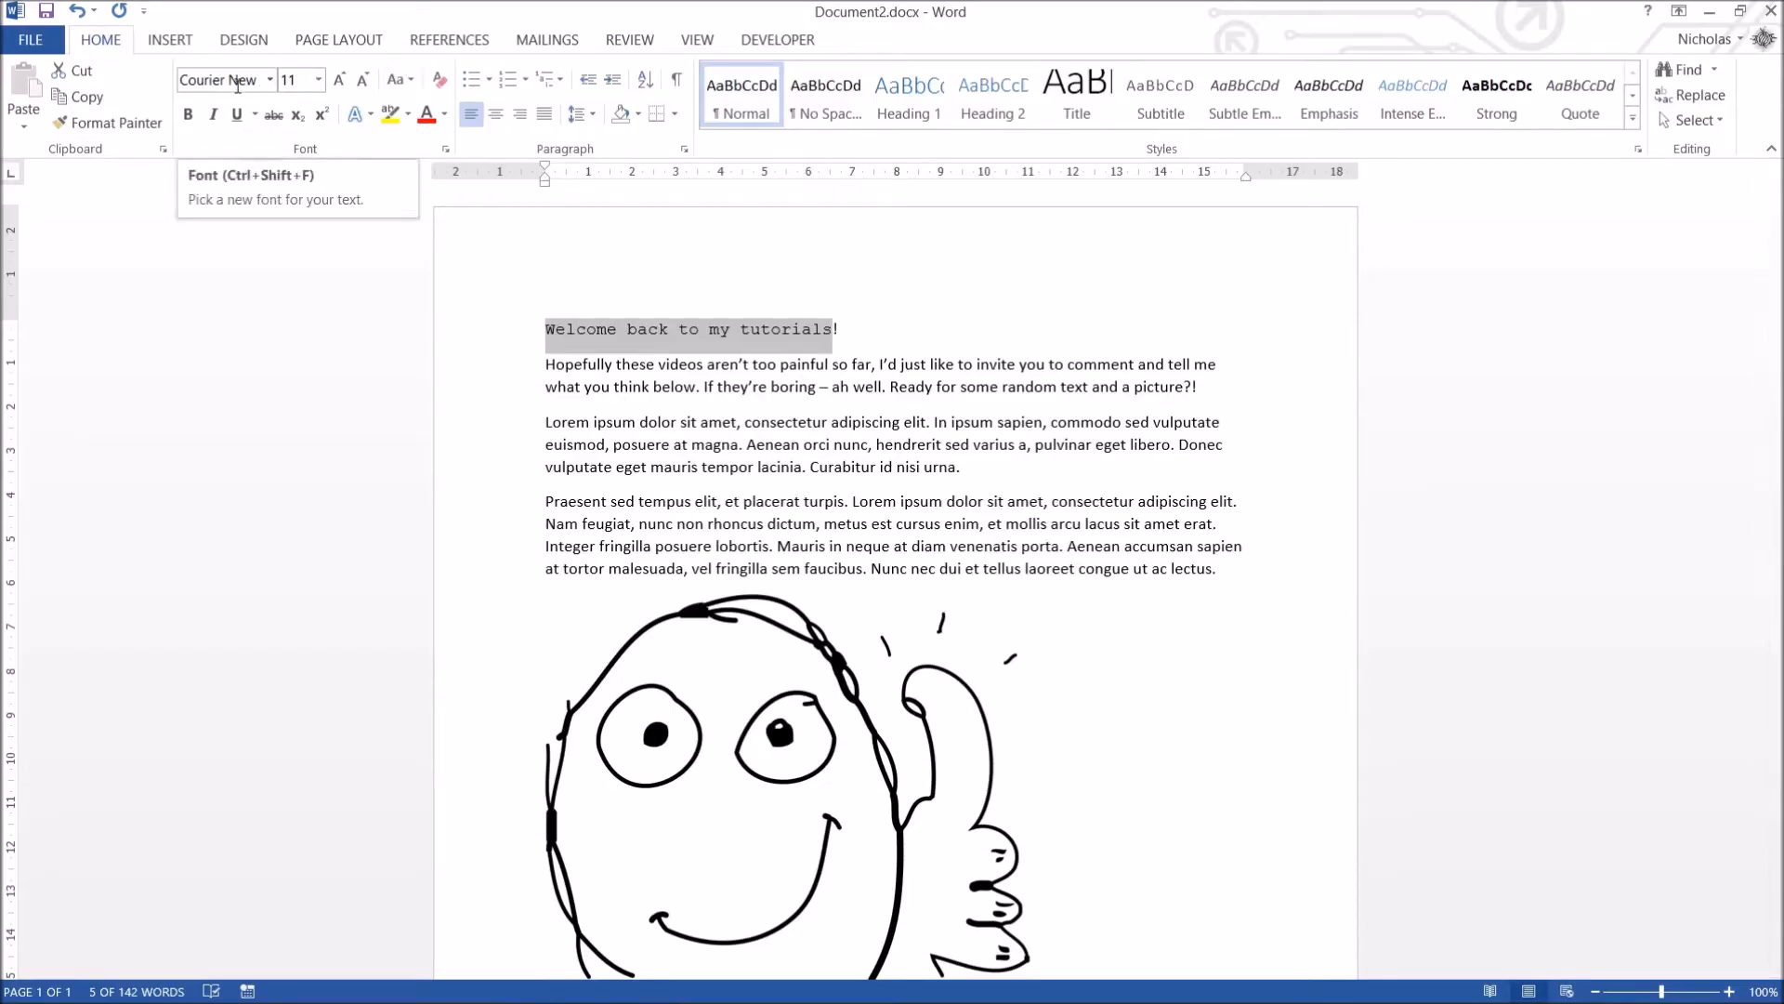
{"action": "left_click", "coordinate": [219, 80]}
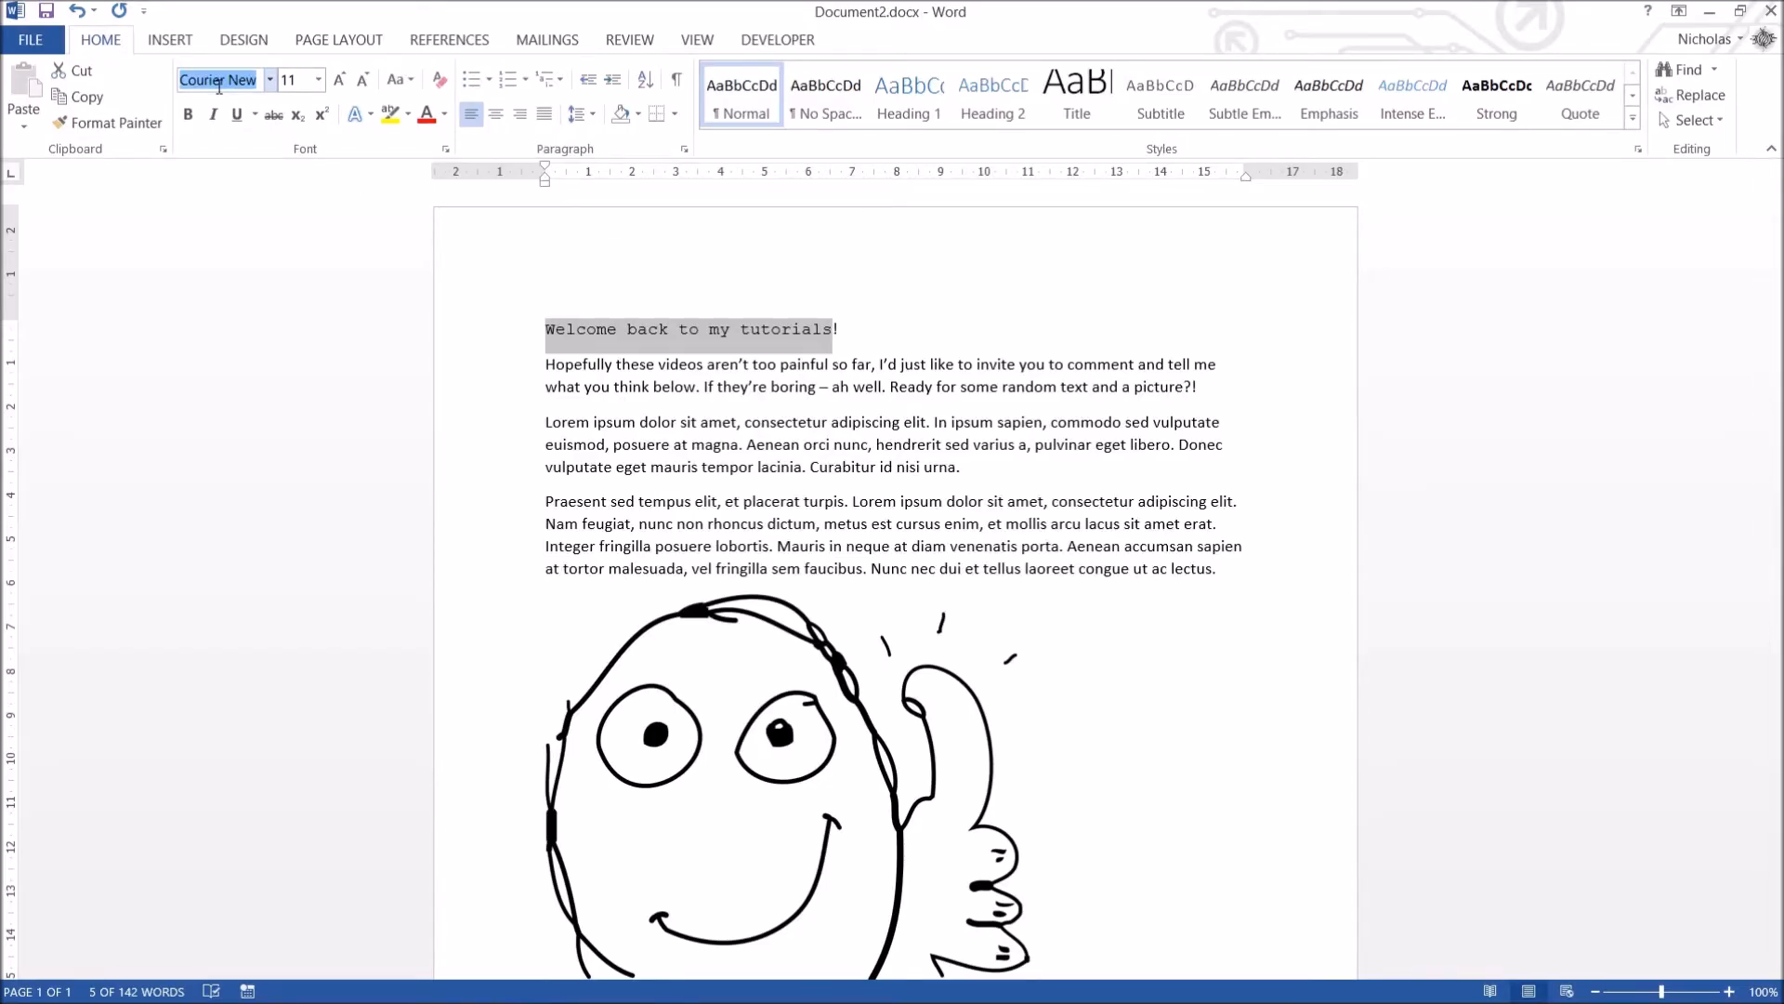
{"action": "type", "text": "Times New Roman"}
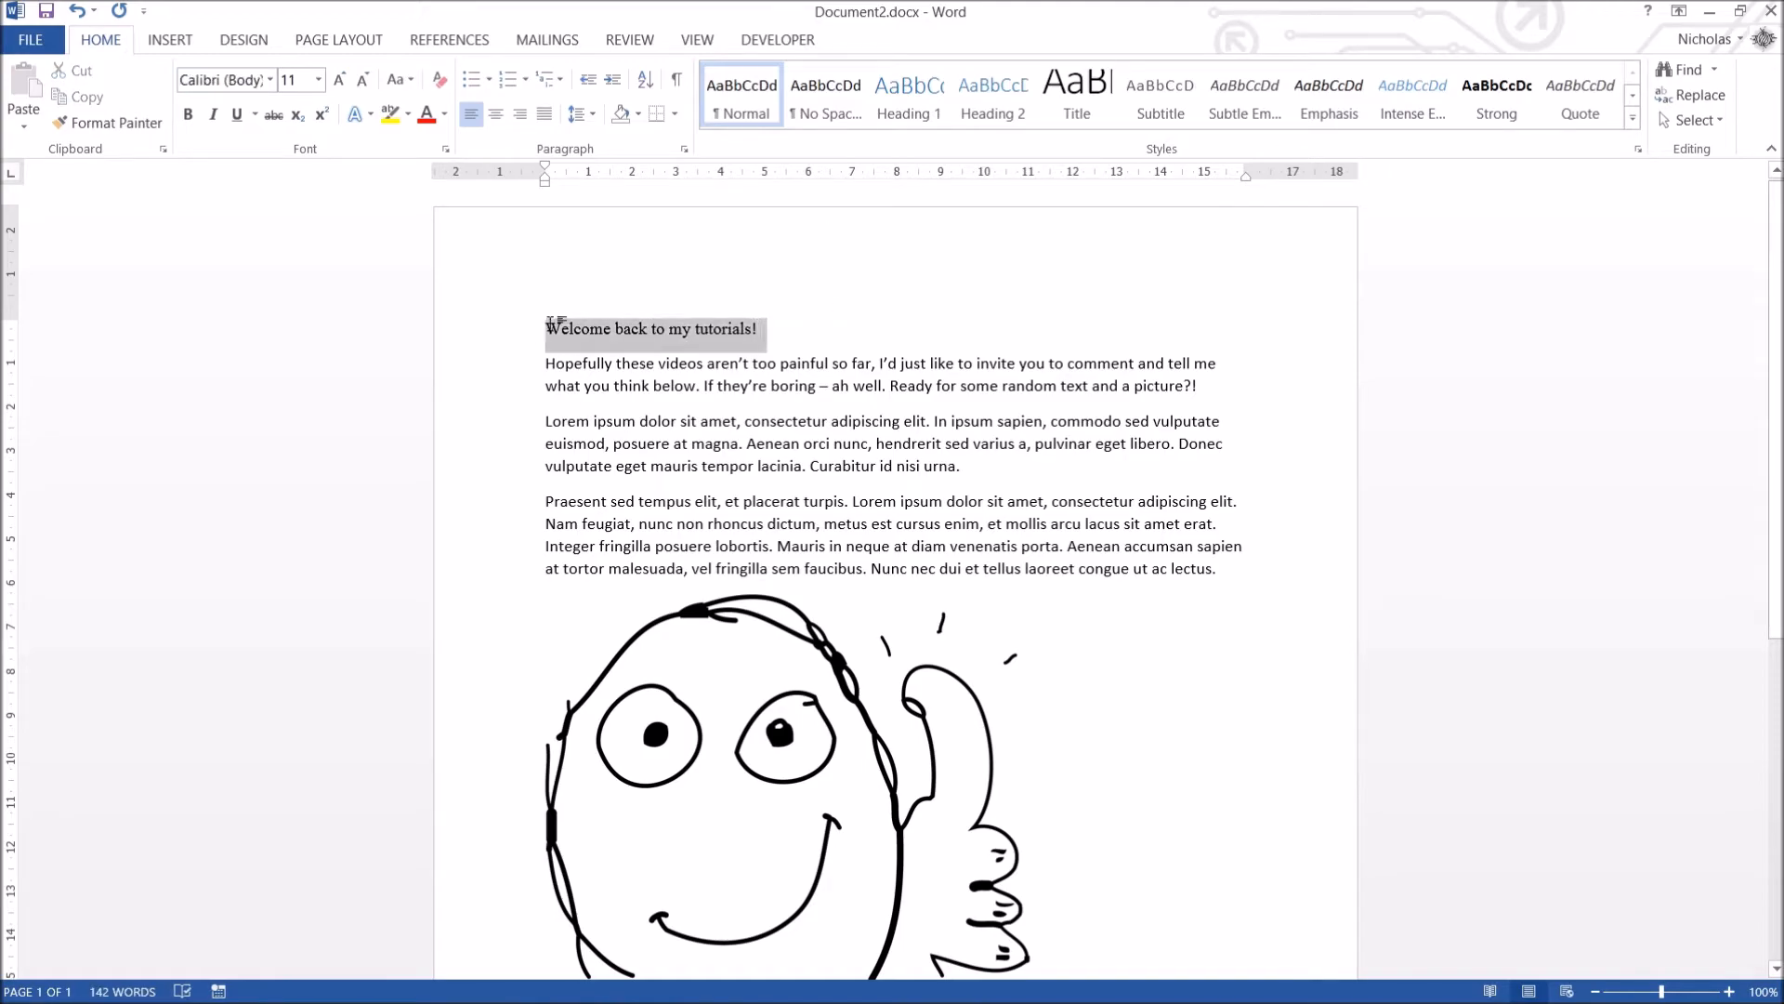
Browse the Font list down toward Kunstler Script for the greeting line.
{"action": "left_click", "coordinate": [268, 80]}
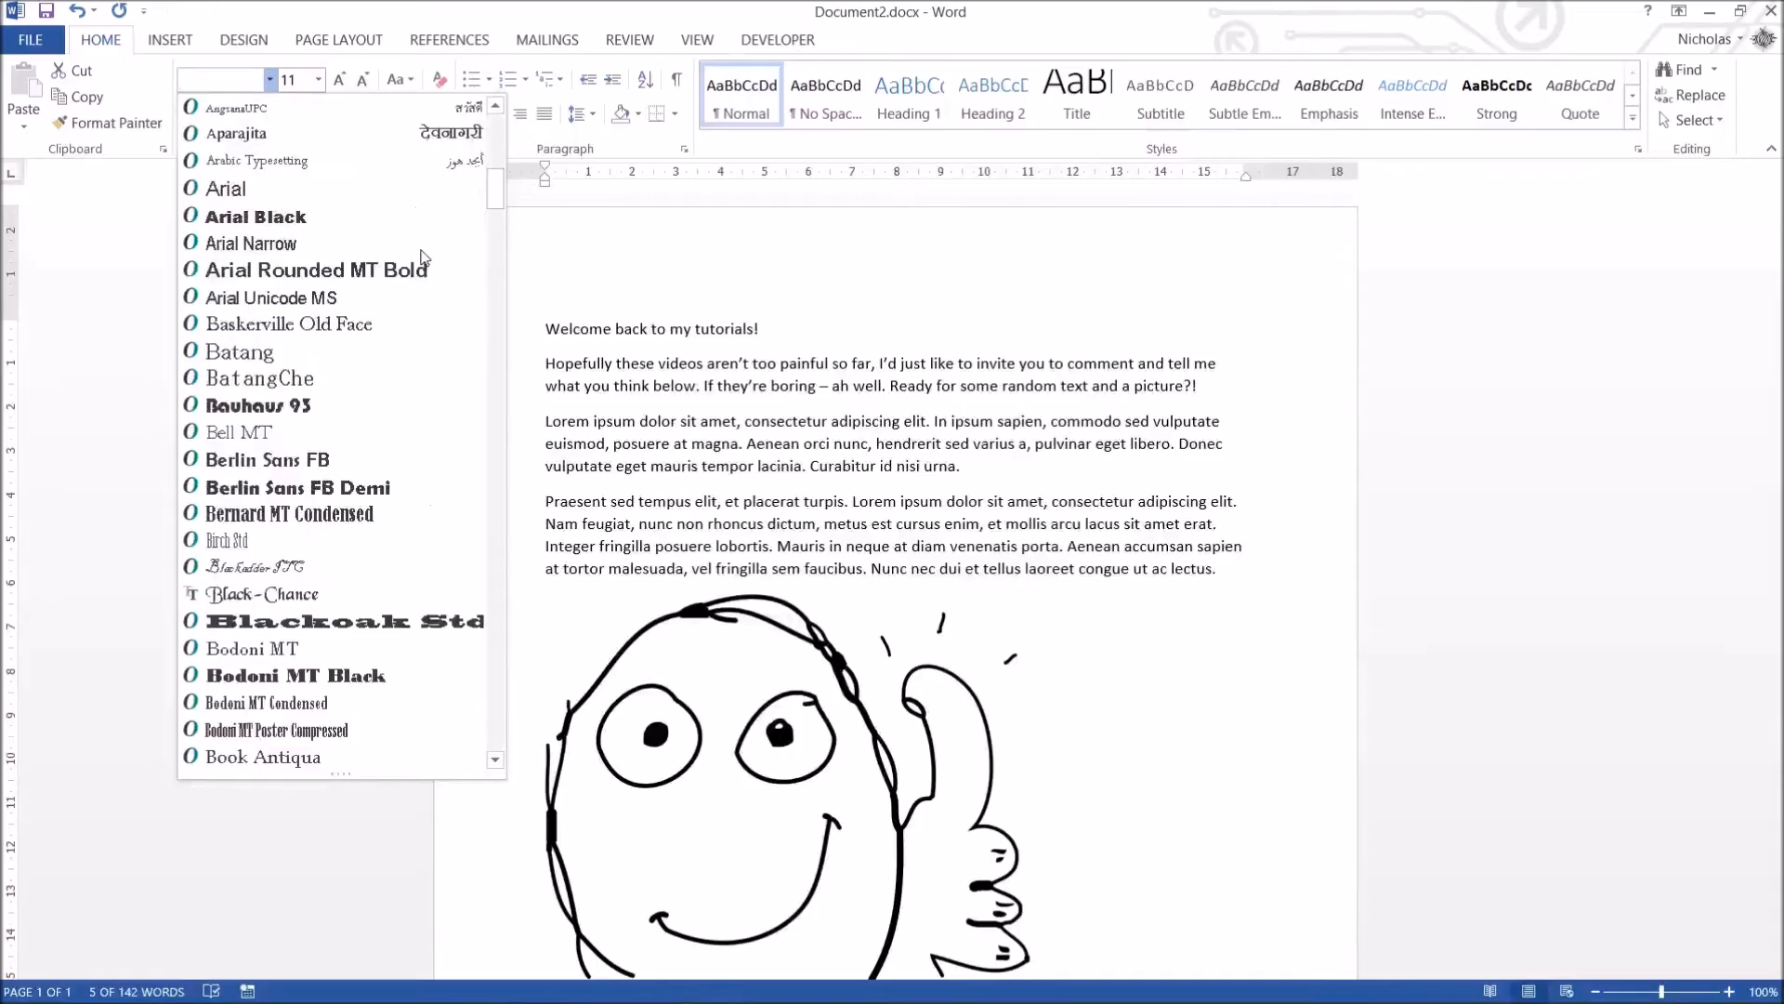
{"action": "scroll", "scroll_direction": "down", "scroll_amount": 3}
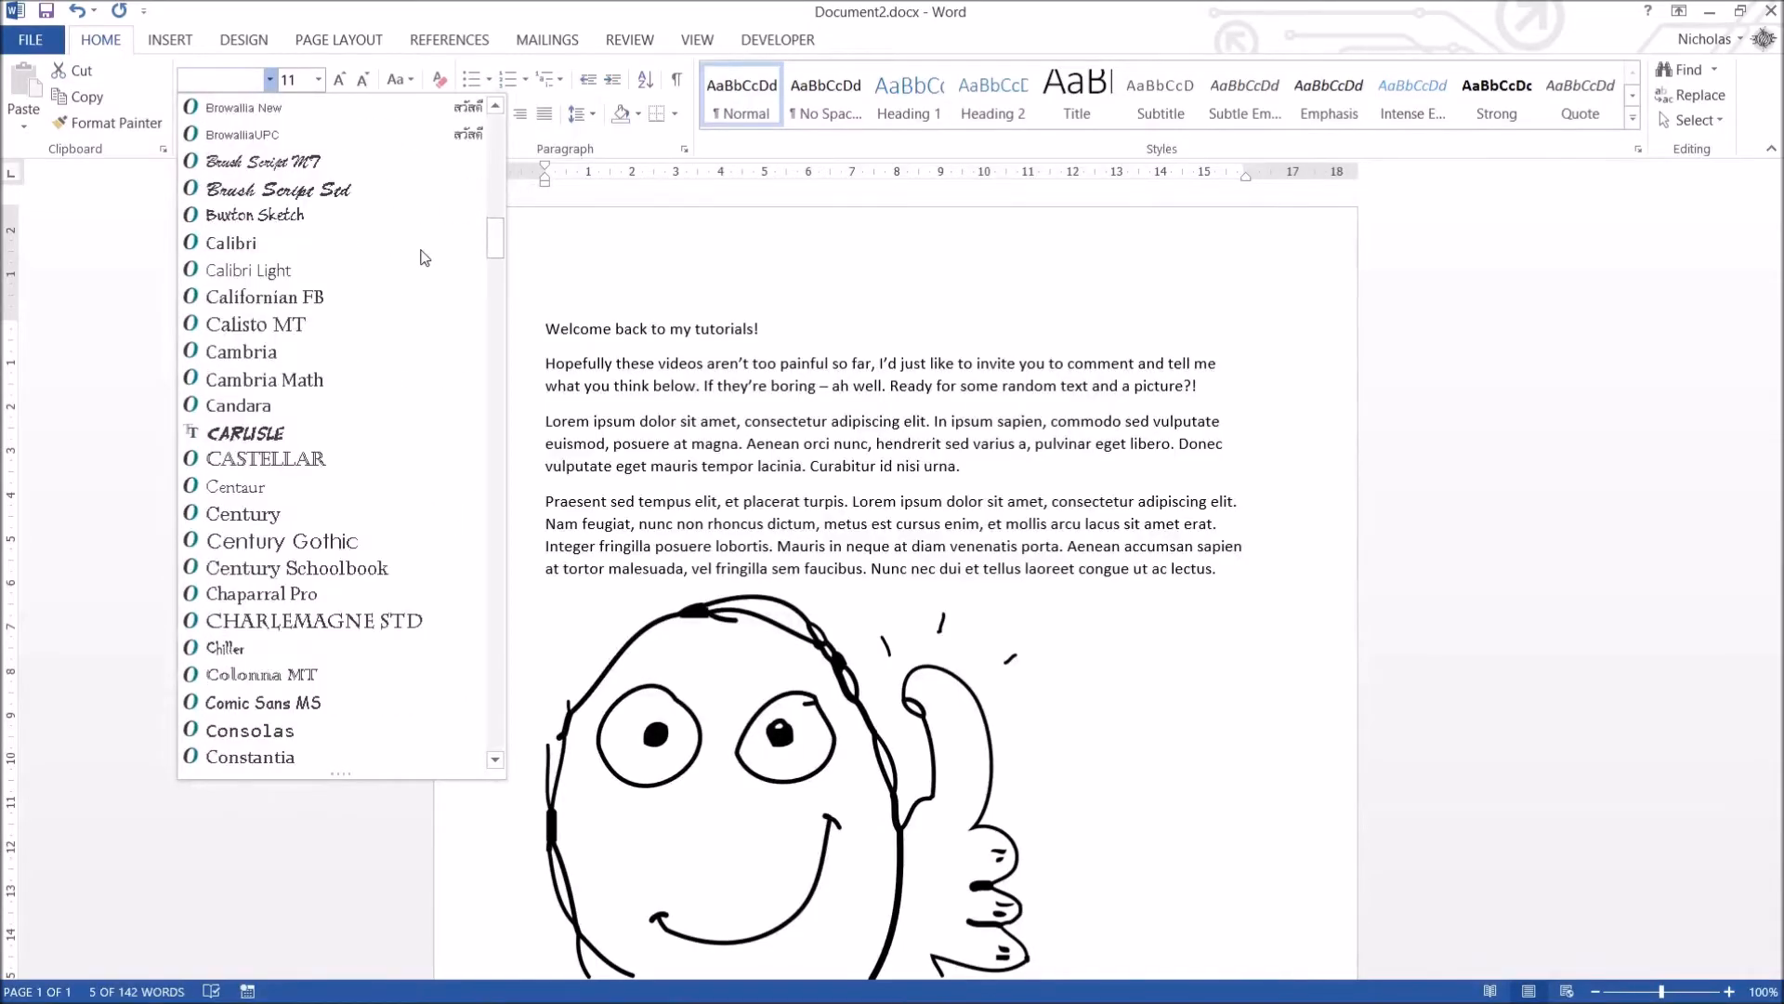
{"action": "scroll", "scroll_direction": "down", "scroll_amount": 3}
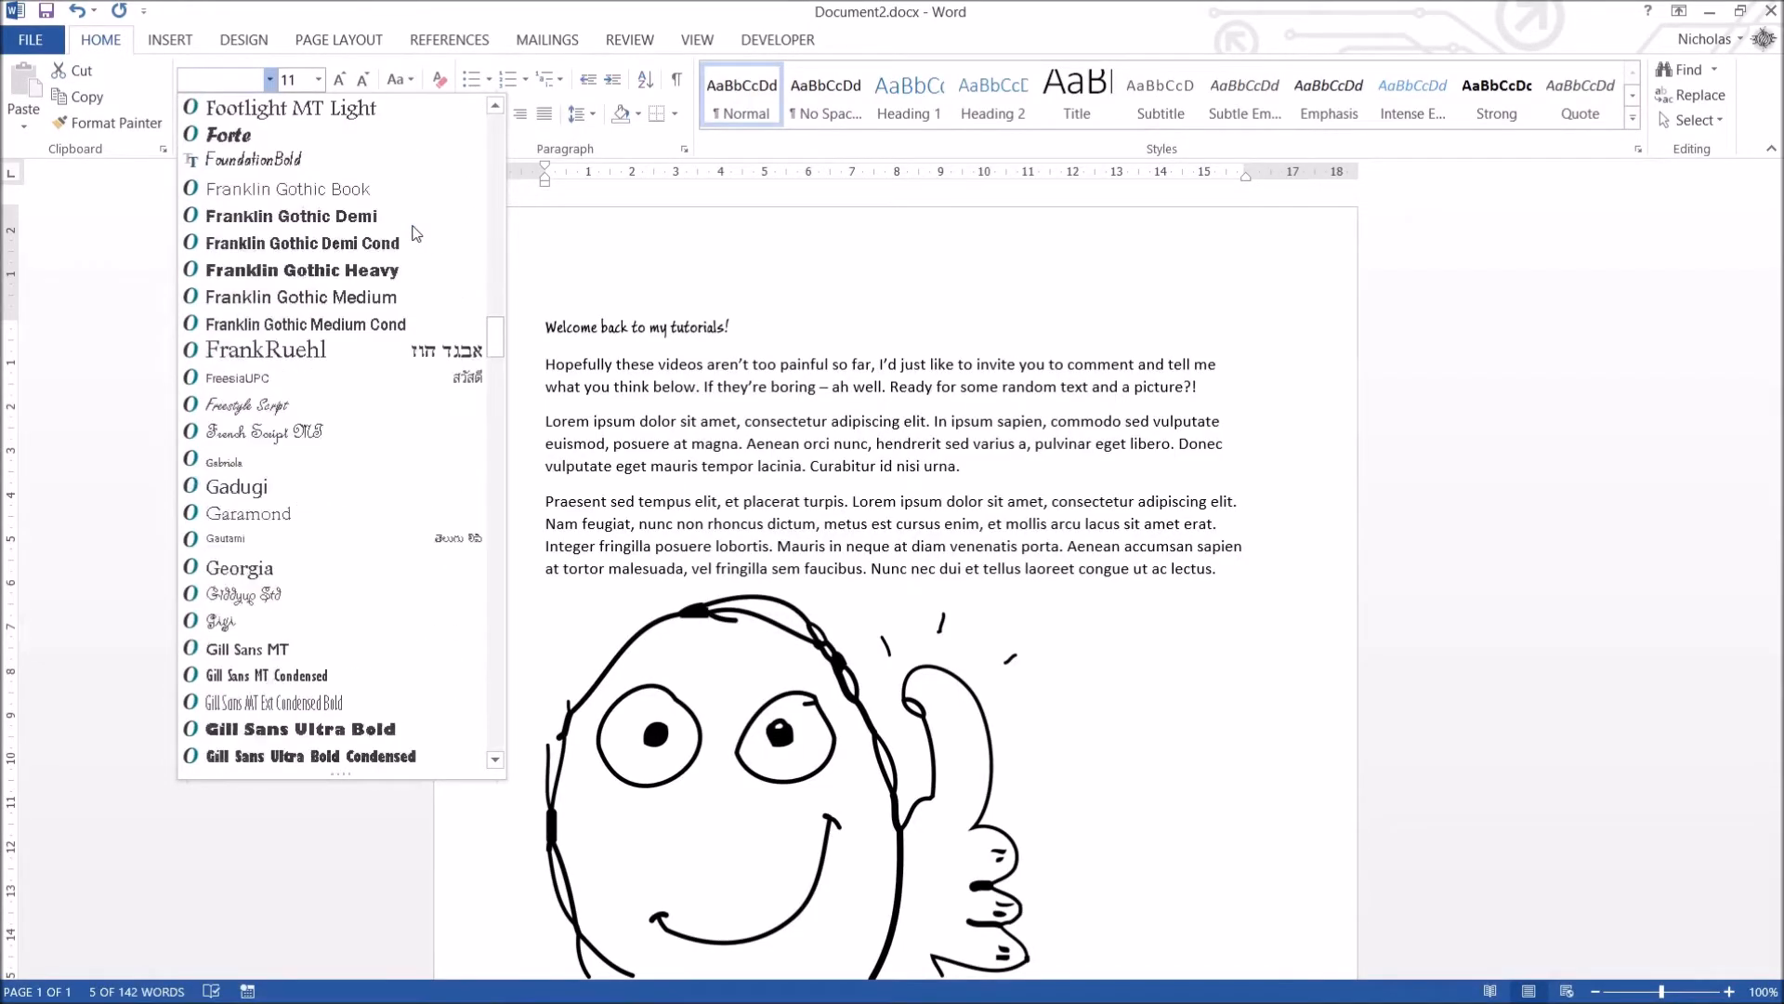
{"action": "scroll", "scroll_direction": "down", "scroll_amount": 3}
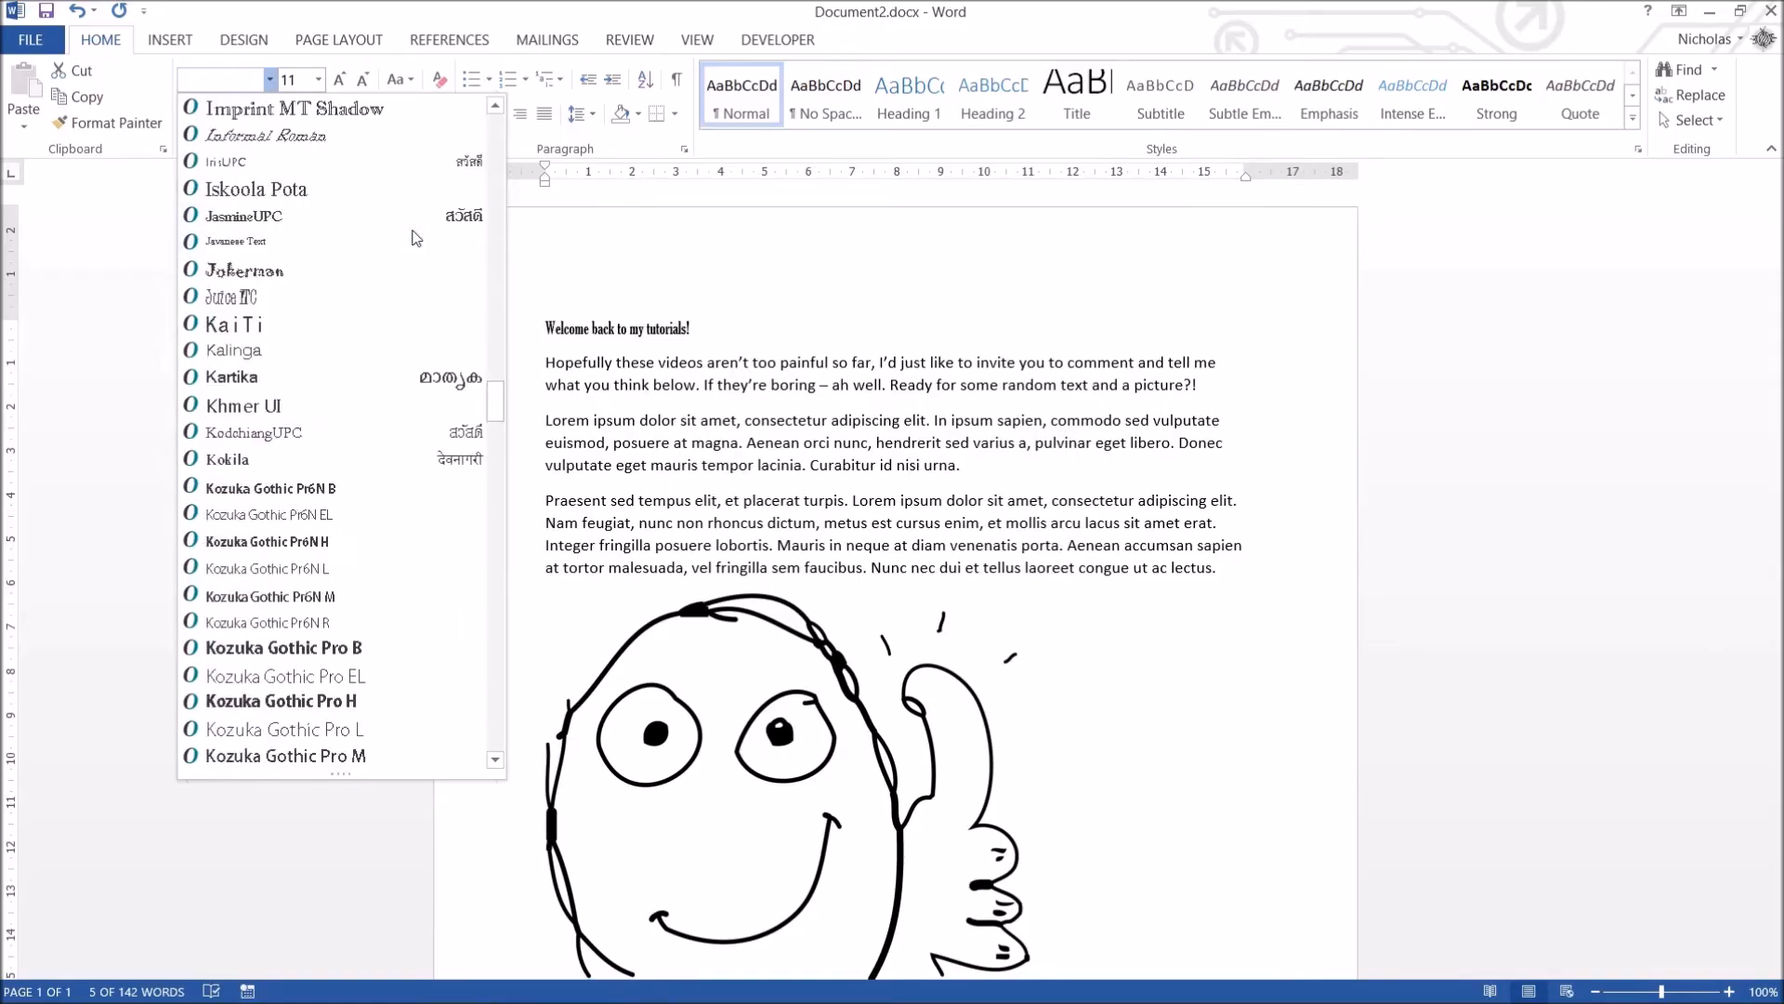
{"action": "scroll", "scroll_direction": "down", "scroll_amount": 3}
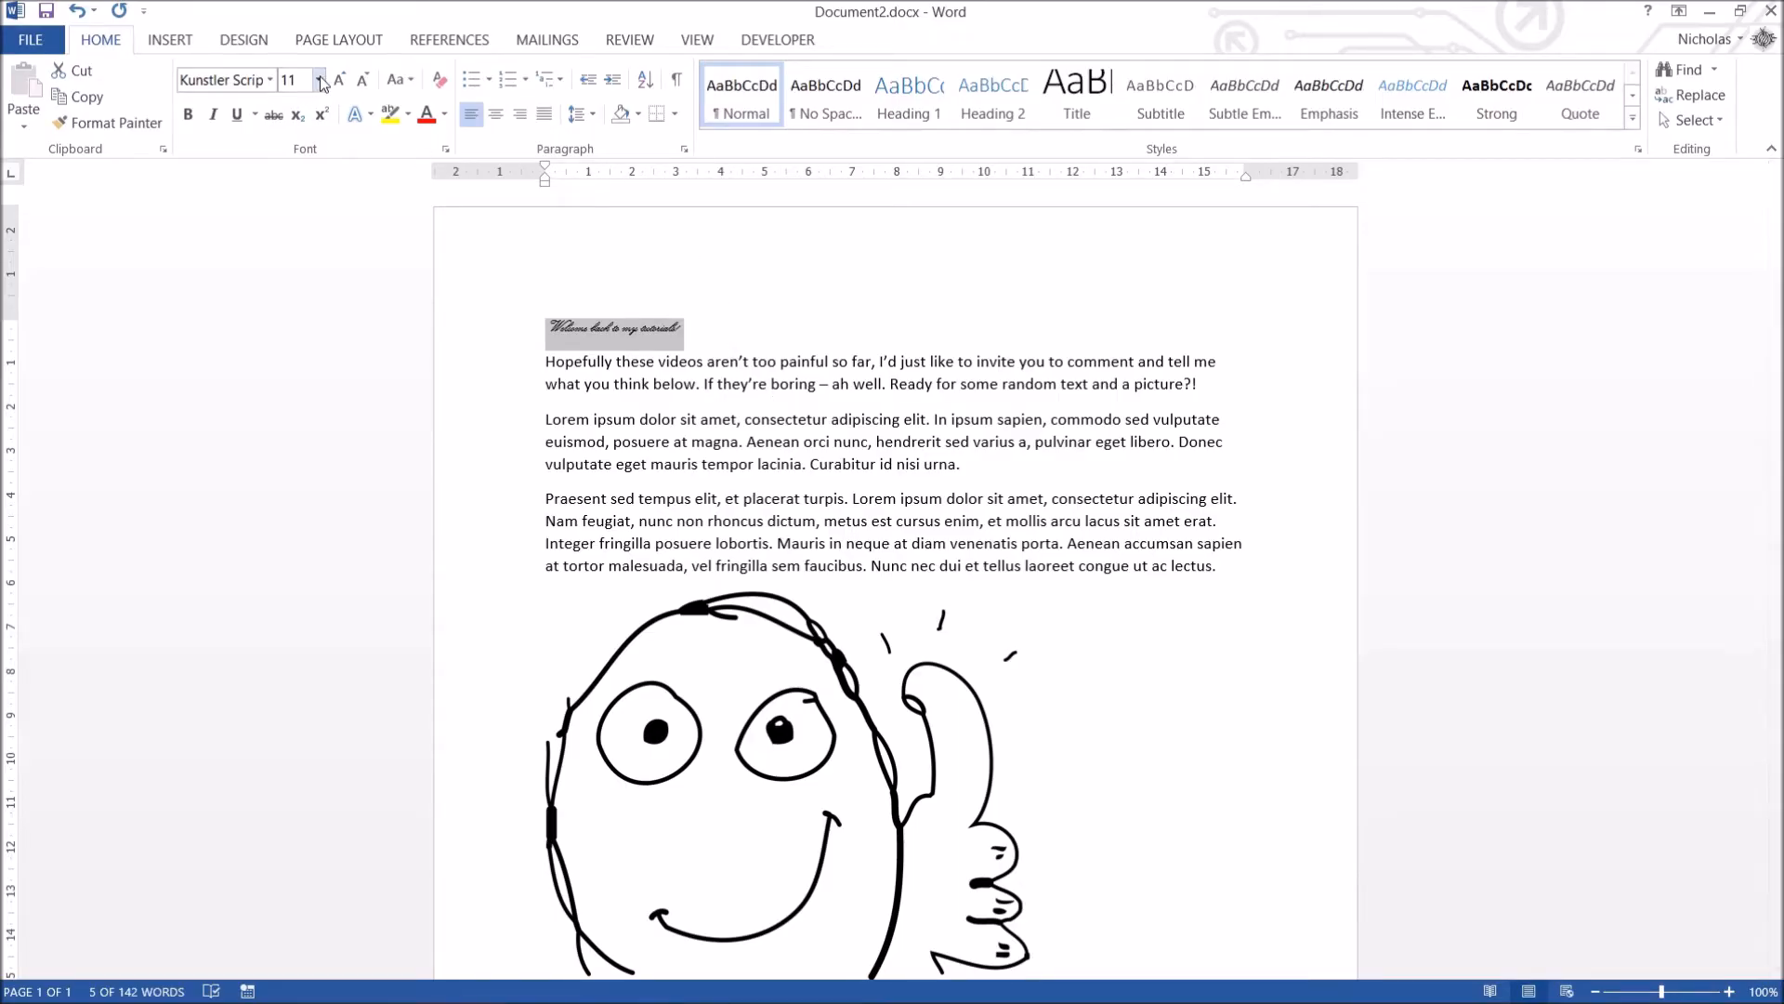
Try the heading at 24 pt and 72 pt, then settle on 48 pt.
{"action": "left_click", "coordinate": [316, 80]}
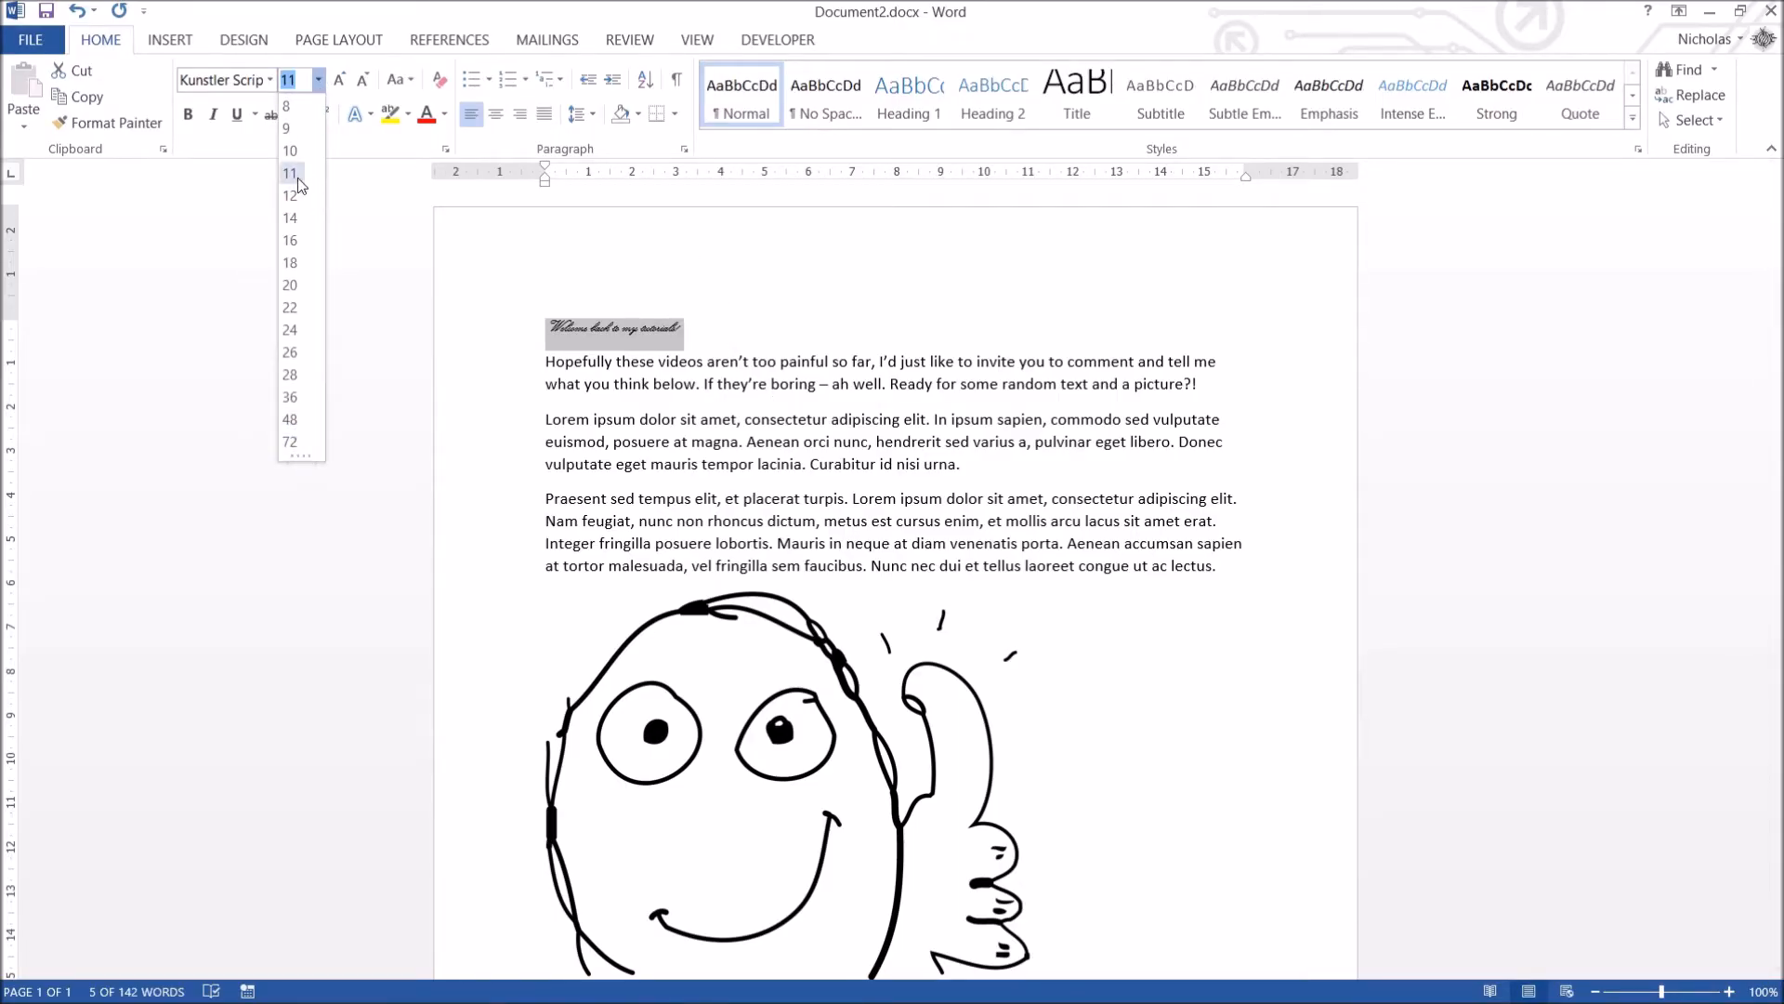
{"action": "left_click", "coordinate": [290, 331]}
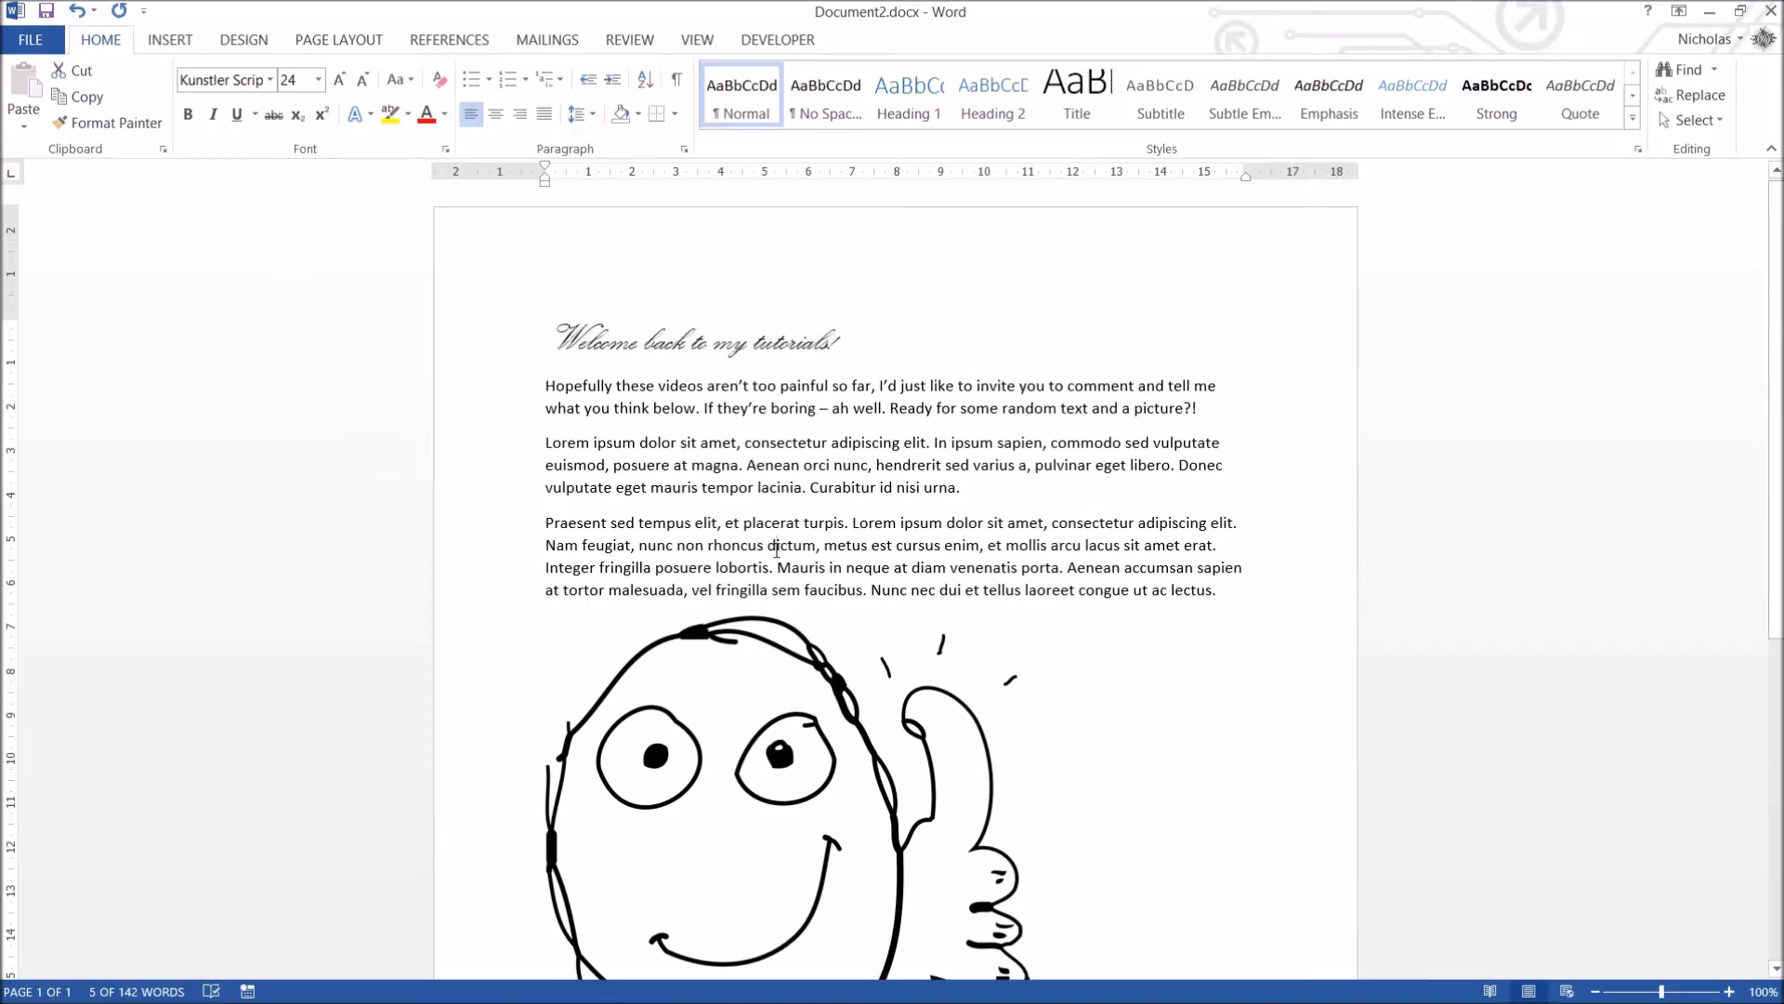
{"action": "left_click", "coordinate": [316, 80]}
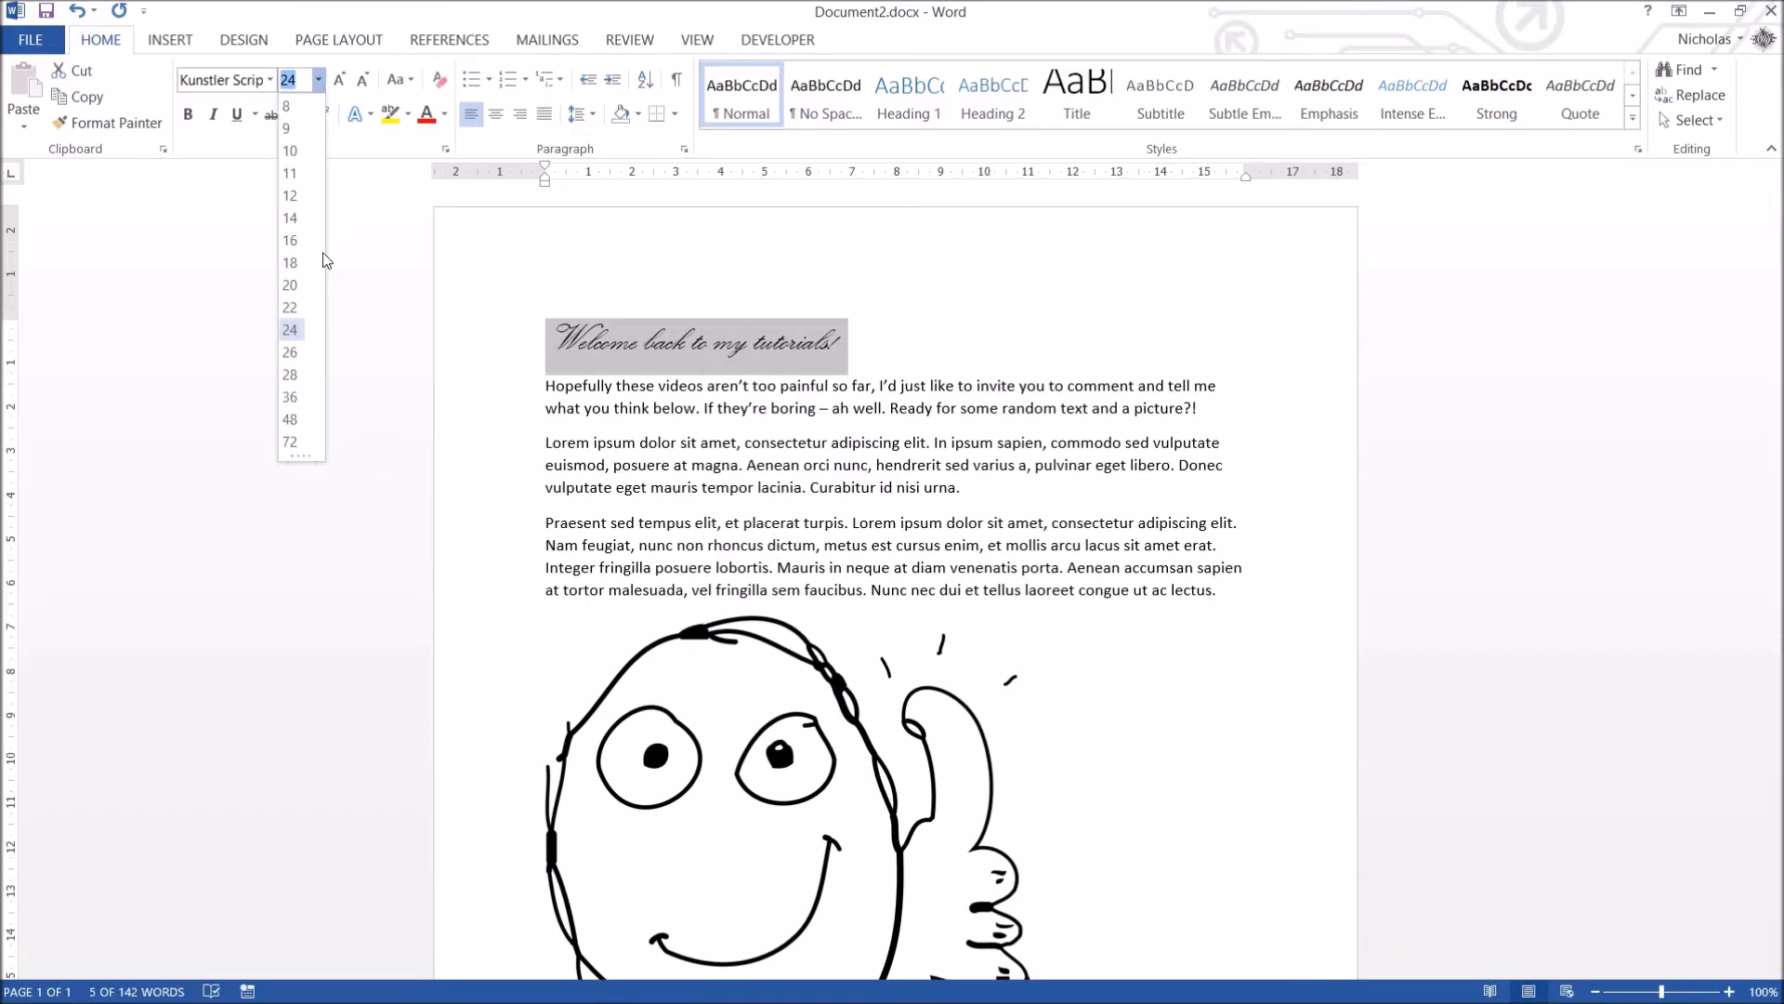
{"action": "left_click", "coordinate": [290, 442]}
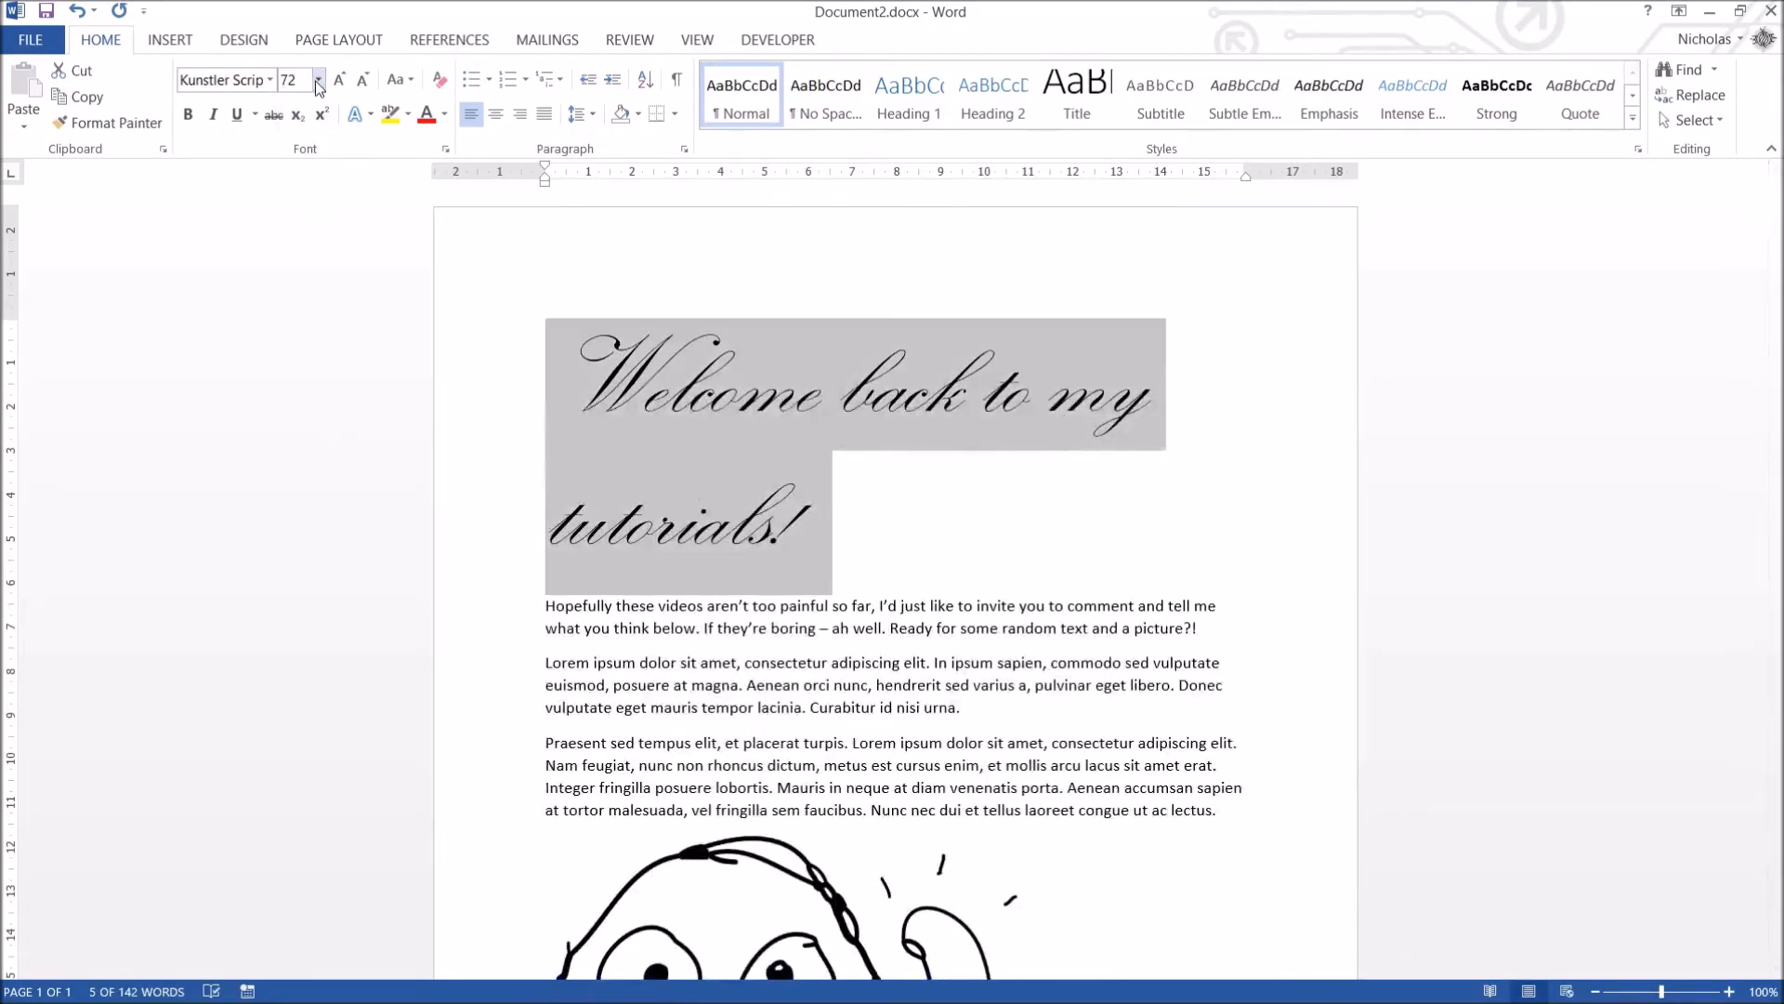
{"action": "left_click", "coordinate": [318, 80]}
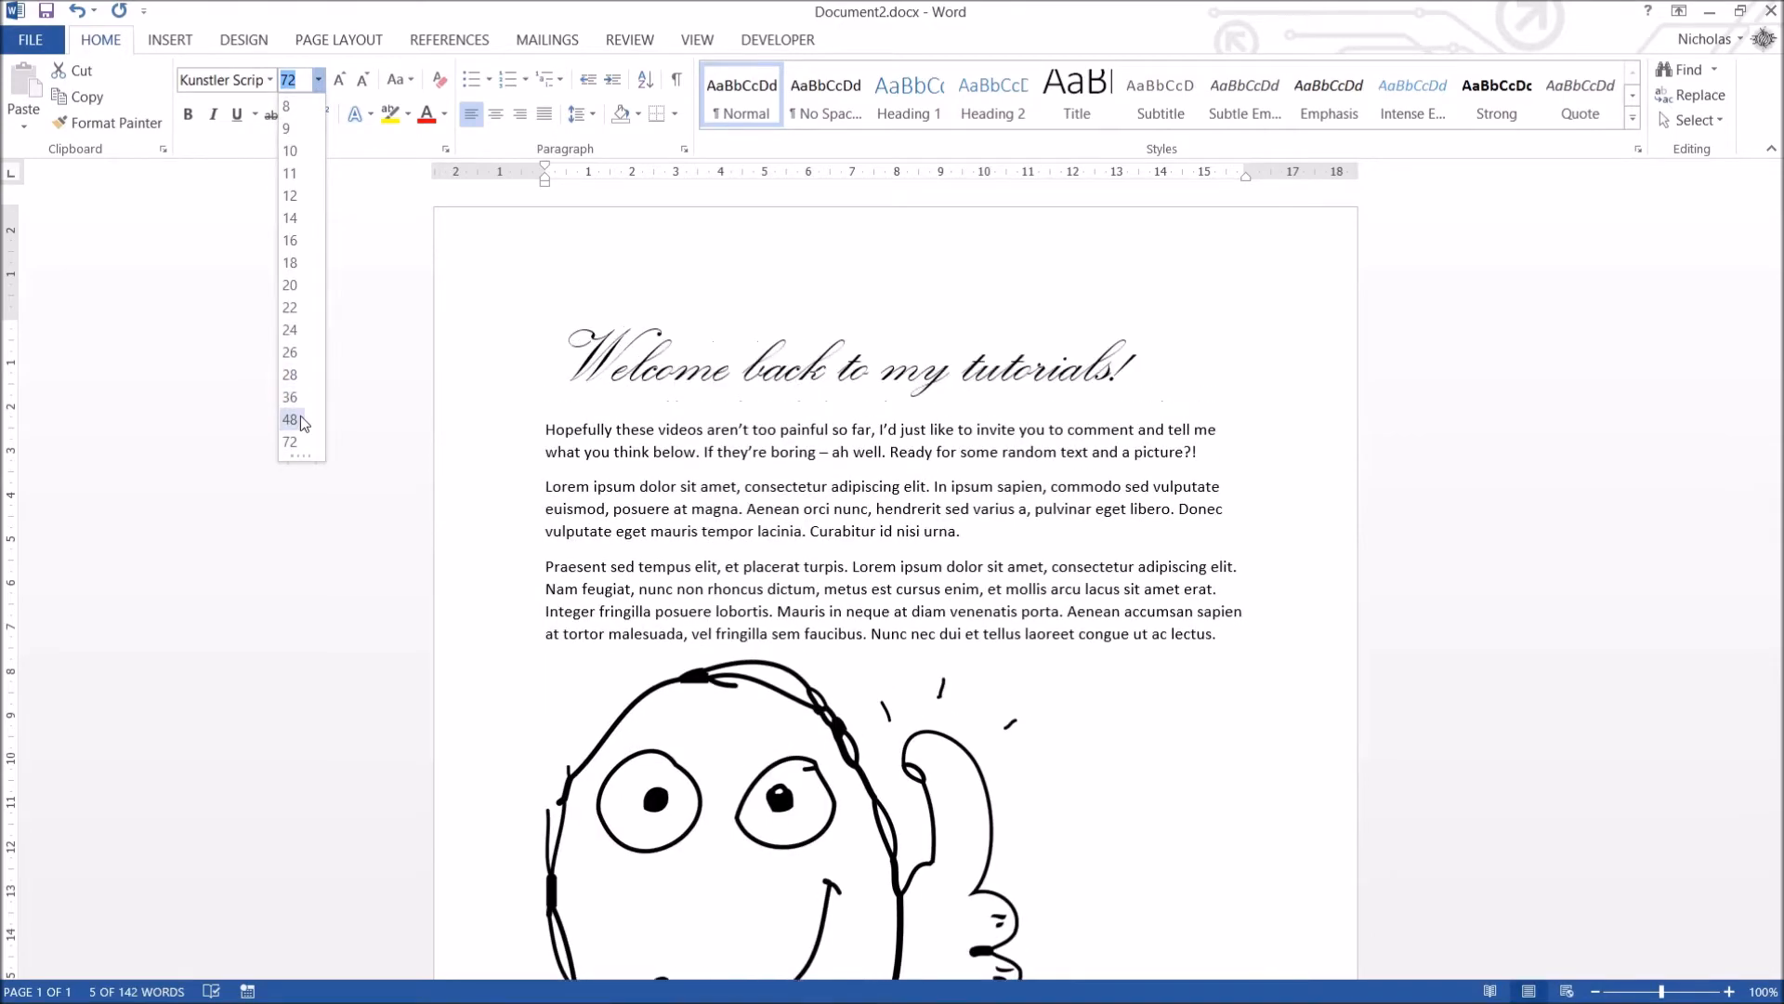
{"action": "left_click", "coordinate": [290, 420]}
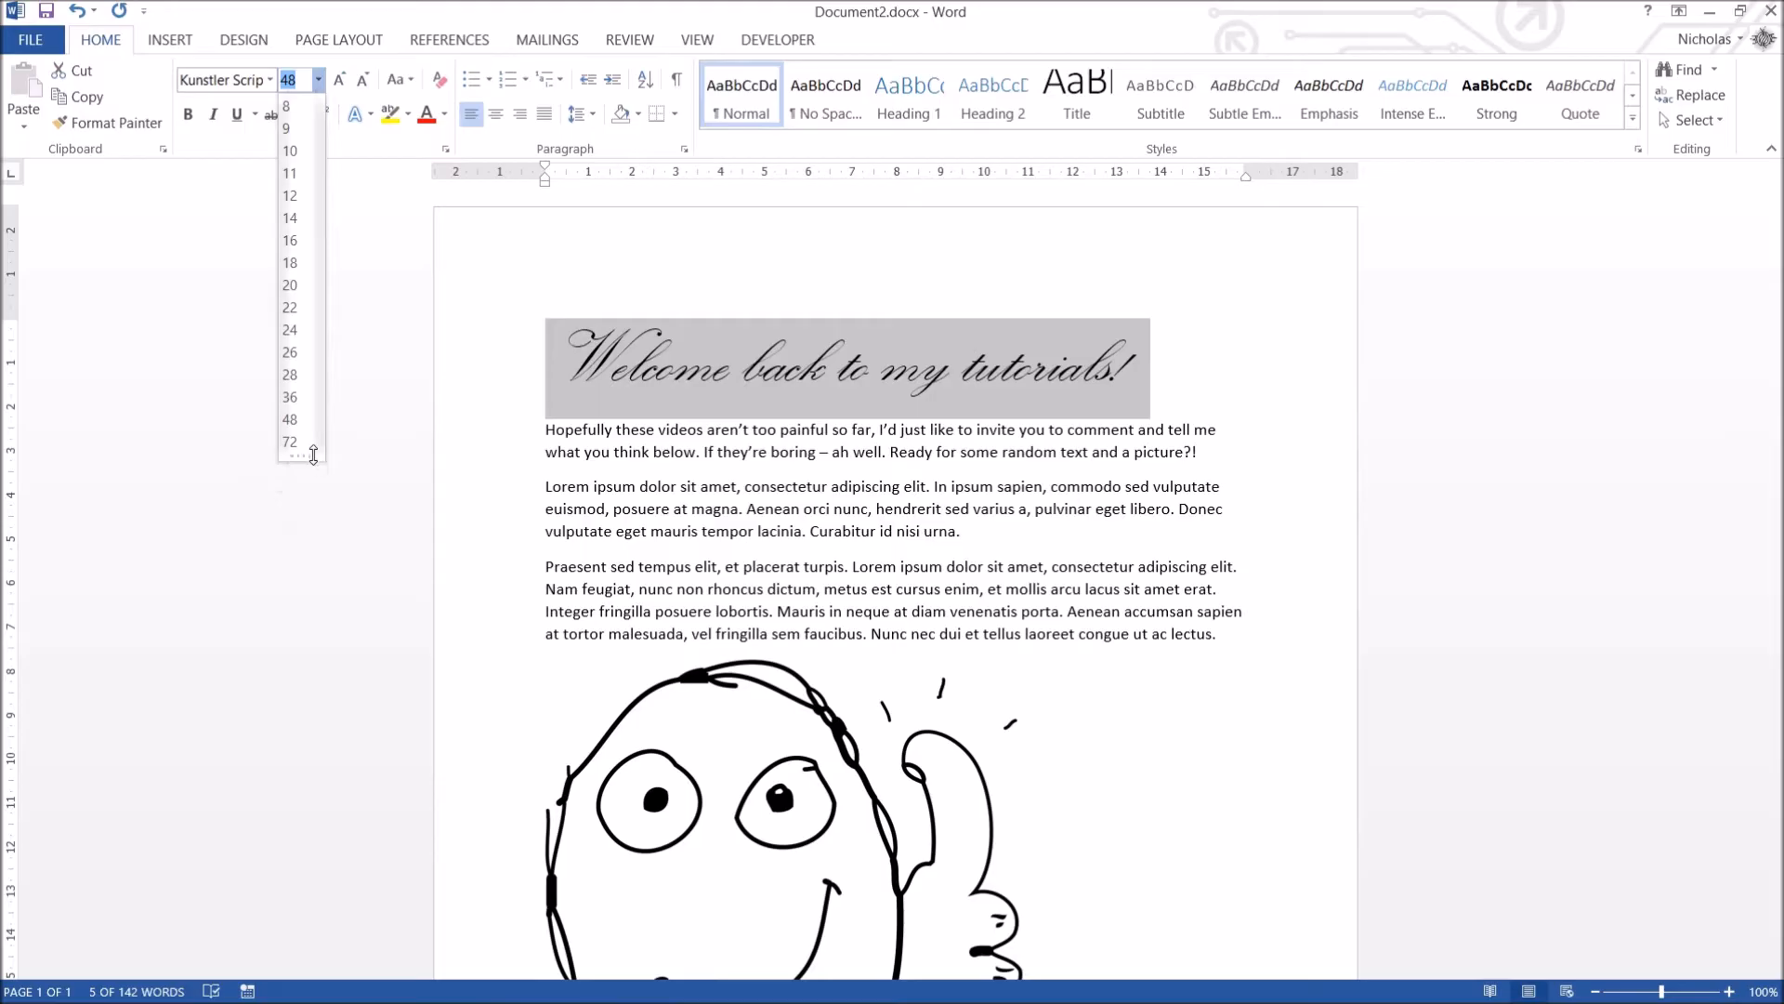
Retype the removed word "back" in the heading.
{"action": "left_click", "coordinate": [669, 366]}
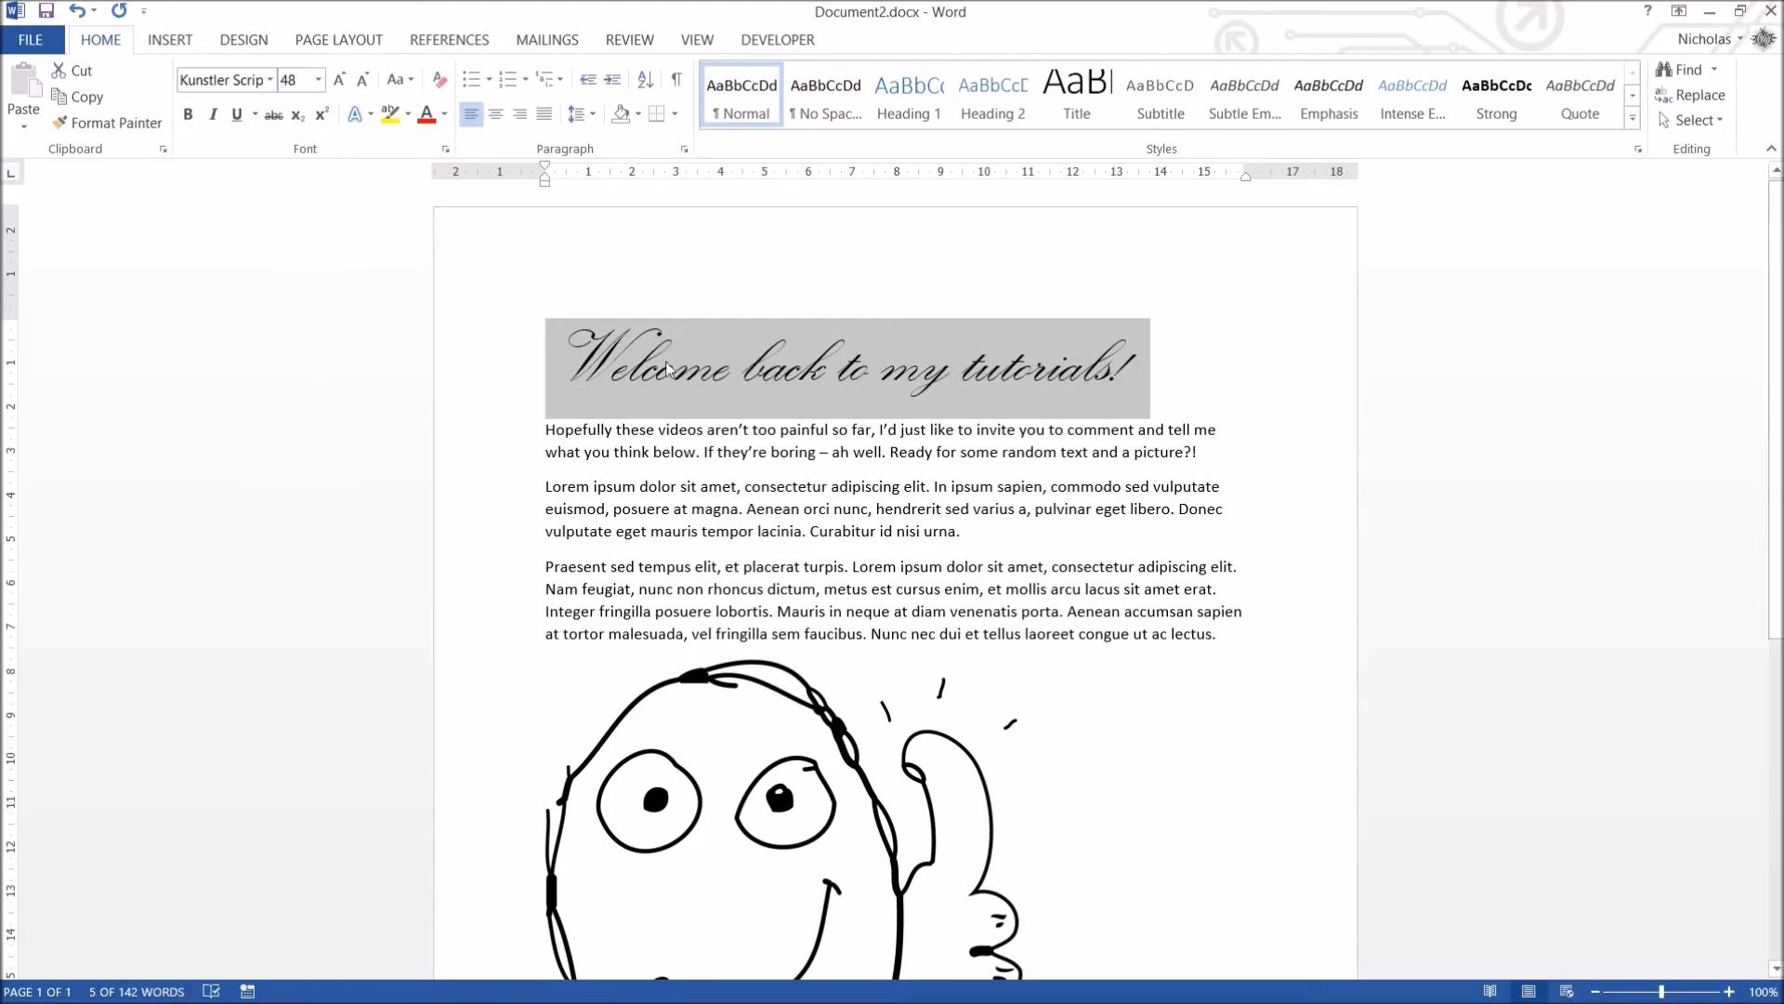
{"action": "left_click", "coordinate": [315, 80]}
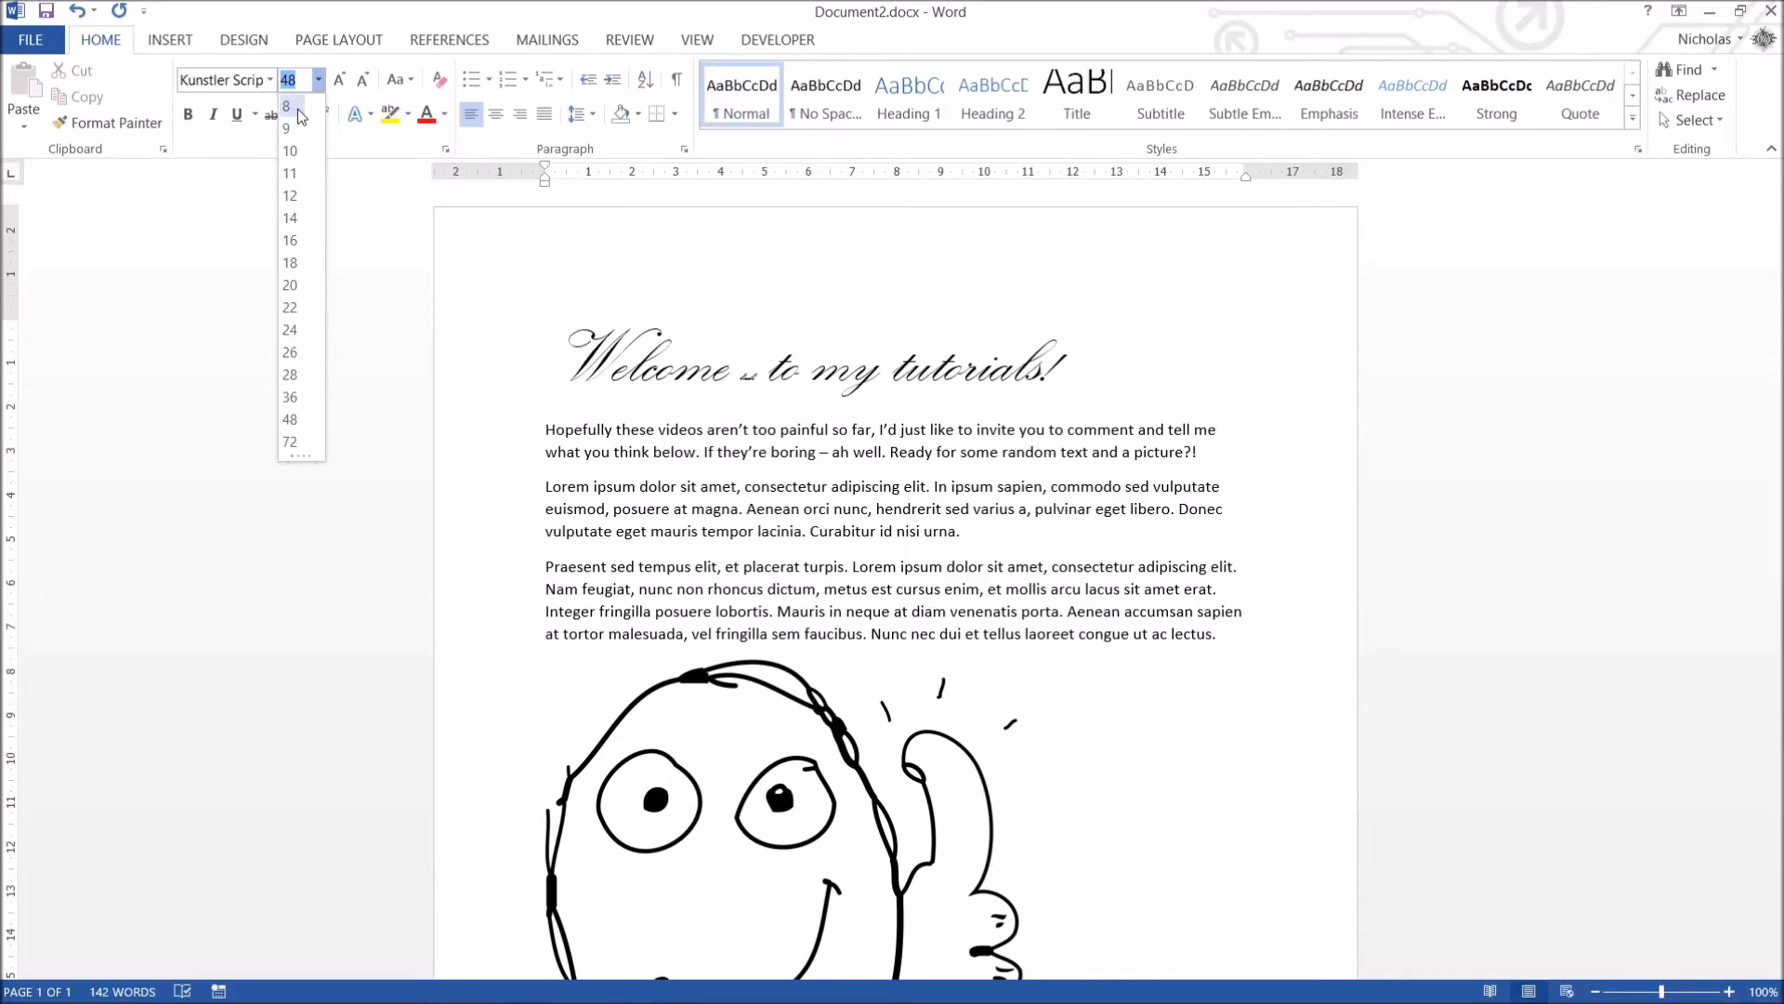
{"action": "type", "text": "back"}
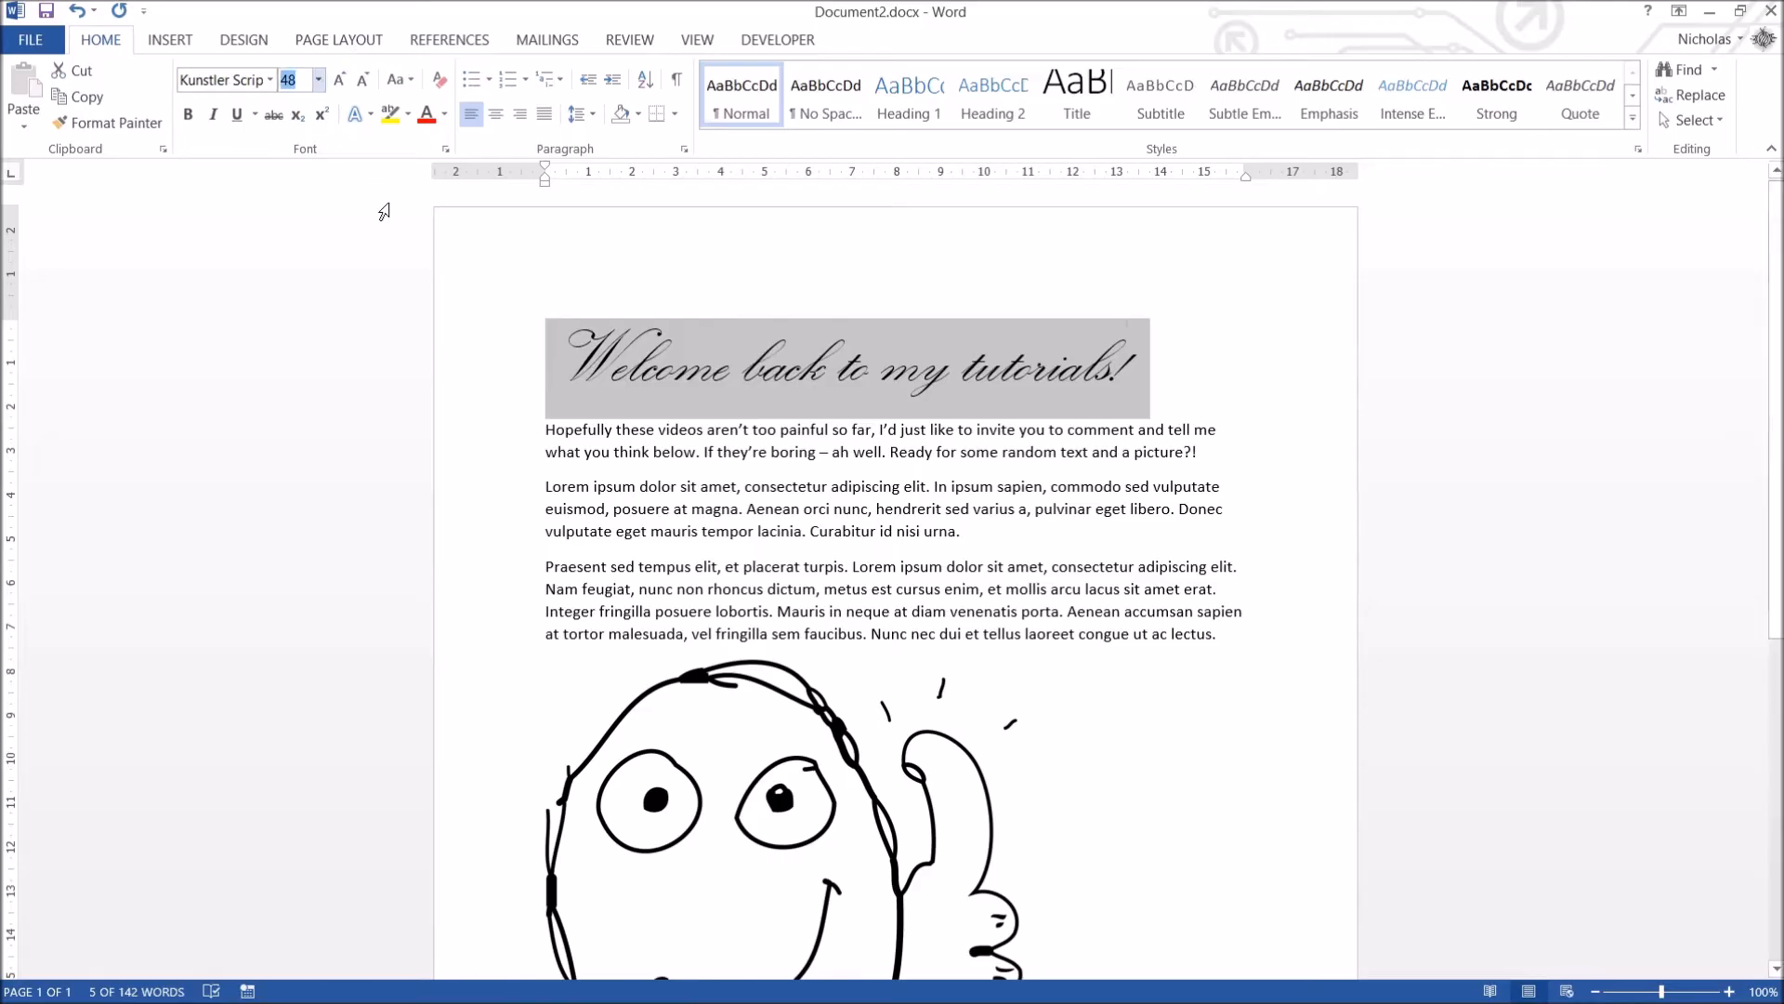
{"action": "type", "text": "102"}
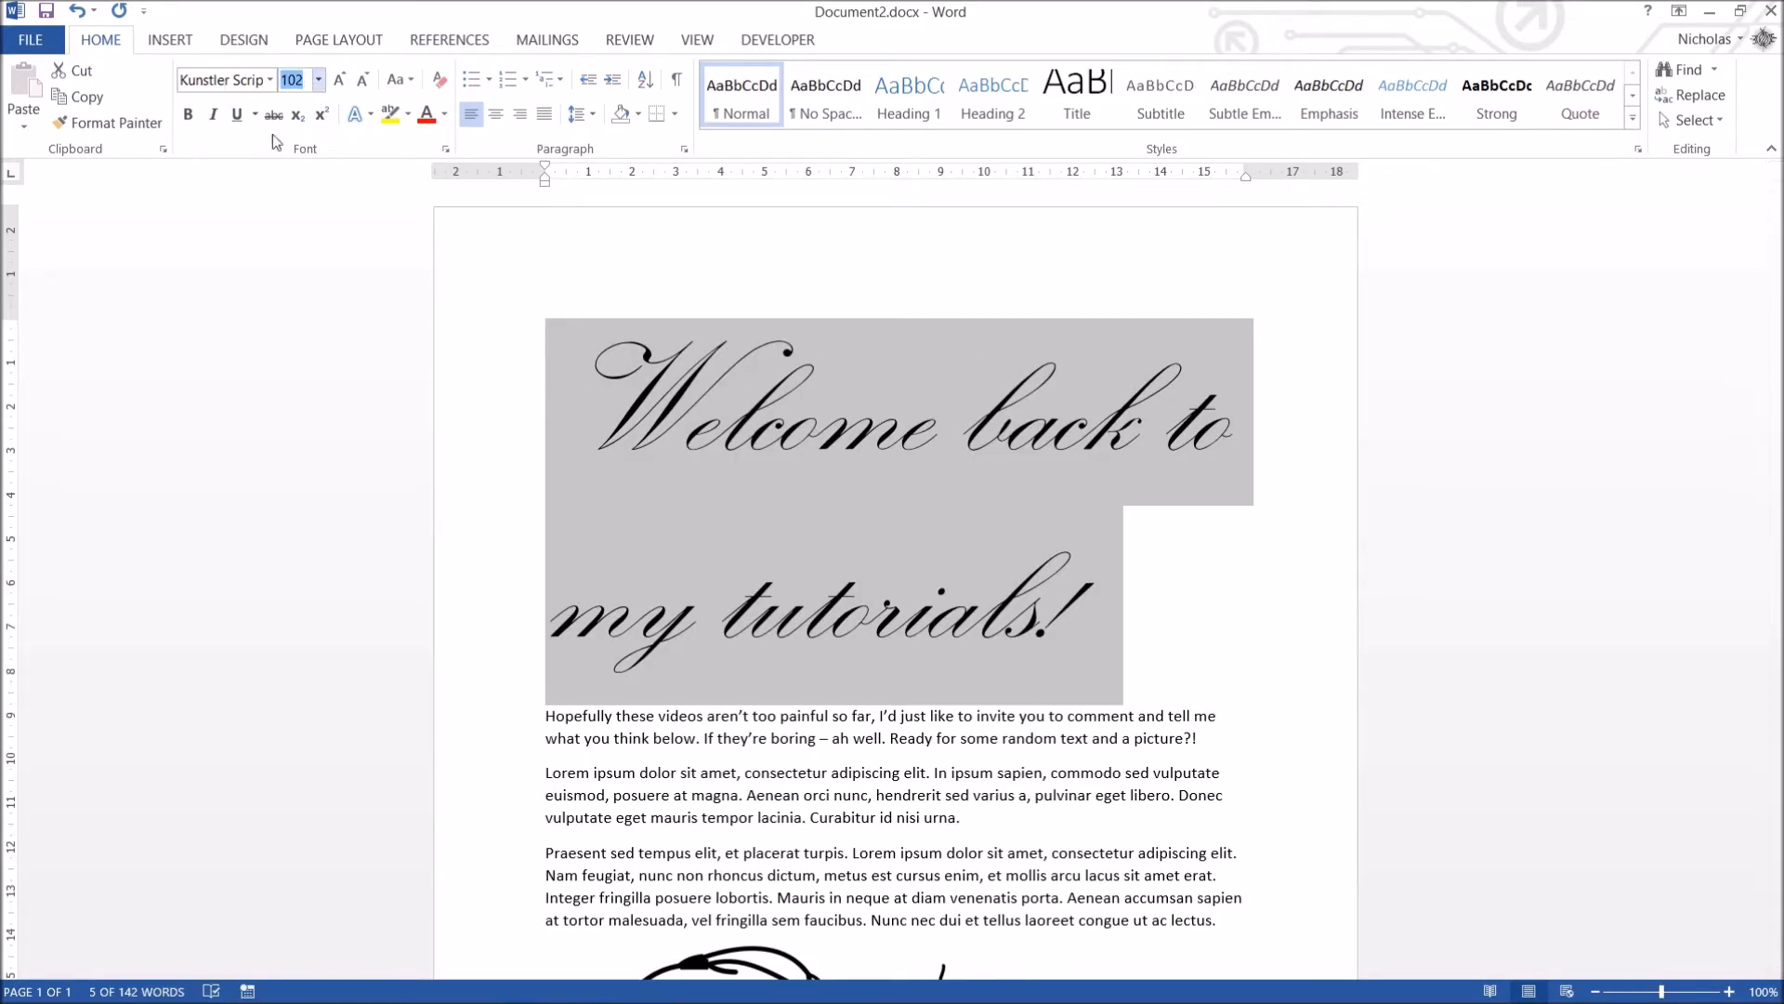
{"action": "type", "text": "50"}
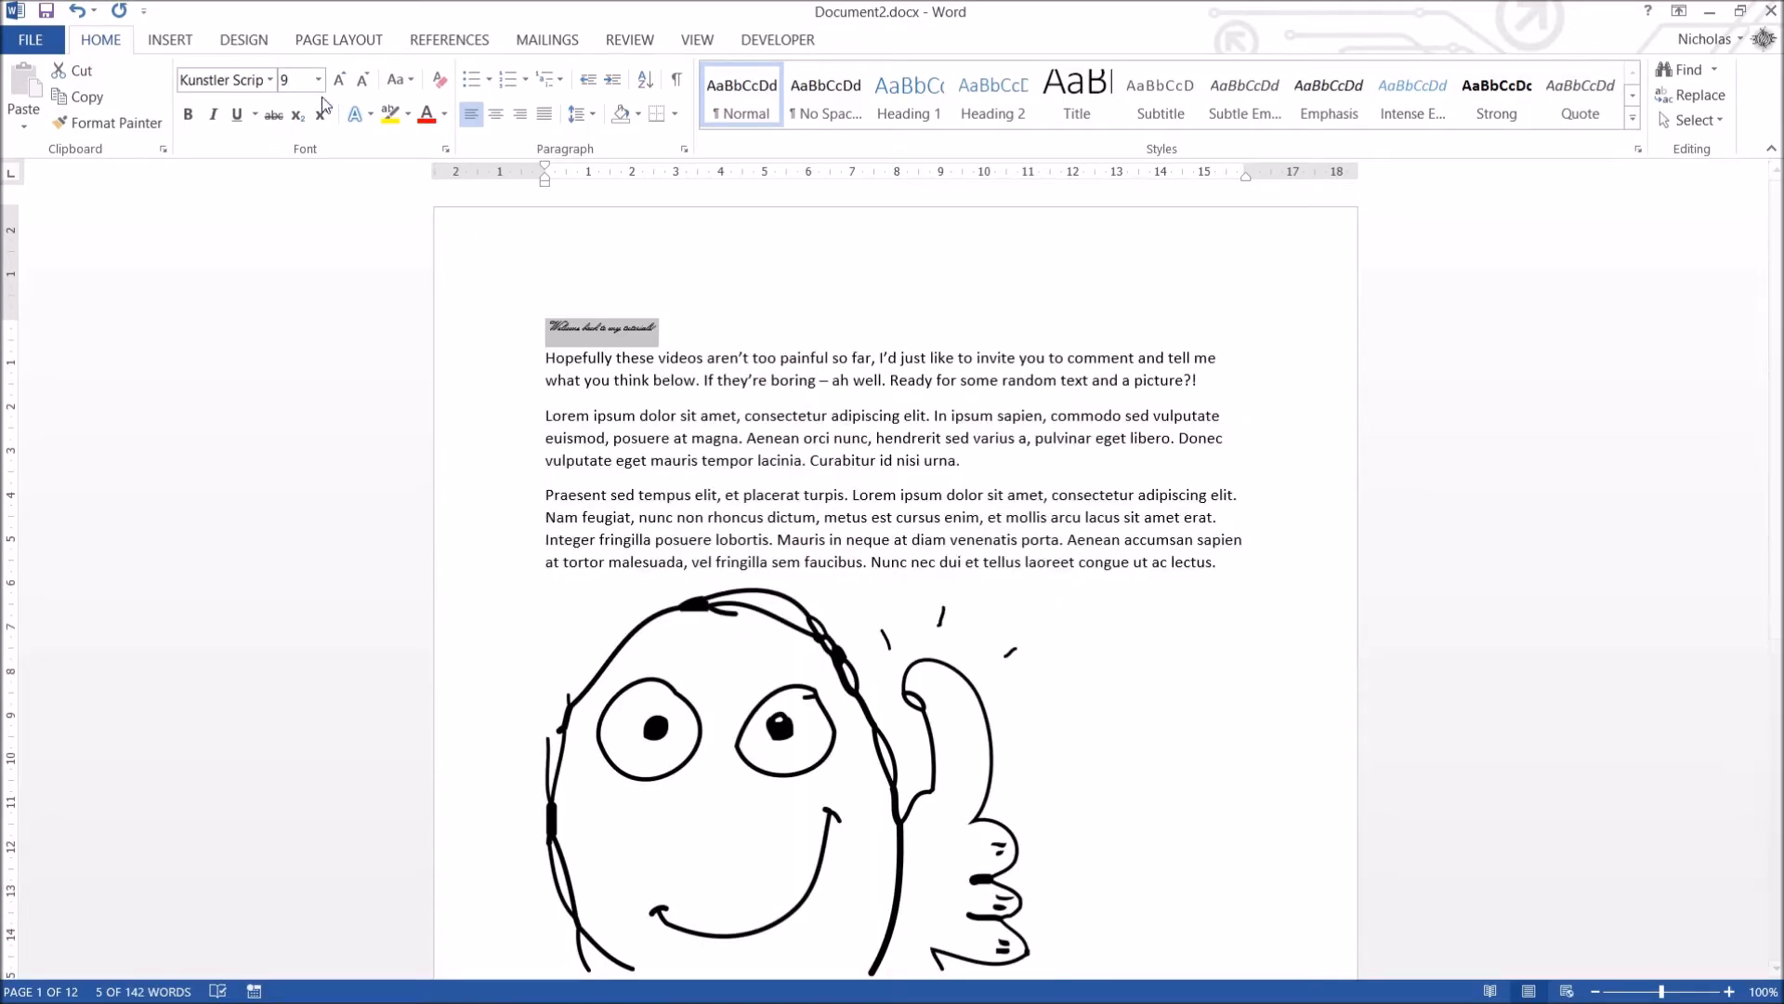
{"action": "left_click", "coordinate": [316, 80]}
{"action": "type", "text": "13"}
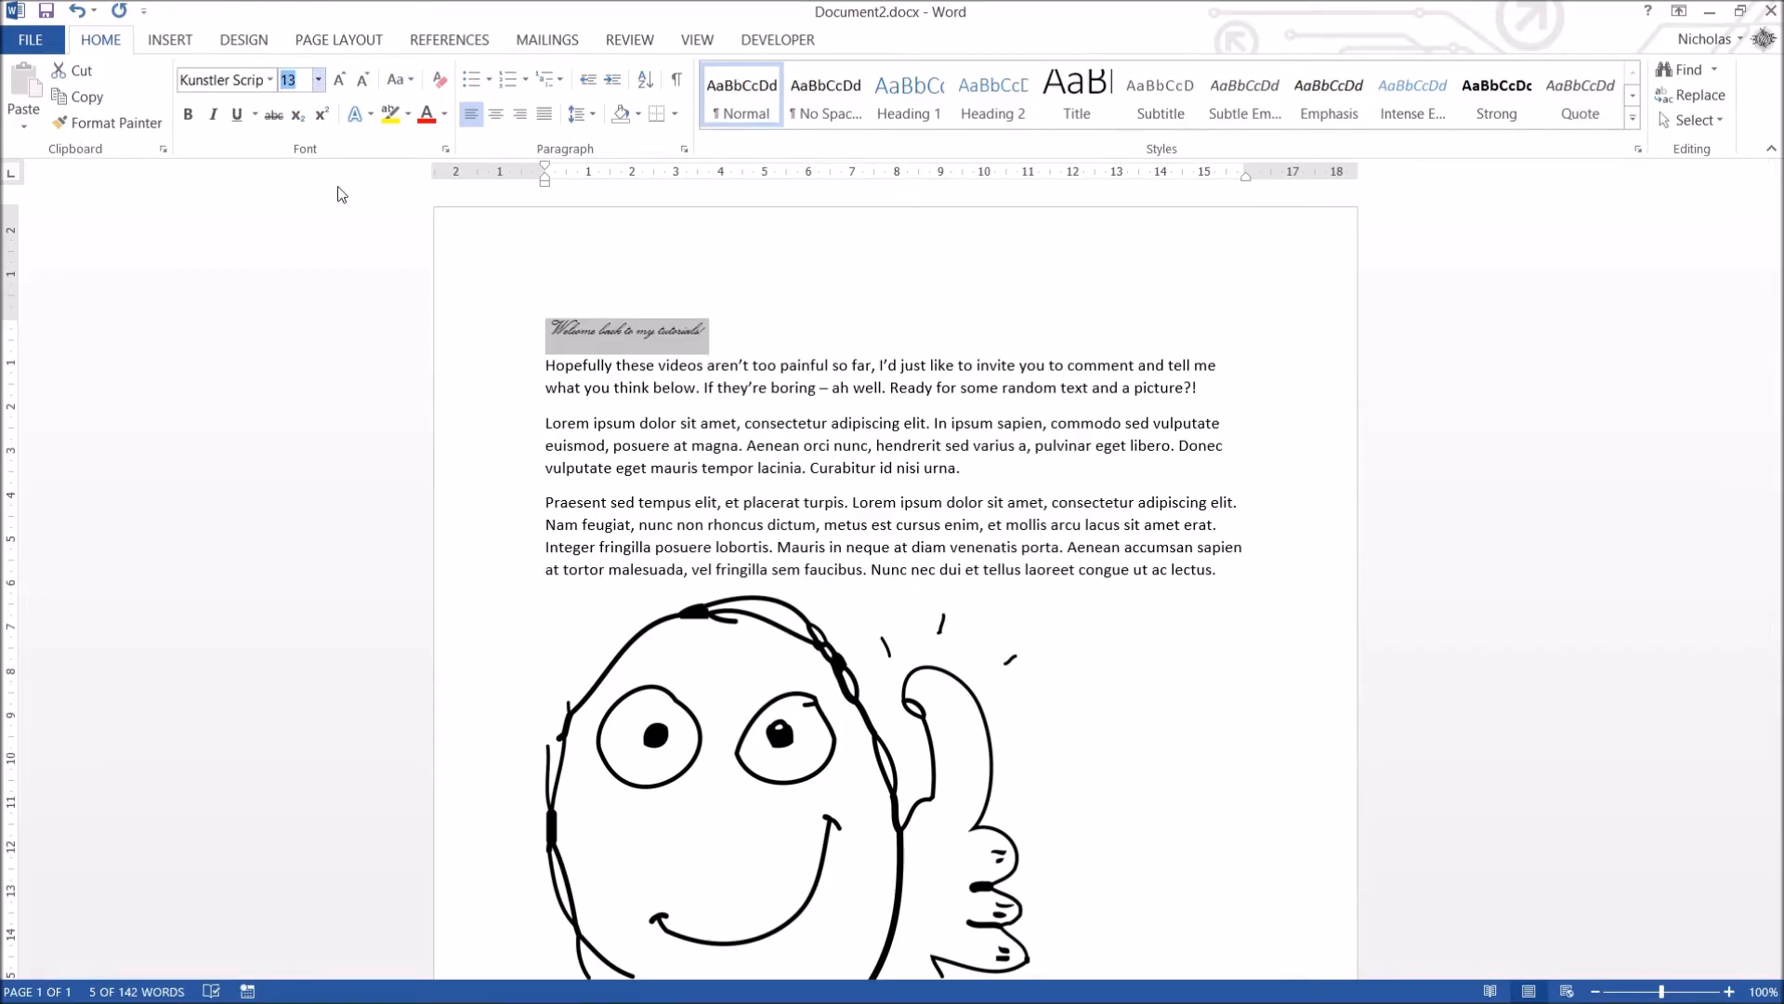
{"action": "left_click", "coordinate": [316, 80]}
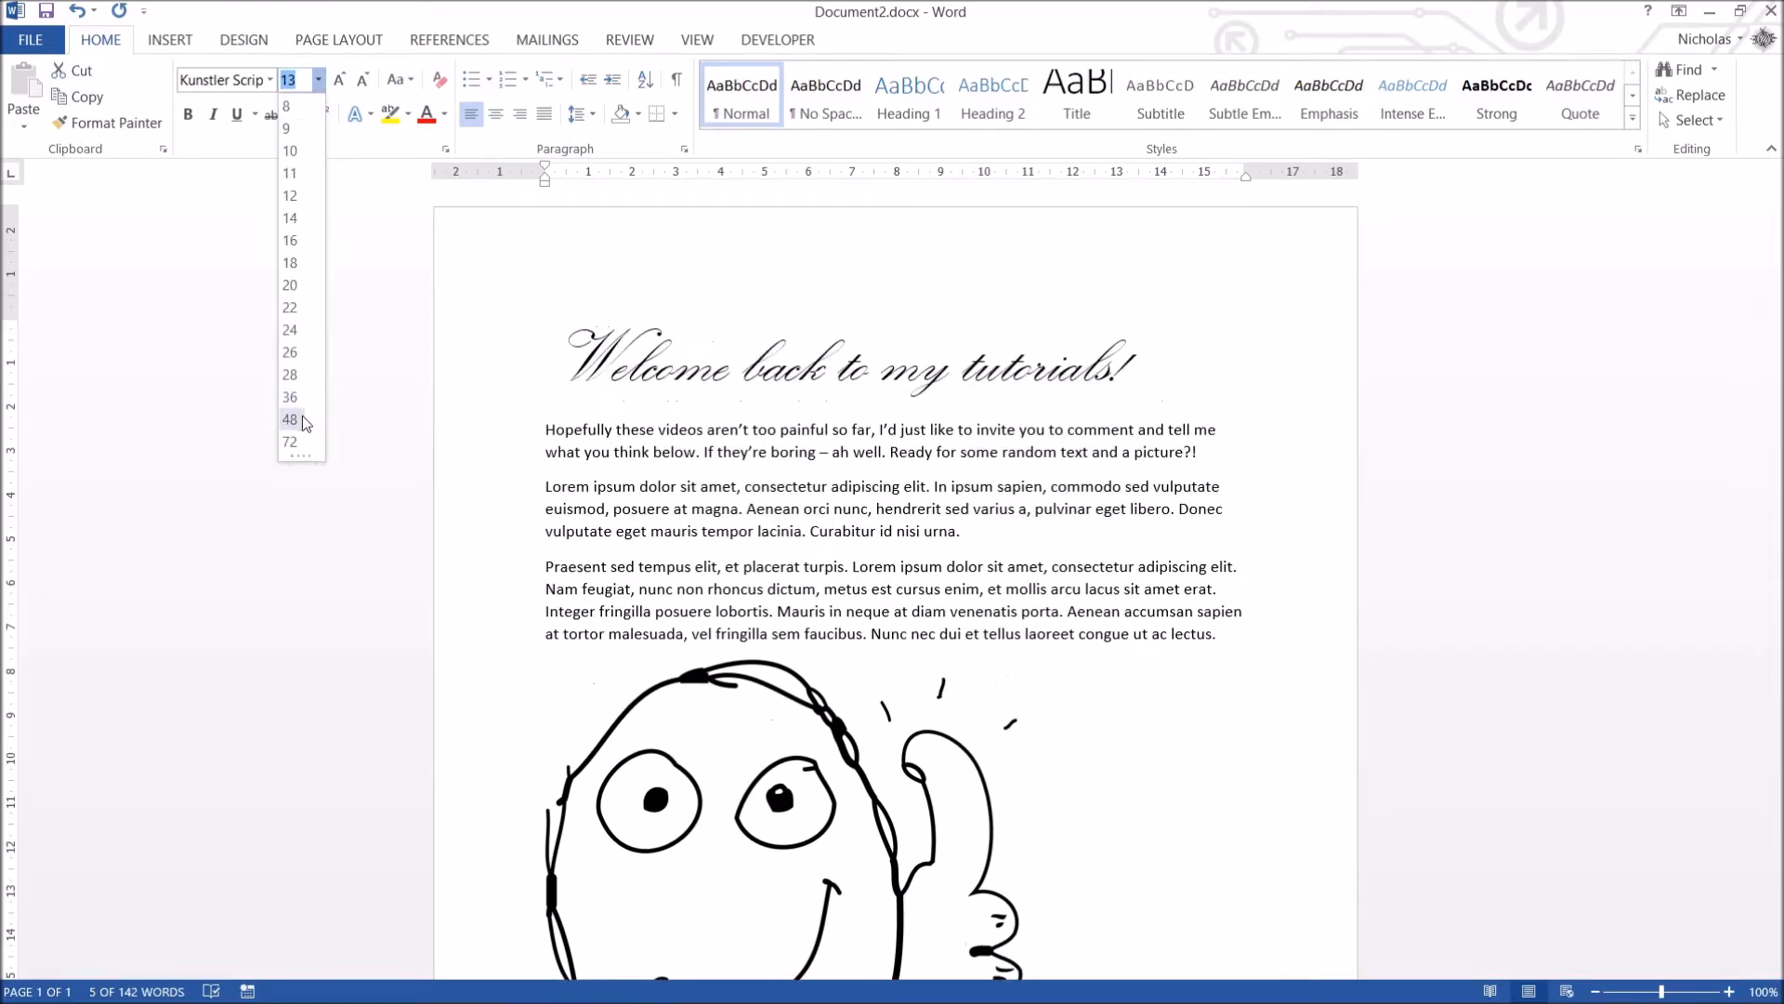
{"action": "left_click", "coordinate": [289, 420]}
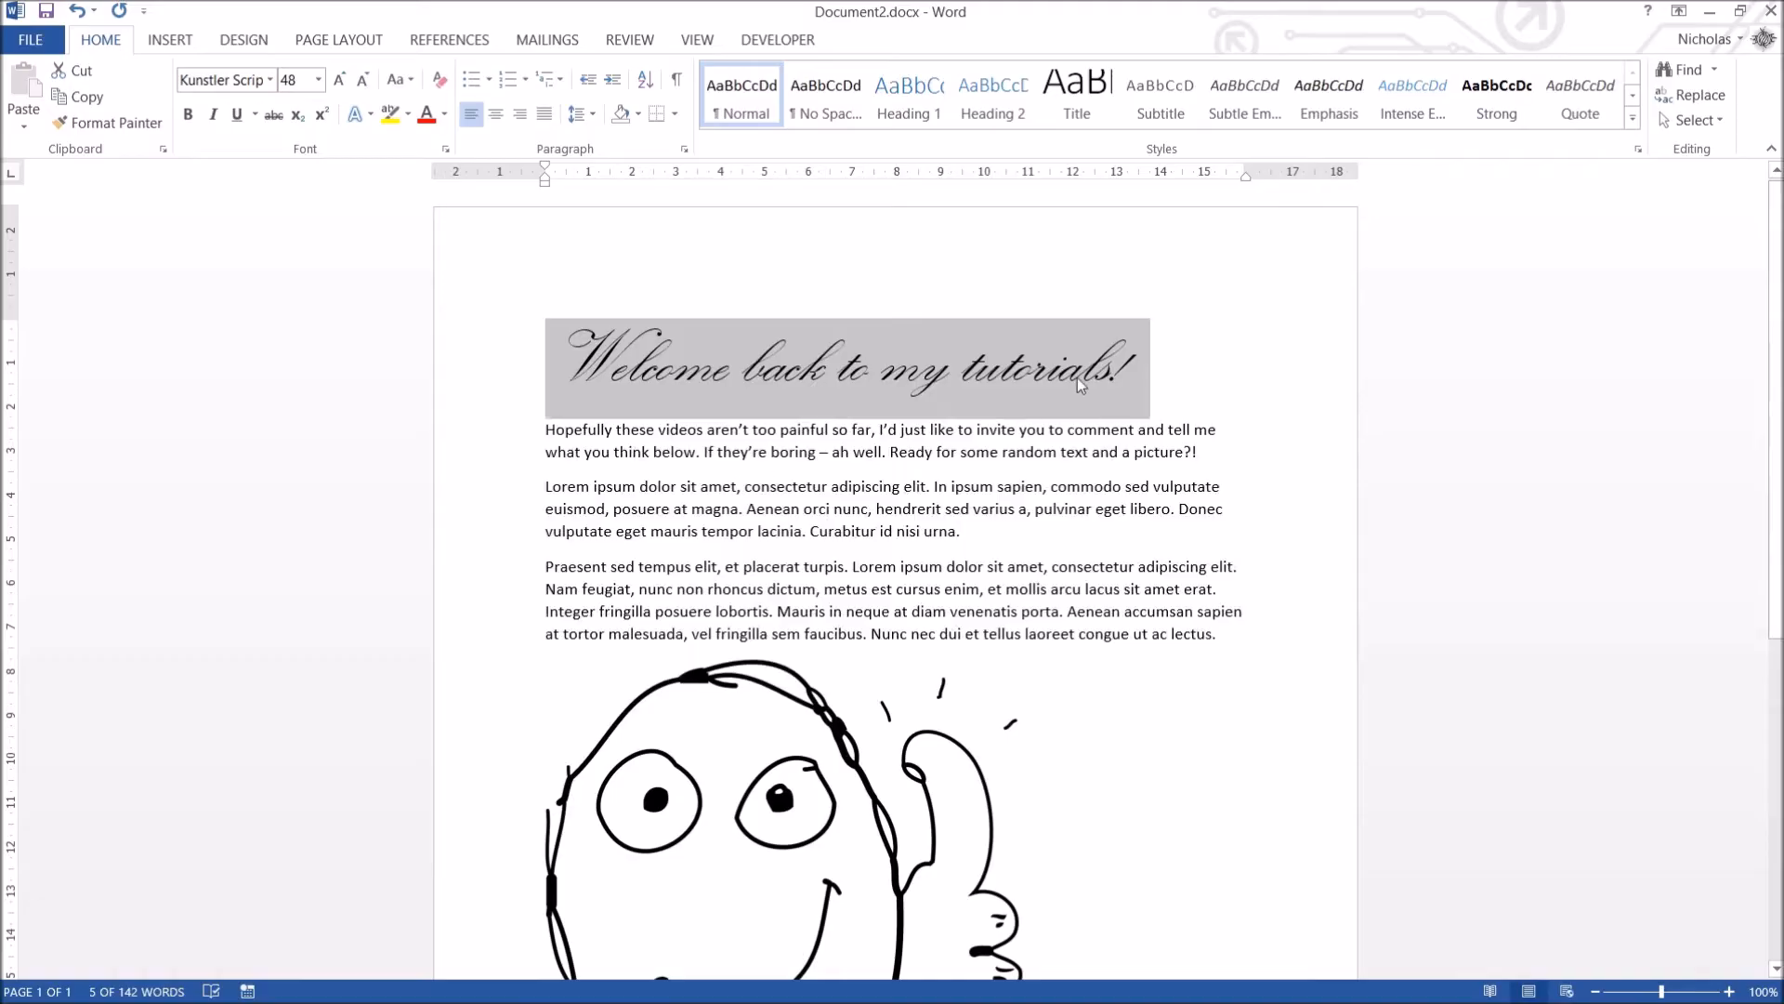
{"action": "mouse_move", "coordinate": [513, 357]}
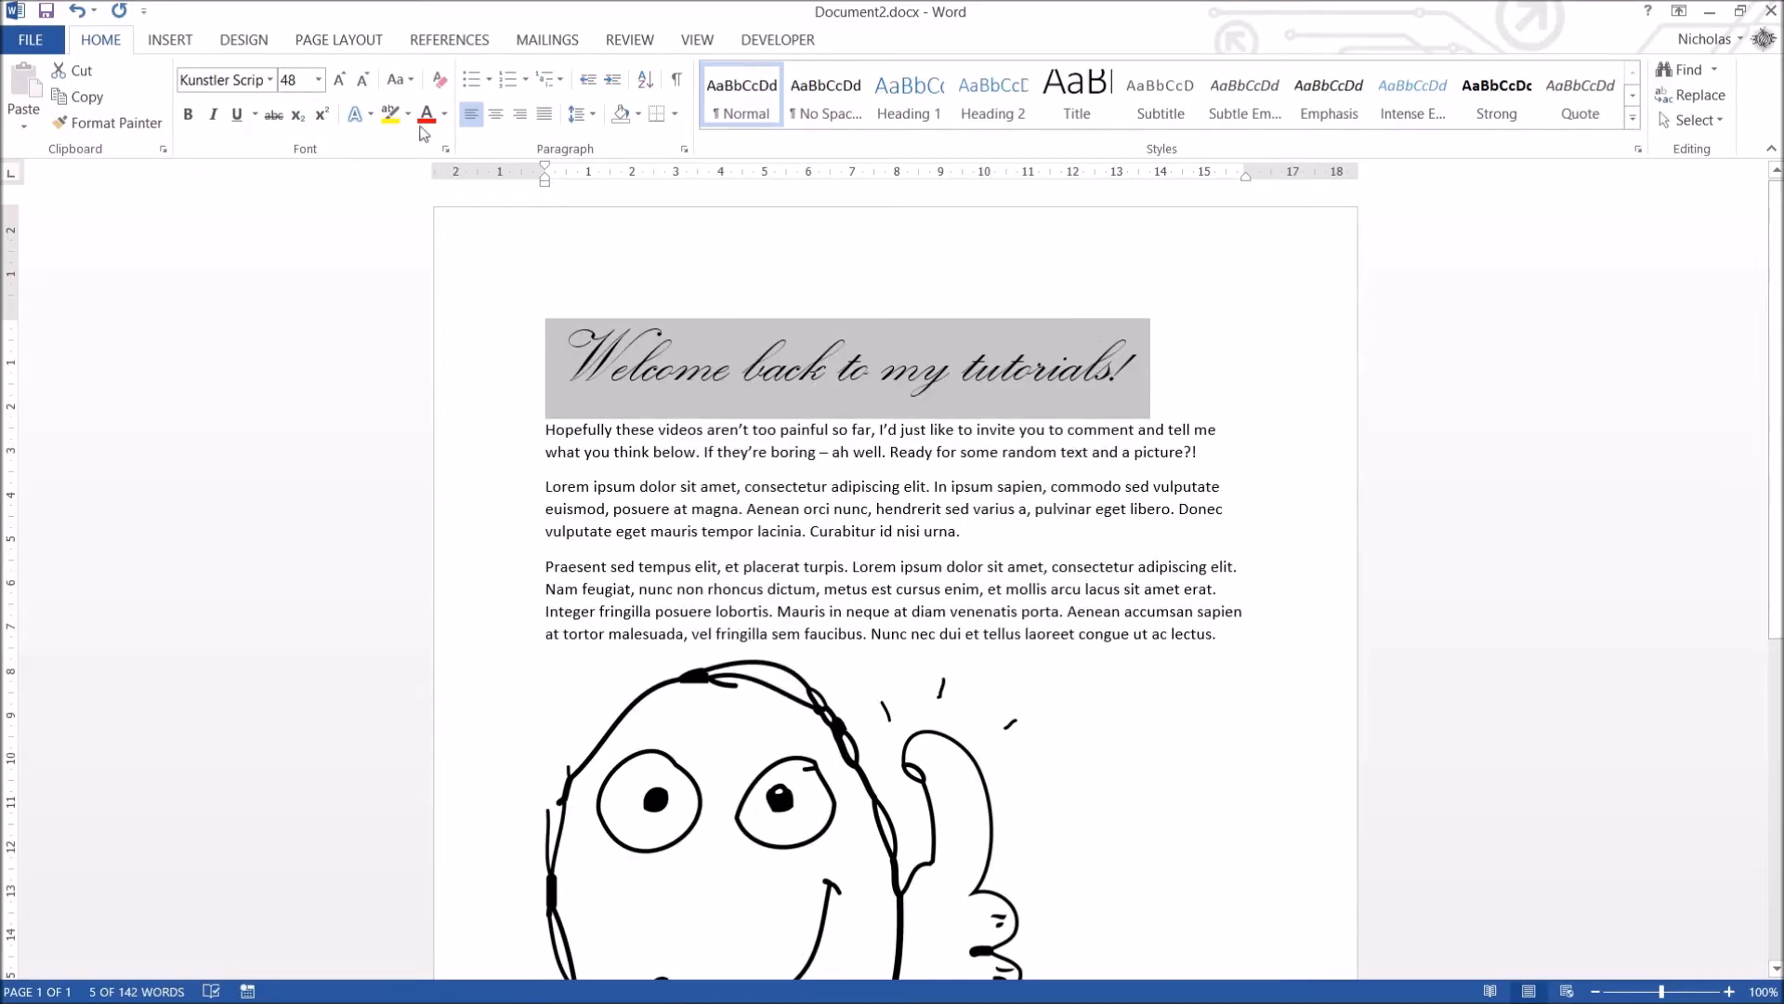
{"action": "mouse_move", "coordinate": [340, 80]}
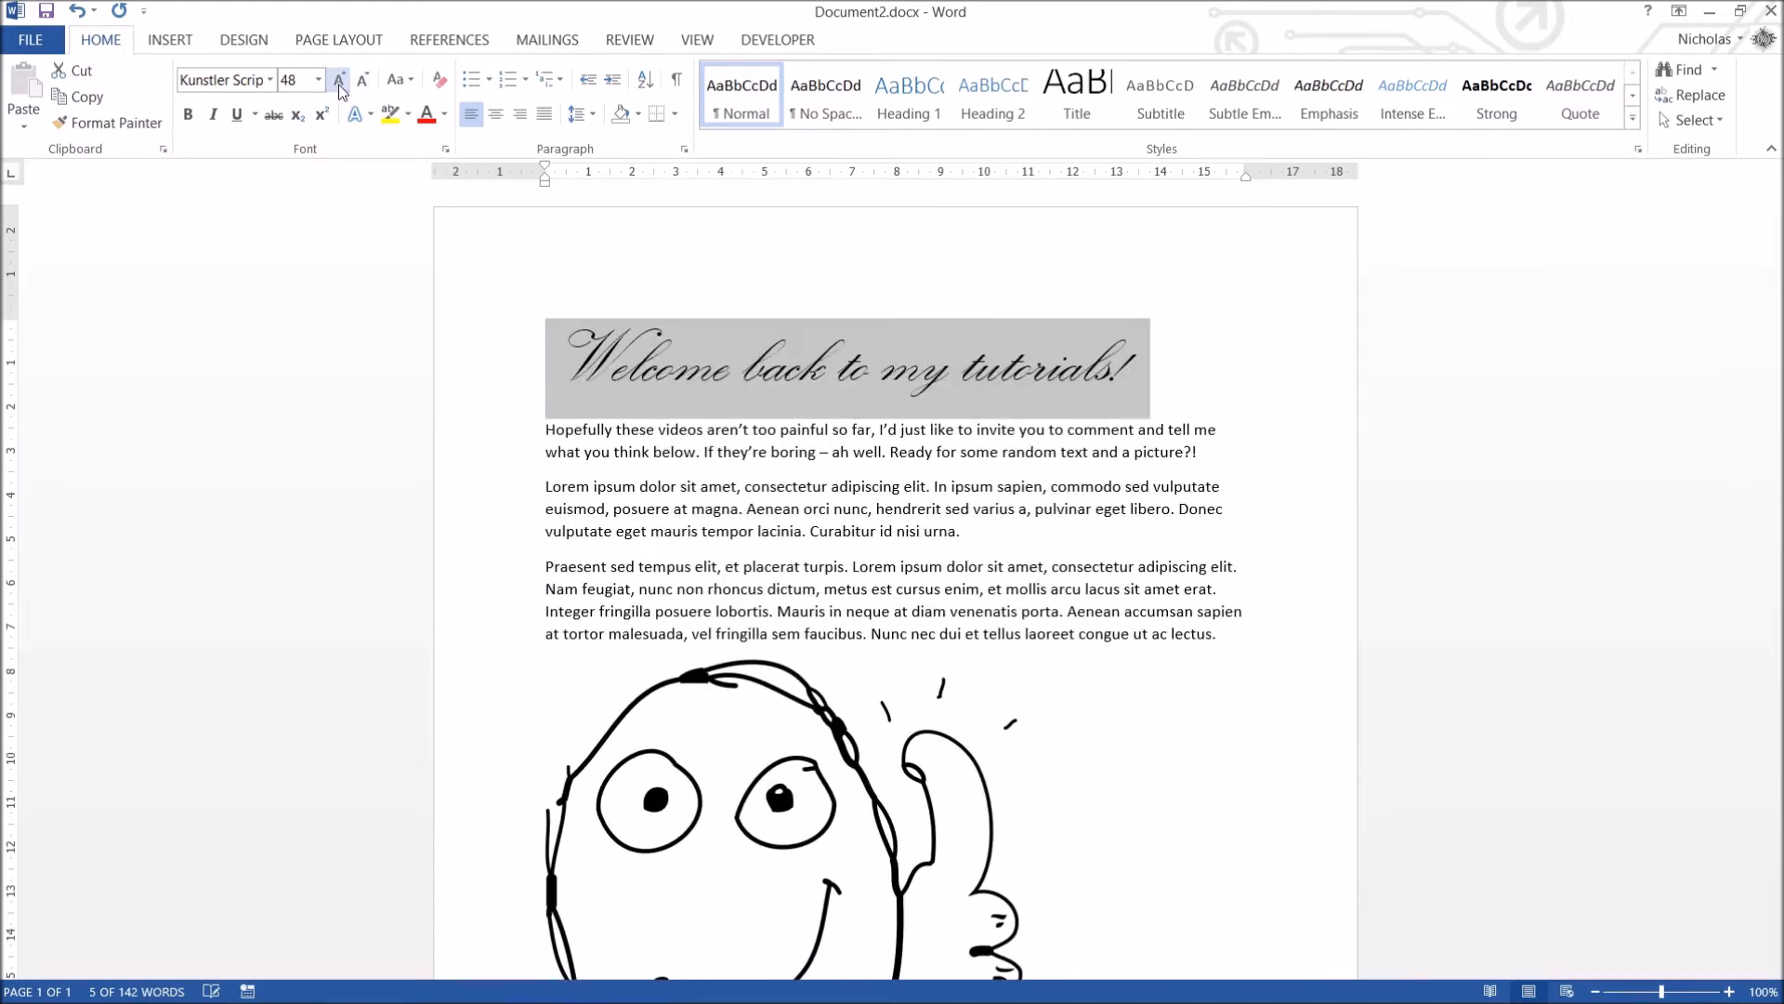
{"action": "left_click", "coordinate": [362, 78]}
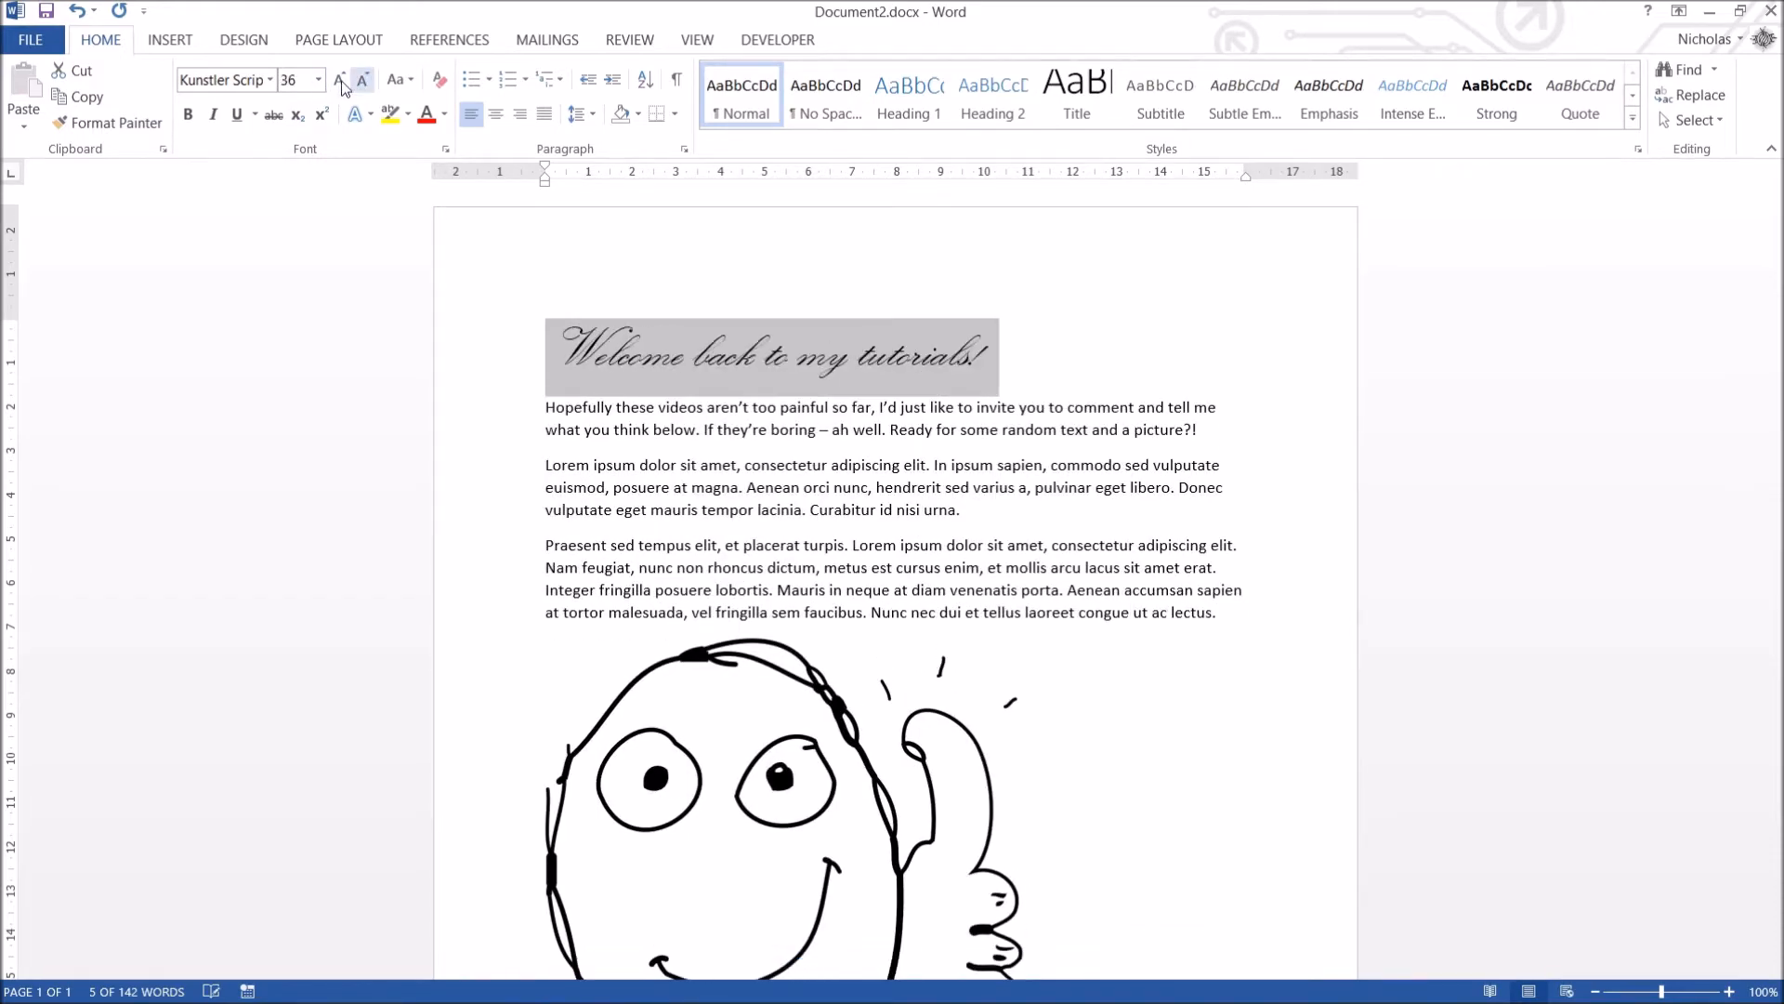
{"action": "left_click", "coordinate": [338, 78]}
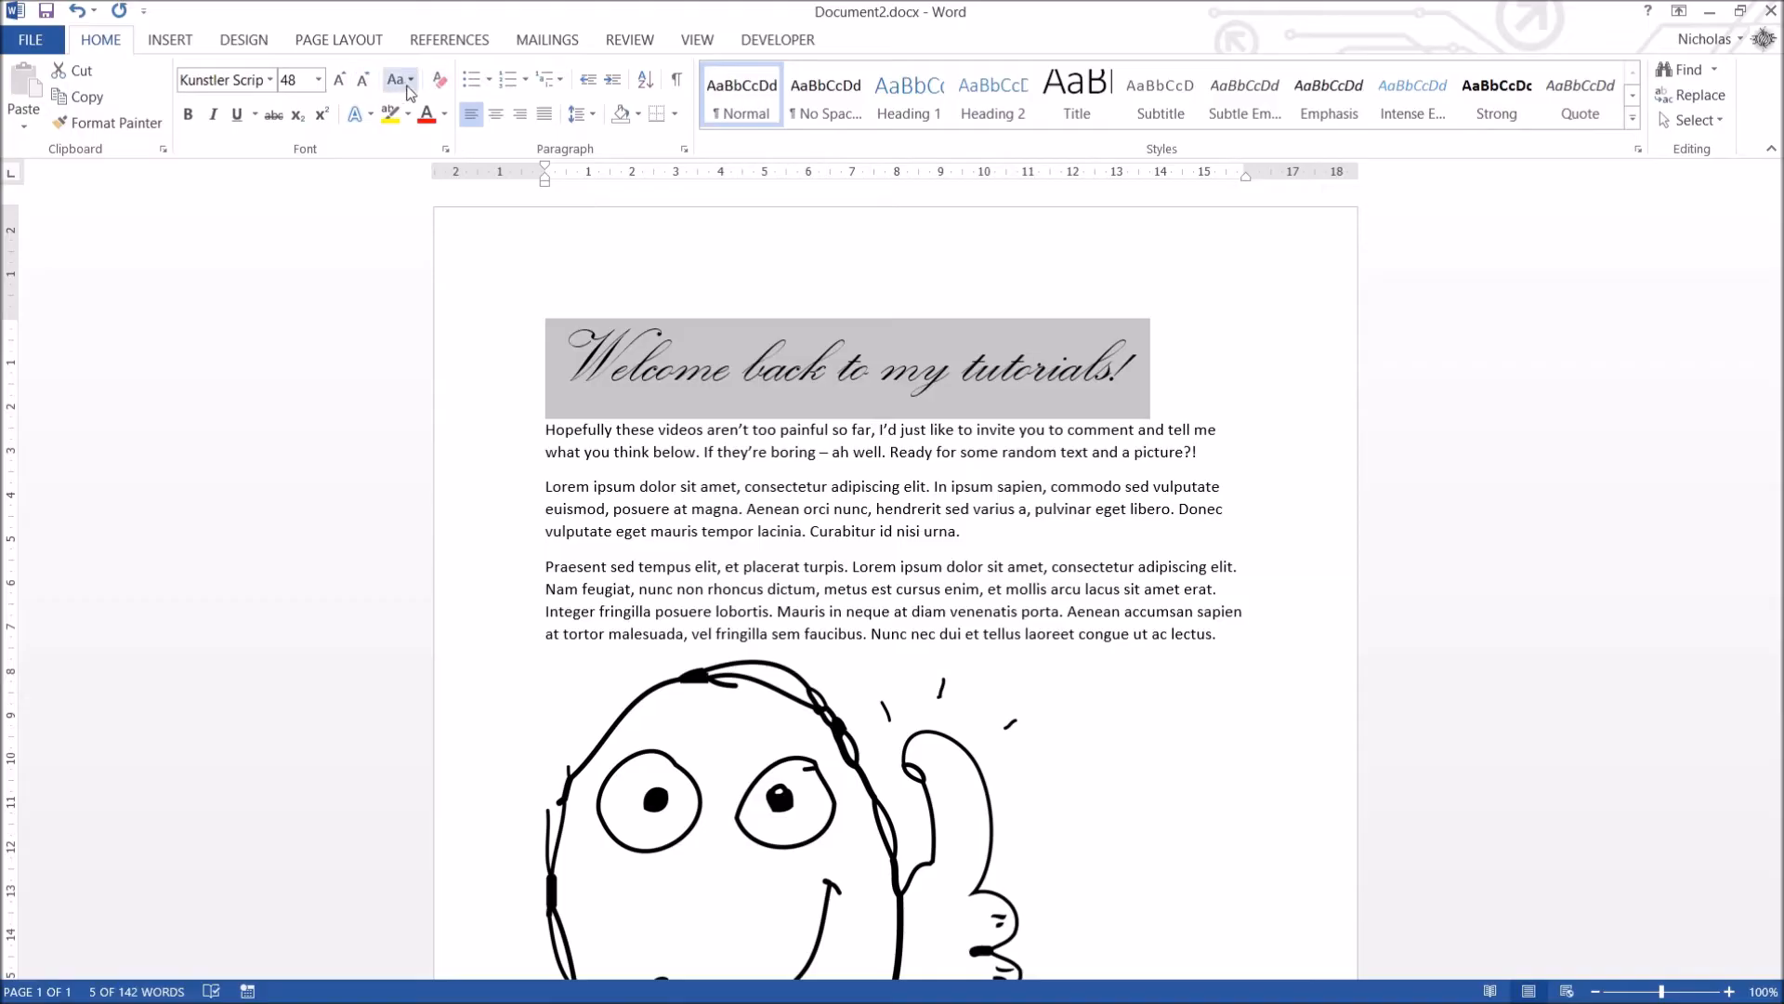
{"action": "mouse_move", "coordinate": [398, 80]}
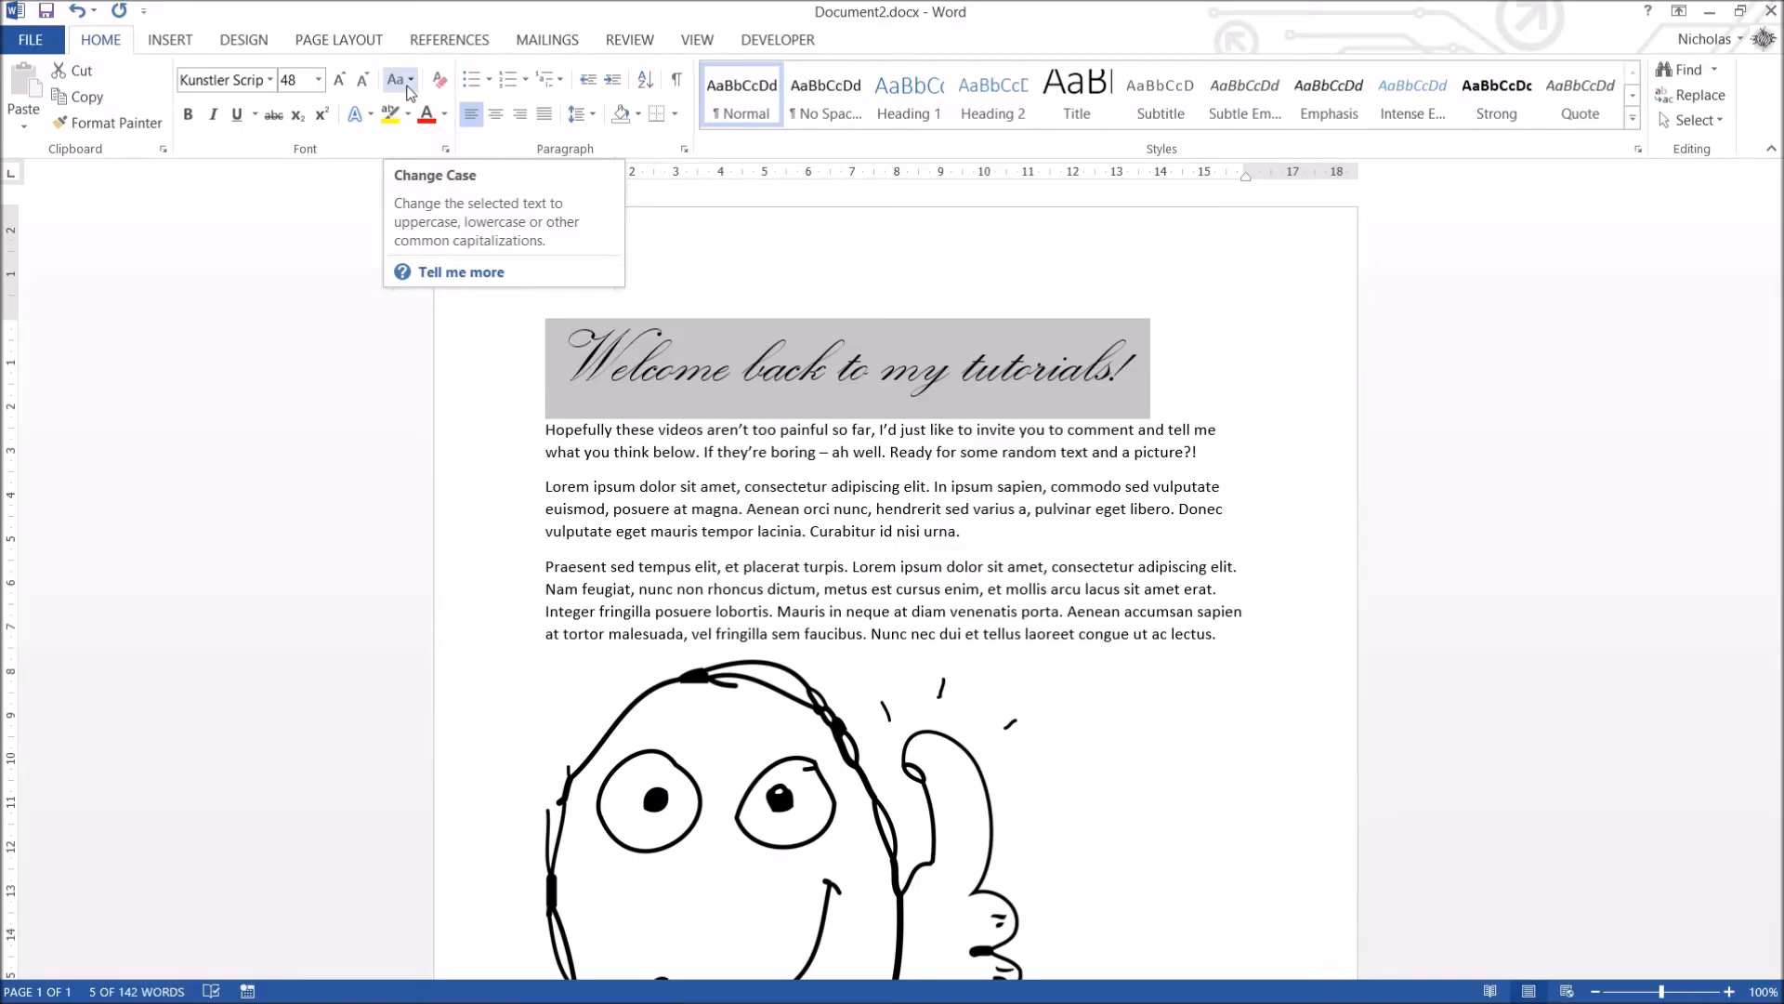
{"action": "left_click", "coordinate": [400, 80]}
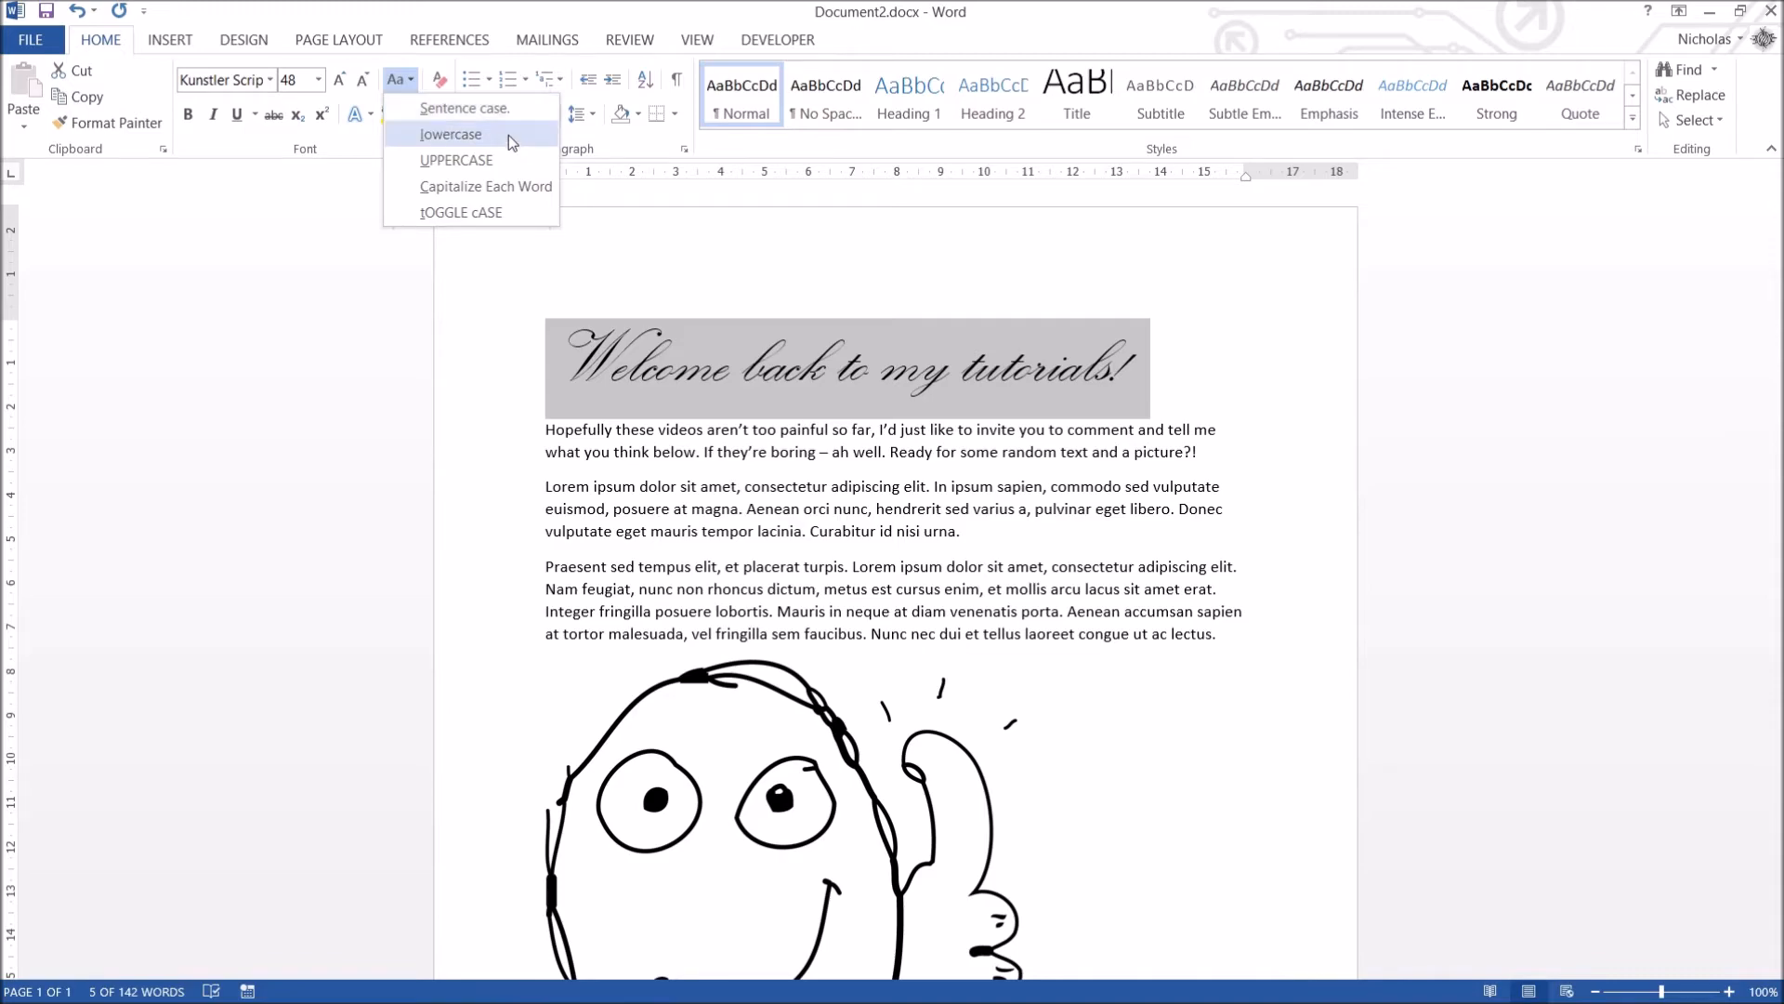
{"action": "left_click", "coordinate": [450, 134]}
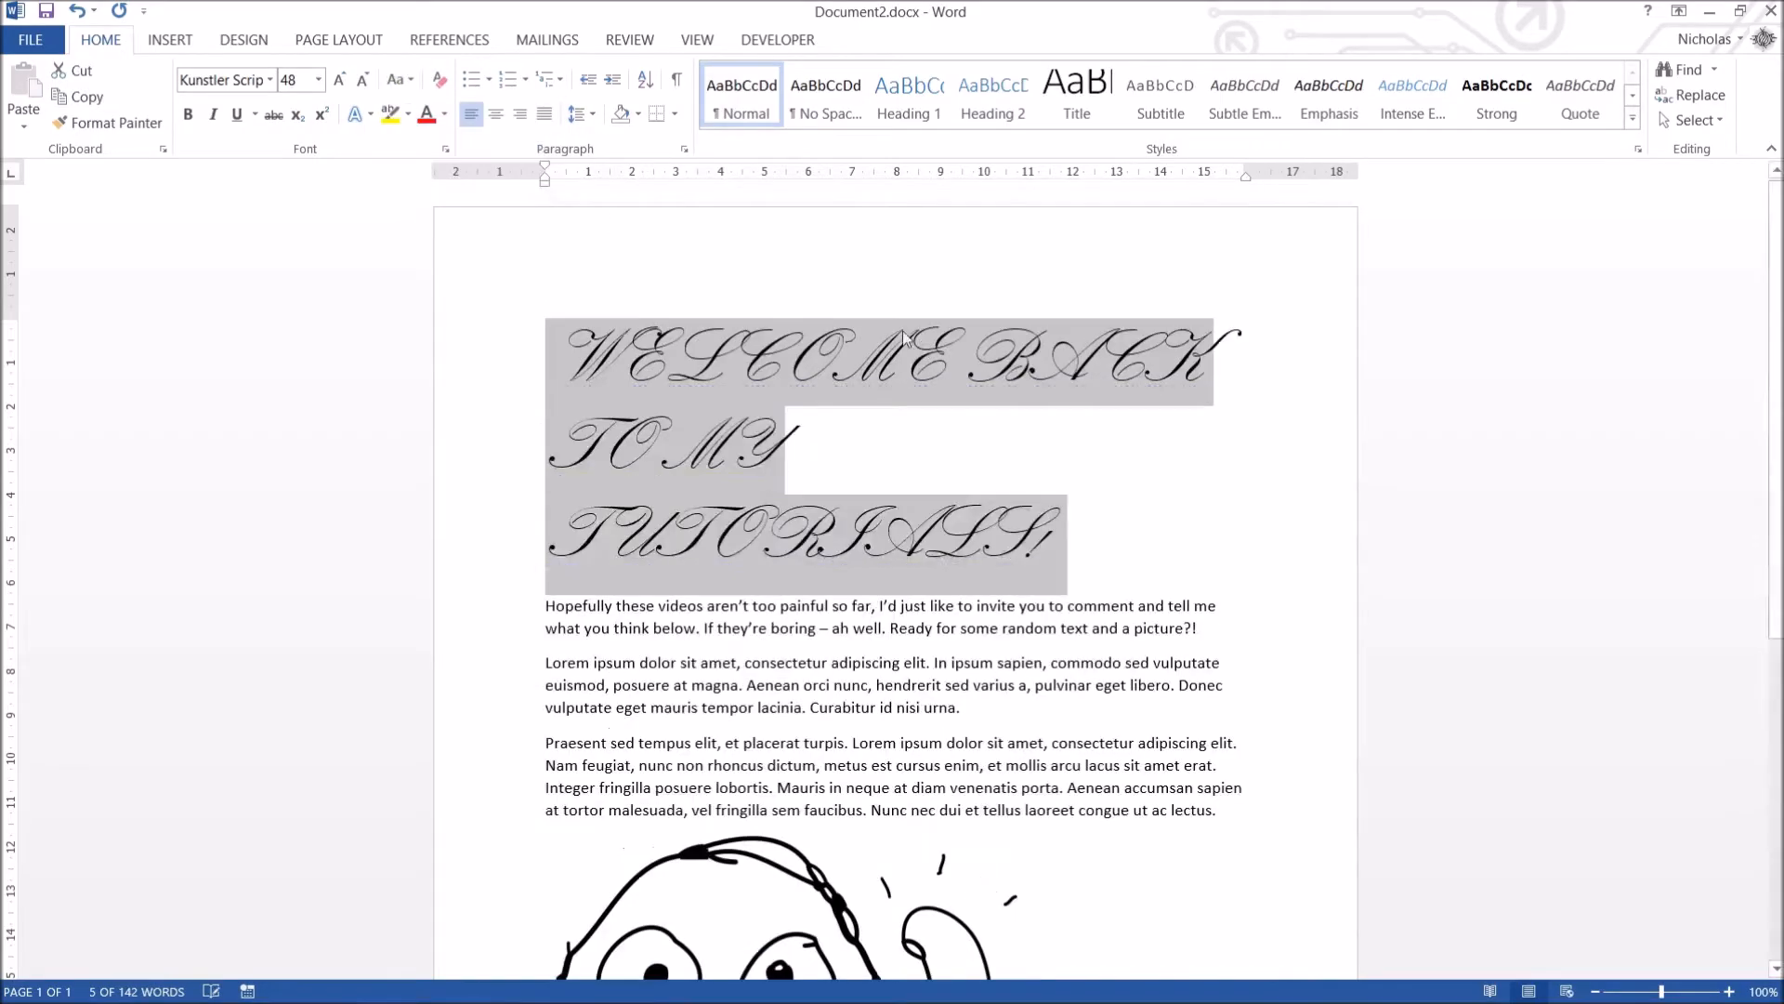
{"action": "left_click", "coordinate": [972, 431]}
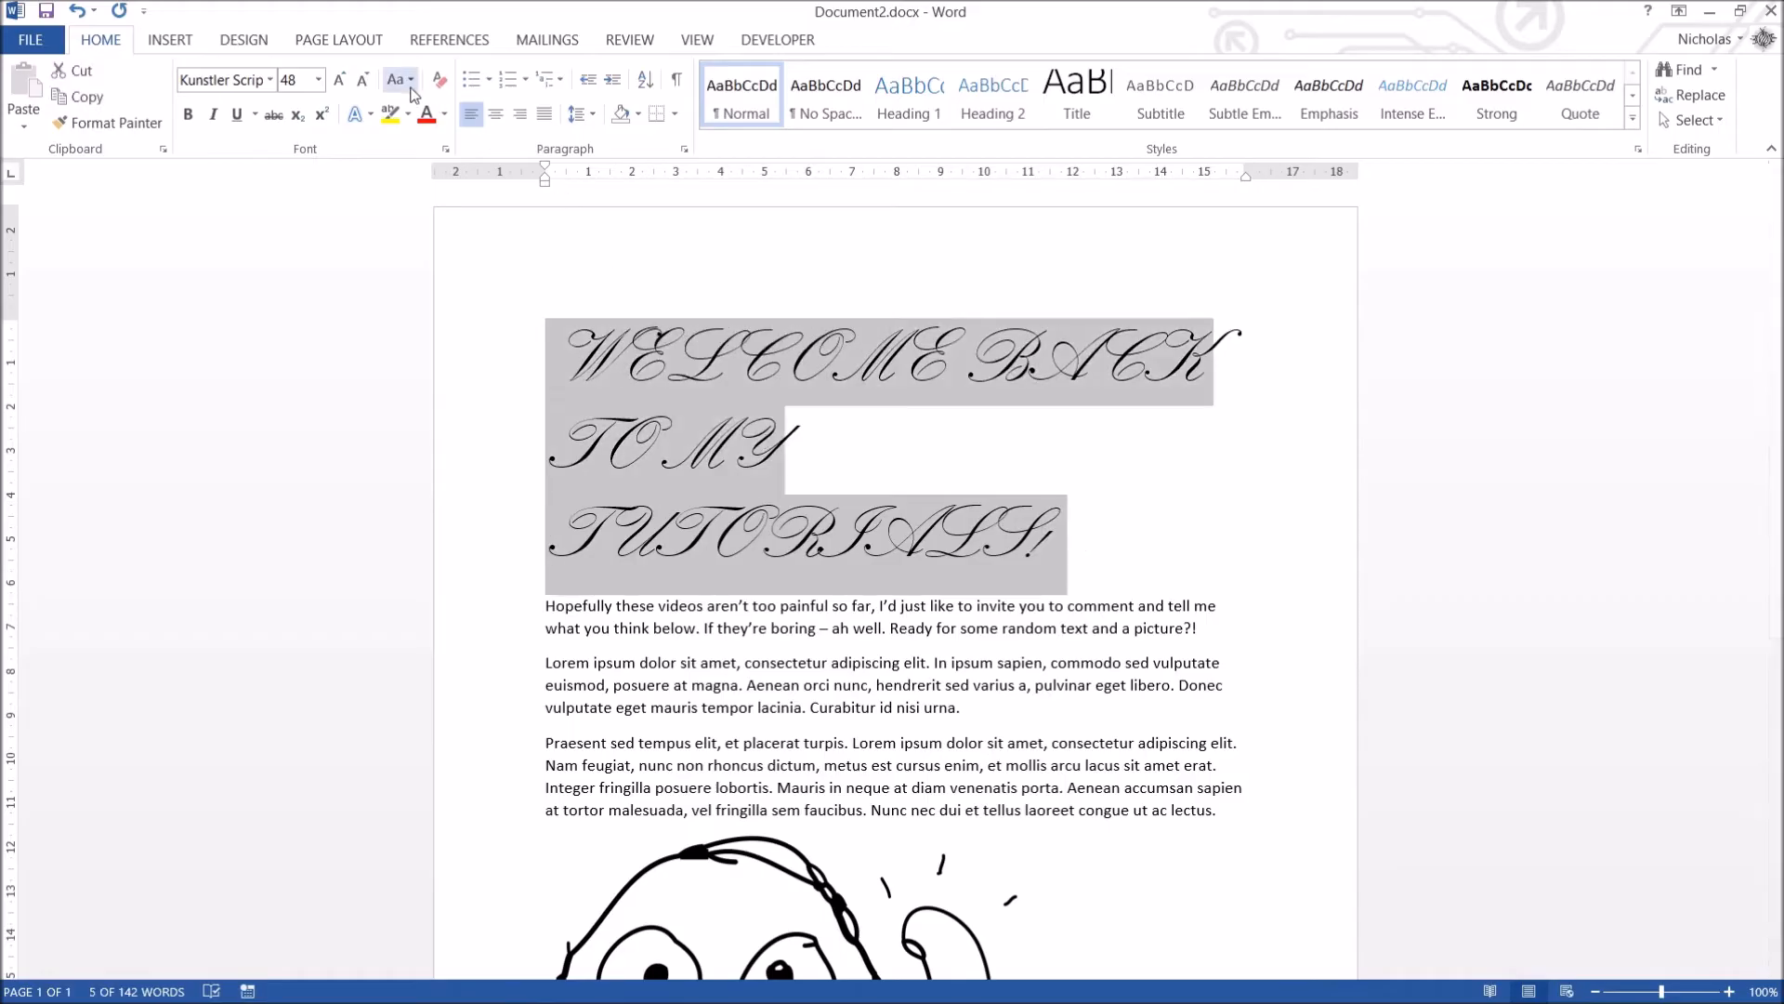
{"action": "left_click", "coordinate": [396, 80]}
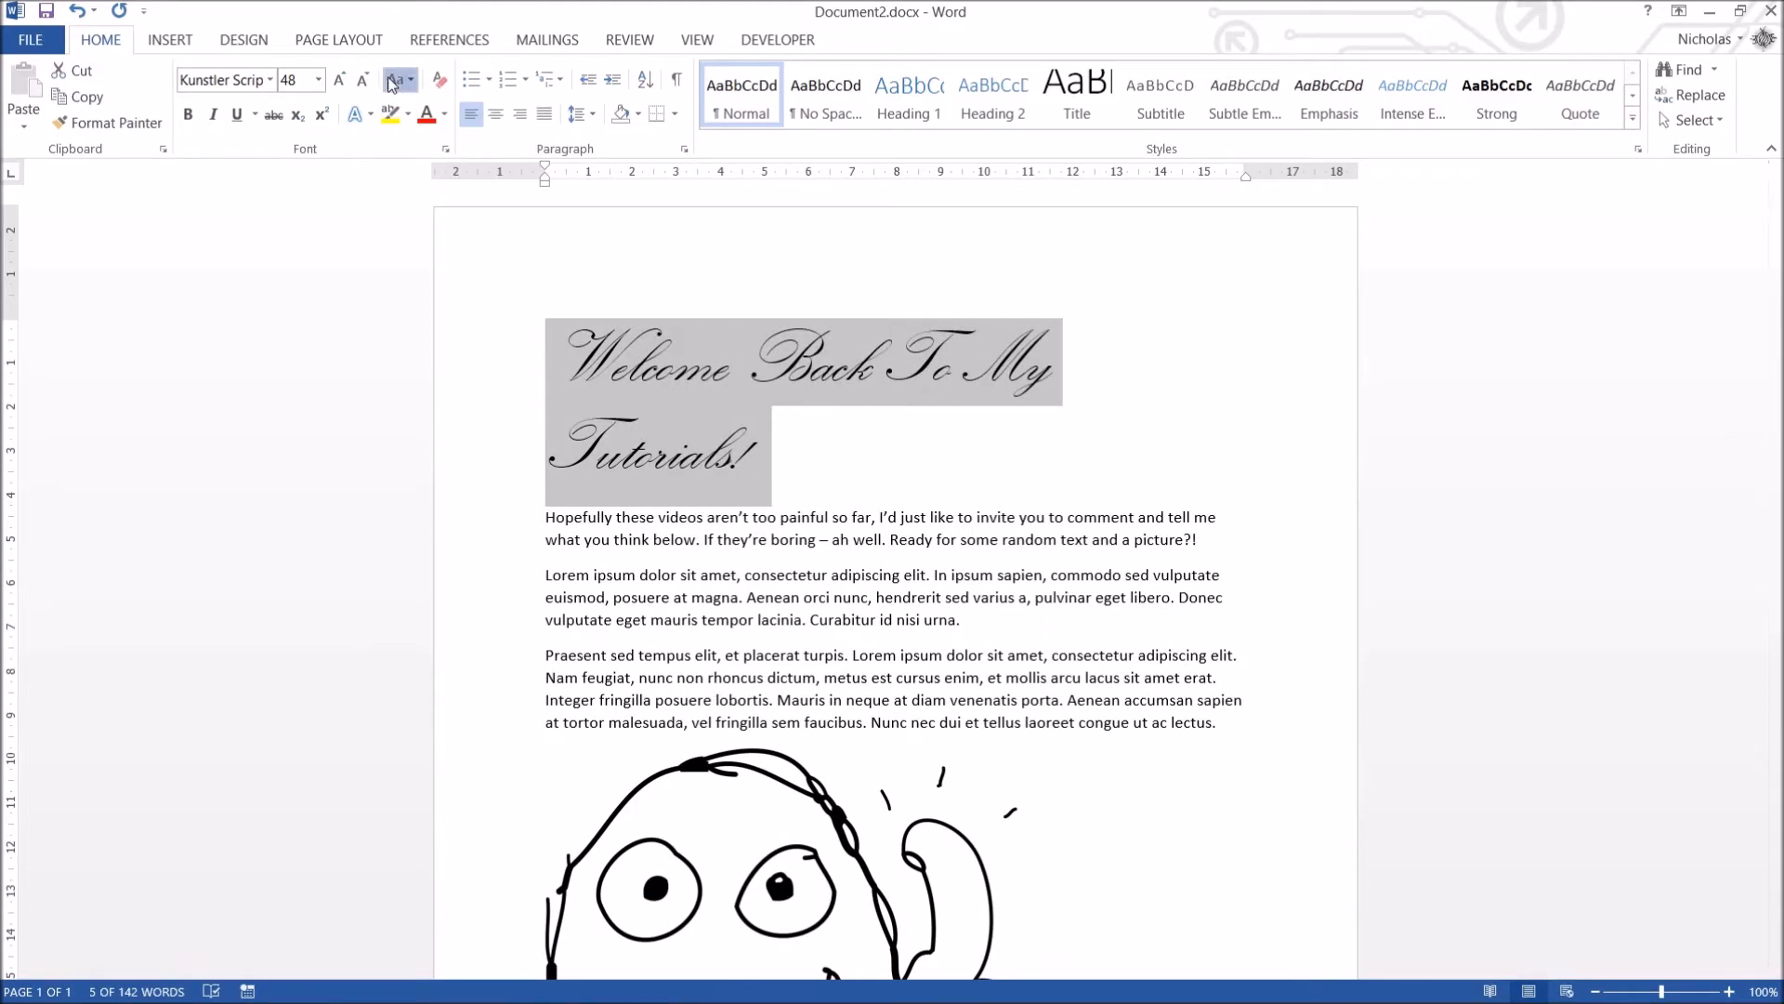
{"action": "left_click", "coordinate": [394, 80]}
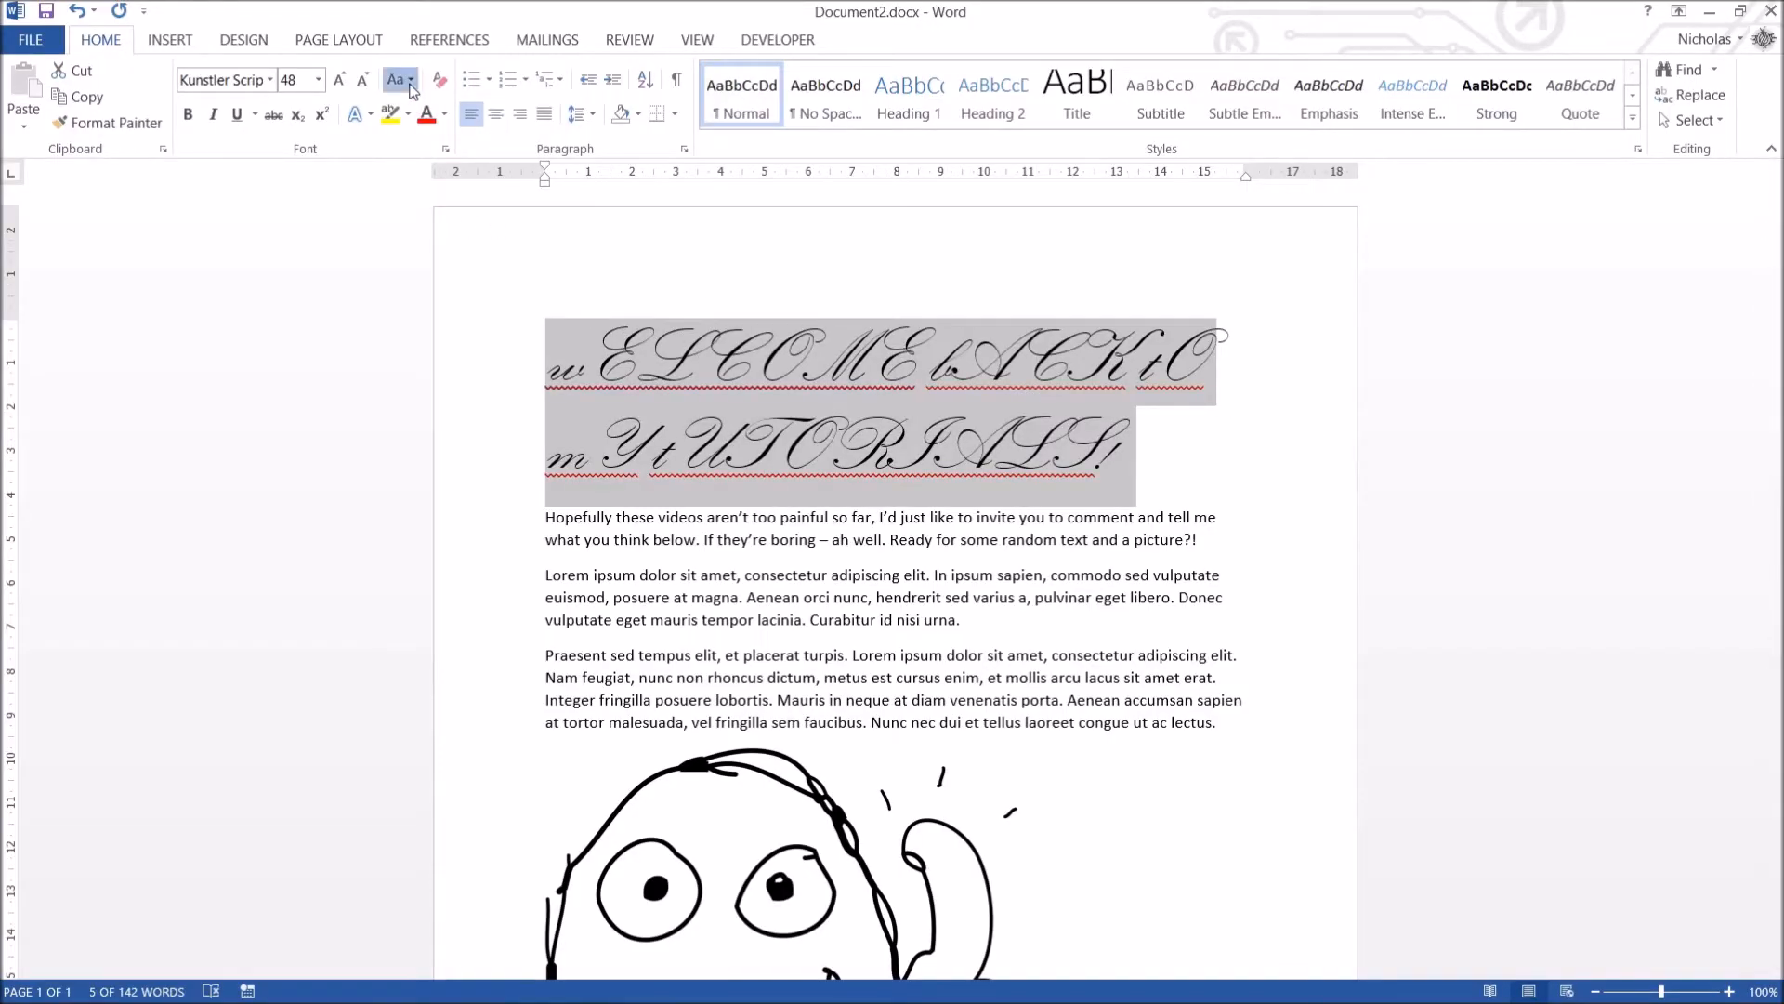
{"action": "left_click", "coordinate": [396, 80]}
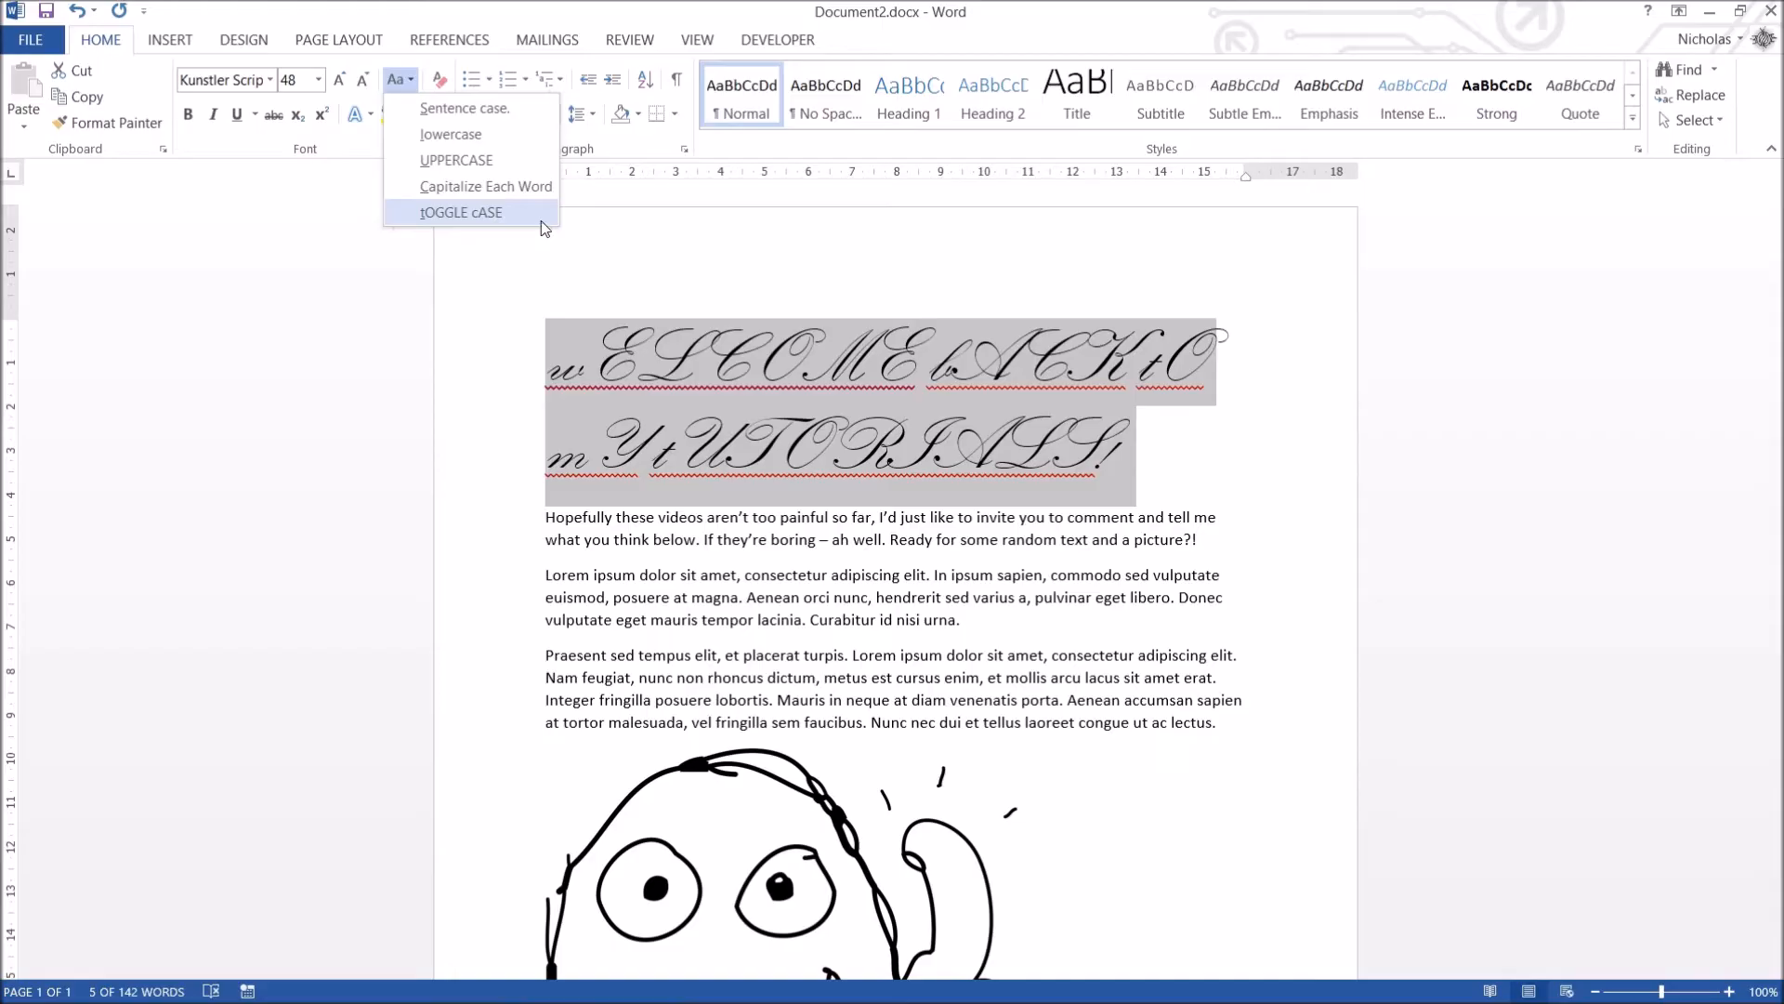
{"action": "mouse_move", "coordinate": [509, 108]}
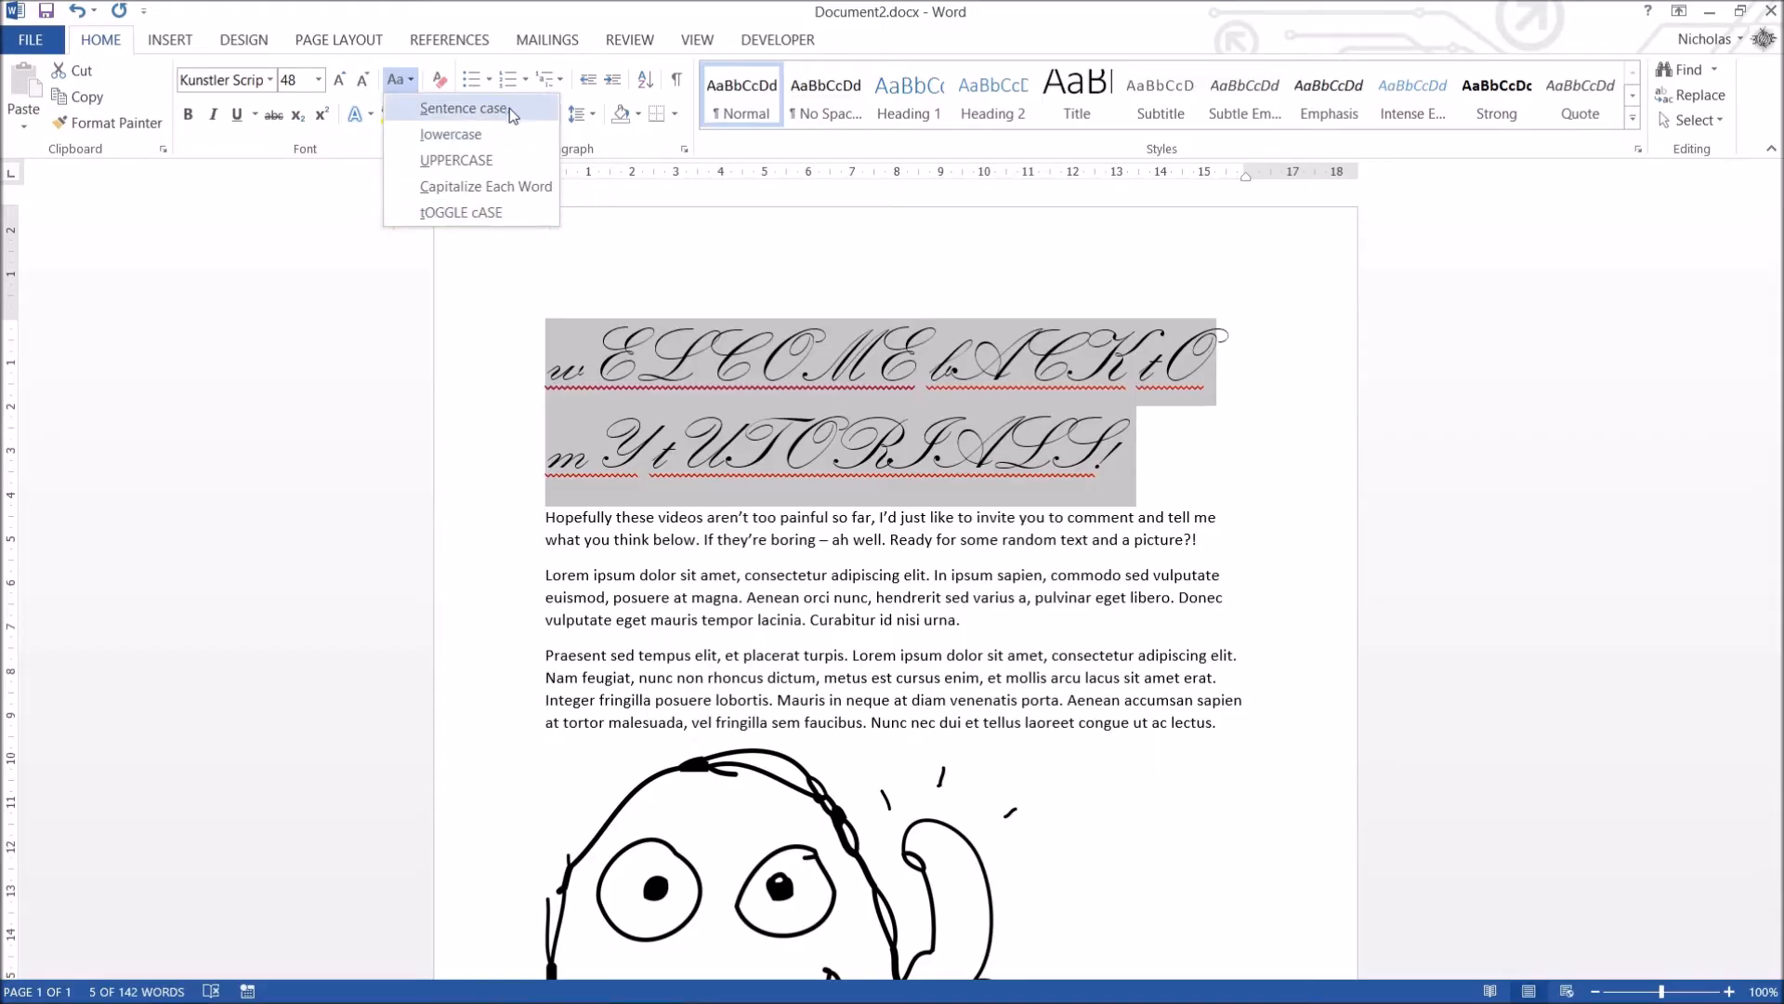
{"action": "left_click", "coordinate": [464, 108]}
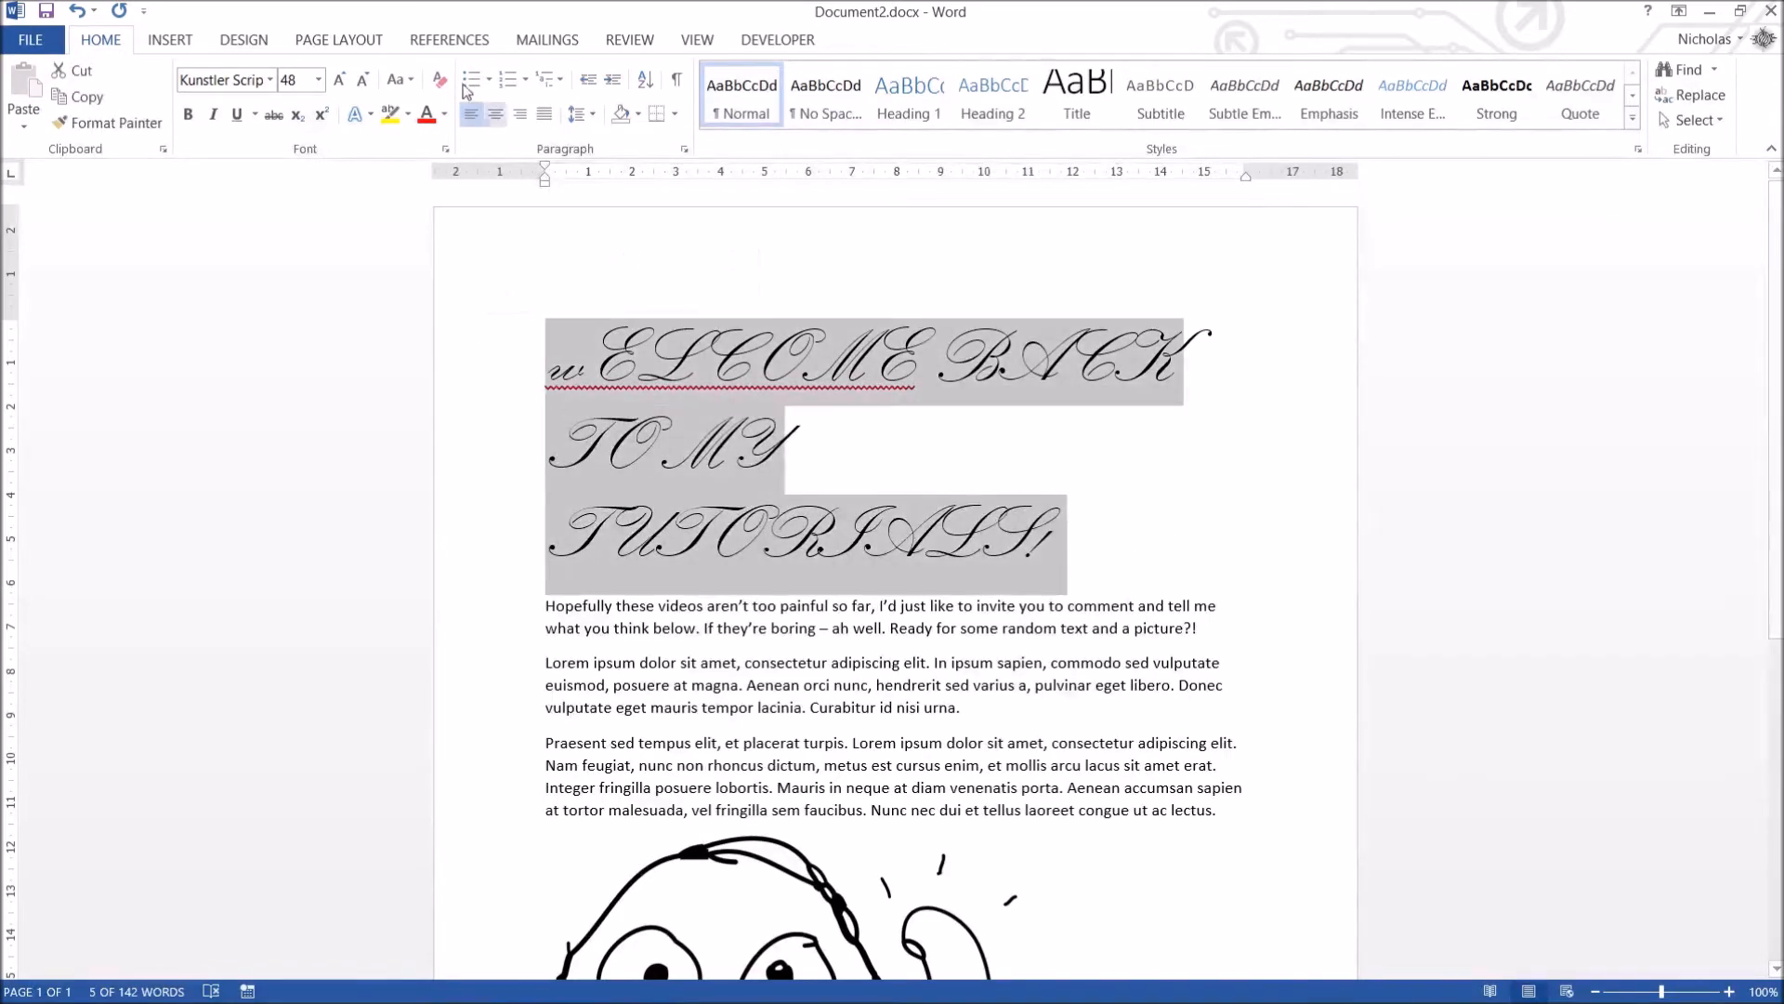
{"action": "left_click", "coordinate": [396, 80]}
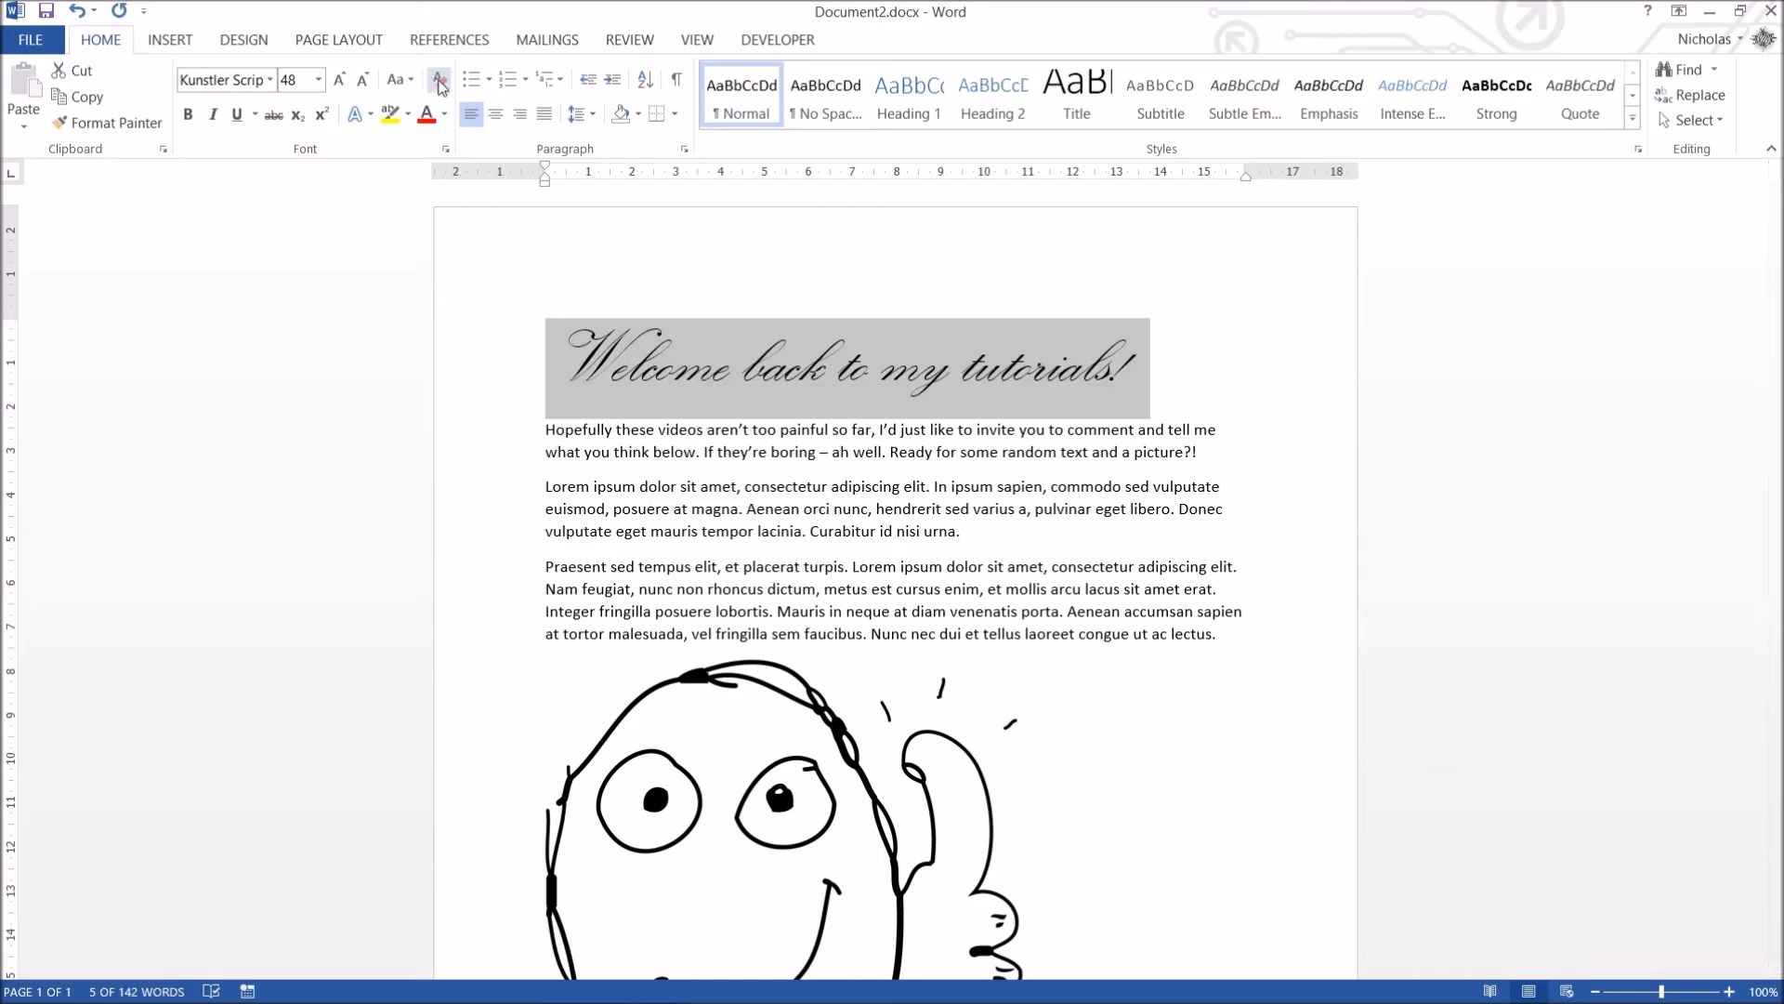
{"action": "mouse_move", "coordinate": [439, 80]}
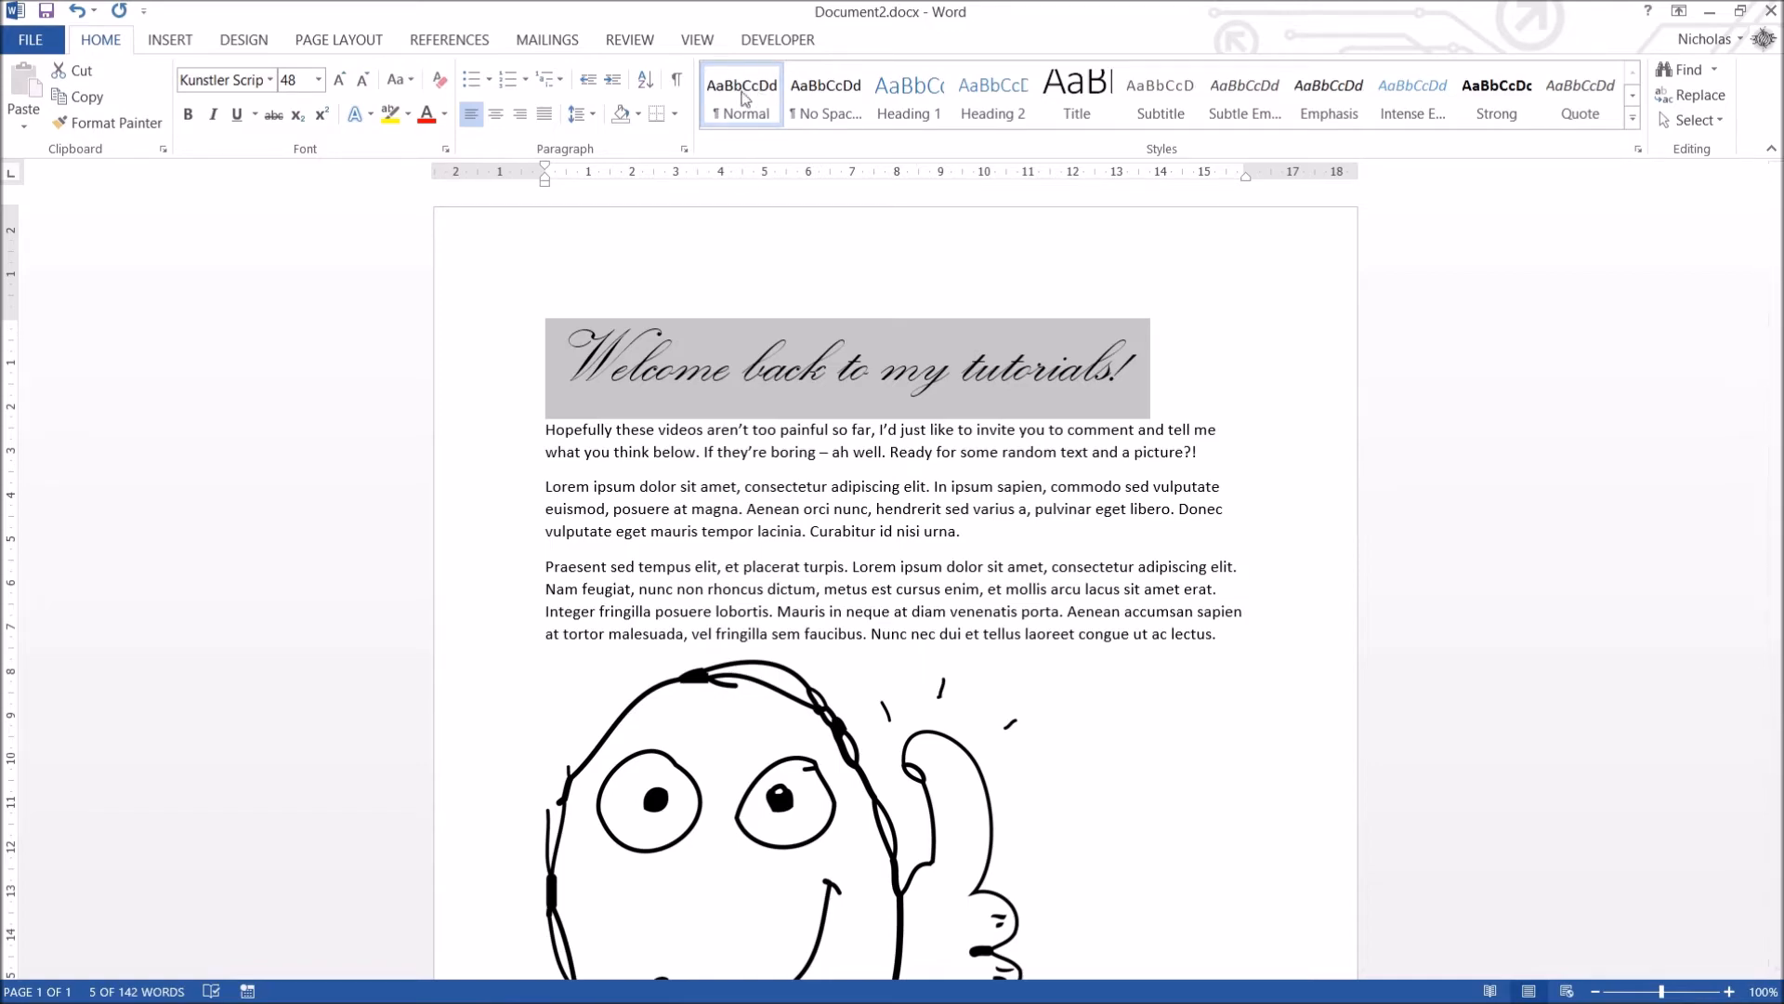
{"action": "mouse_move", "coordinate": [742, 96]}
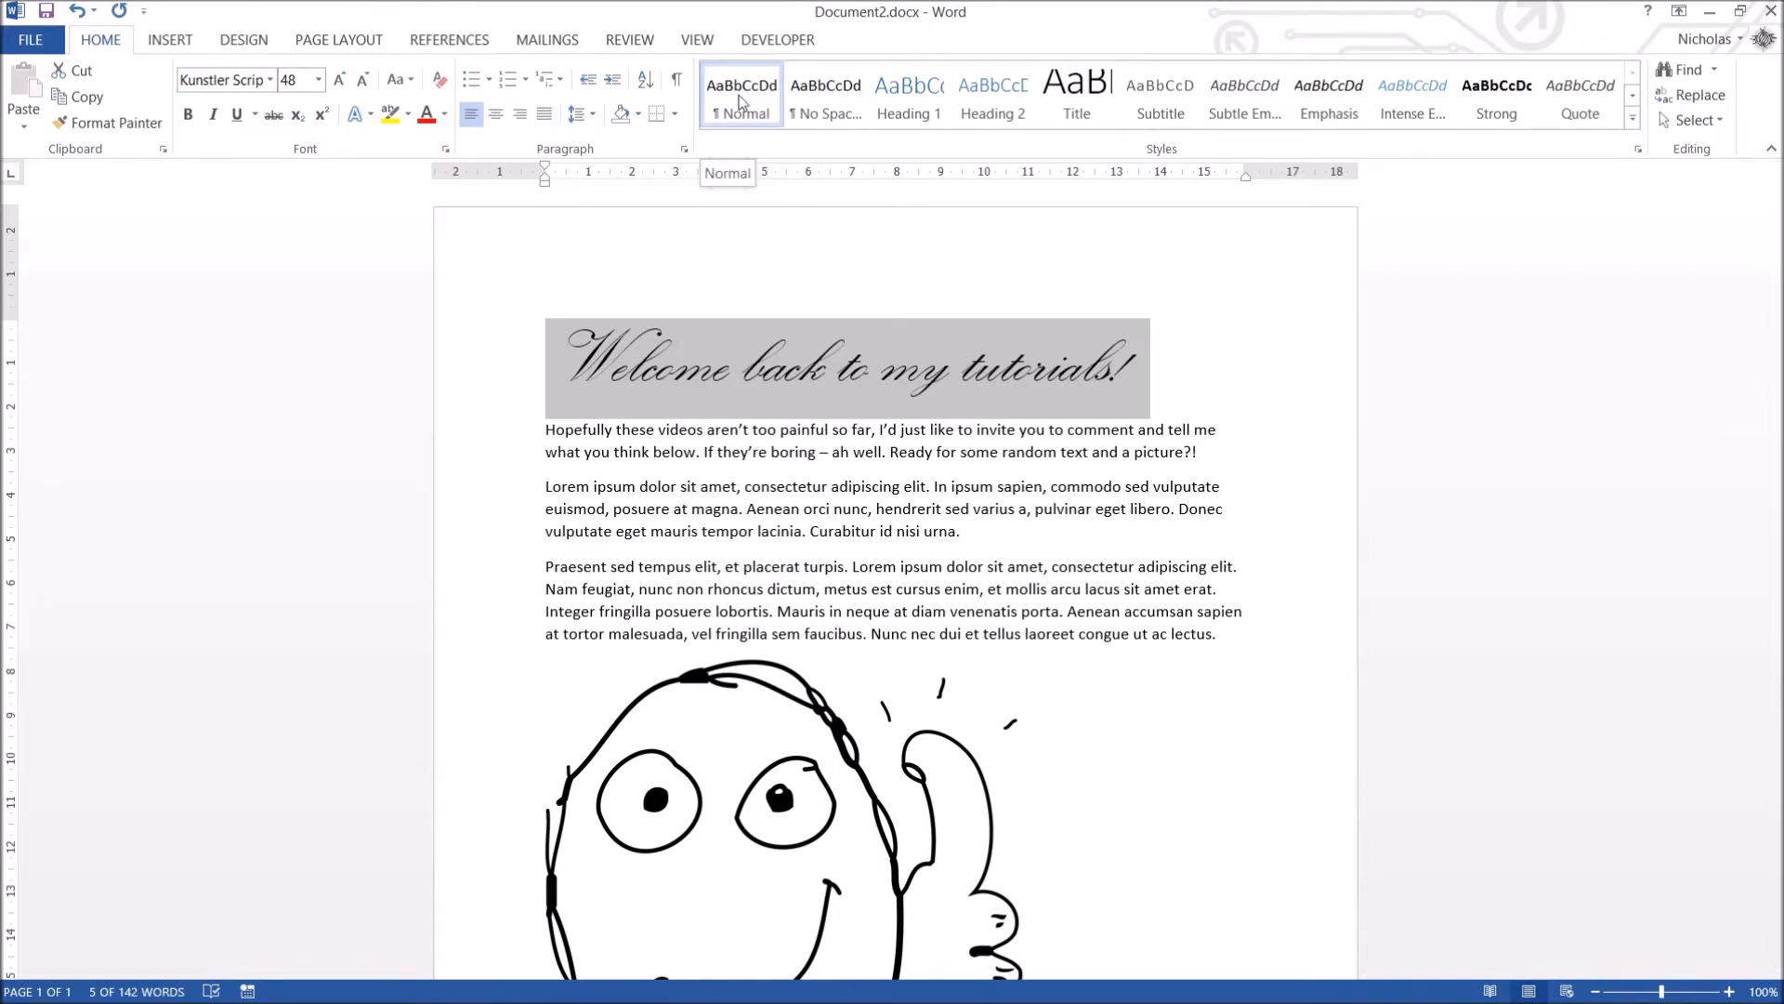
{"action": "left_click", "coordinate": [742, 95]}
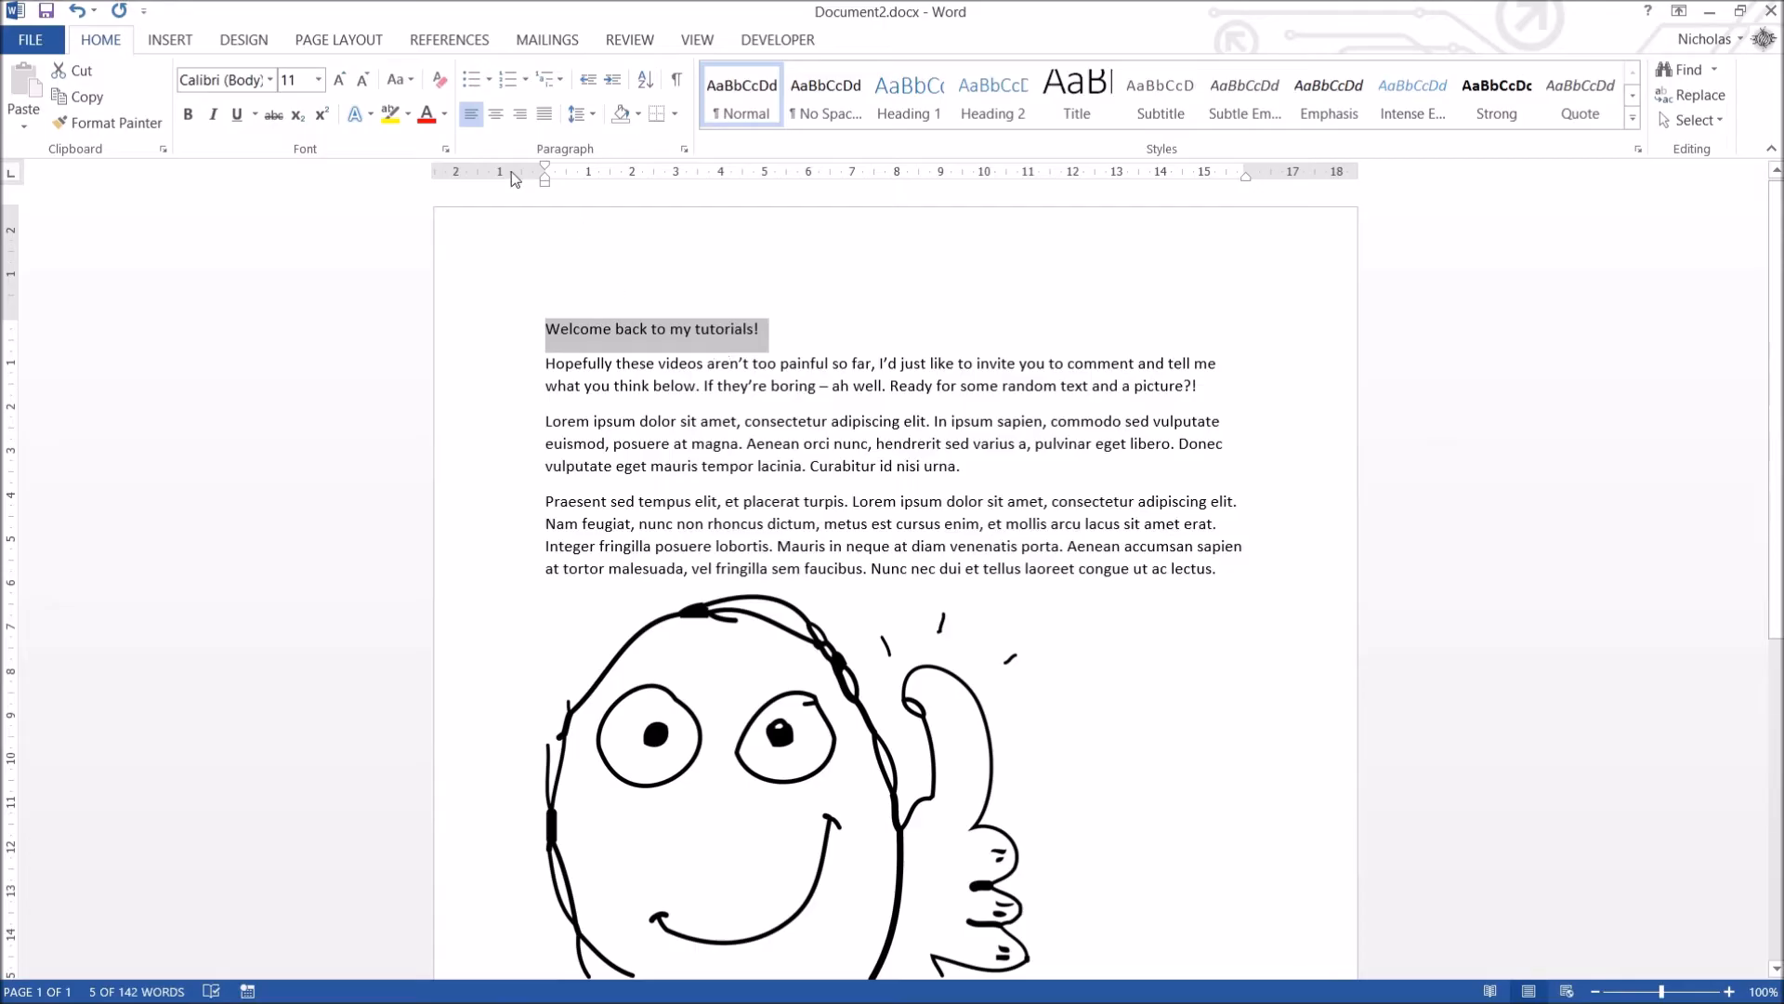
{"action": "mouse_move", "coordinate": [442, 80]}
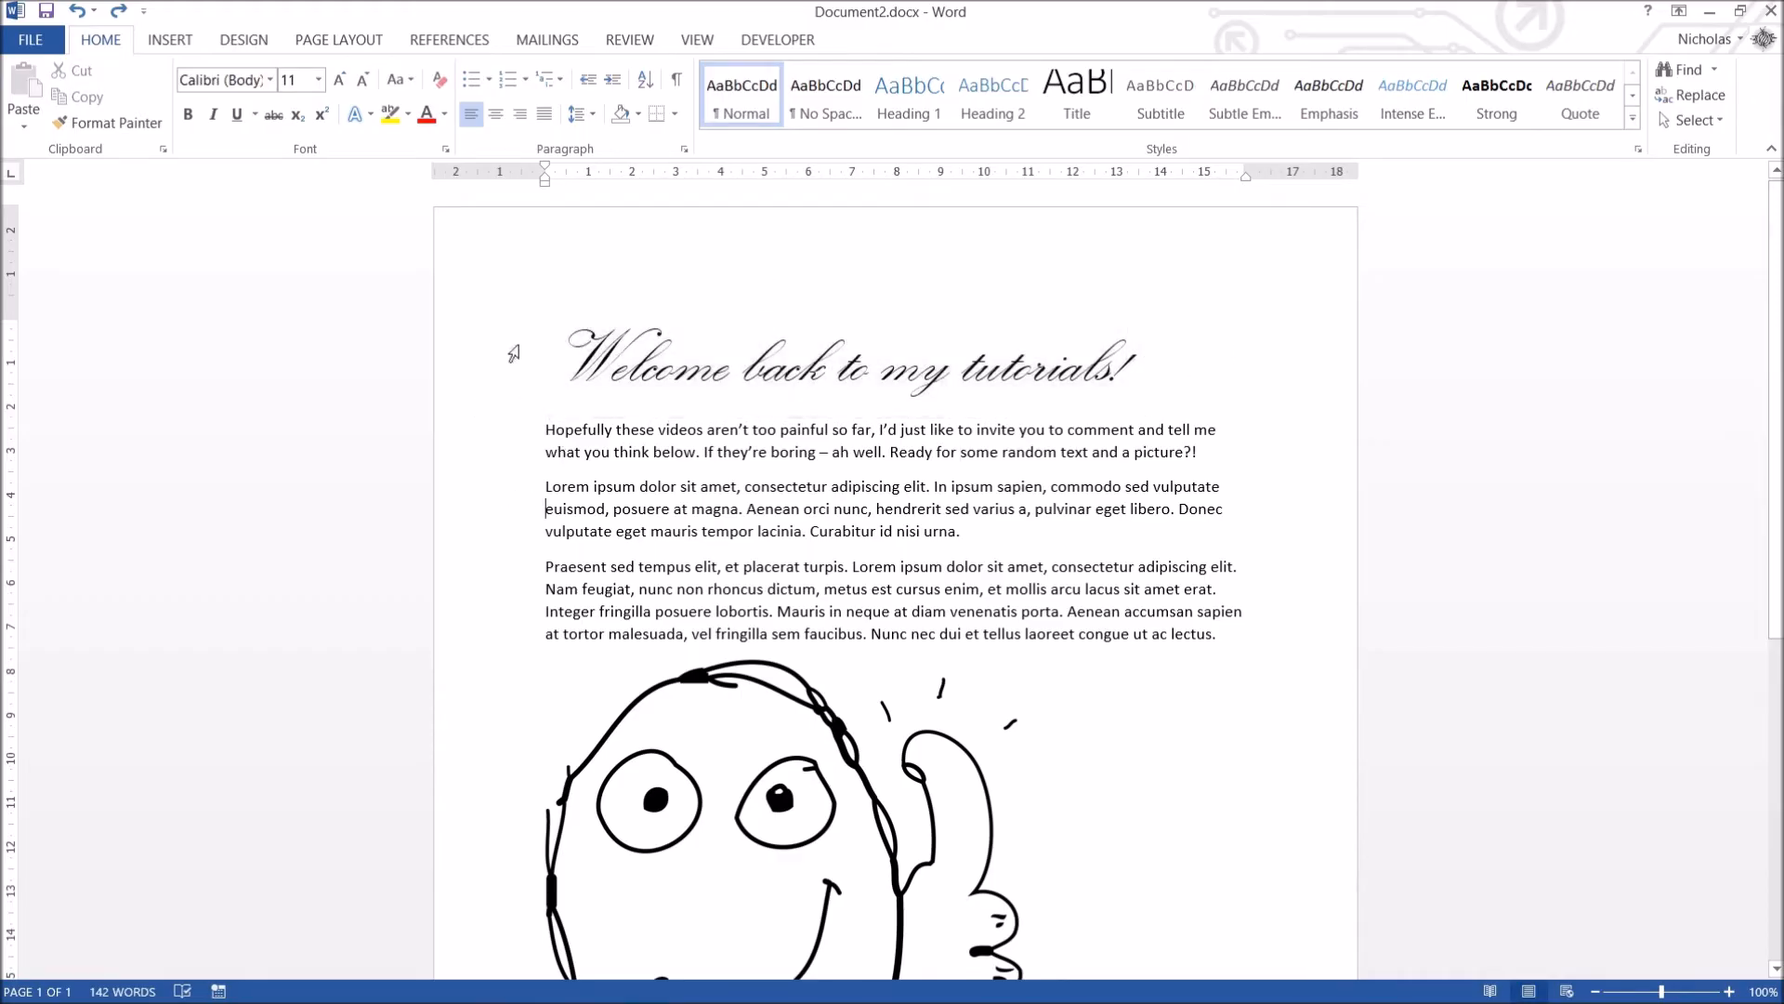
{"action": "mouse_move", "coordinate": [212, 115]}
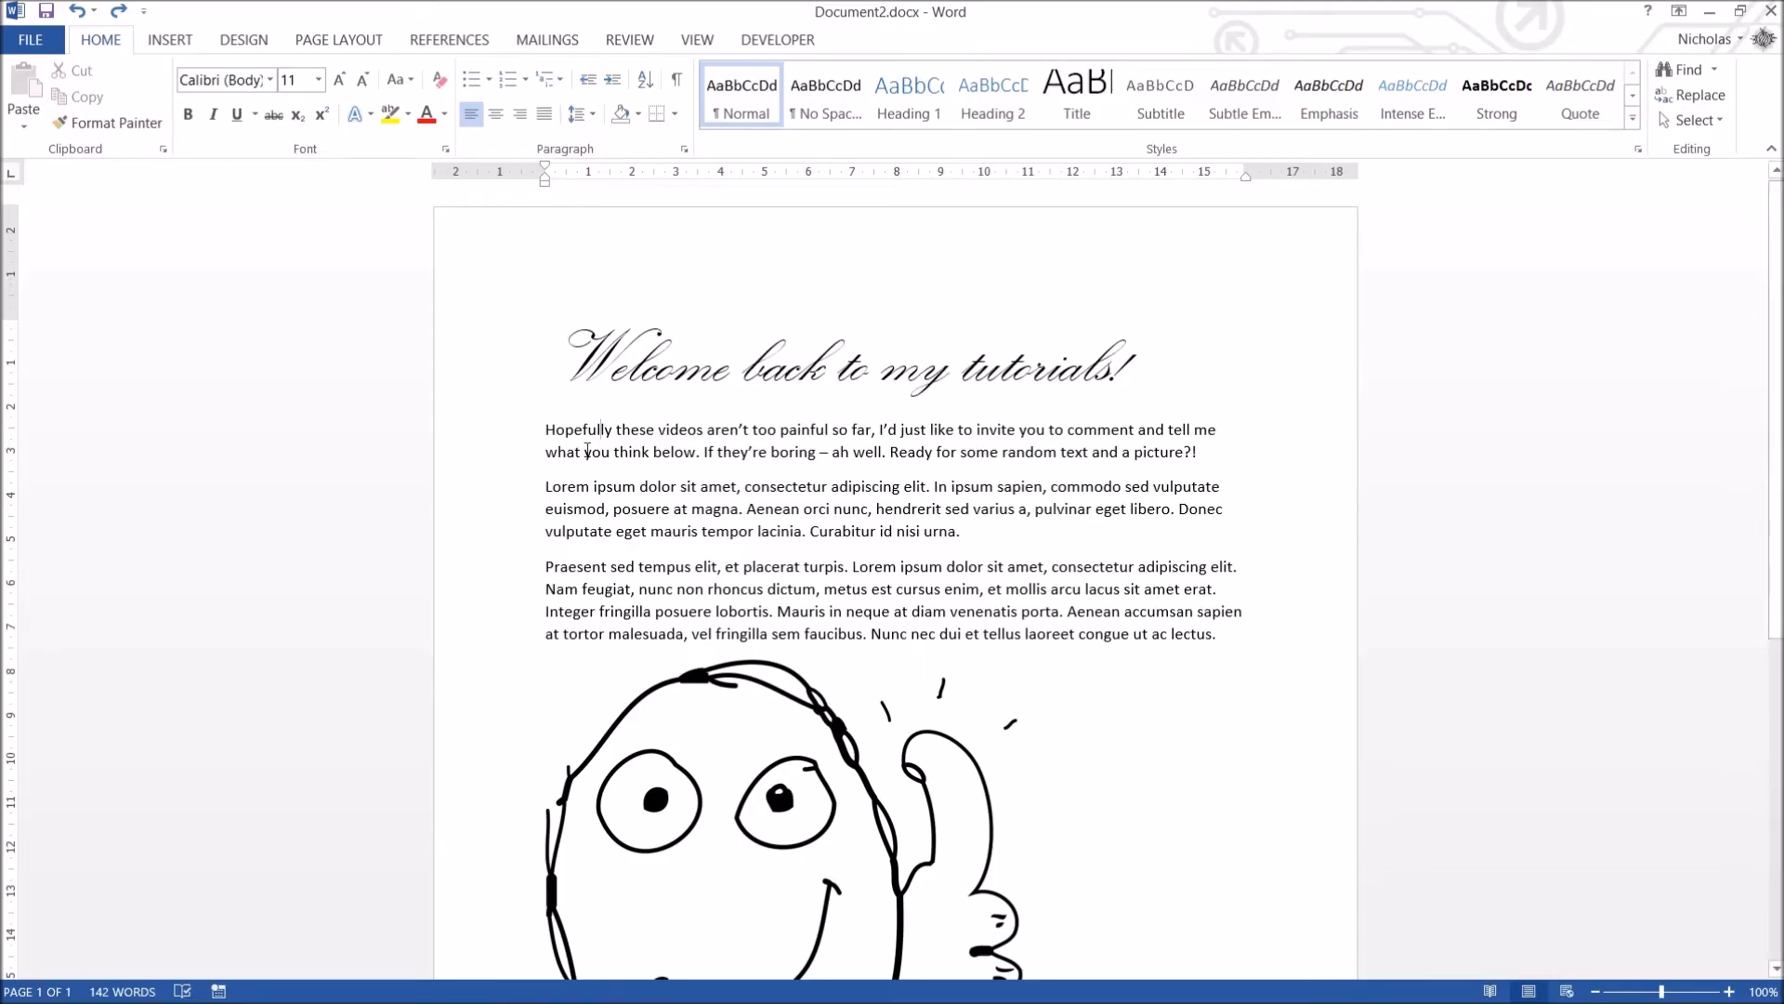
Emphasise the word Hopefully and strike through the comment-invitation sentence.
{"action": "left_click", "coordinate": [186, 113]}
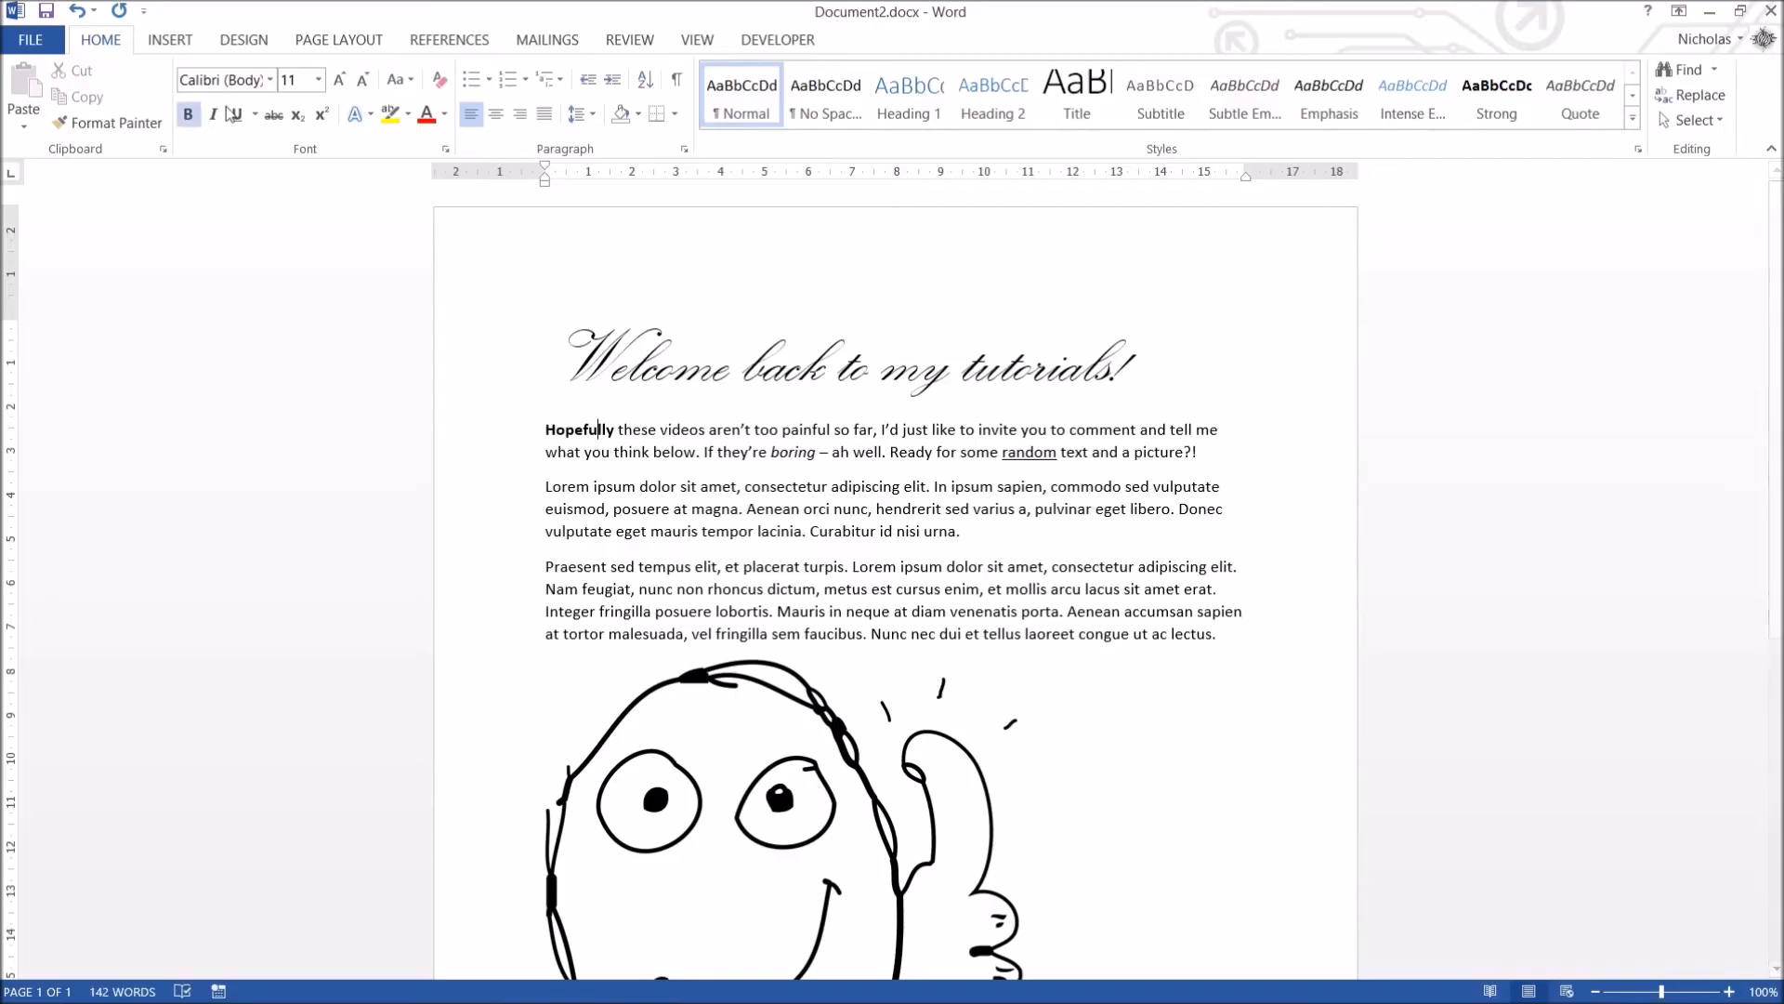
{"action": "left_click", "coordinate": [234, 113]}
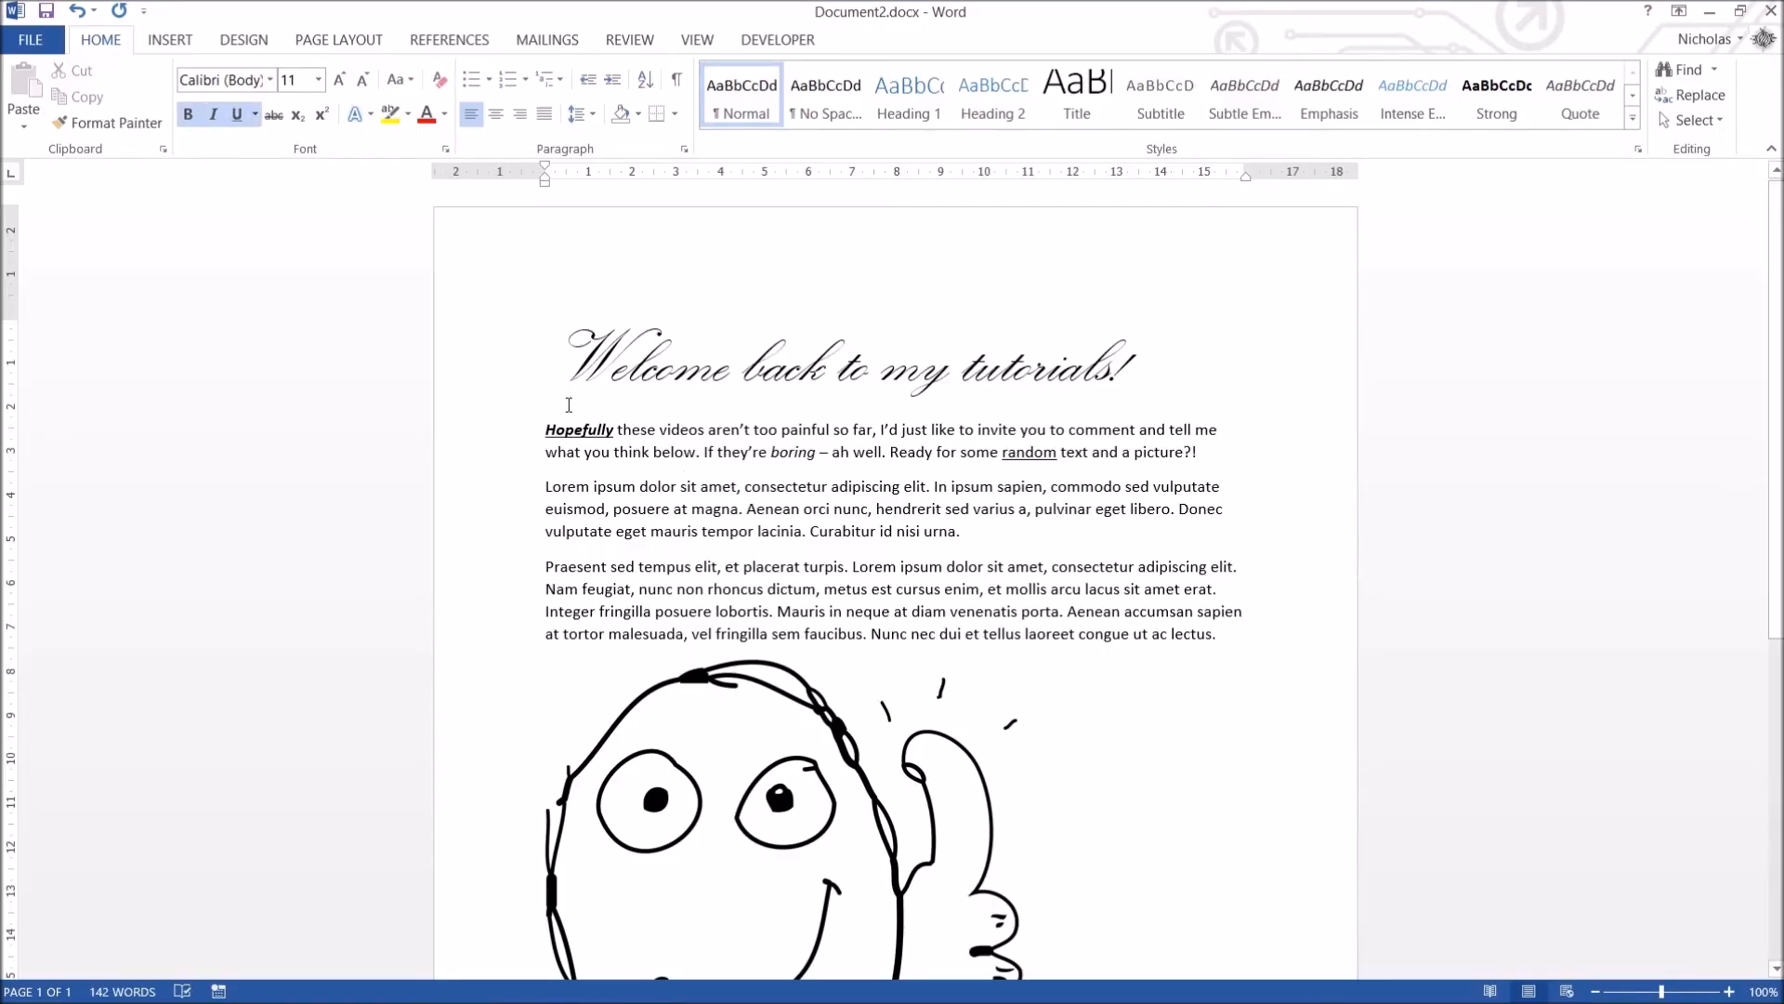
{"action": "mouse_move", "coordinate": [700, 407]}
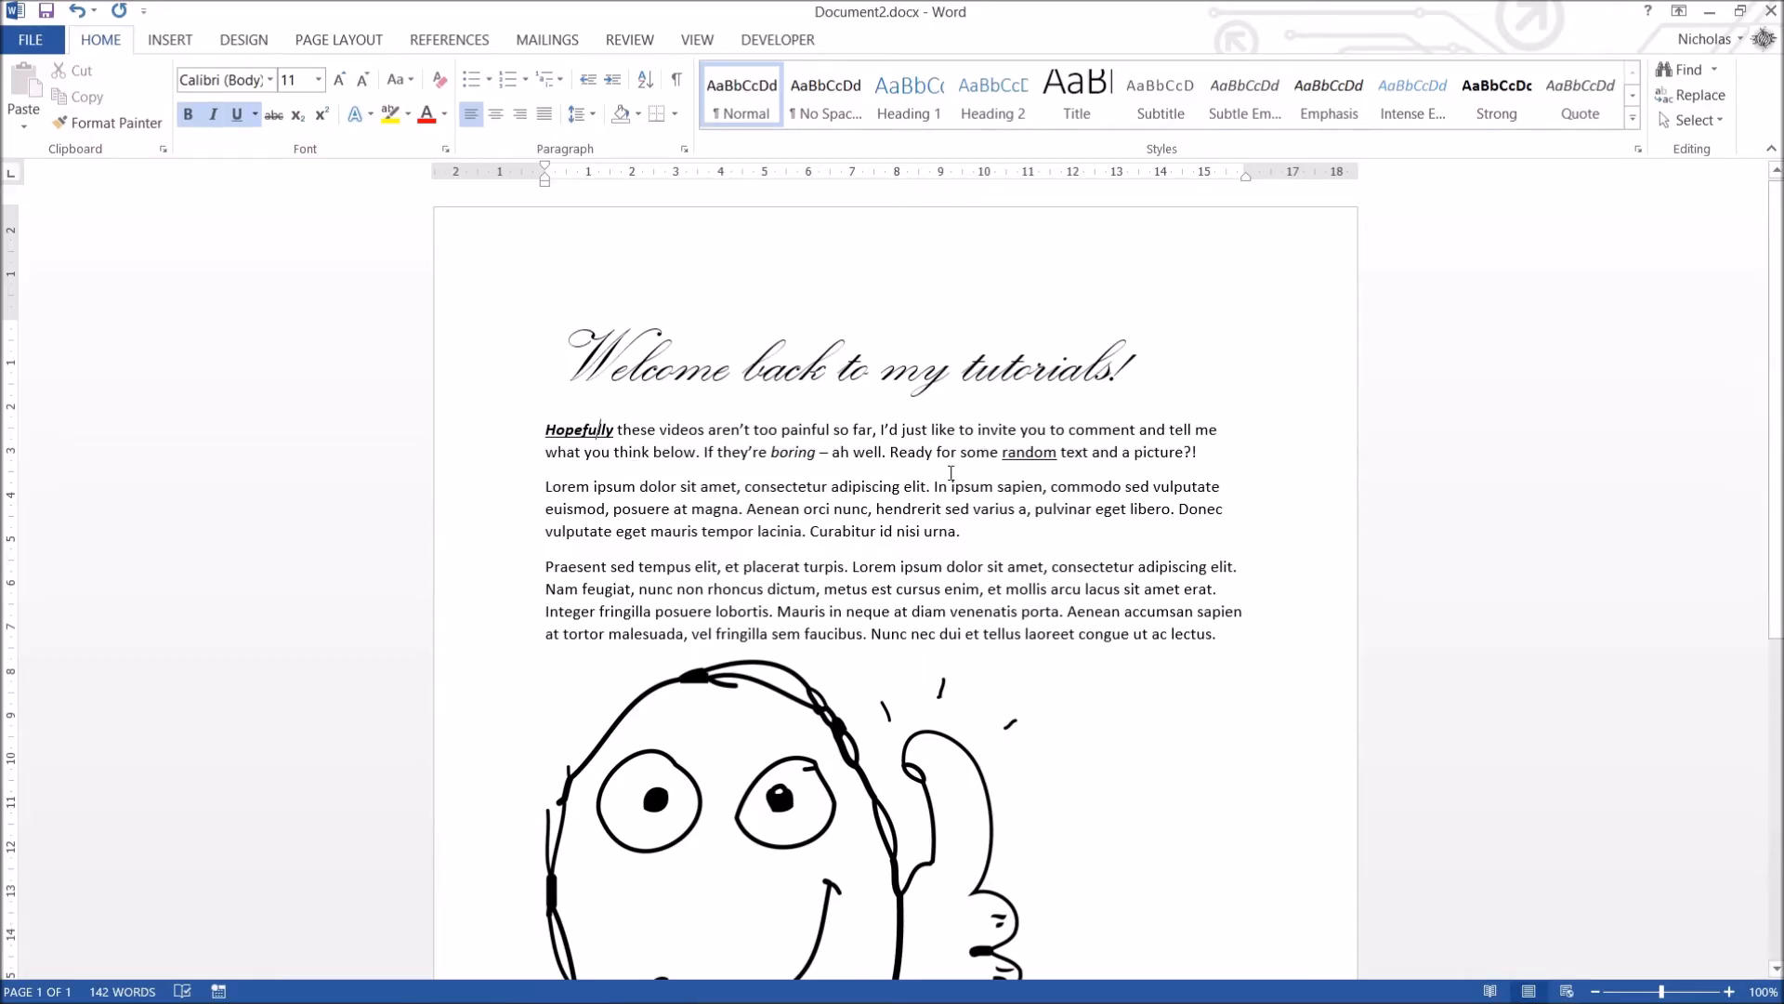
{"action": "left_click_drag", "start_coordinate": [877, 429], "coordinate": [697, 451]}
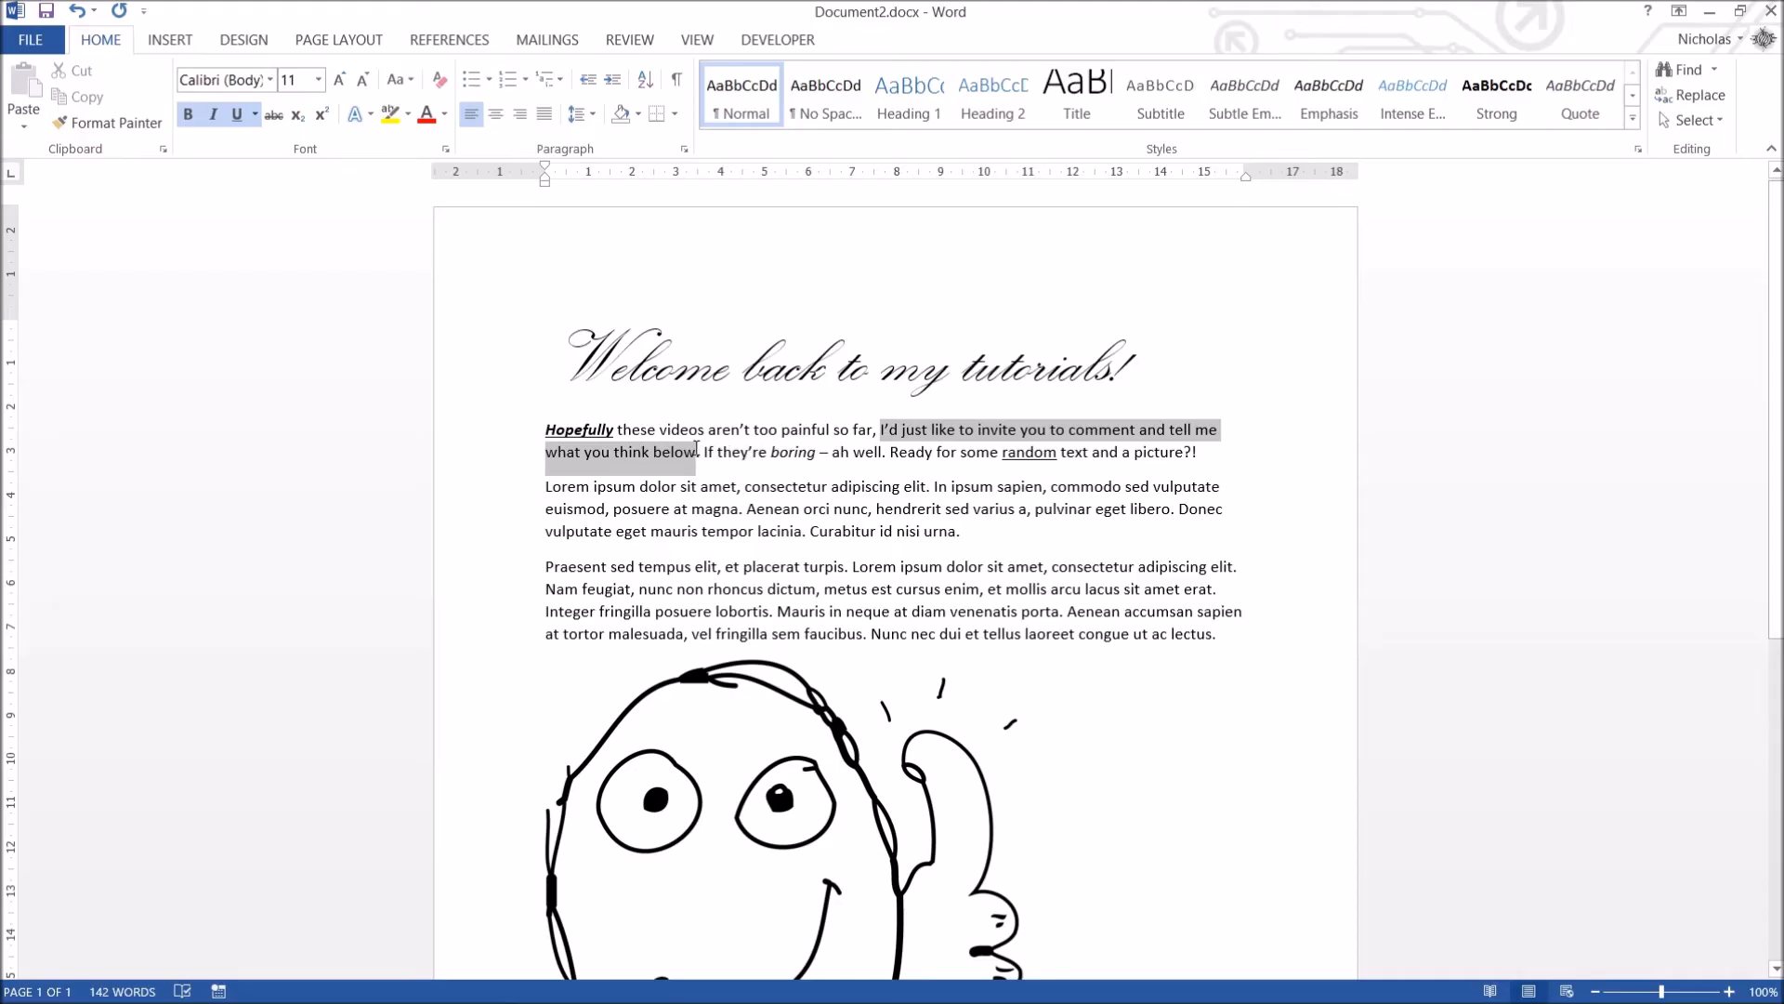
{"action": "left_click", "coordinate": [274, 114]}
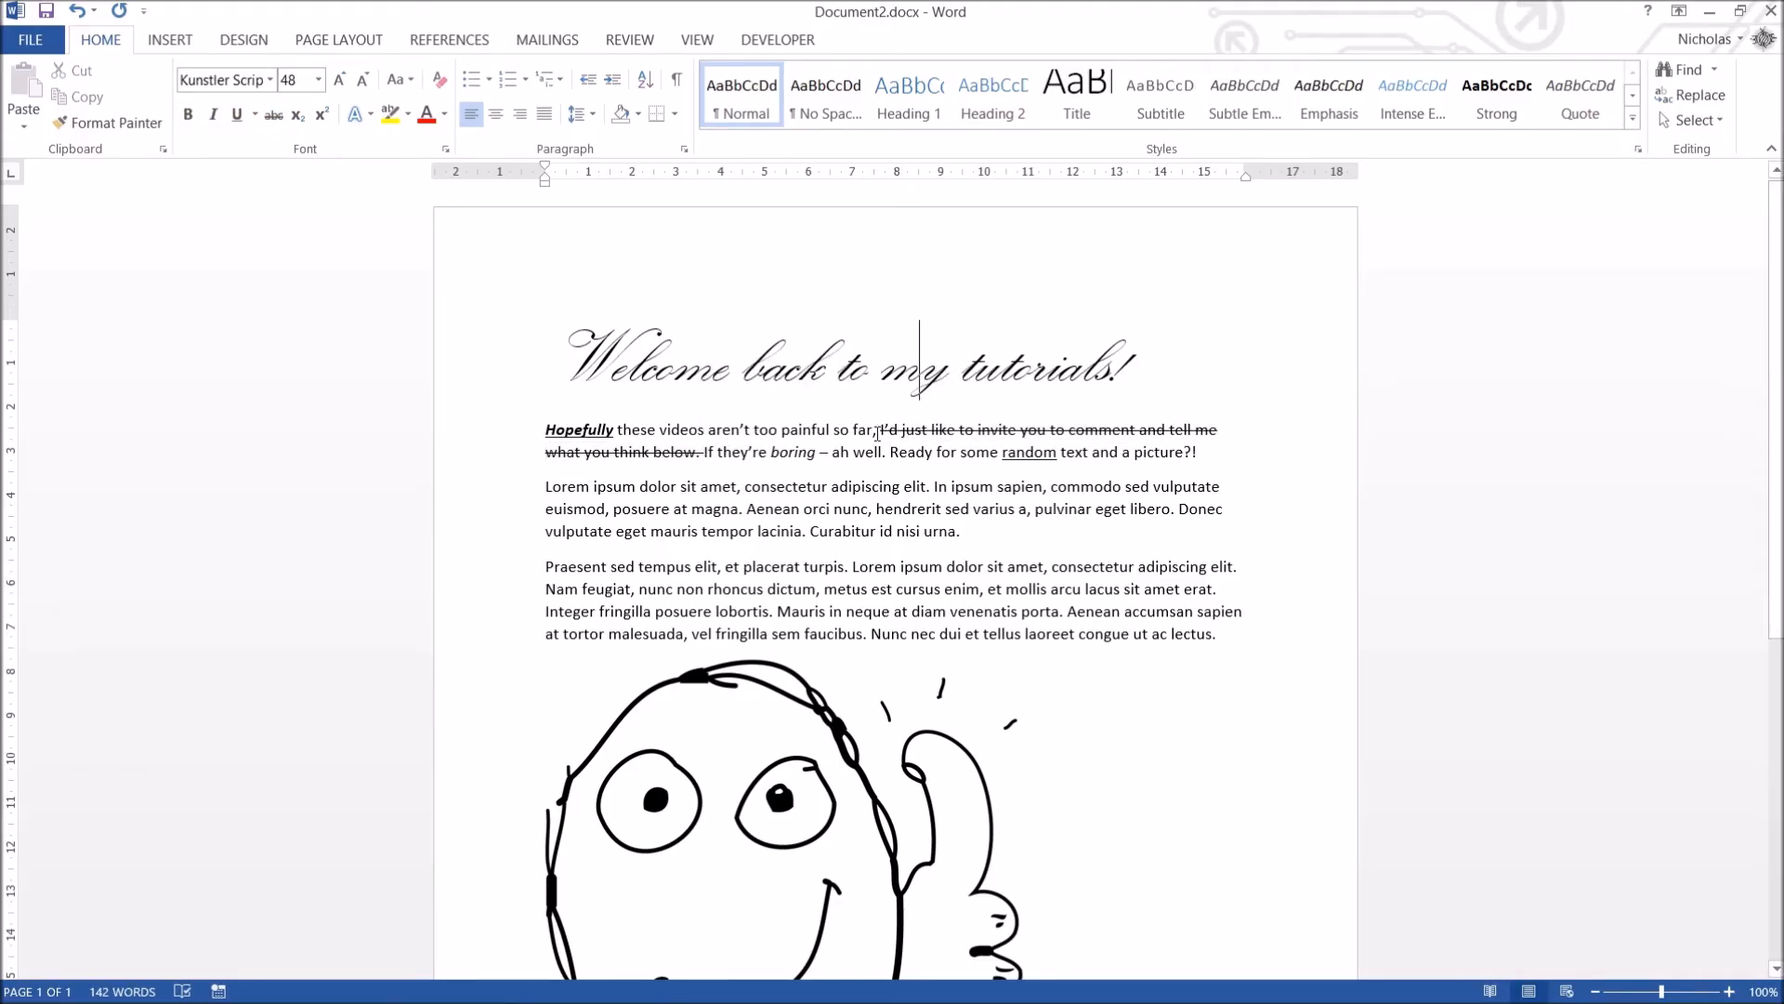
Reselect the struck-through comment-invitation sentence.
{"action": "left_click_drag", "start_coordinate": [879, 430], "coordinate": [703, 461]}
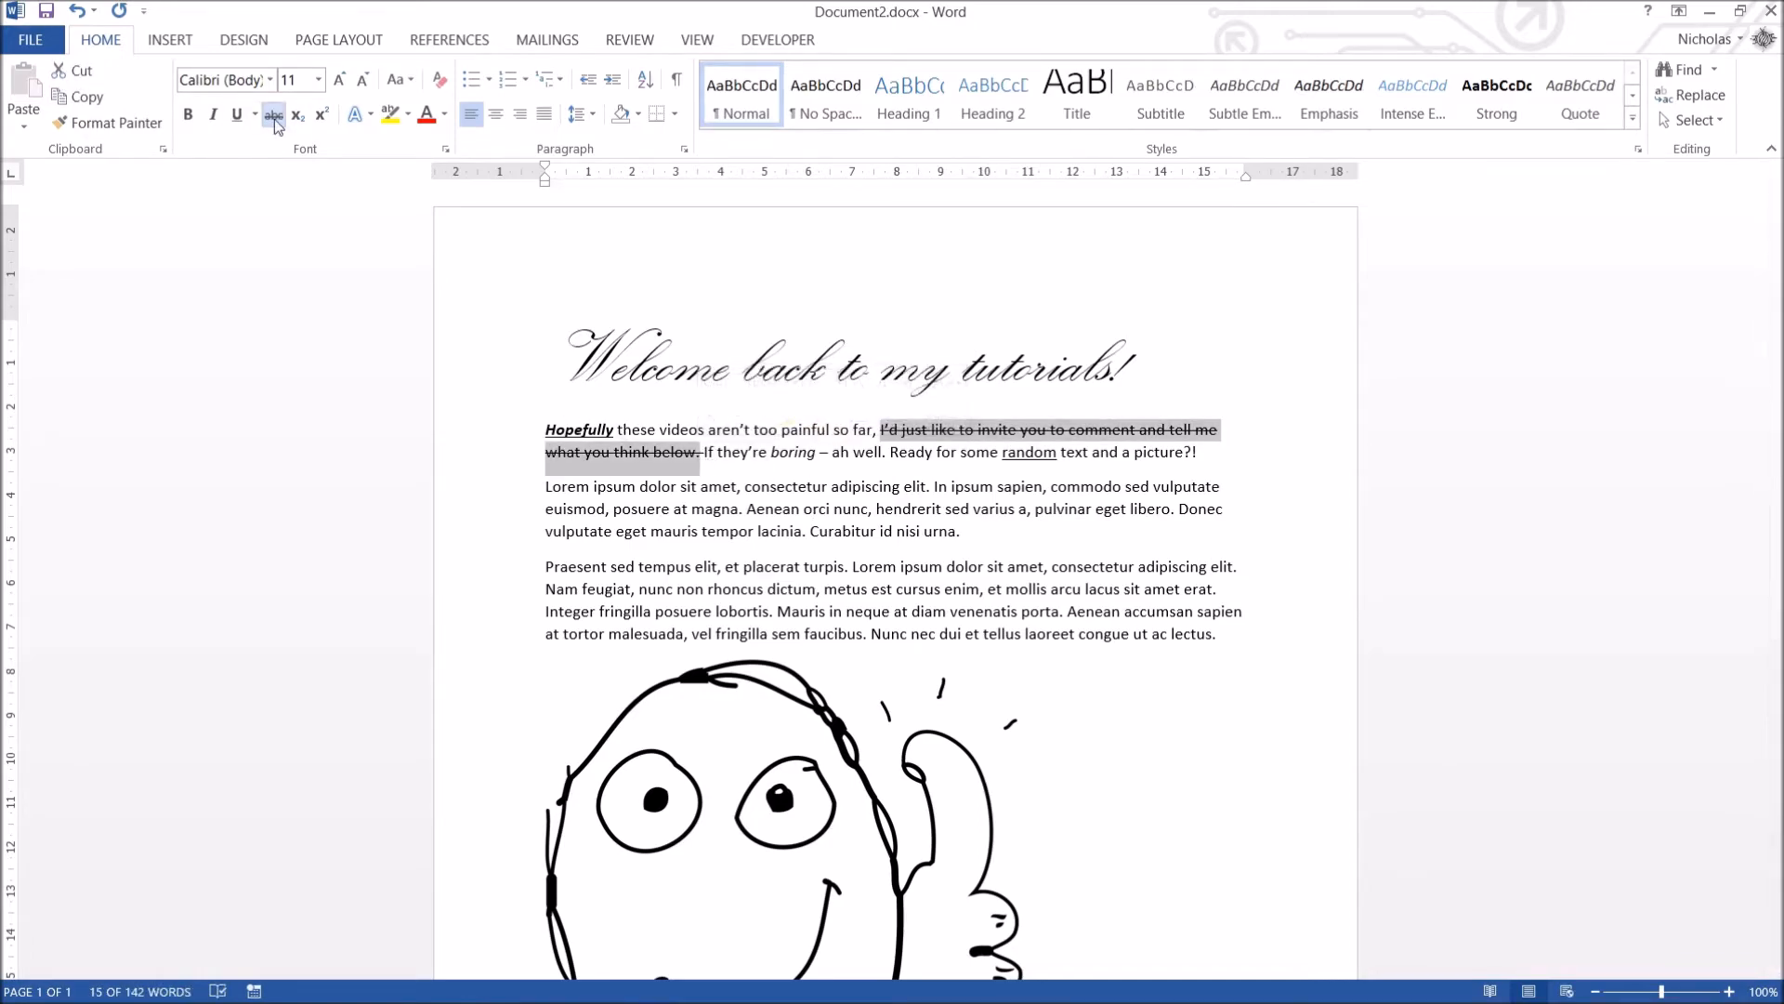
{"action": "mouse_move", "coordinate": [275, 115]}
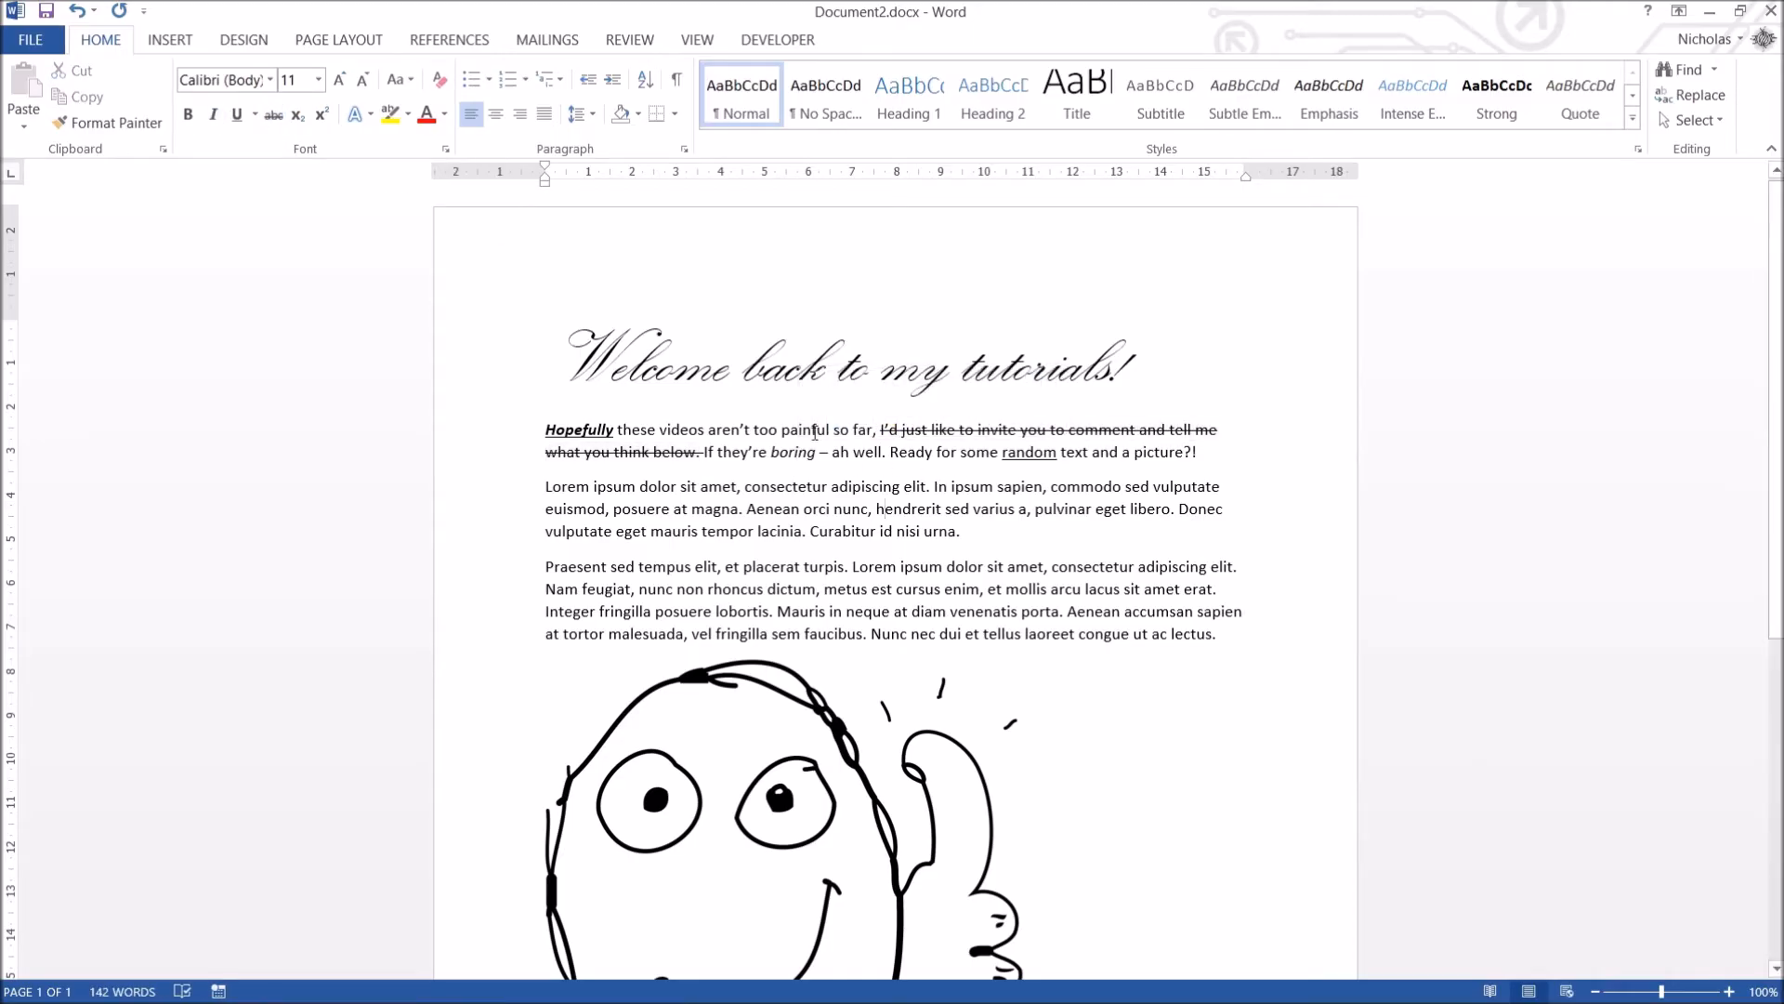
{"action": "mouse_move", "coordinate": [833, 407]}
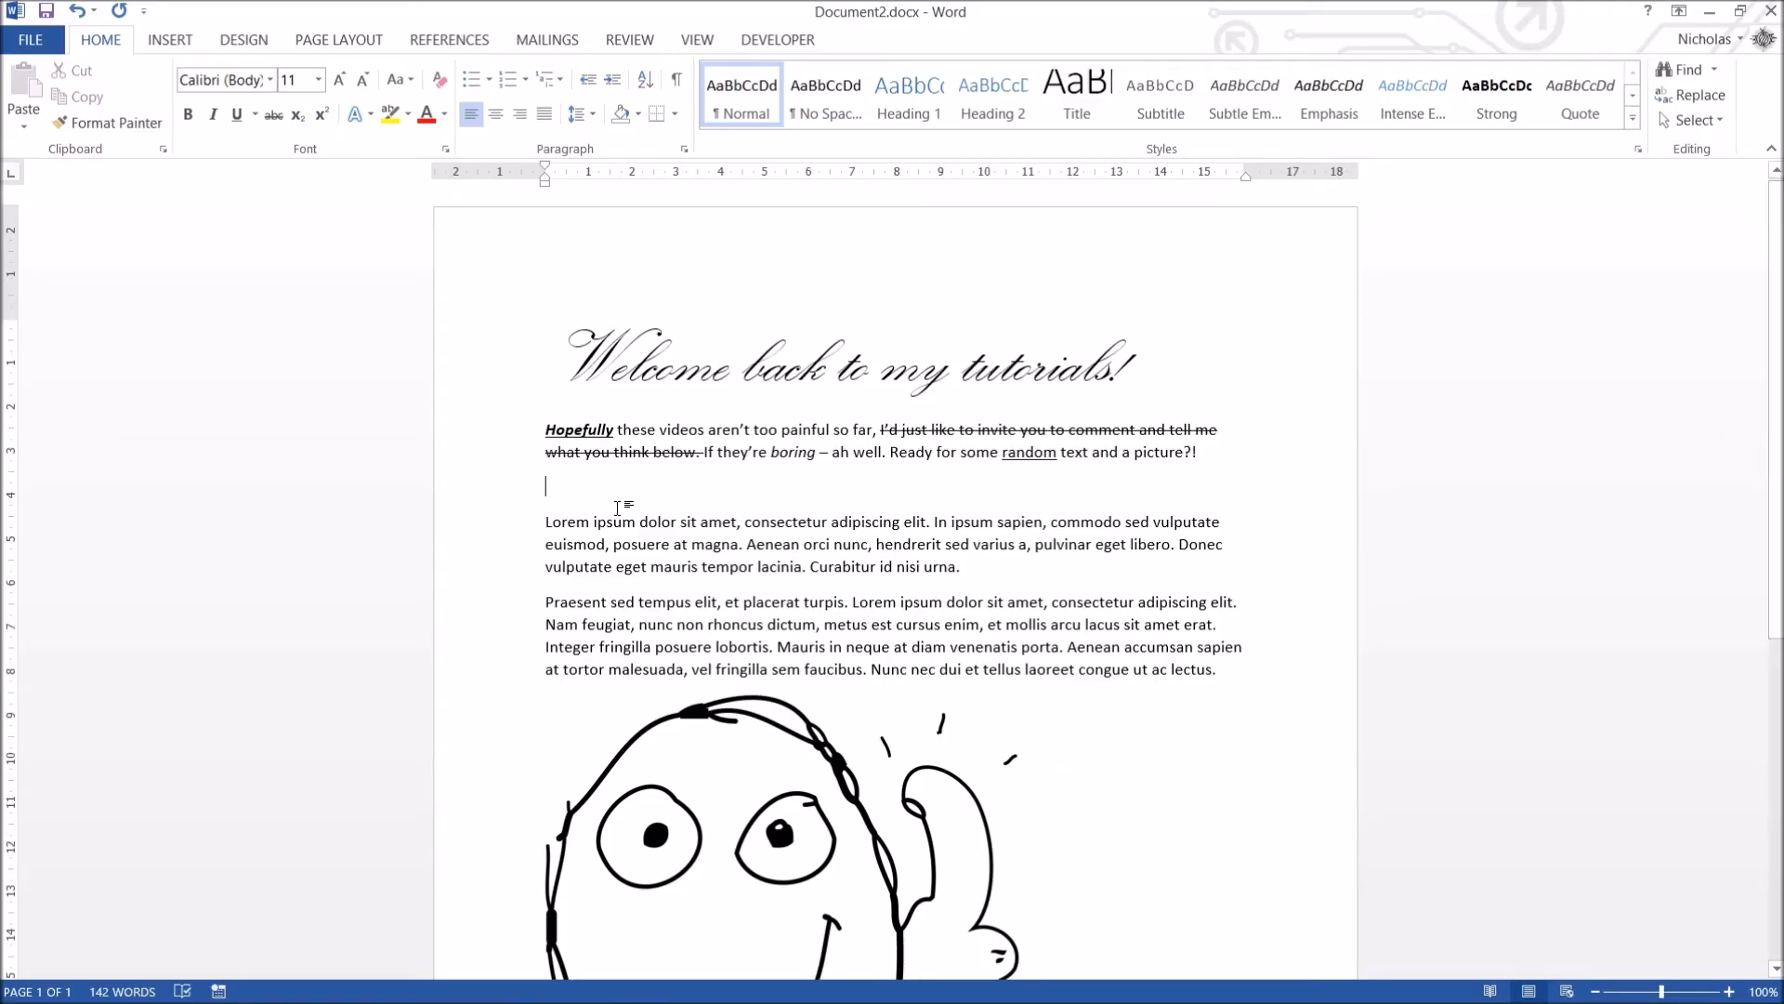
Add a new line reading 102 with the 2 raised to superscript.
{"action": "type", "text": "10"}
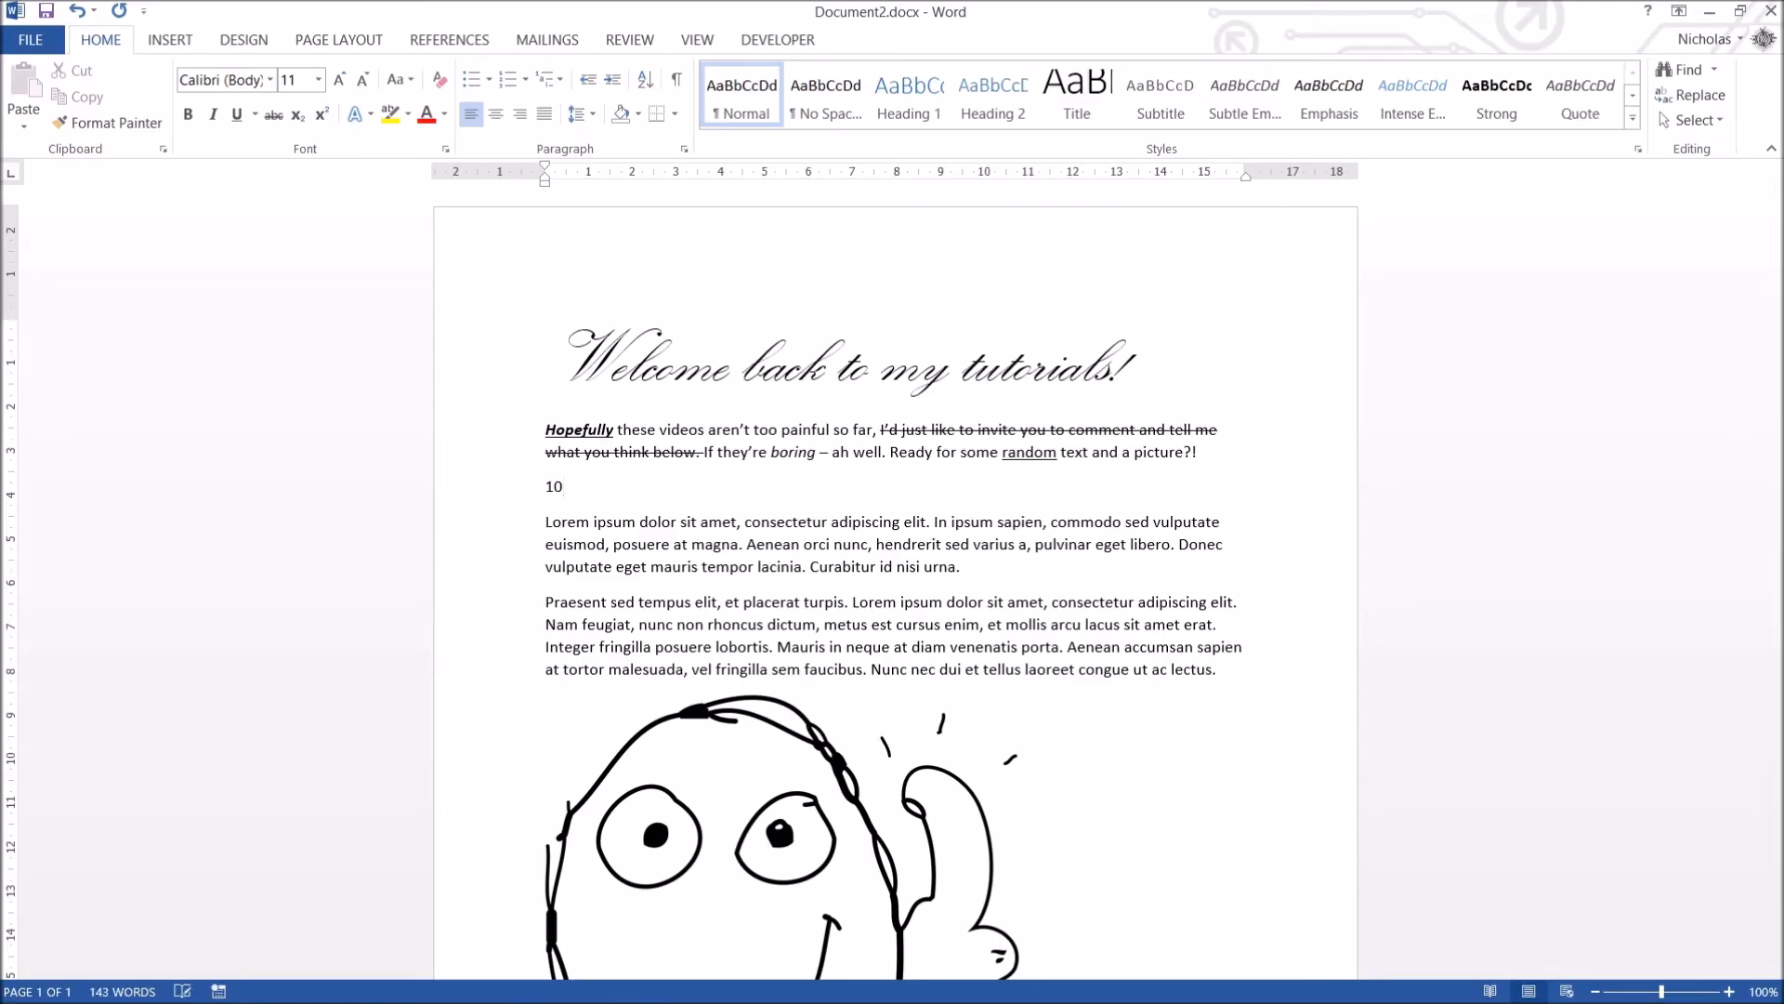
{"action": "type", "text": "2"}
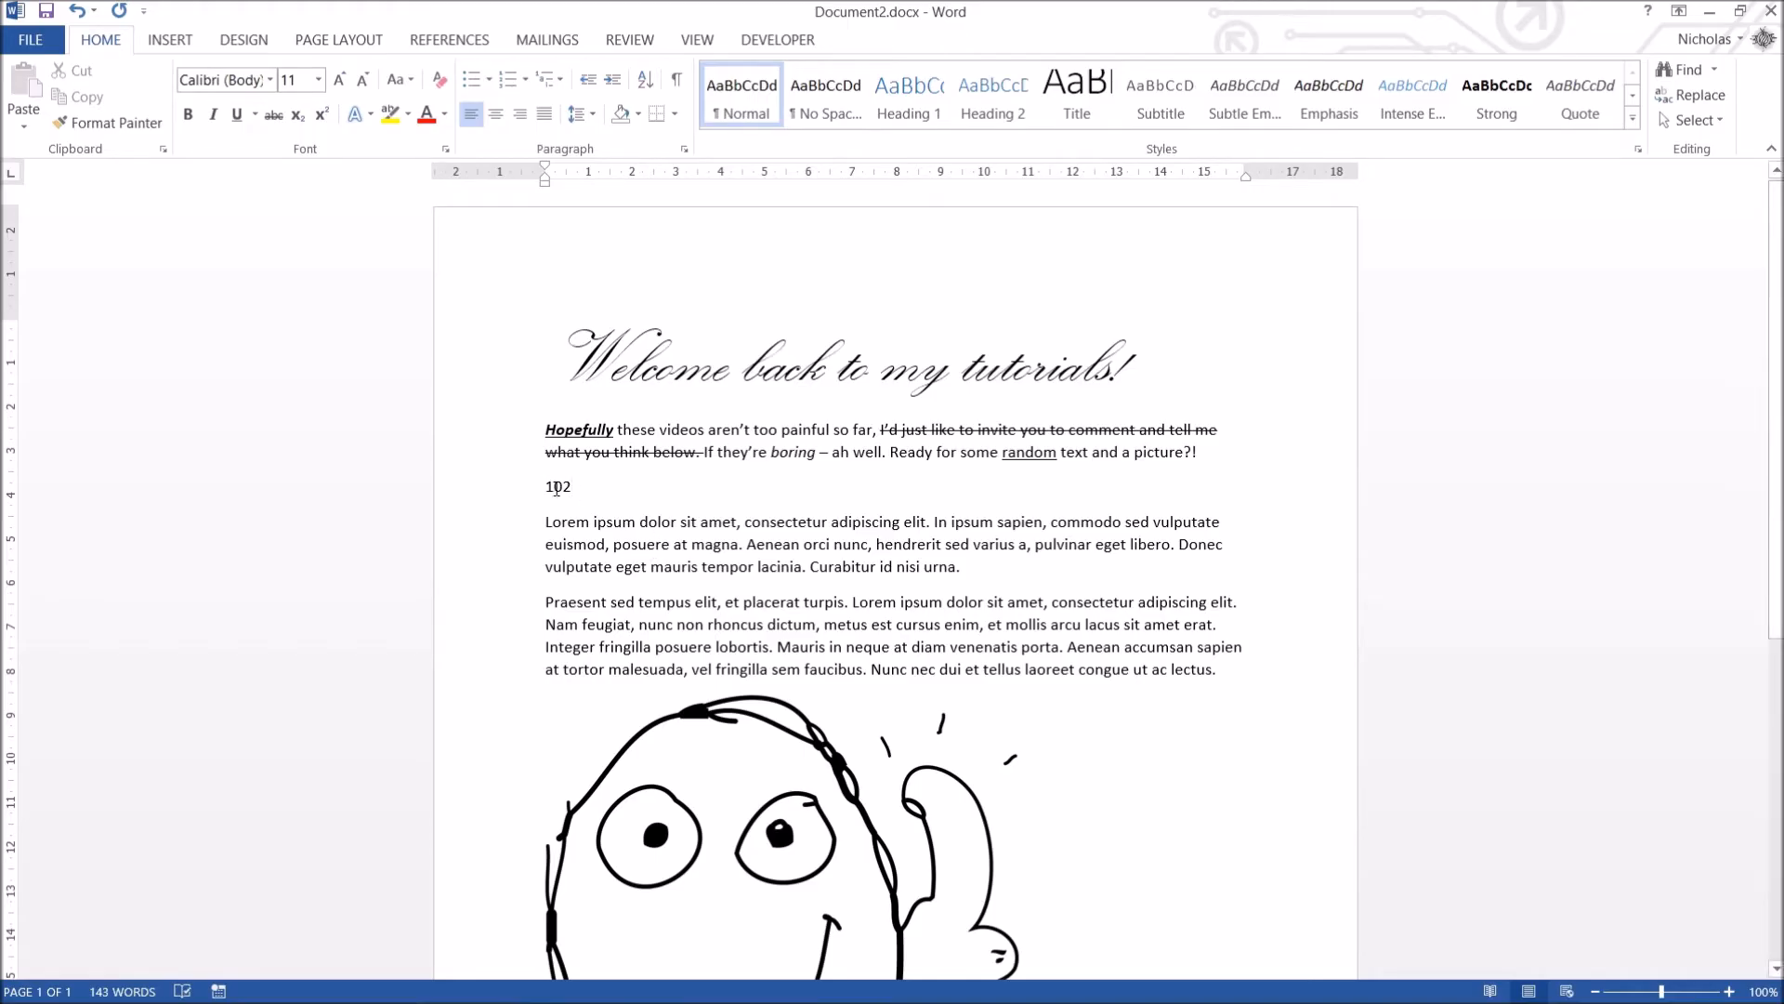
{"action": "double_click", "coordinate": [557, 486]}
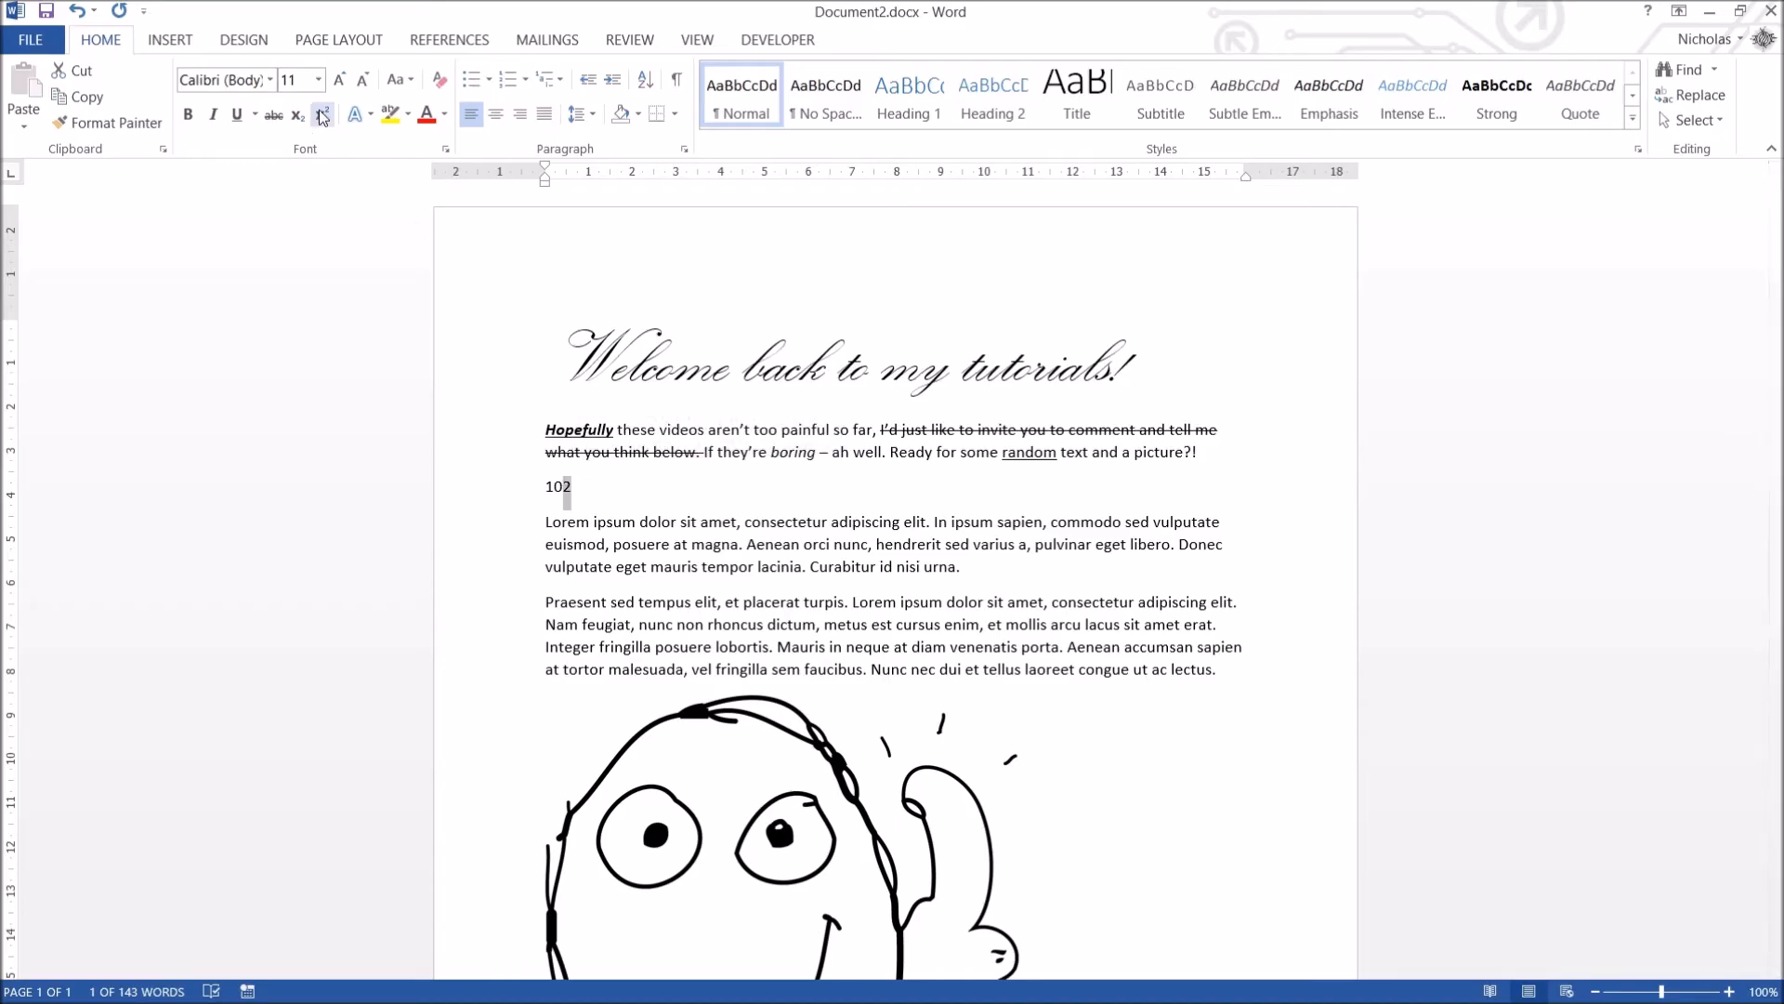
{"action": "left_click", "coordinate": [322, 113]}
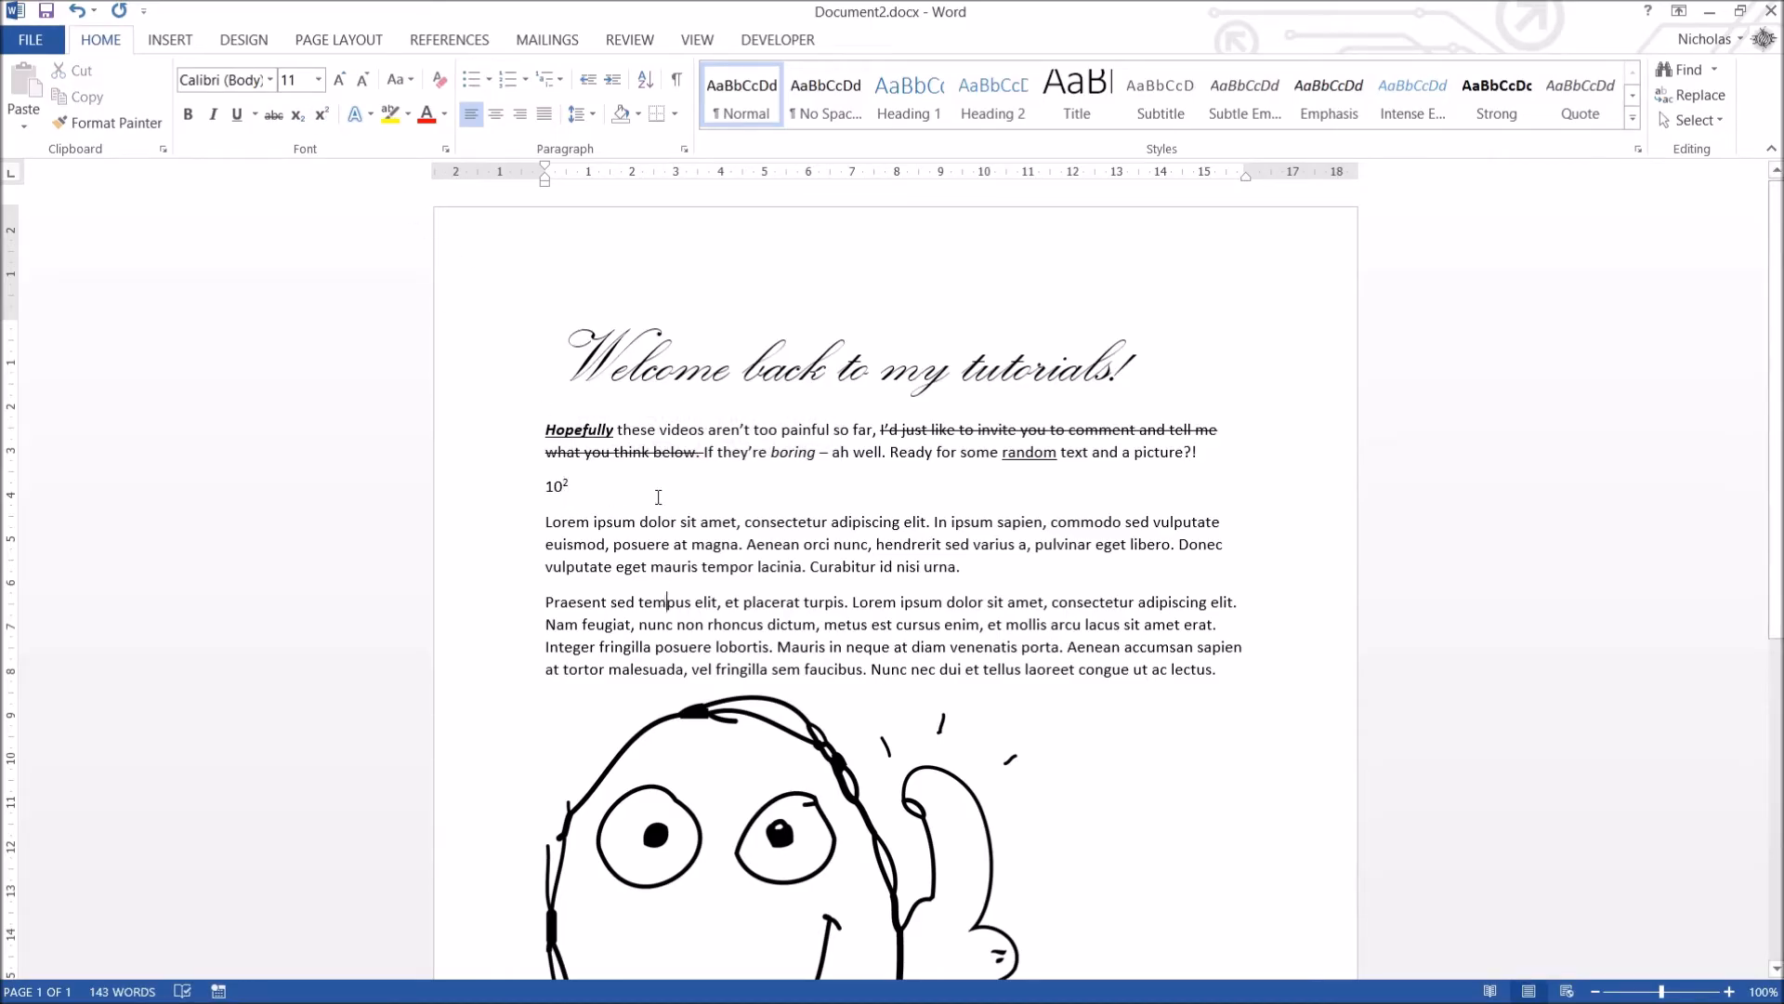
Toggle the 2 from superscript to subscript so the line reads 10₂.
{"action": "double_click", "coordinate": [556, 485]}
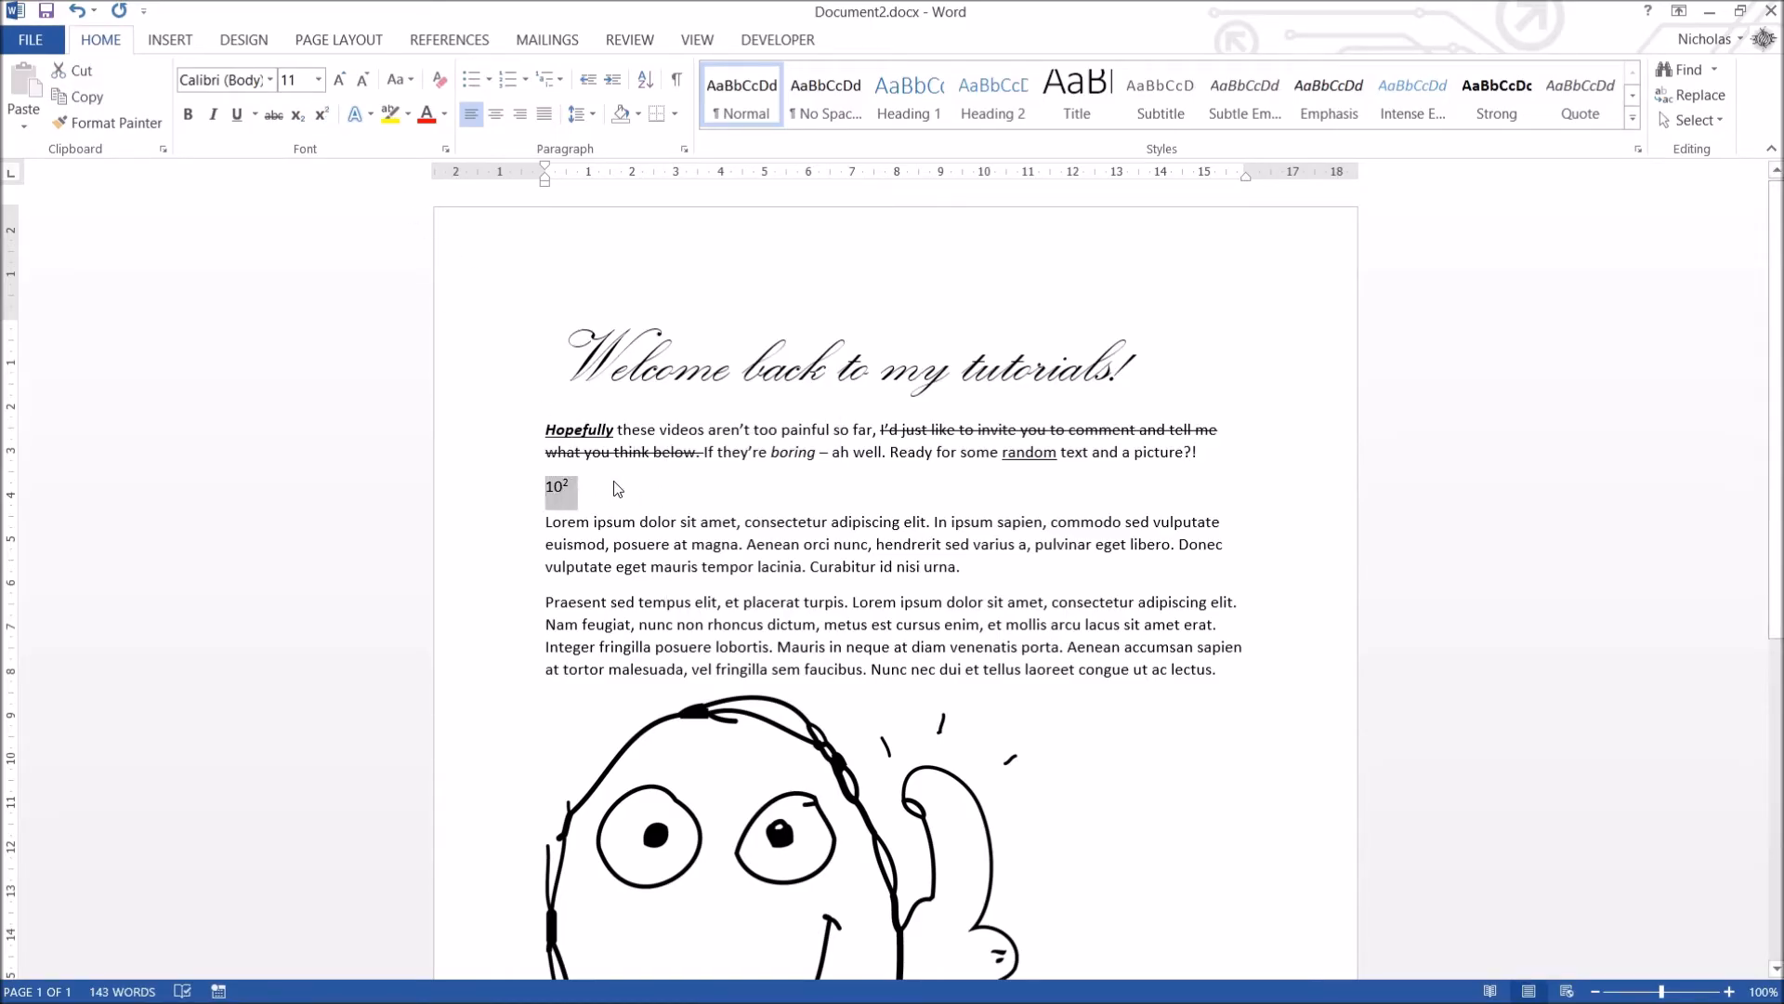
{"action": "left_click", "coordinate": [322, 113]}
{"action": "type", "text": "th"}
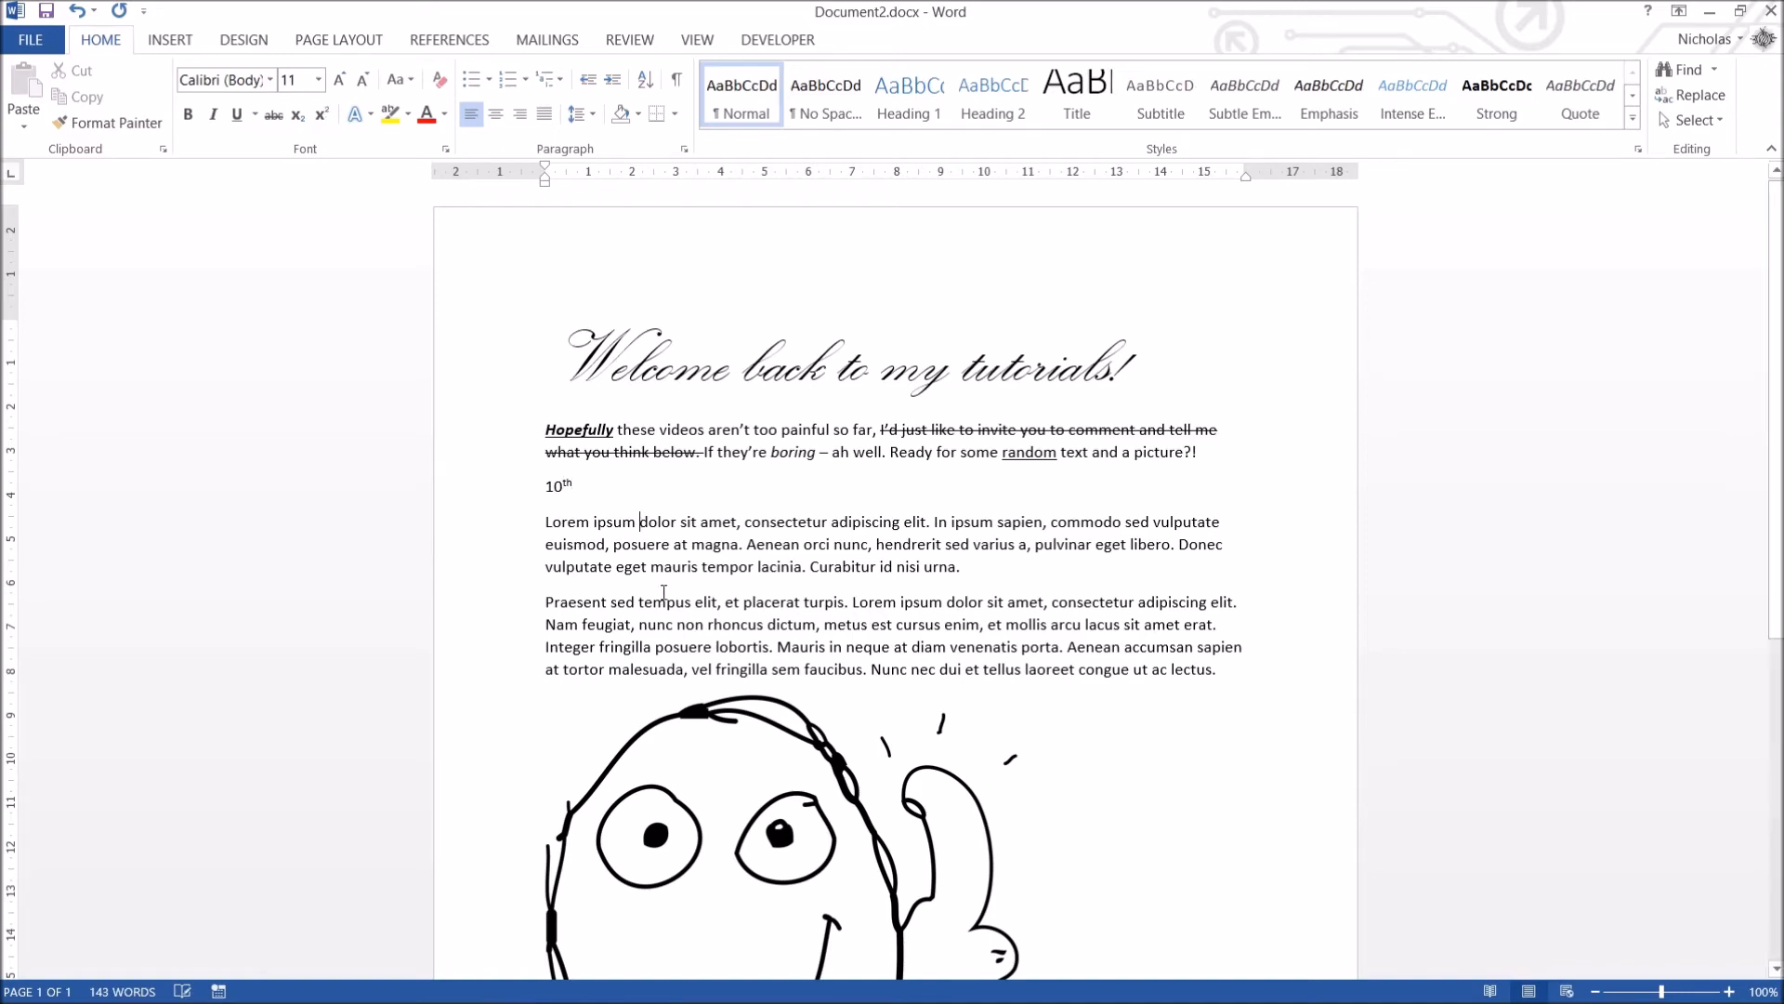
{"action": "left_click", "coordinate": [322, 114]}
{"action": "type", "text": "2"}
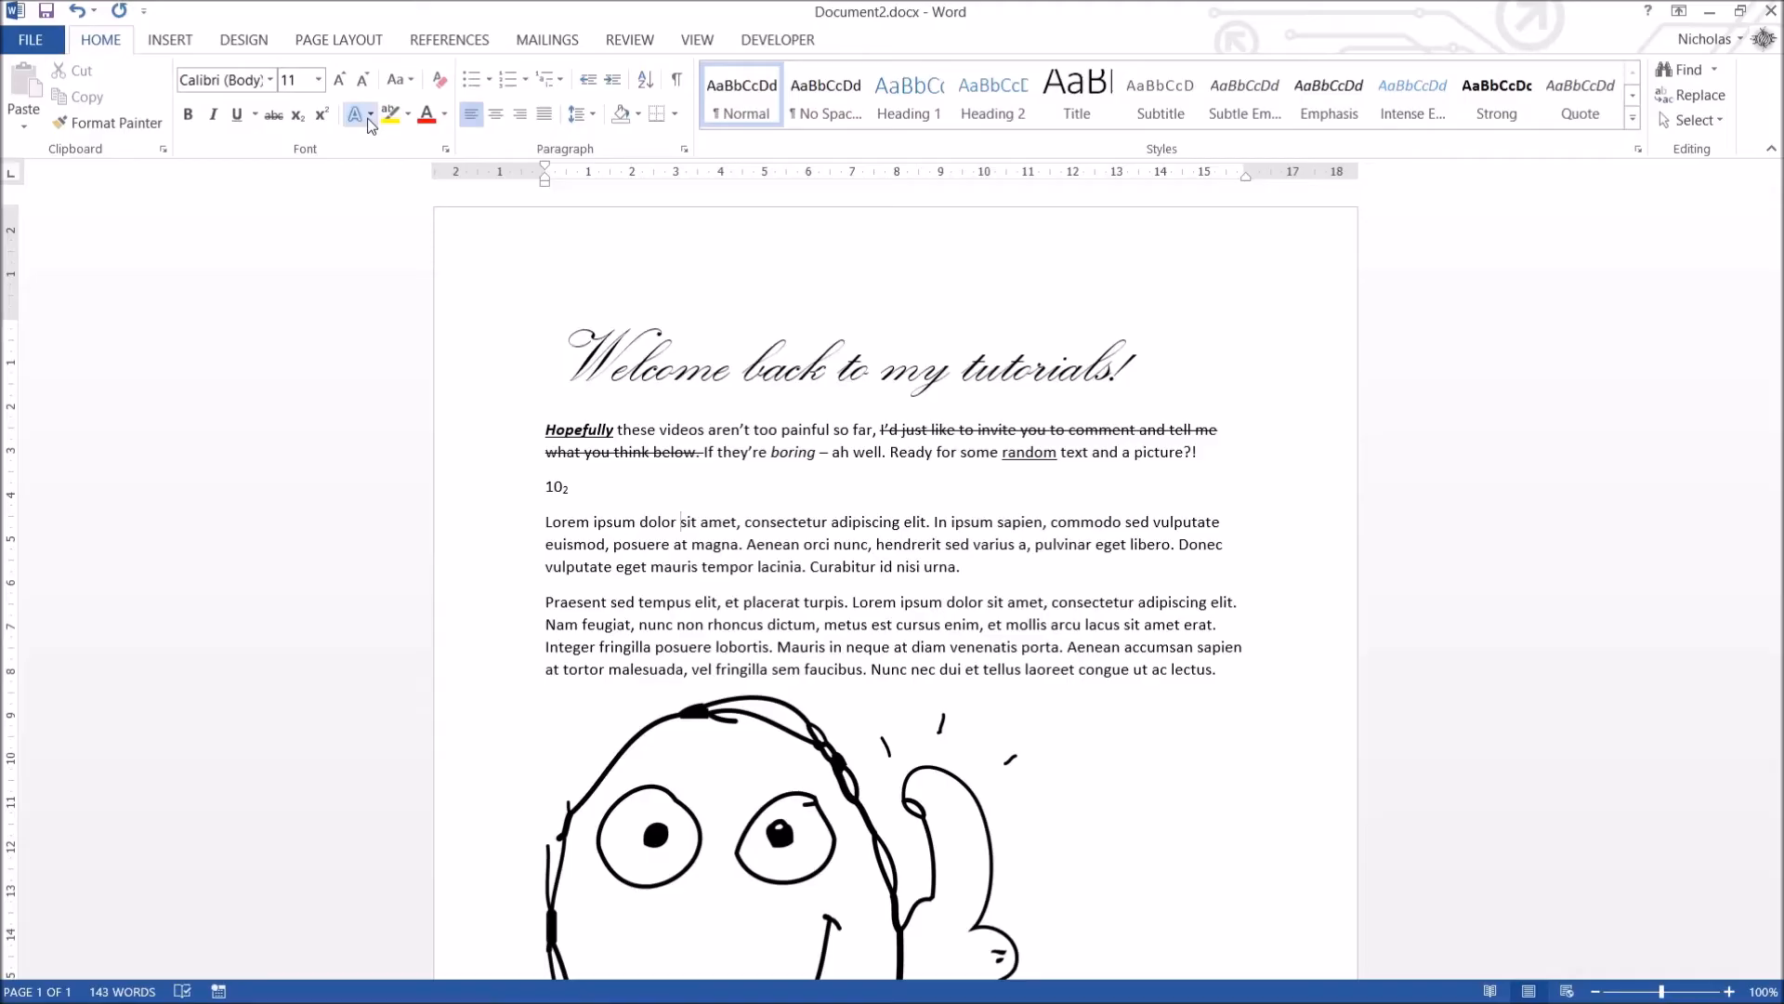
{"action": "double_click", "coordinate": [554, 487]}
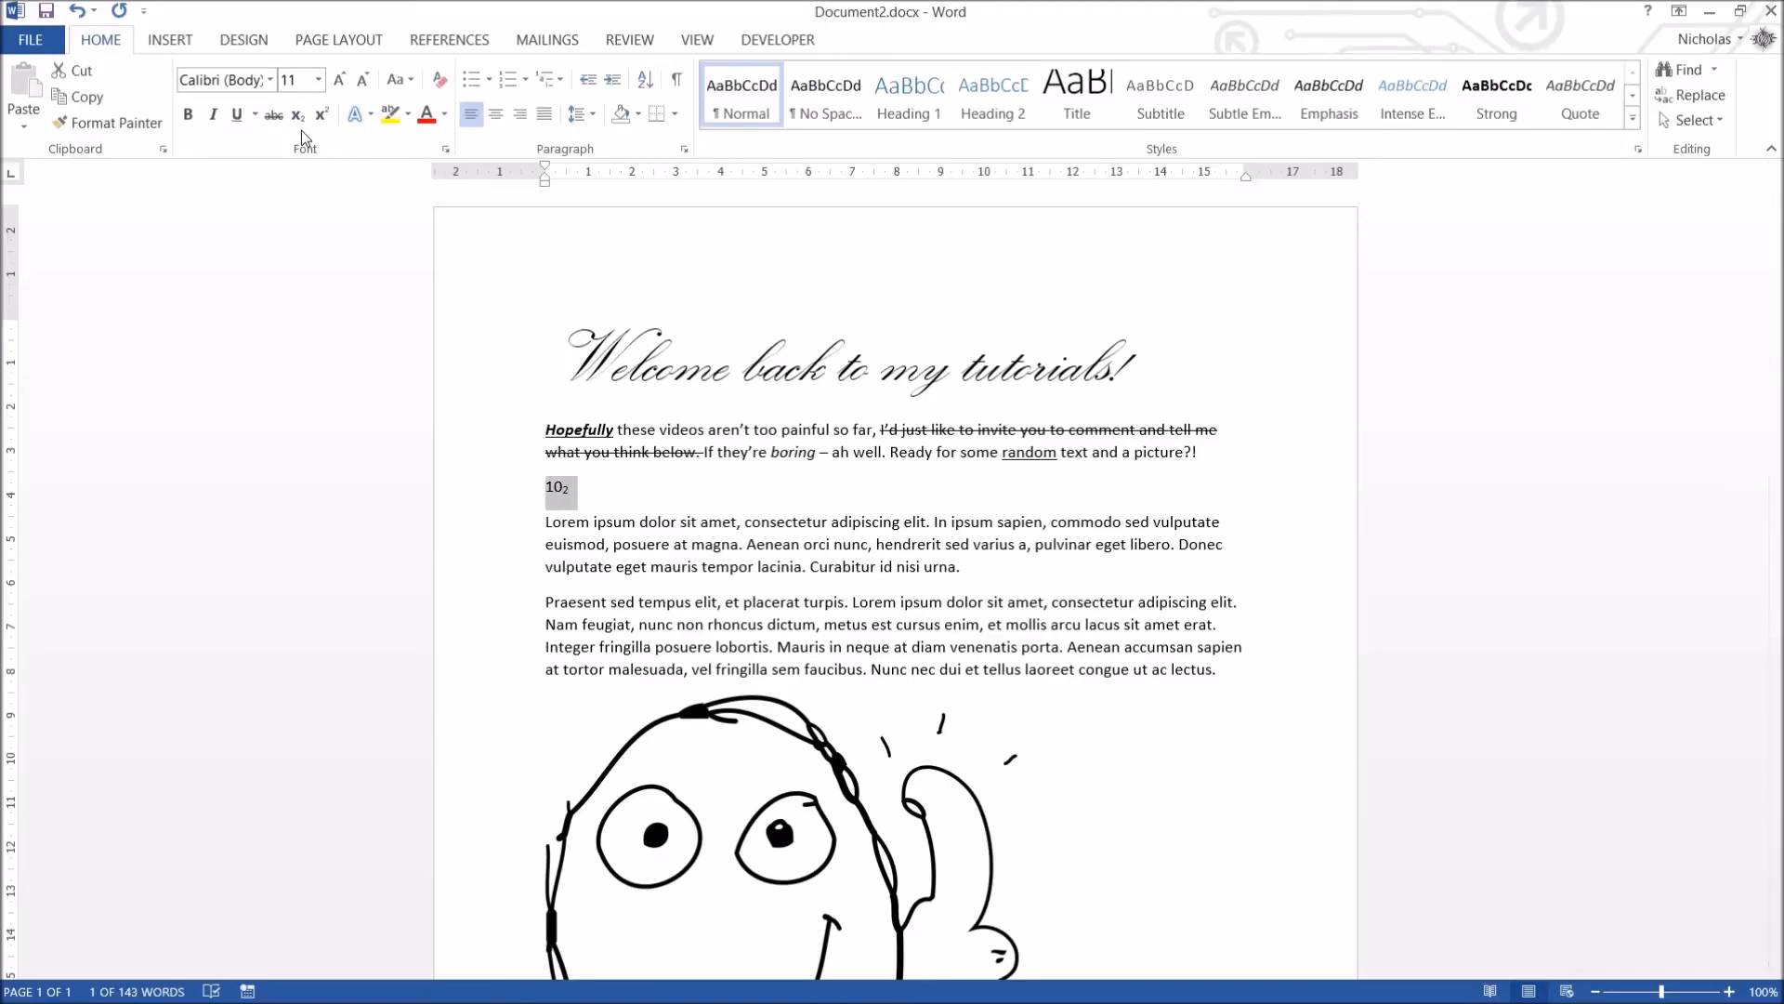
{"action": "mouse_move", "coordinate": [940, 444]}
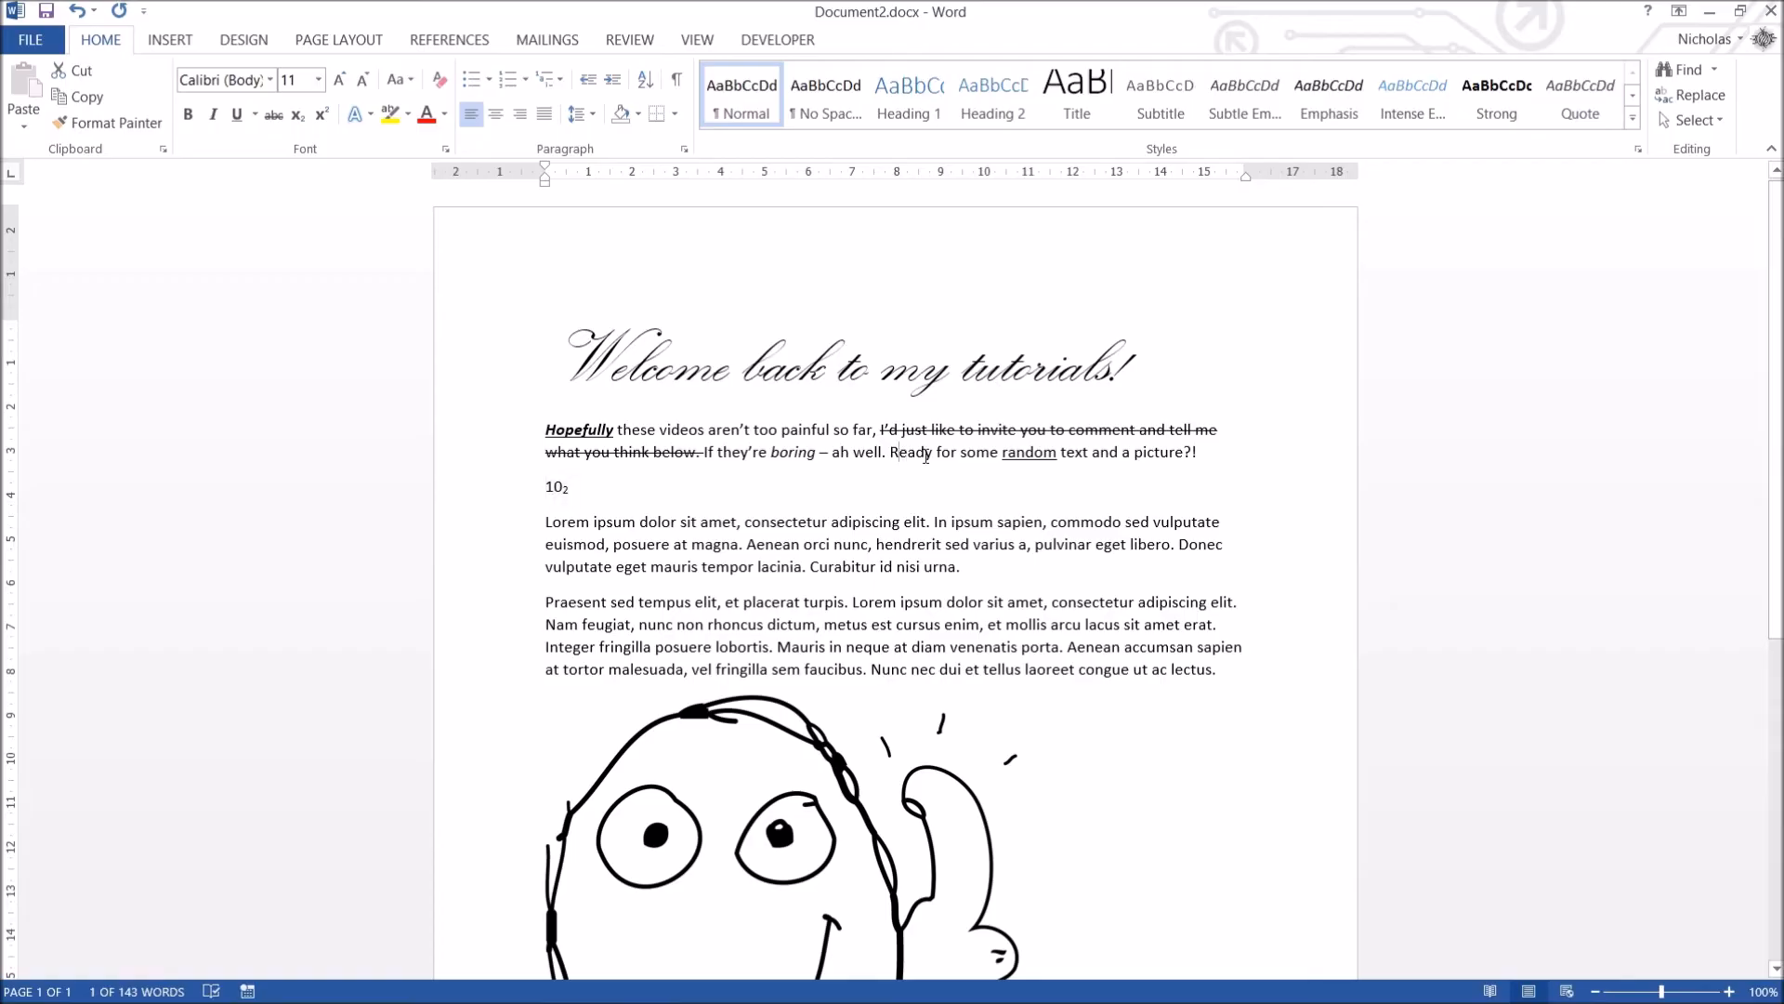
Give the title a grey gradient outlined text effect and enlarge it to 72 pt.
{"action": "left_click_drag", "start_coordinate": [894, 451], "coordinate": [1195, 452]}
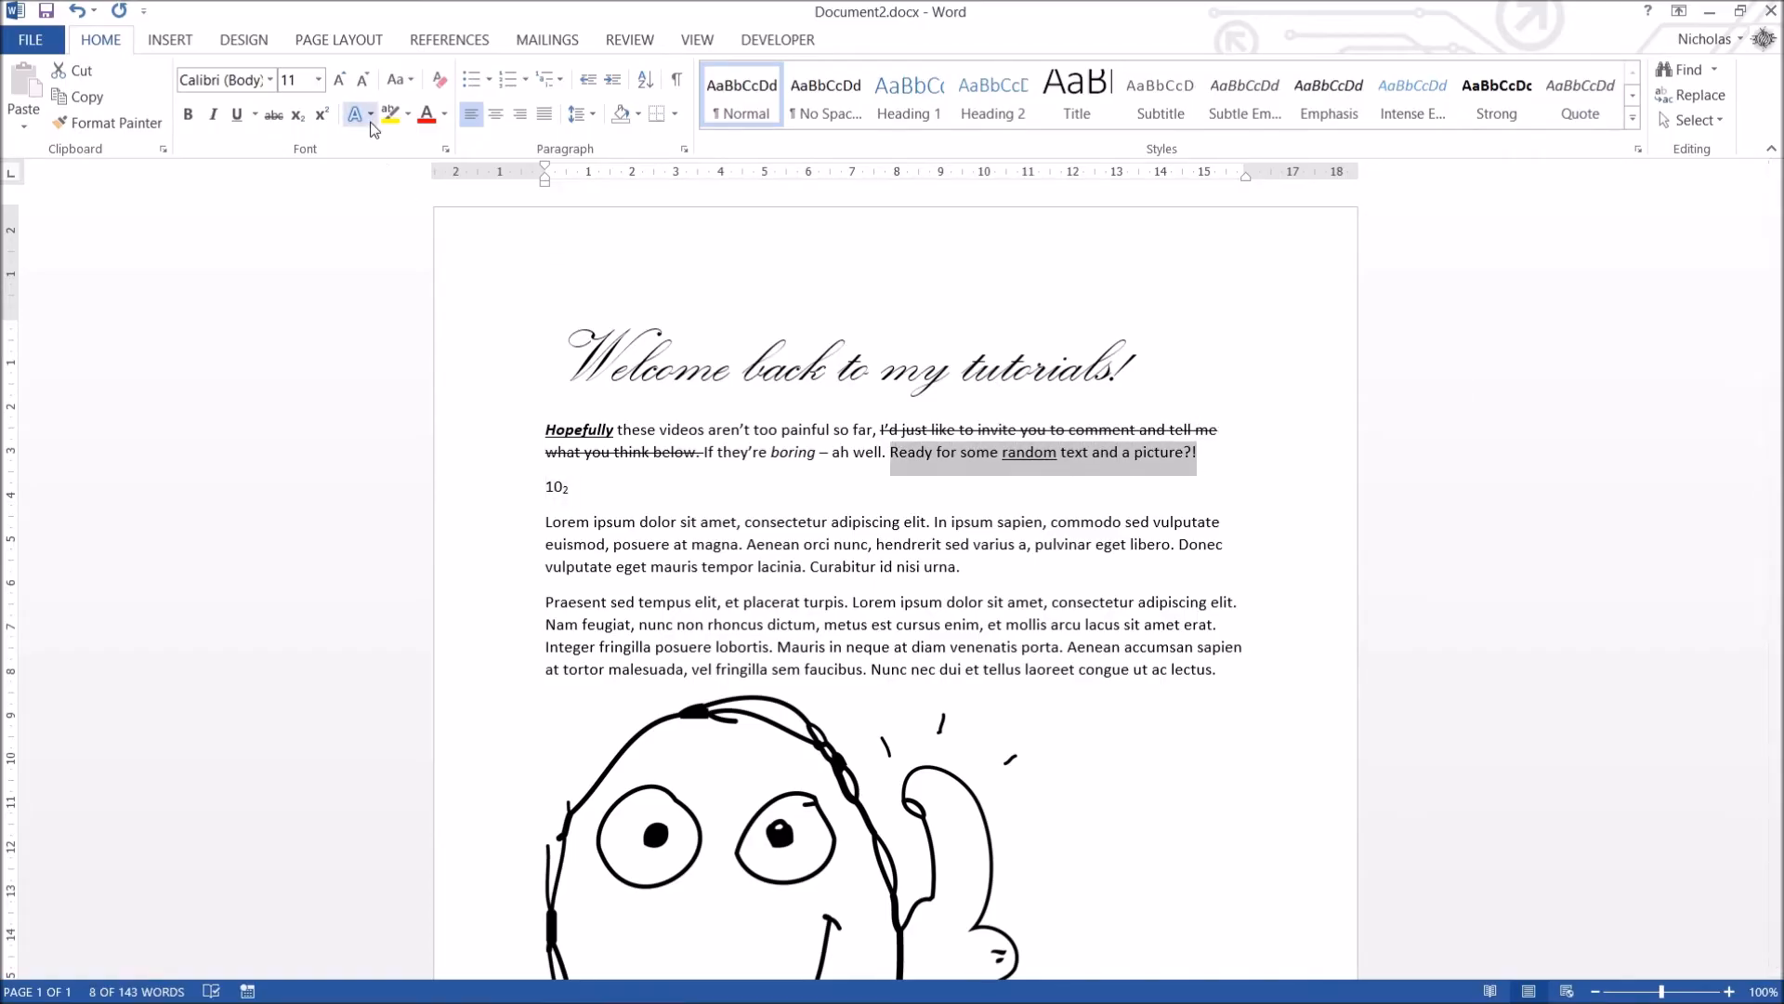
{"action": "mouse_move", "coordinate": [357, 113]}
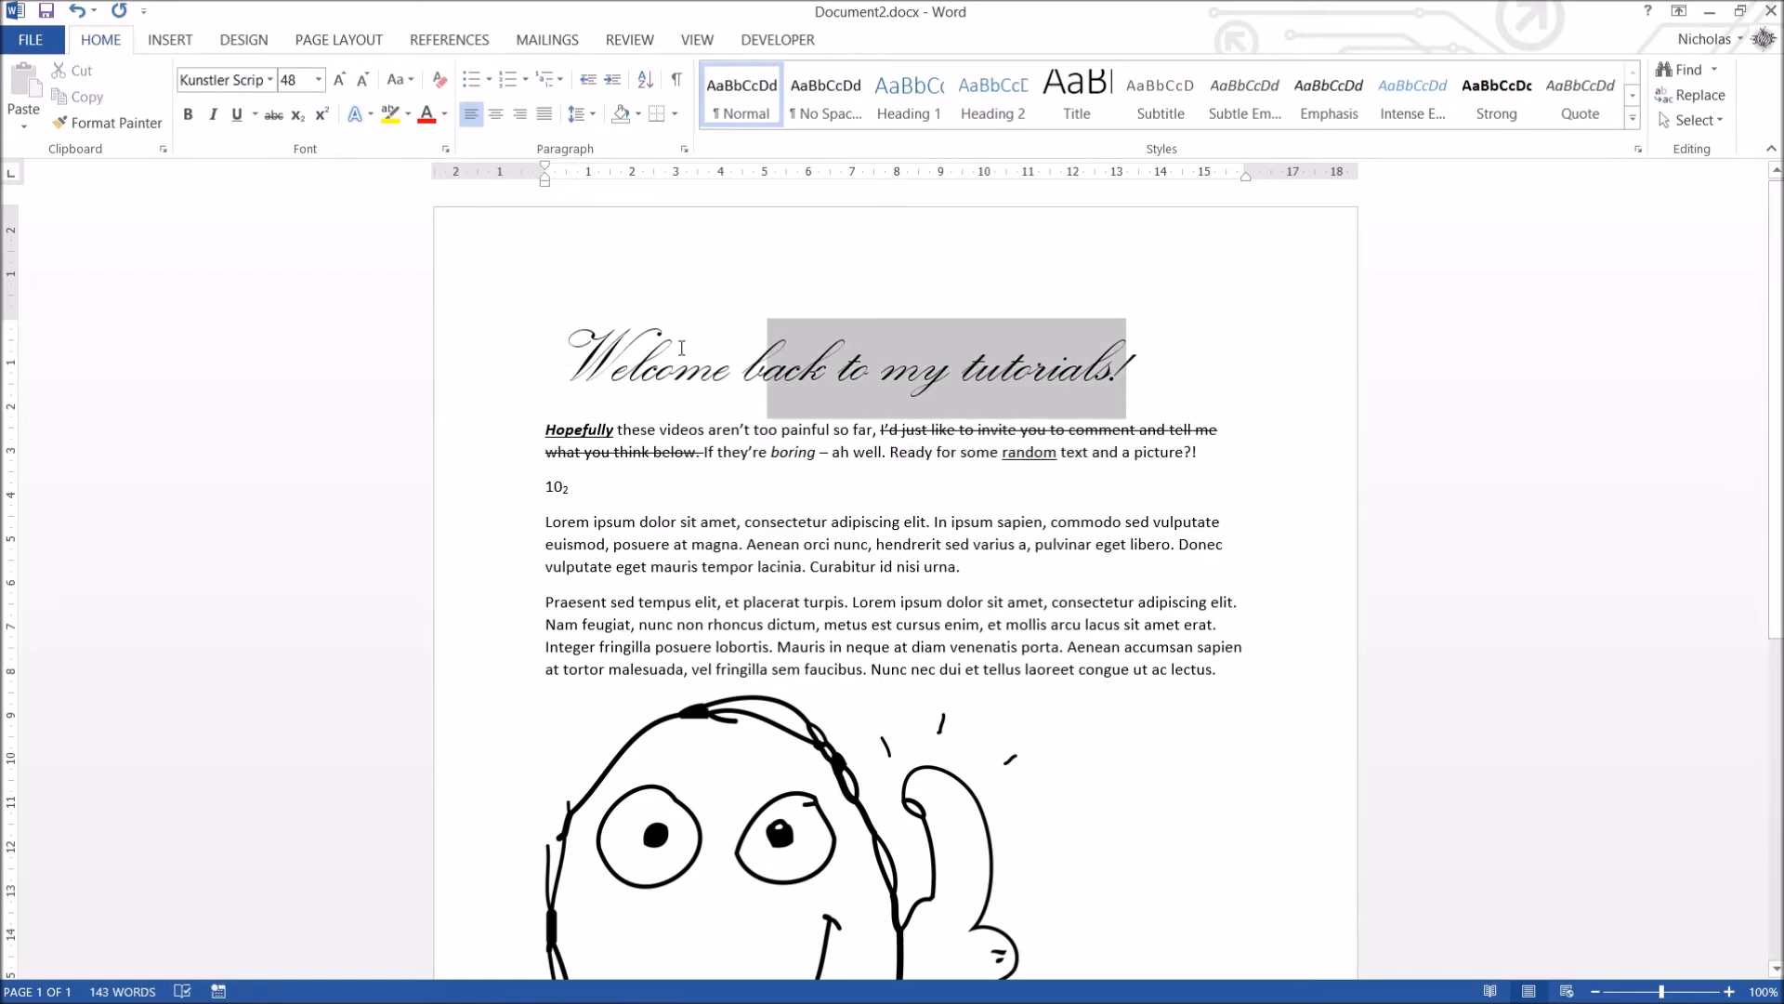
{"action": "left_click", "coordinate": [354, 113]}
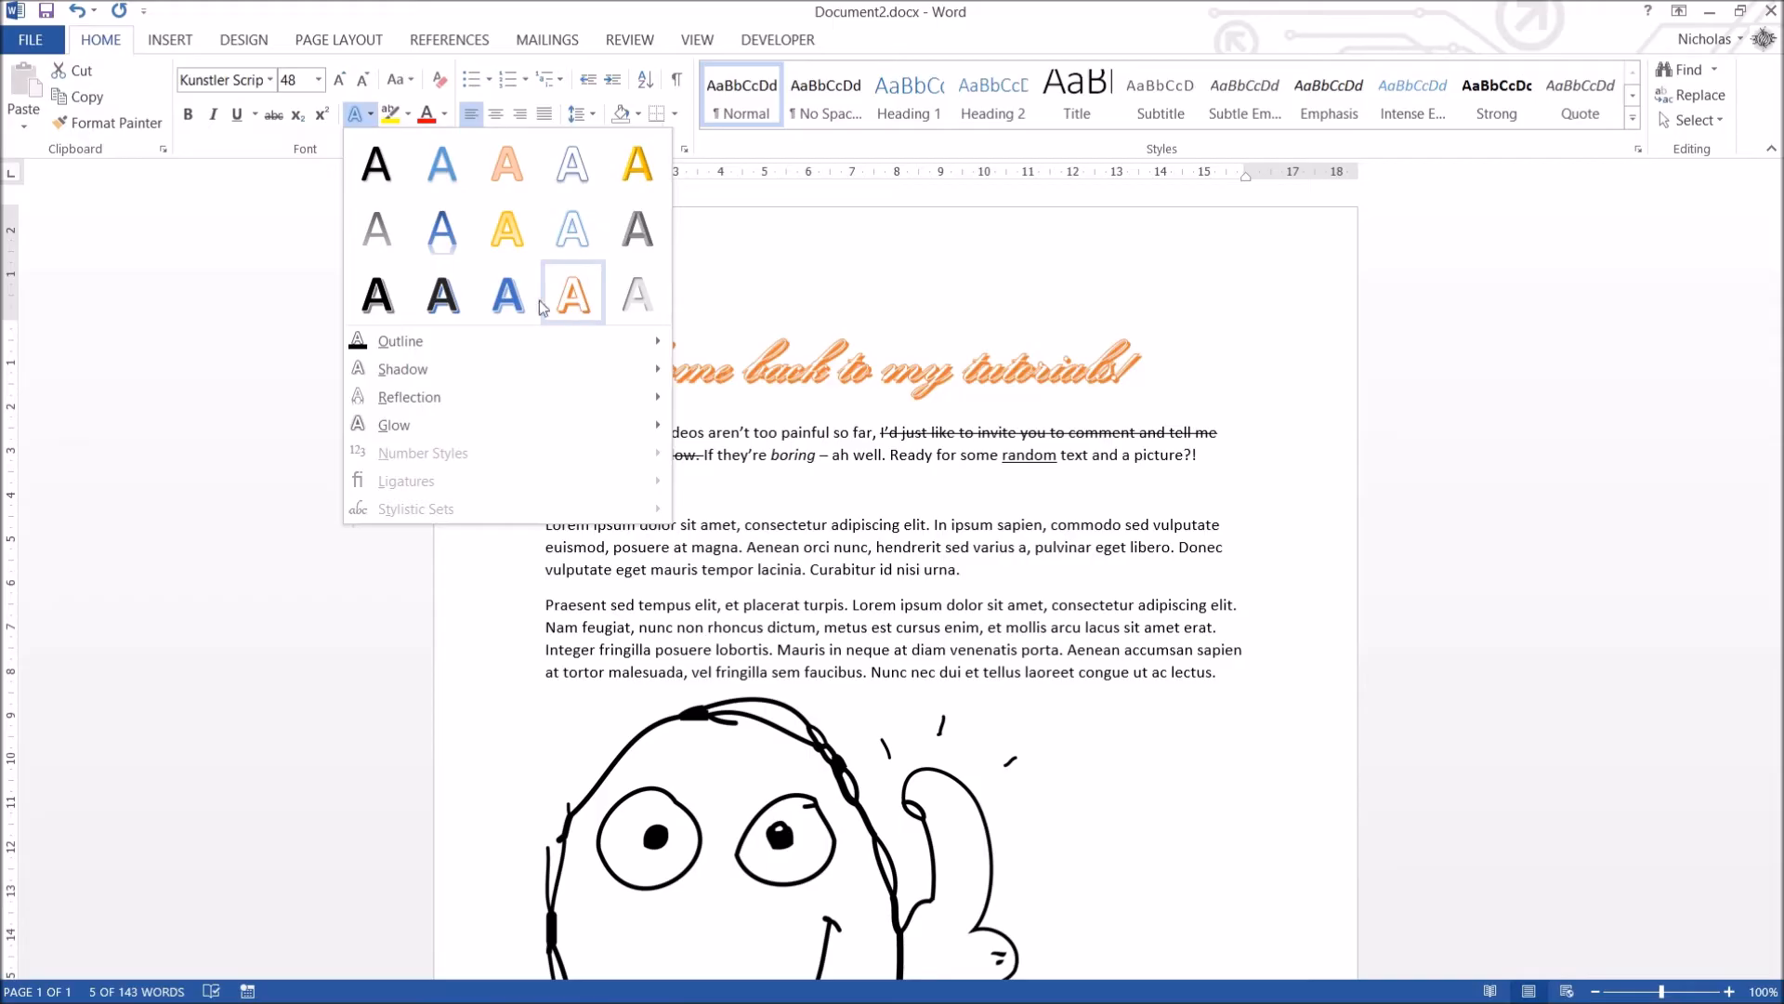
{"action": "left_click", "coordinate": [638, 227]}
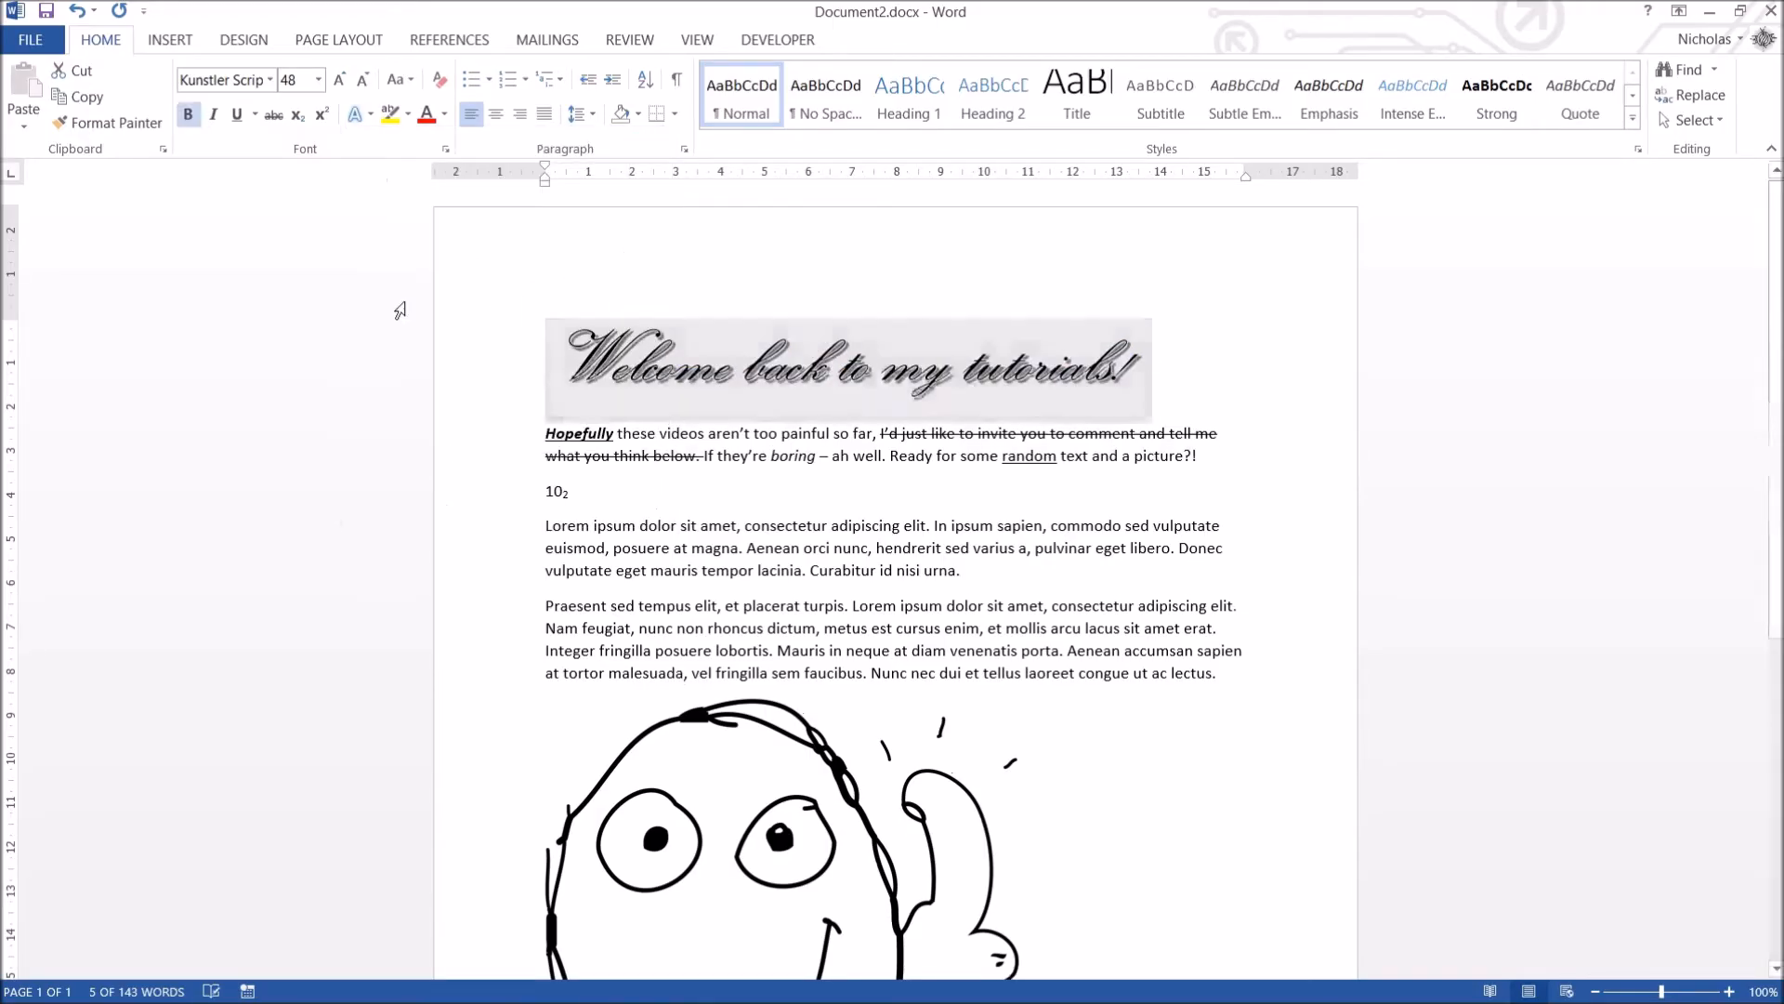
{"action": "left_click", "coordinate": [338, 80]}
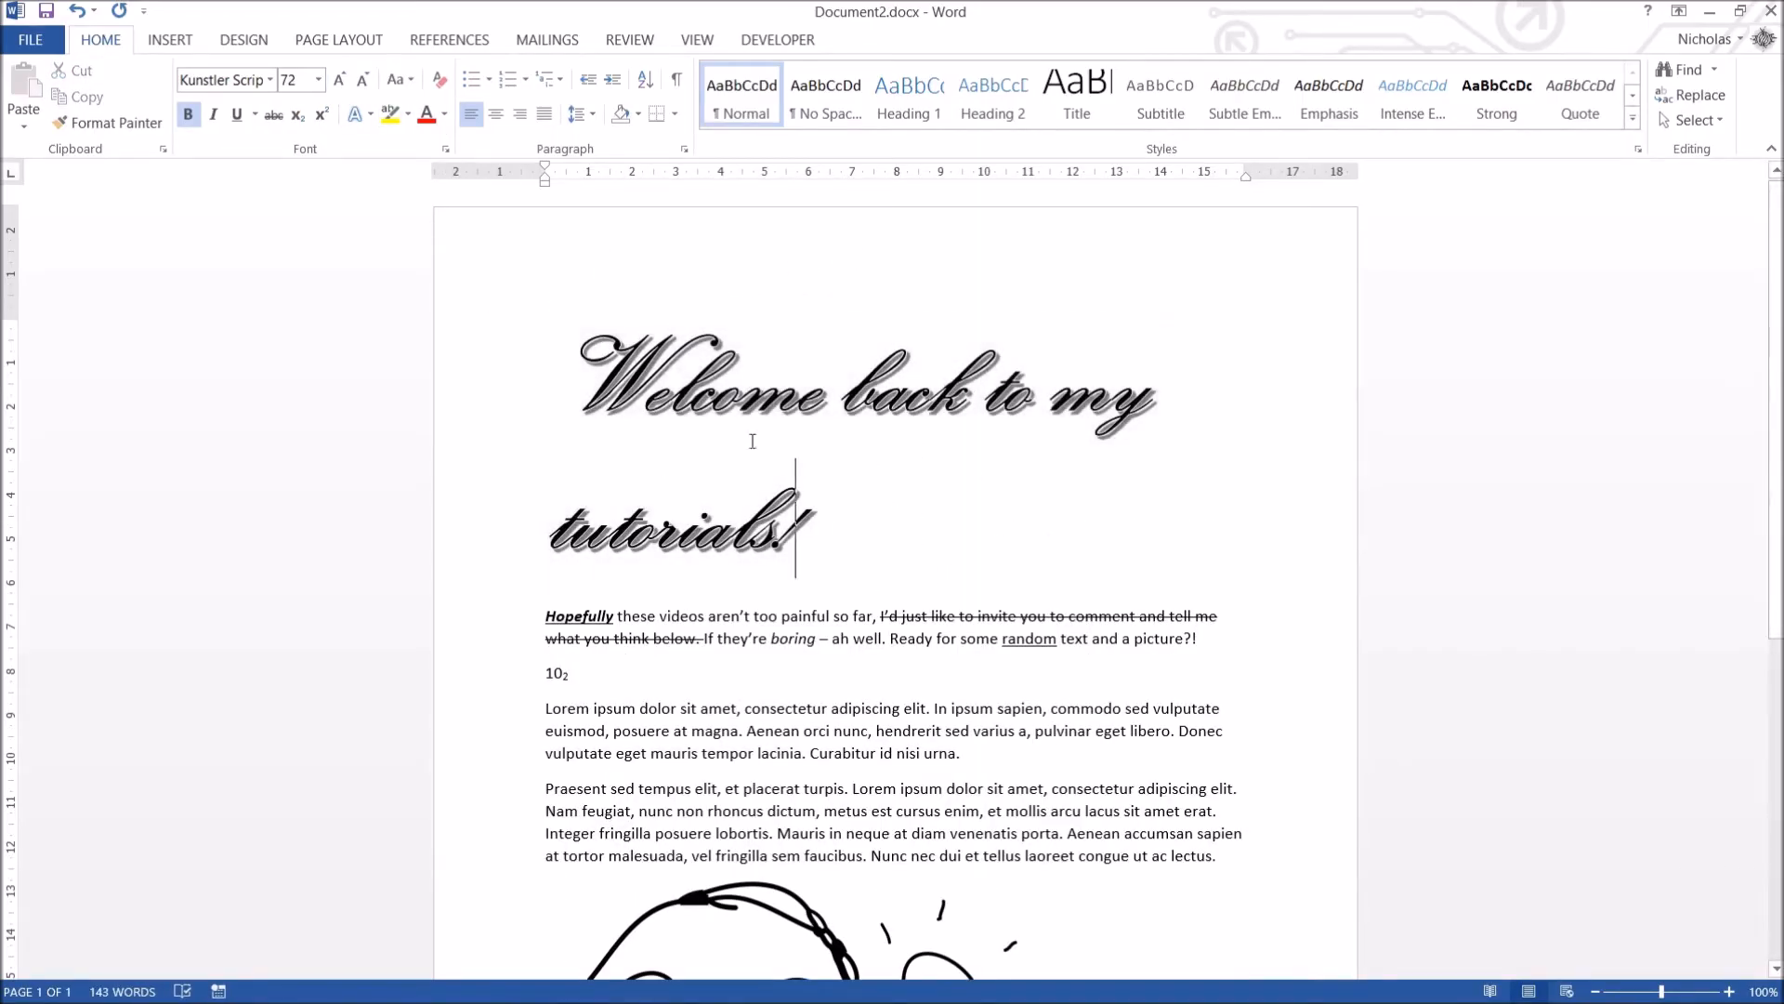
Adjust the title's shadow and browse glow variations in Text Effects.
{"action": "left_click", "coordinate": [354, 113]}
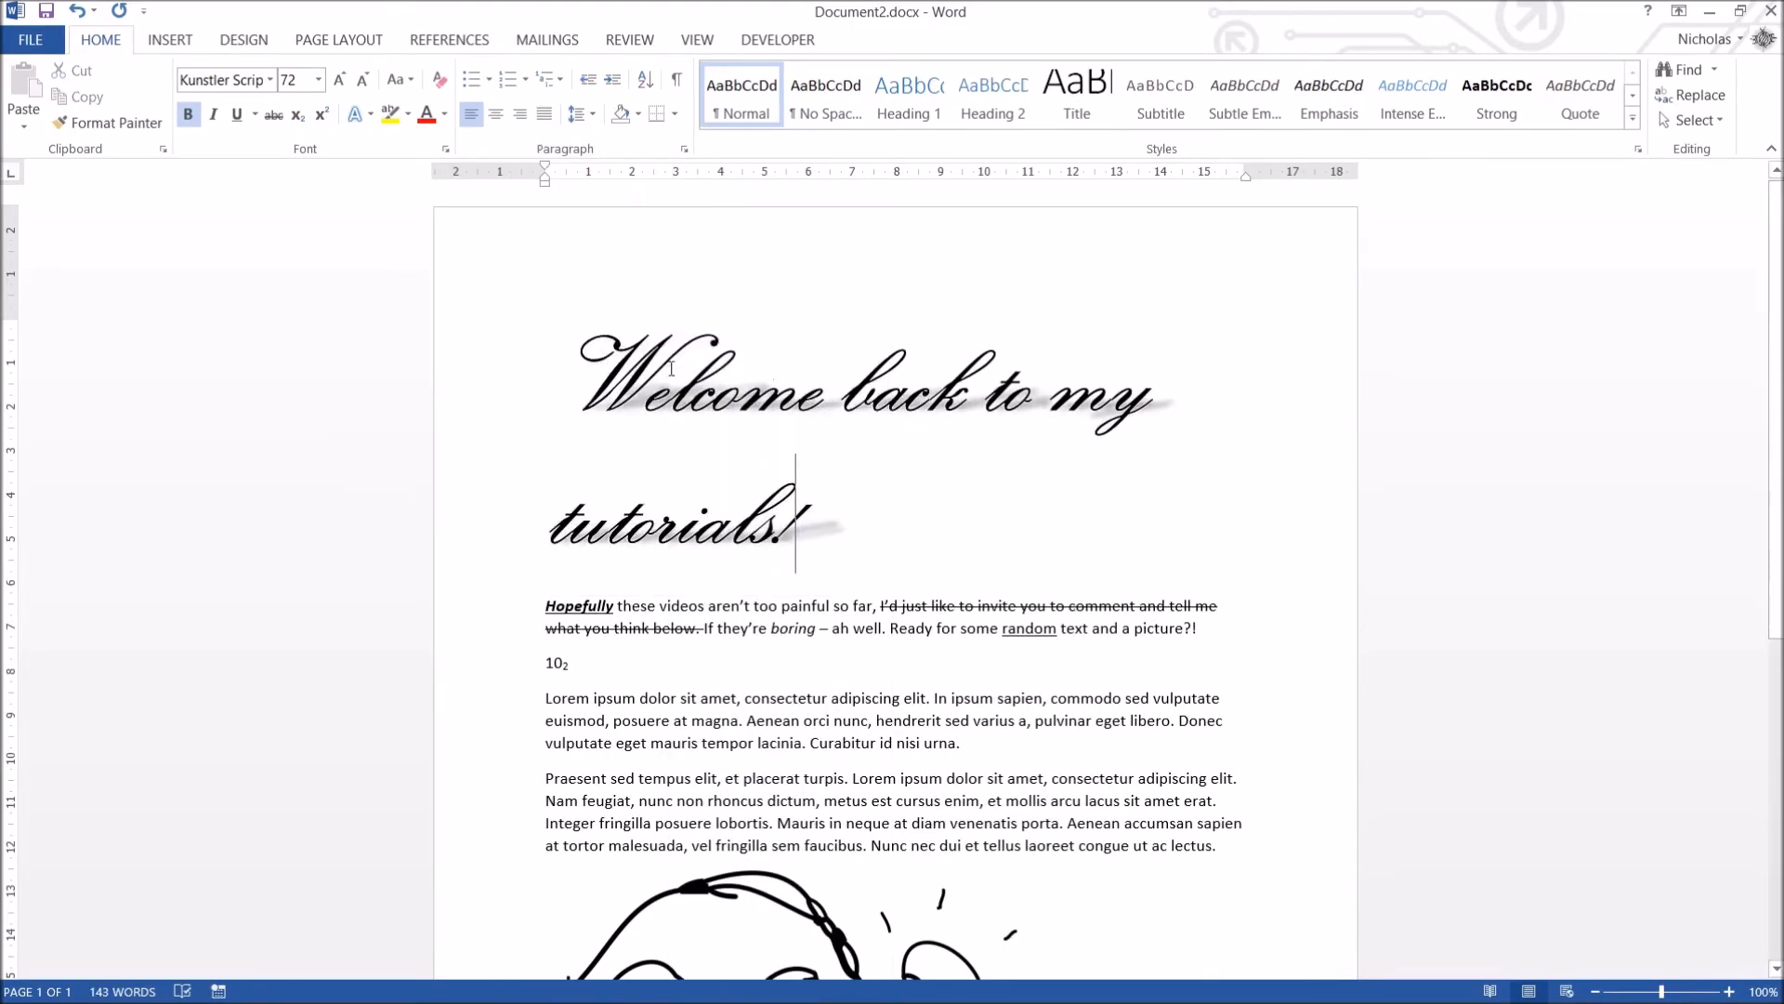
{"action": "left_click", "coordinate": [353, 113]}
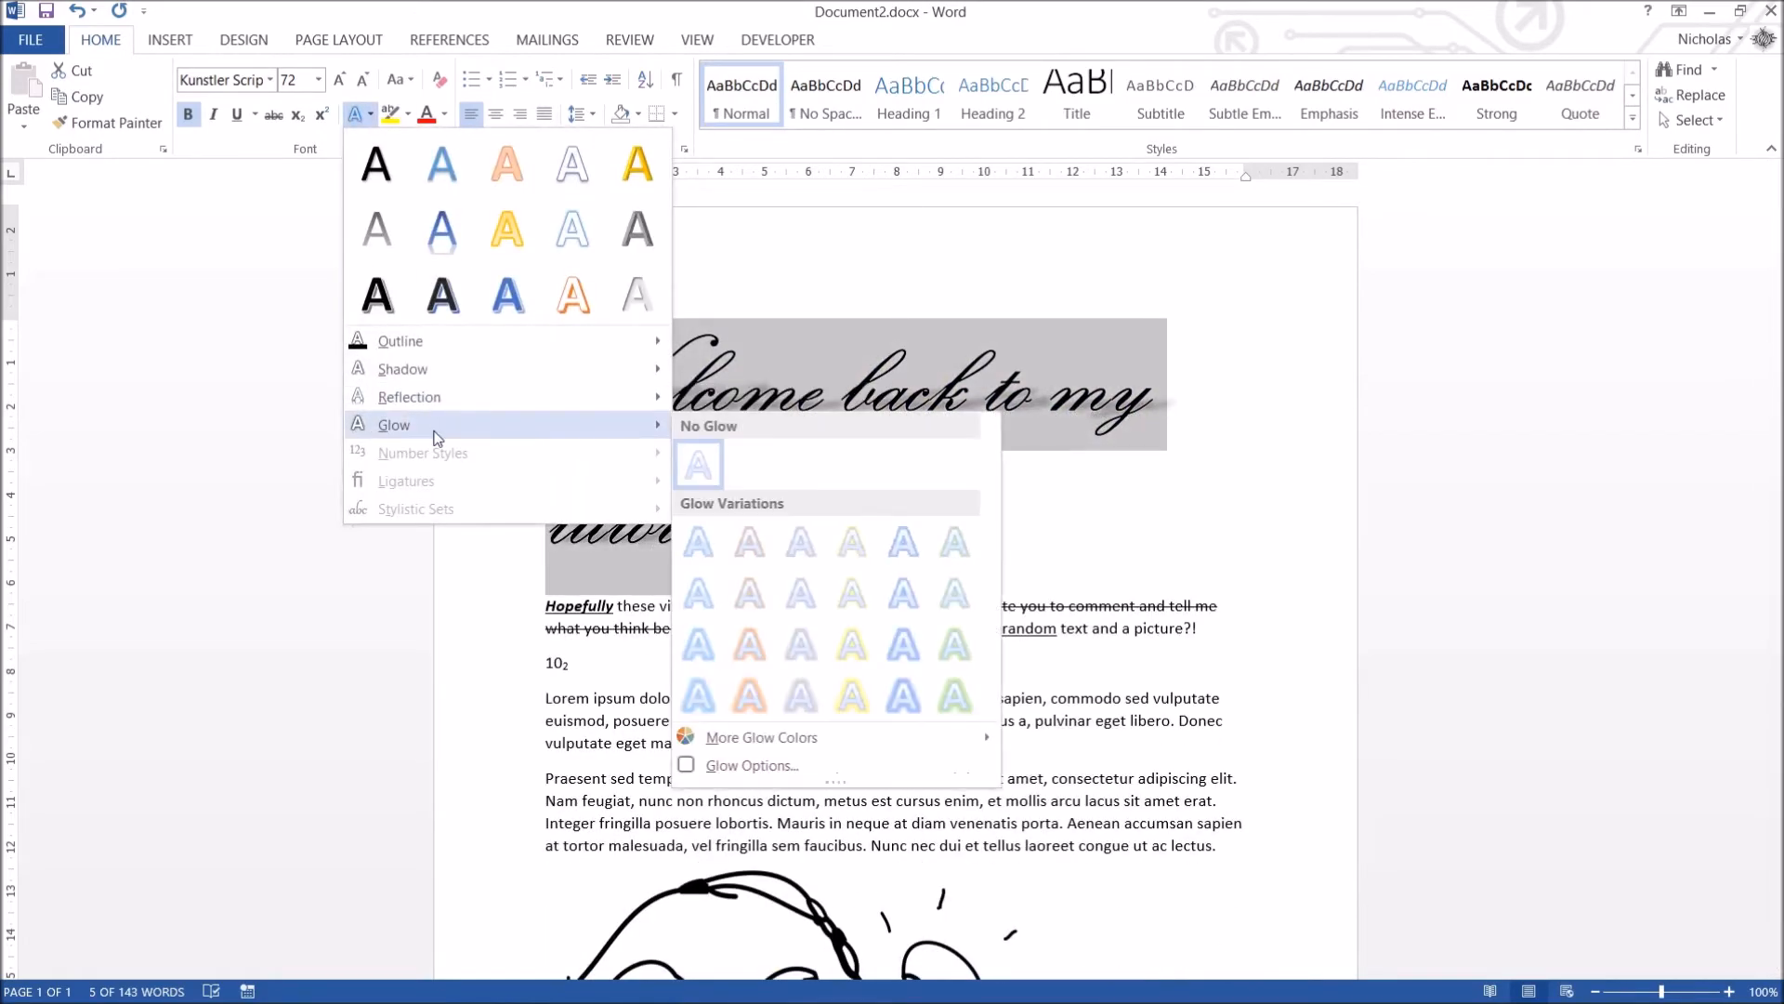
{"action": "left_click", "coordinate": [904, 643]}
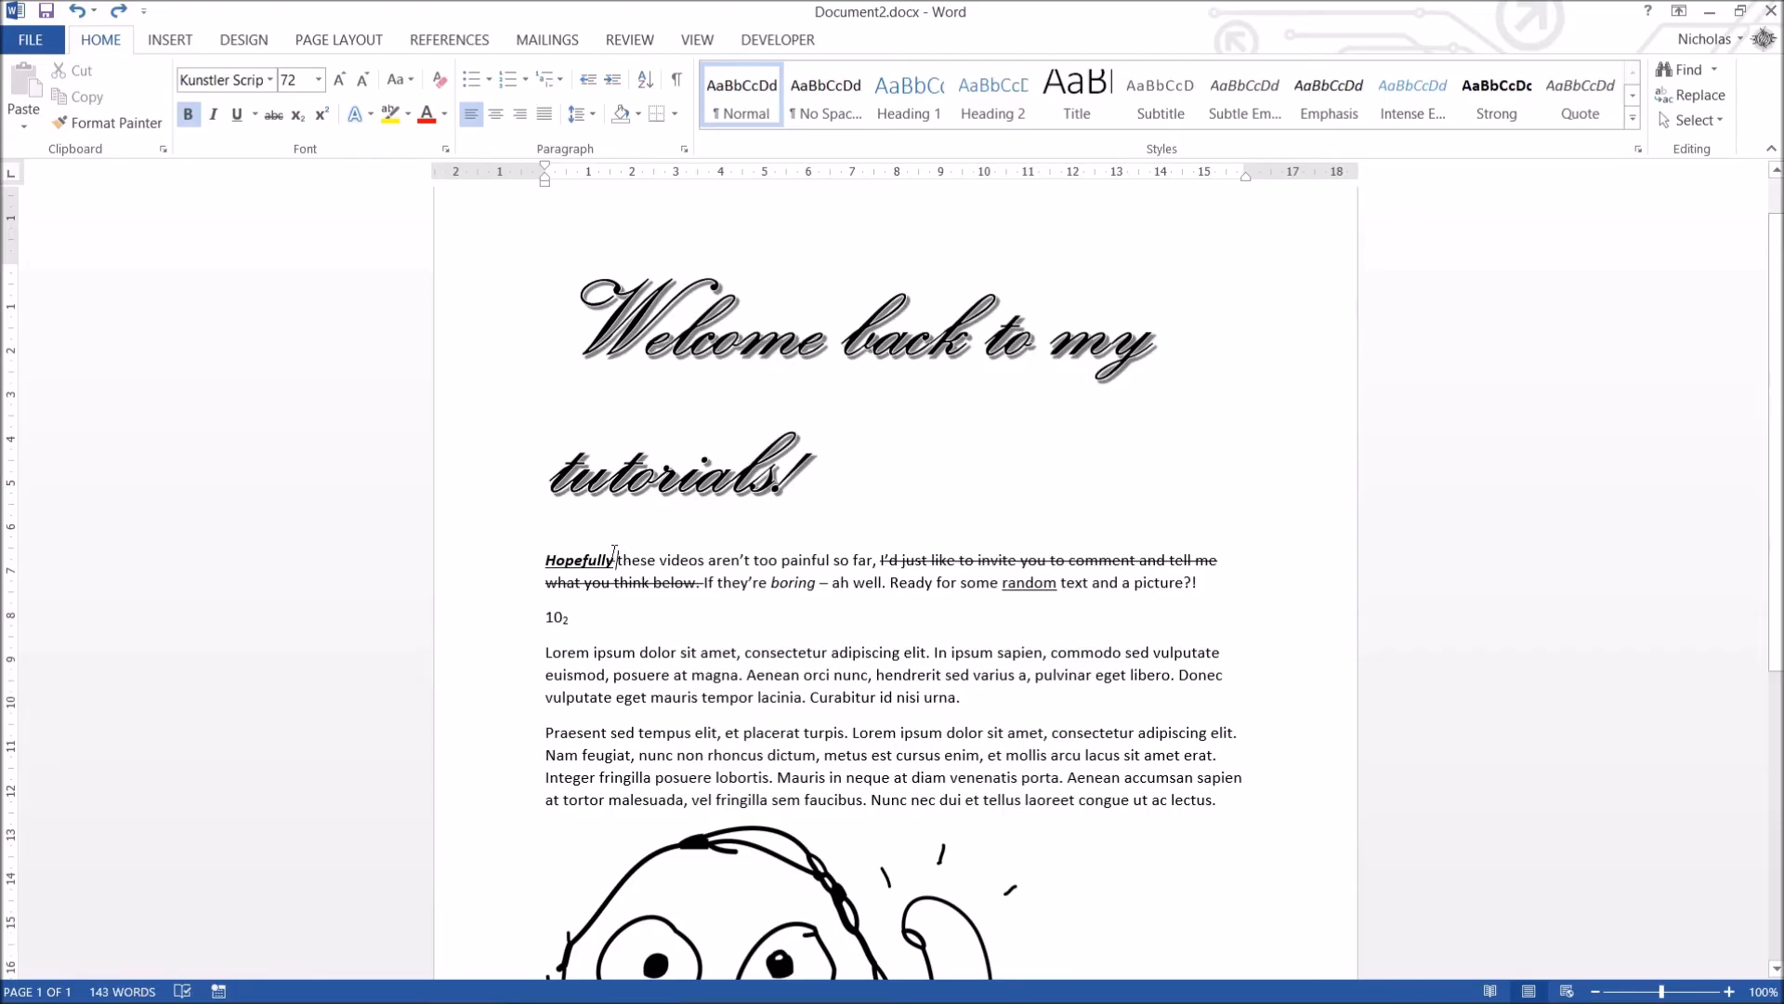
Highlight 'these videos aren't too painful' and the boring phrase in red.
{"action": "left_click_drag", "start_coordinate": [617, 559], "coordinate": [873, 559]}
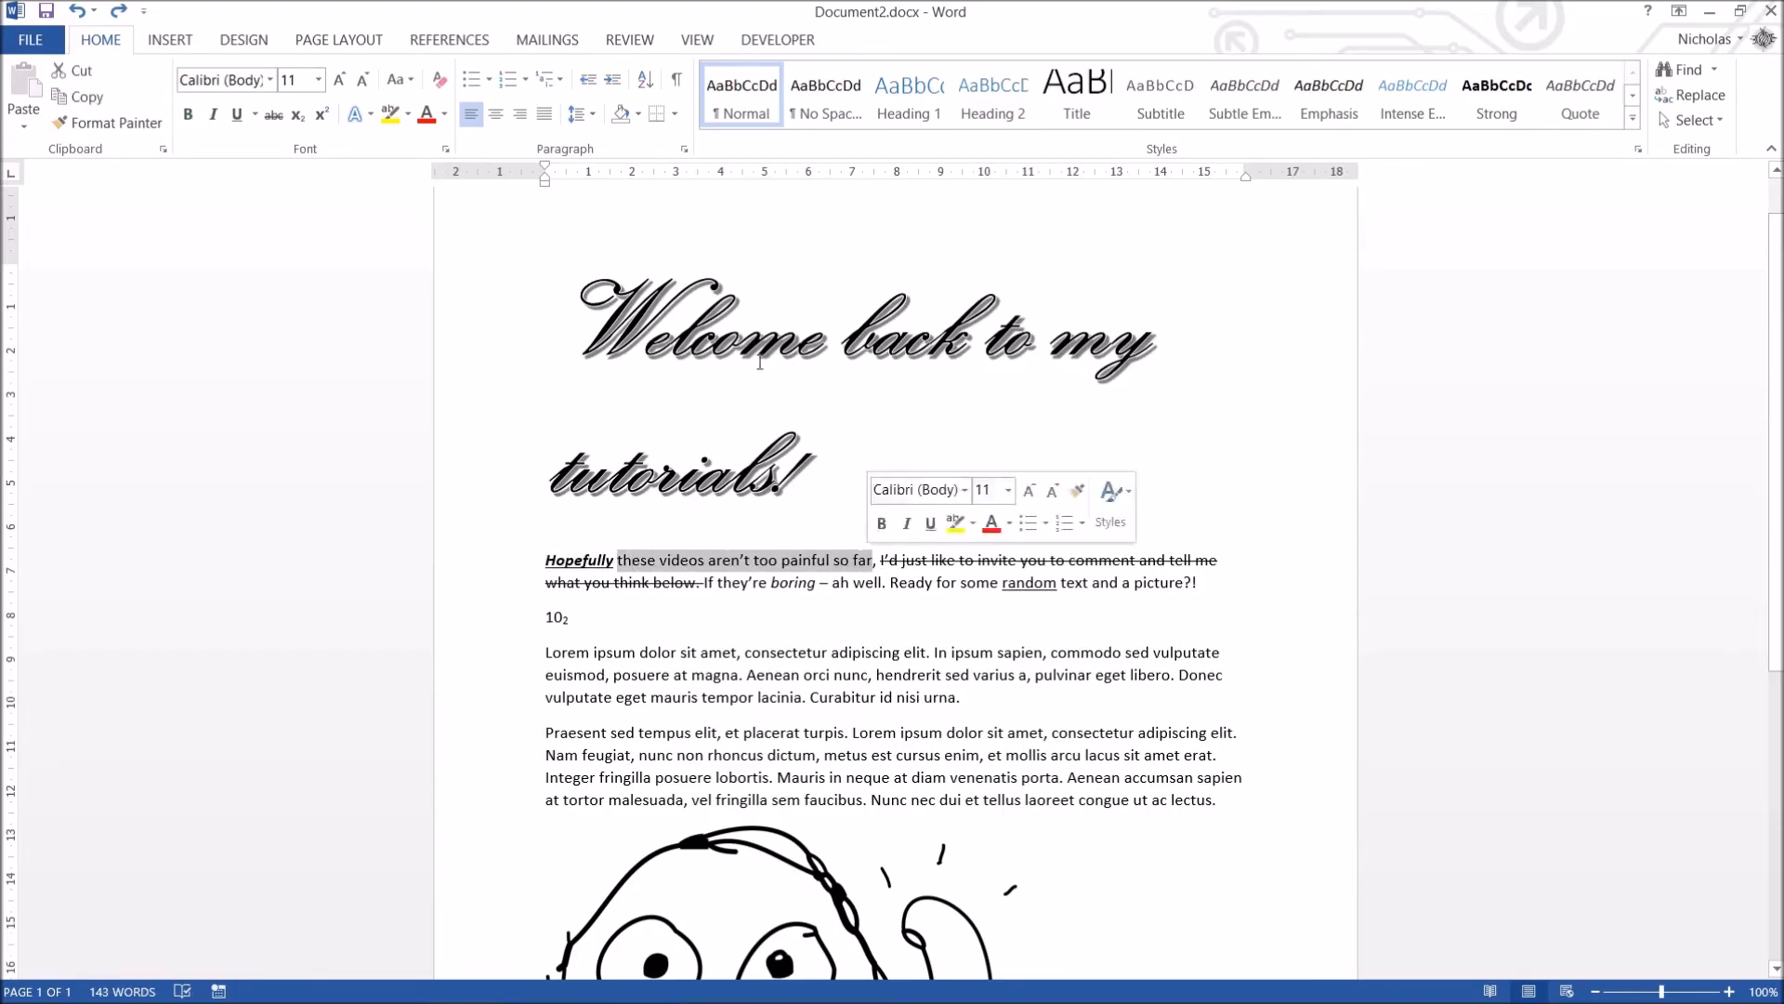
{"action": "mouse_move", "coordinate": [389, 113]}
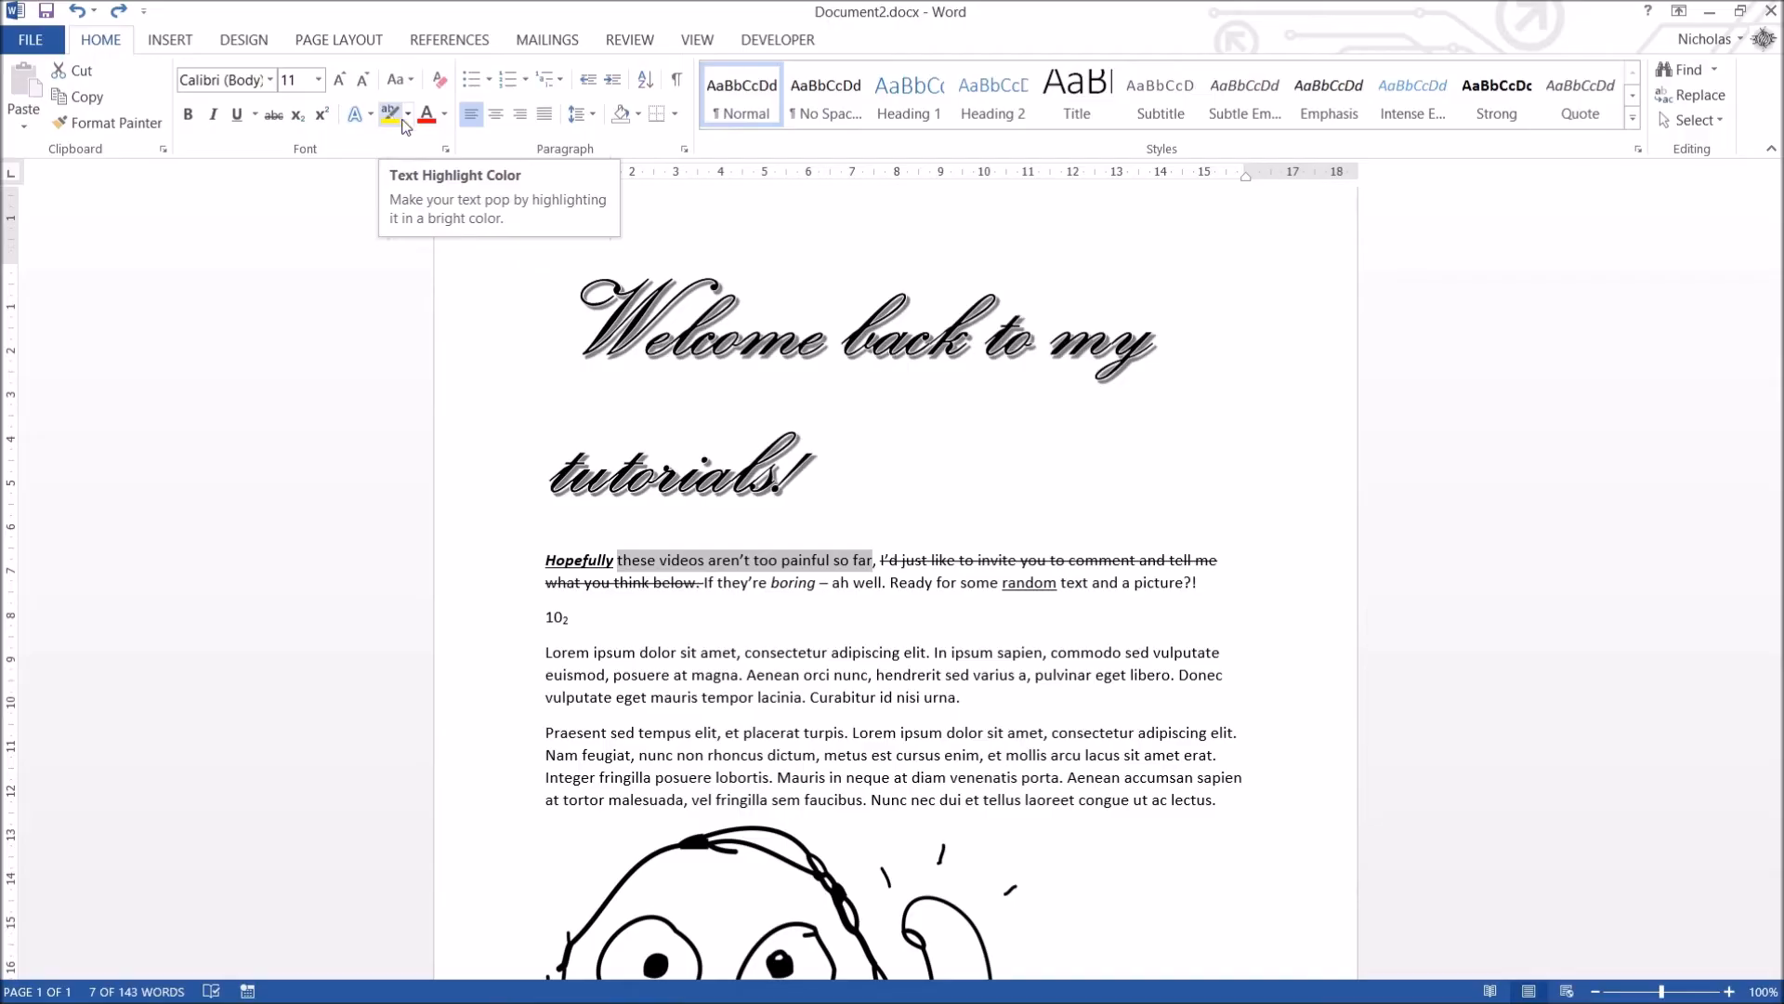
{"action": "left_click", "coordinate": [398, 114]}
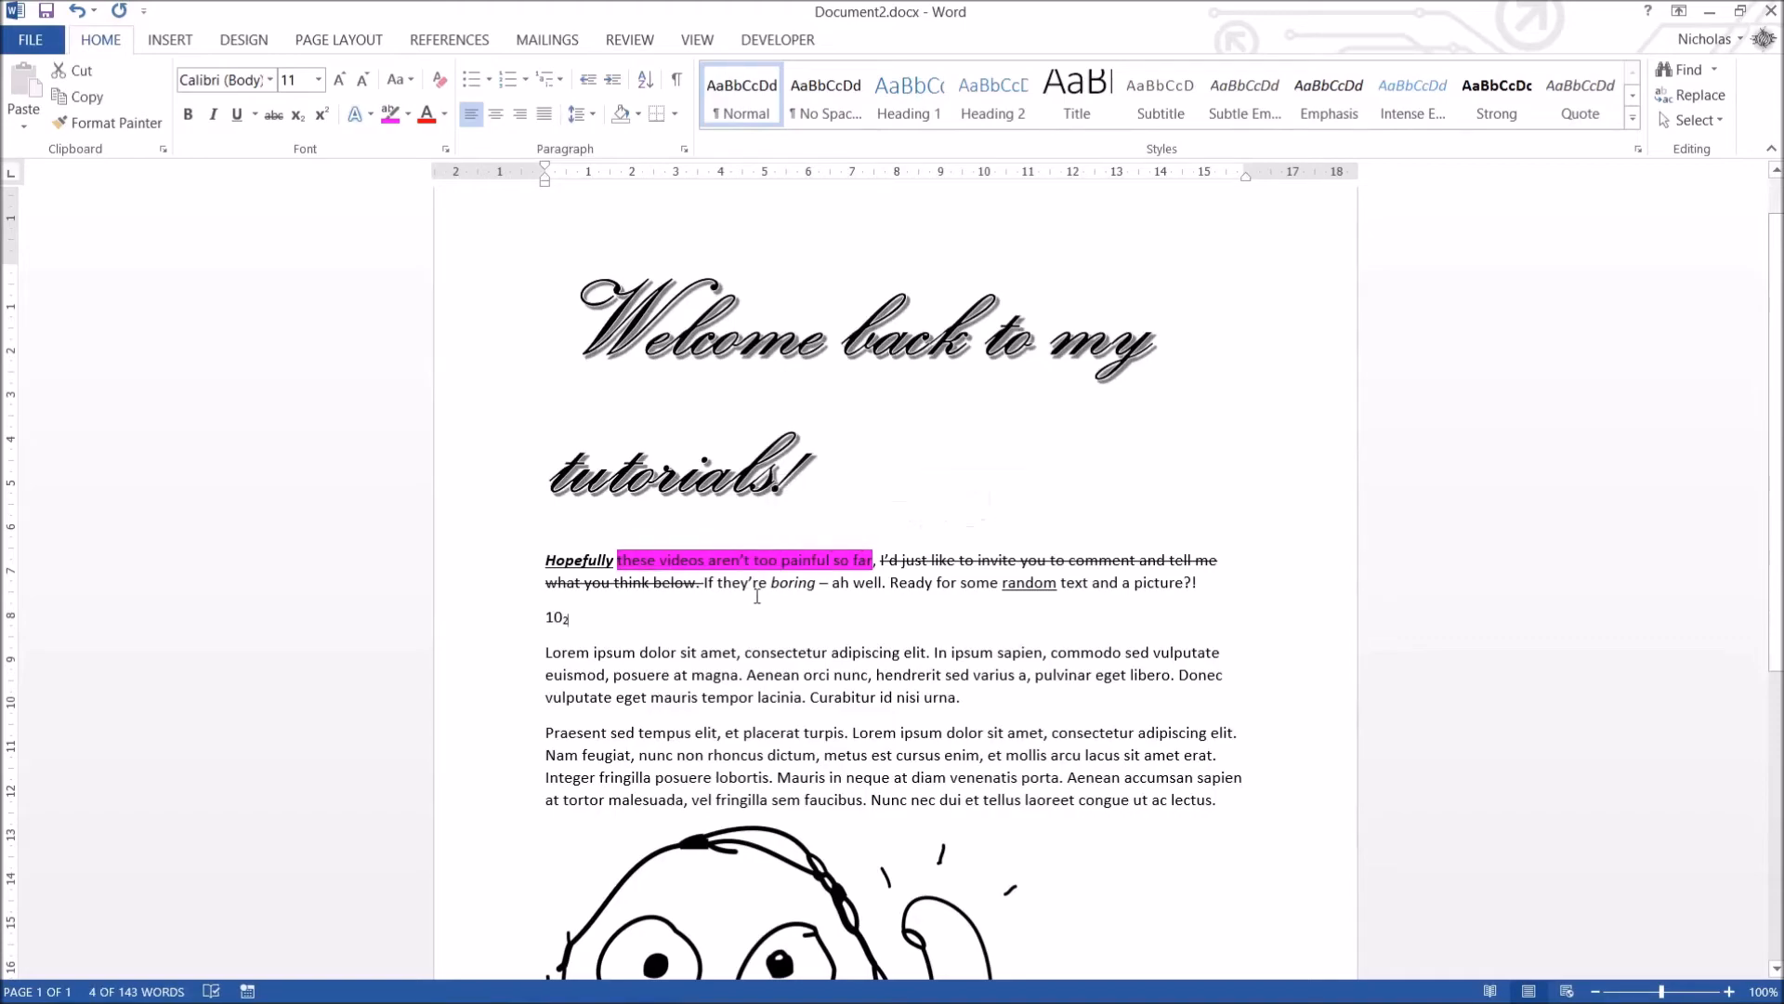
{"action": "left_click", "coordinate": [407, 115]}
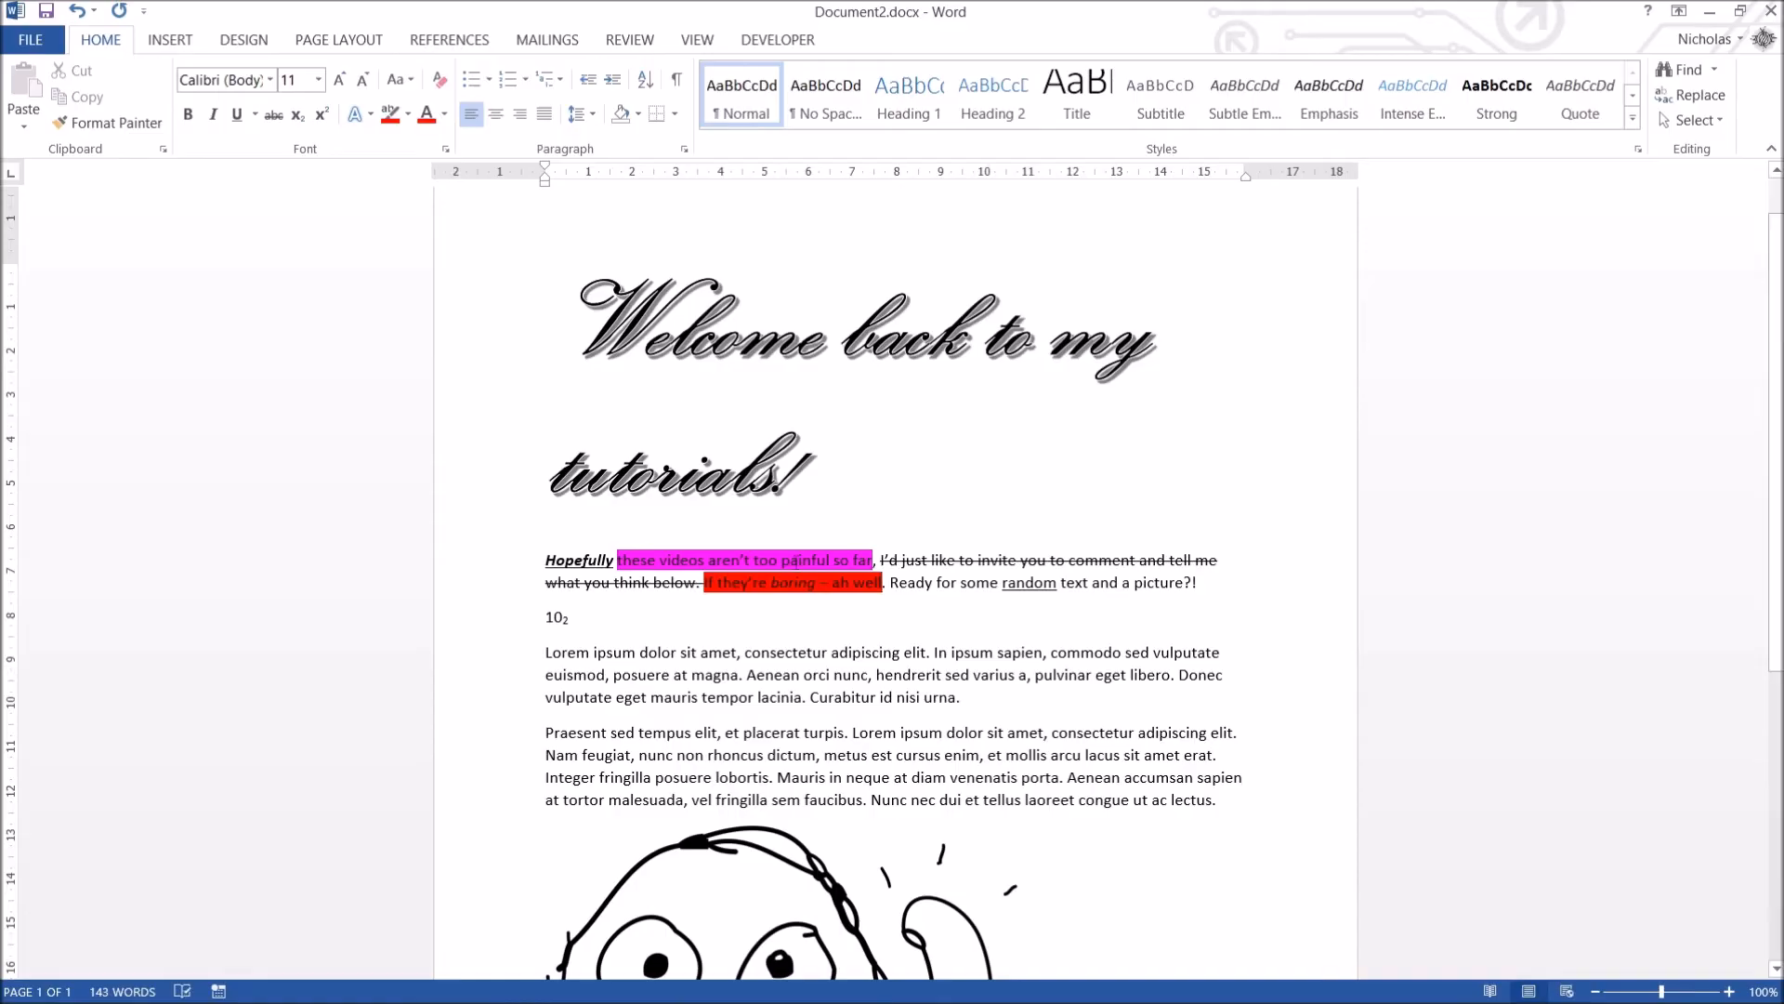
Highlight 'dolor sit amet, consectetur adipiscing' in black.
{"action": "left_click", "coordinate": [389, 113]}
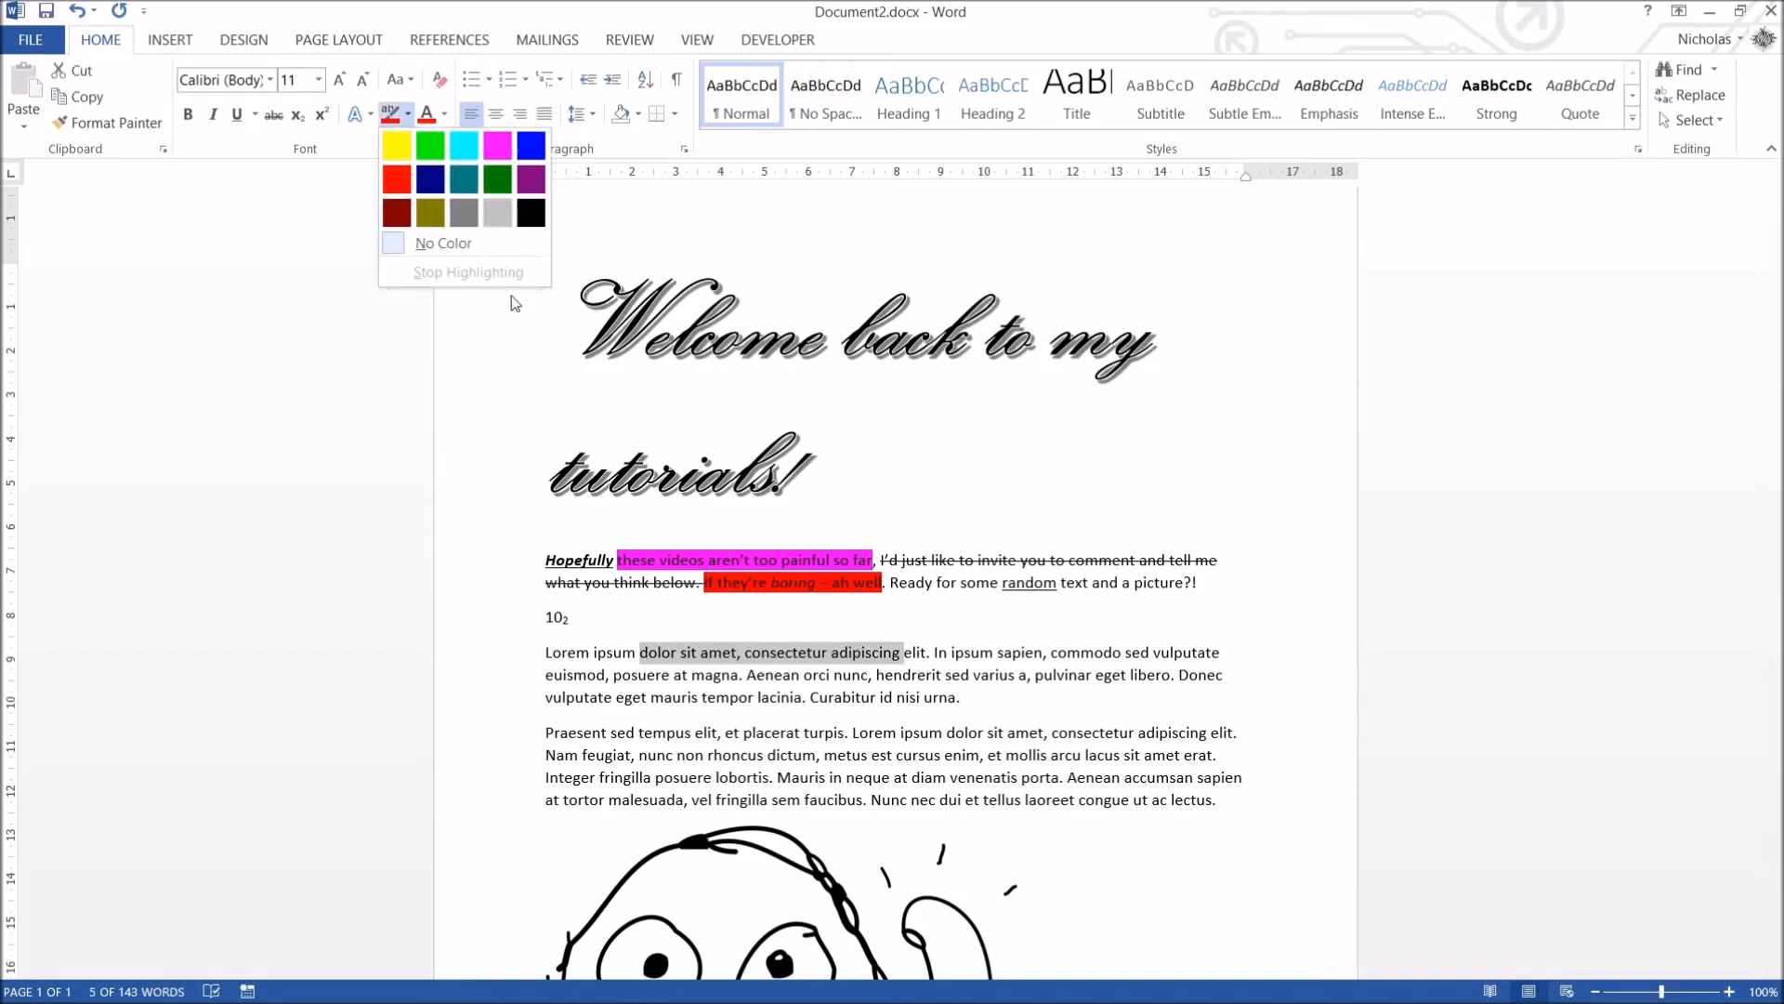
{"action": "left_click", "coordinate": [530, 212]}
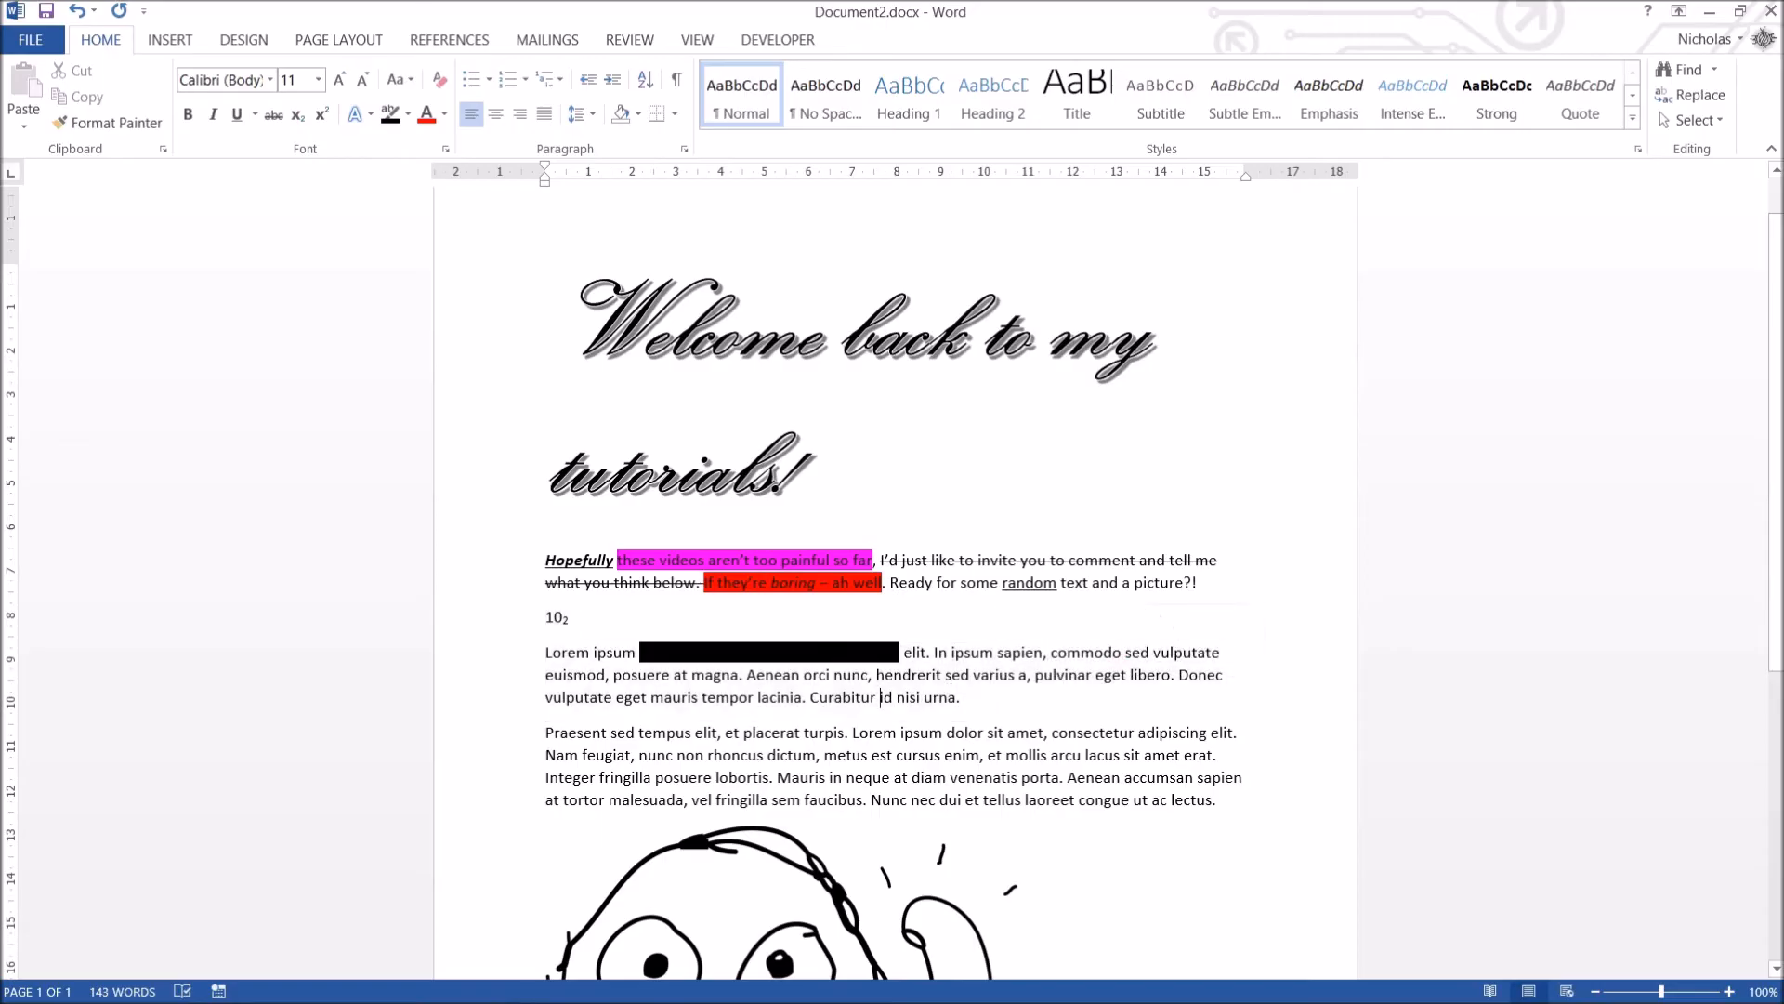
{"action": "double_click", "coordinate": [615, 652]}
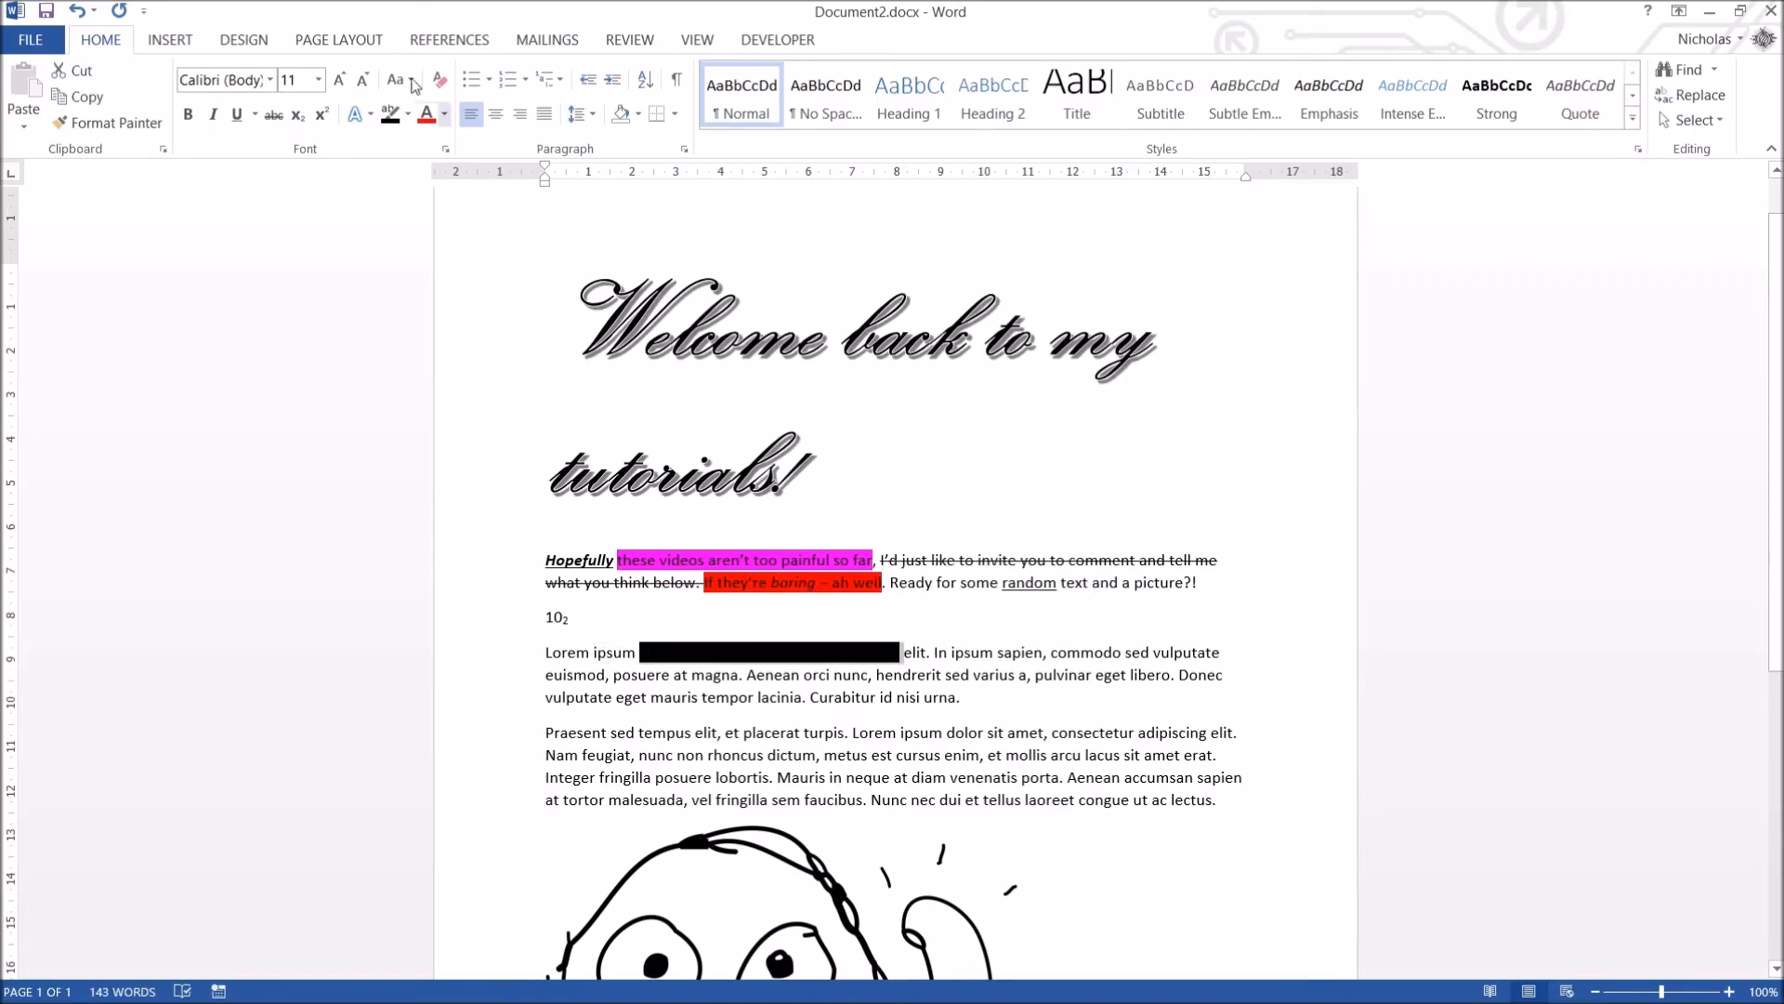
{"action": "left_click", "coordinate": [444, 114]}
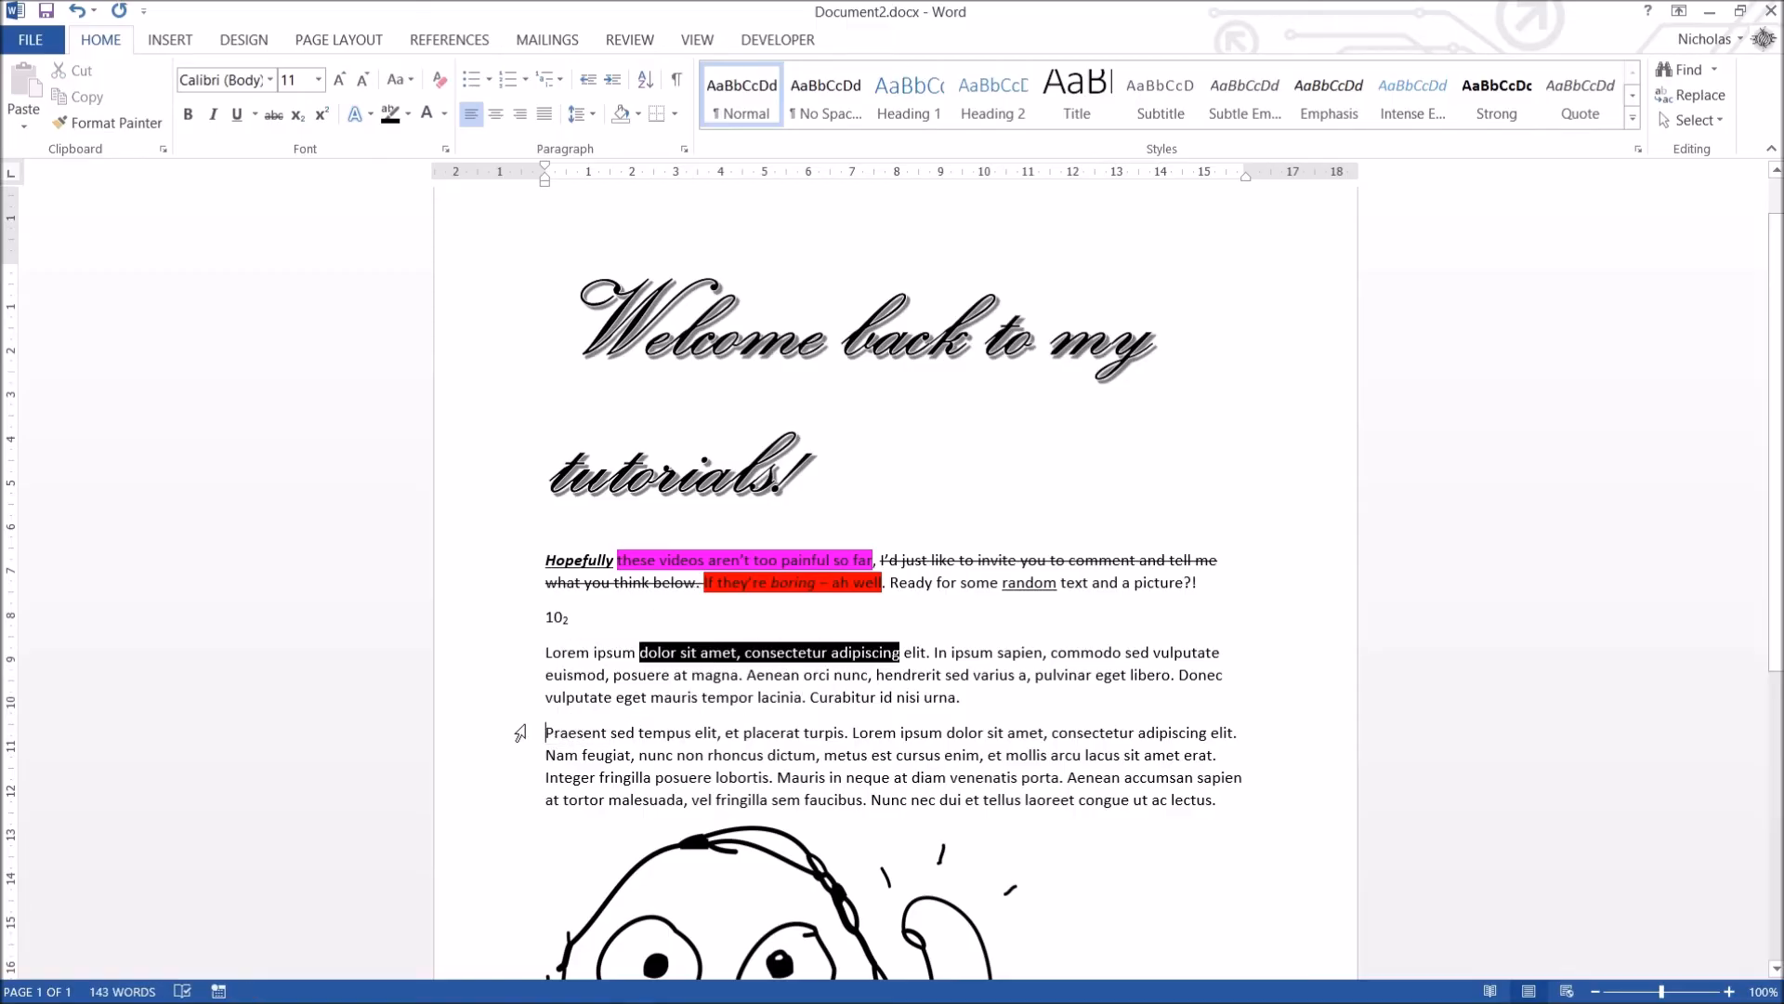
Colour the Praesent paragraph and give the Lorem paragraph a gradient text fill via More Gradients.
{"action": "left_click", "coordinate": [442, 114]}
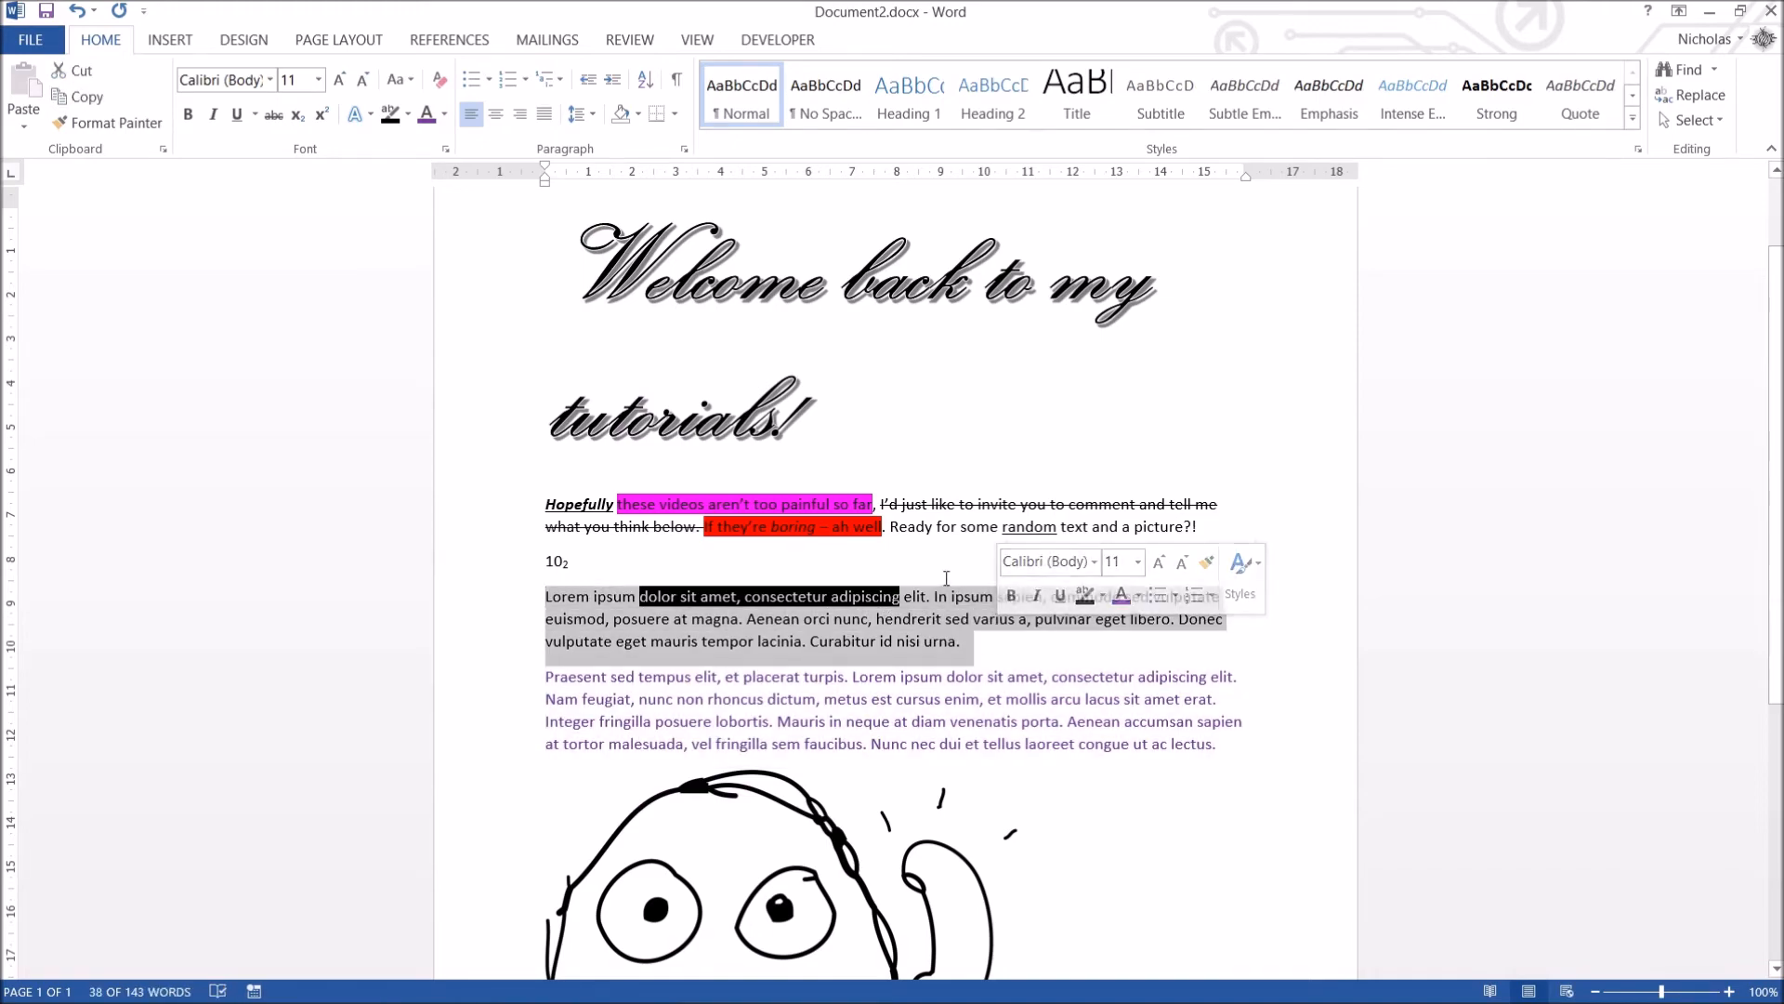
{"action": "left_click", "coordinate": [442, 113]}
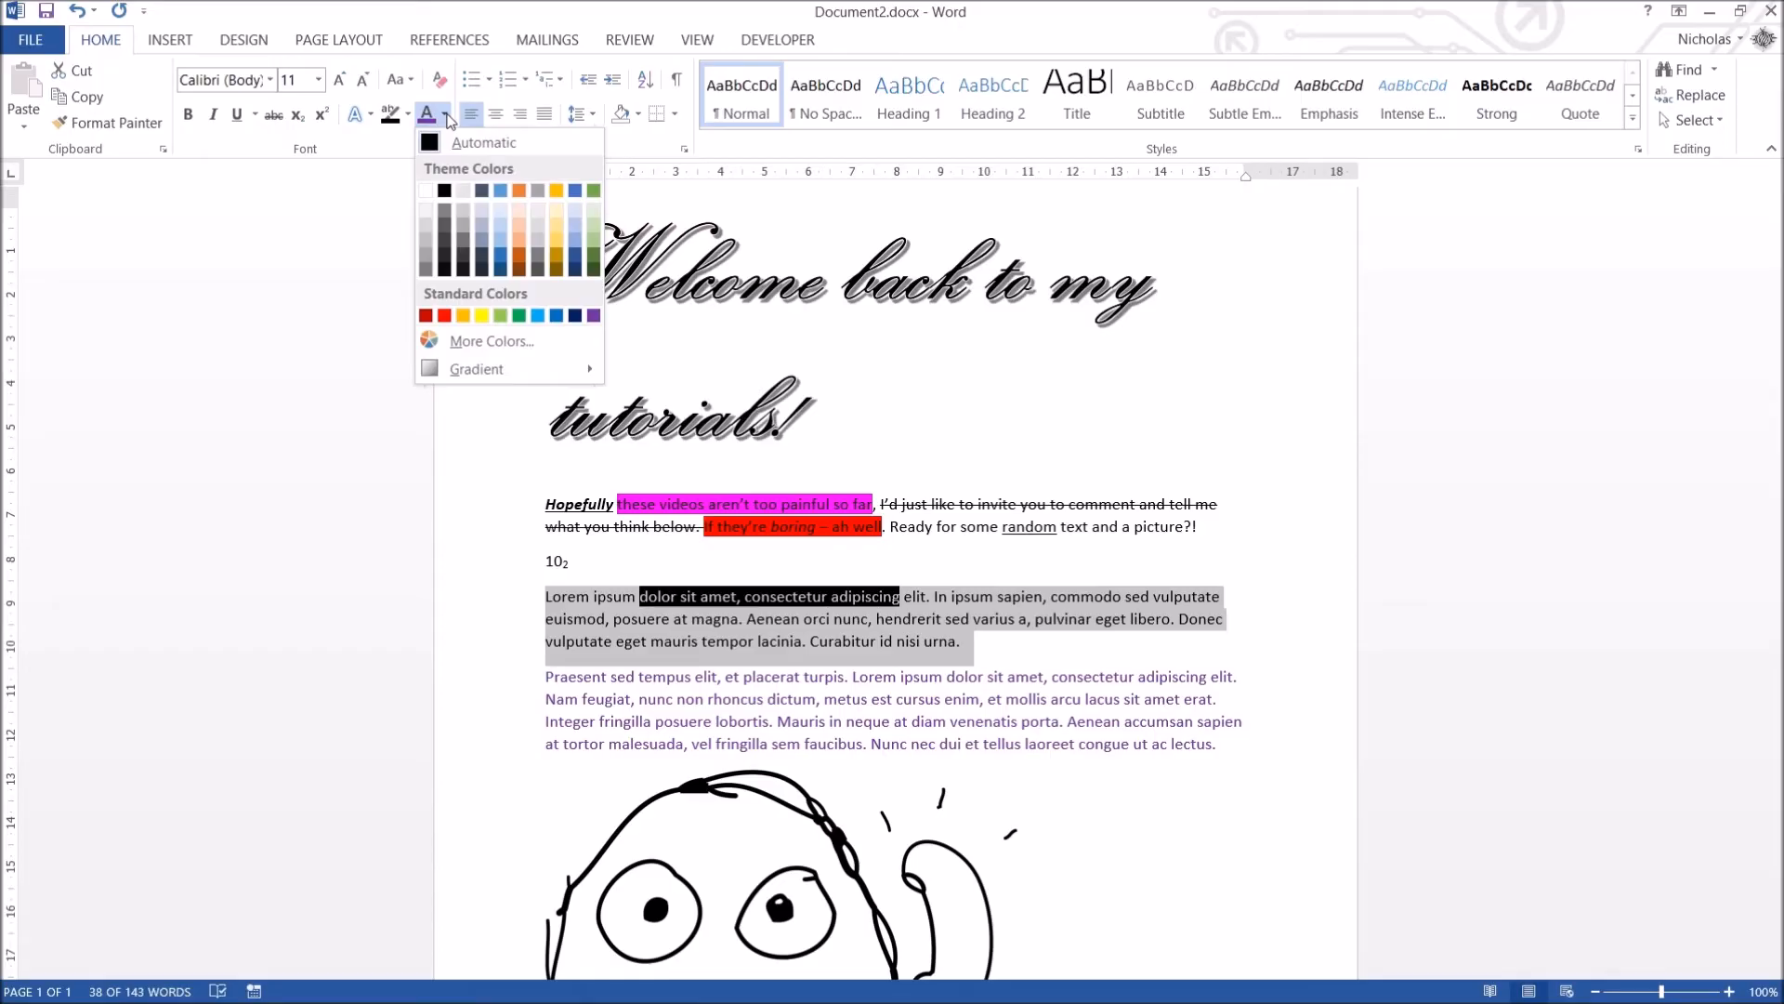
{"action": "left_click", "coordinate": [475, 368]}
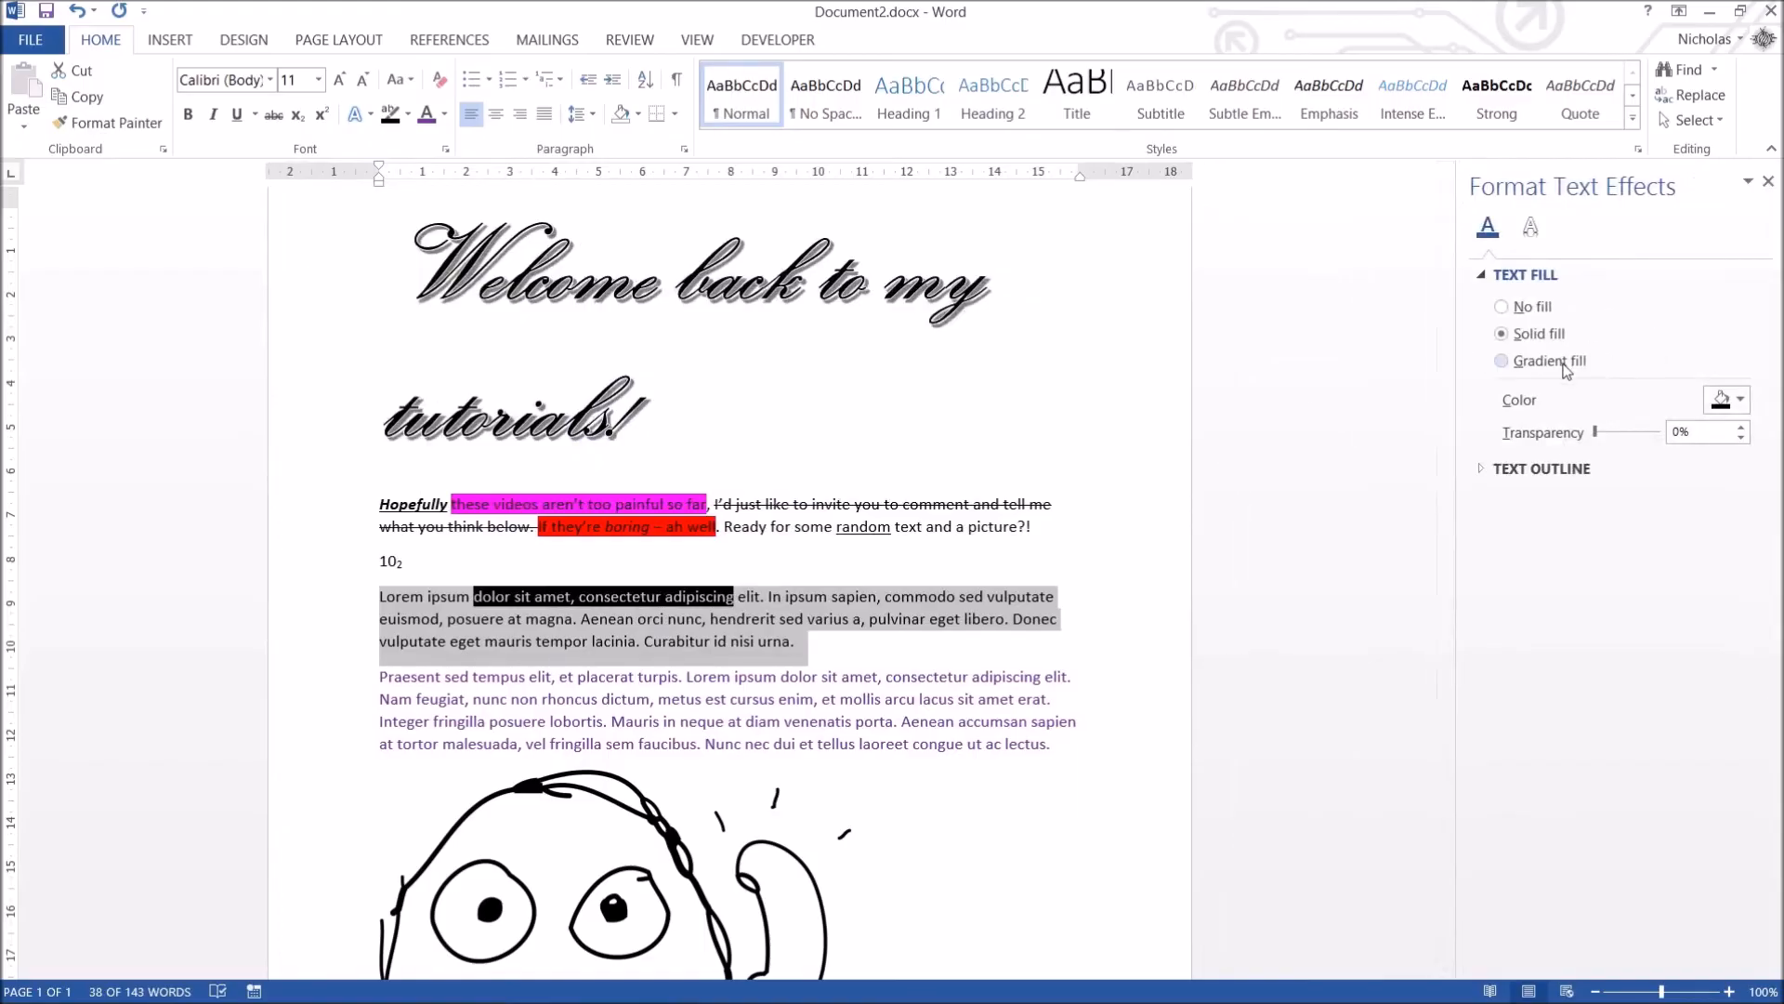
{"action": "mouse_move", "coordinate": [1539, 365]}
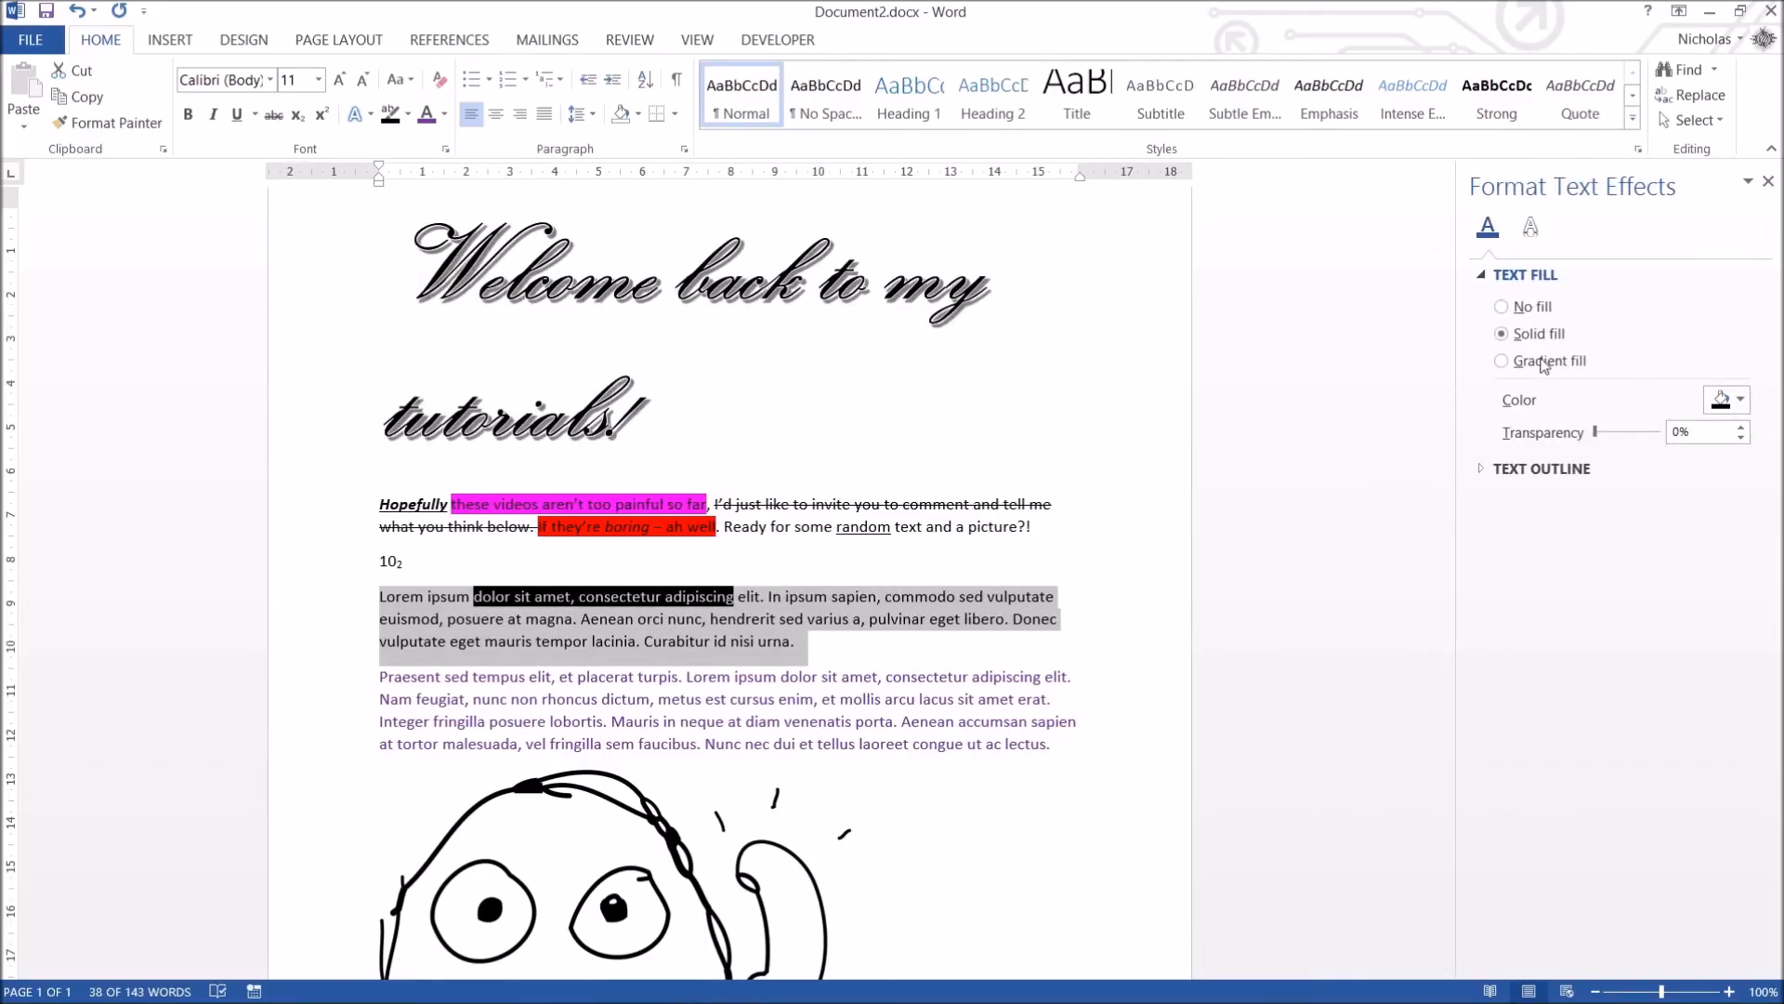
{"action": "left_click", "coordinate": [1502, 361]}
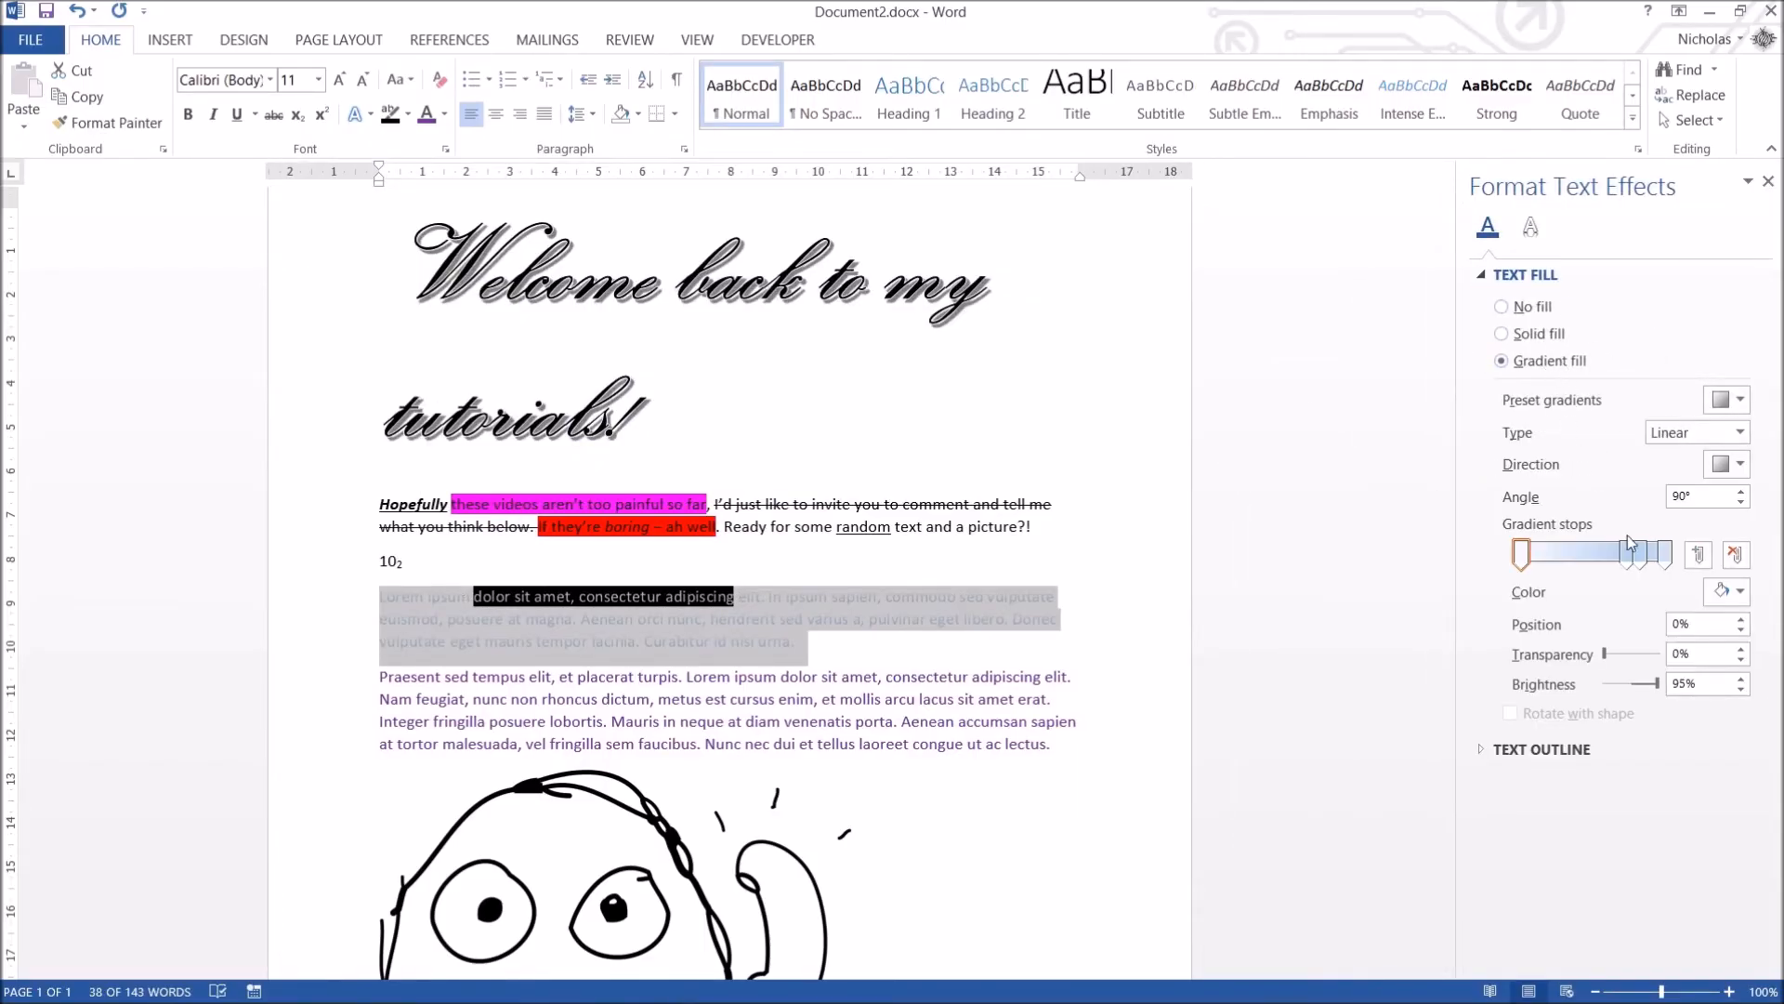
{"action": "left_click", "coordinate": [1725, 398]}
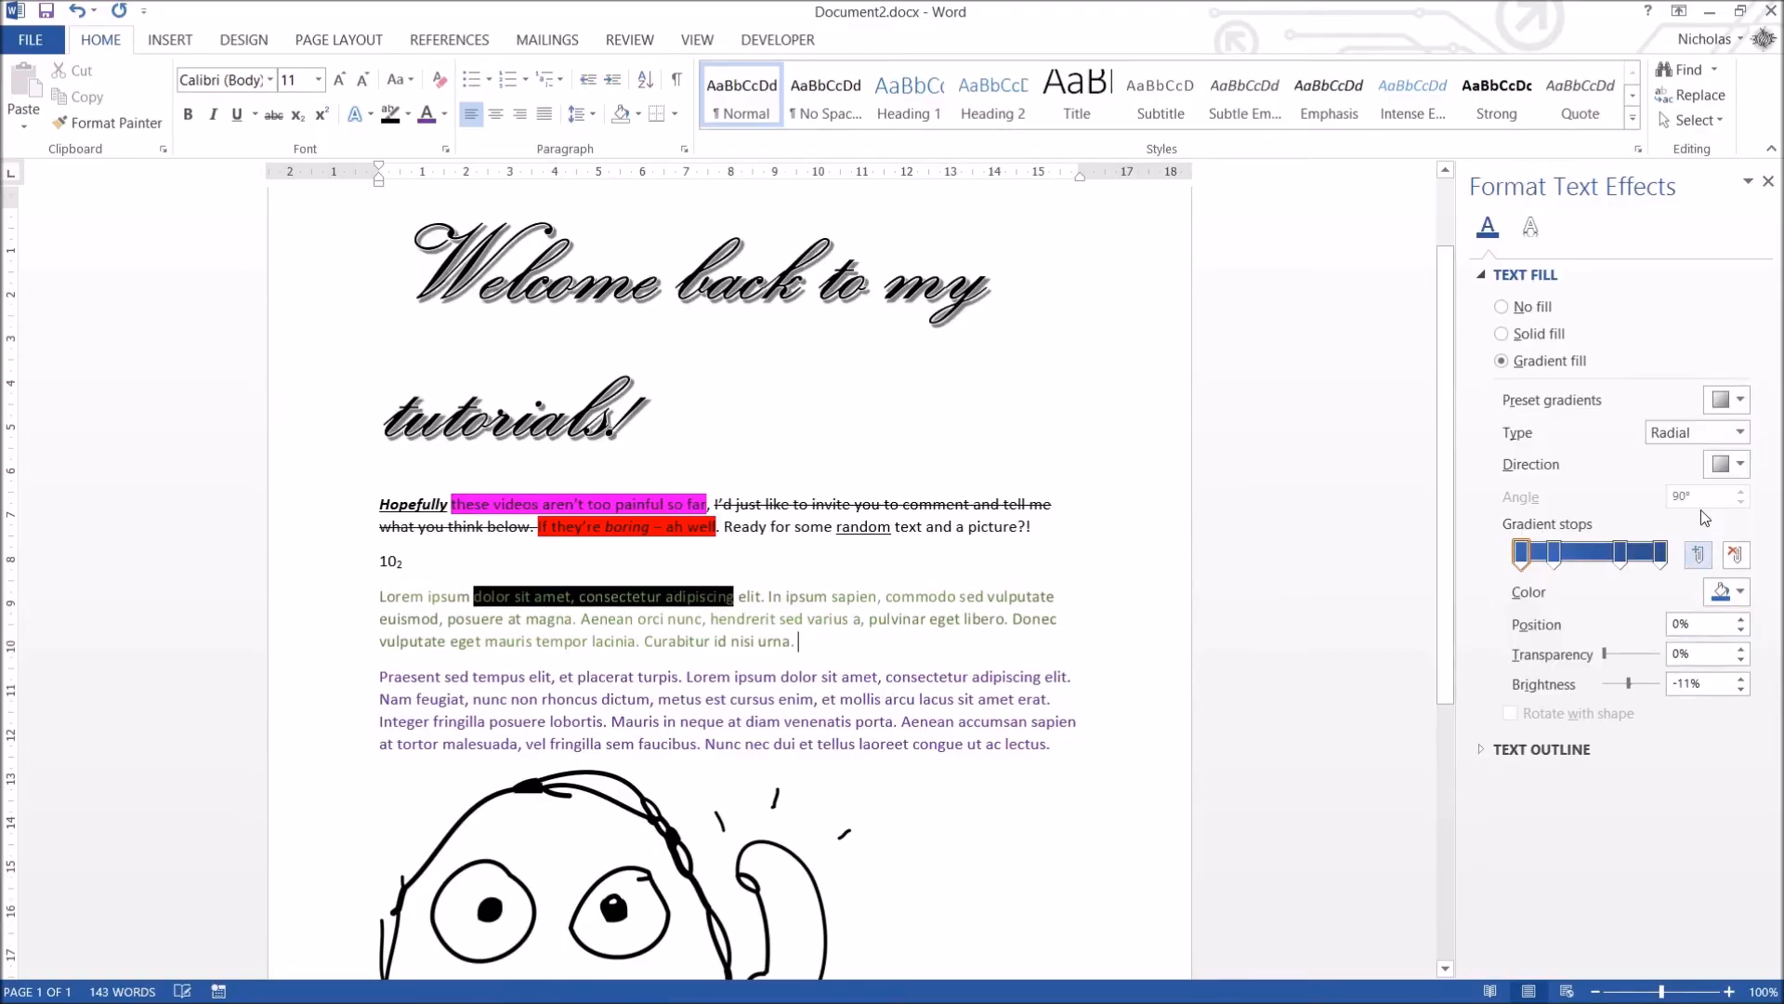
Reapply the gradient fill with a rectangular gradient type.
{"action": "left_click", "coordinate": [1501, 333]}
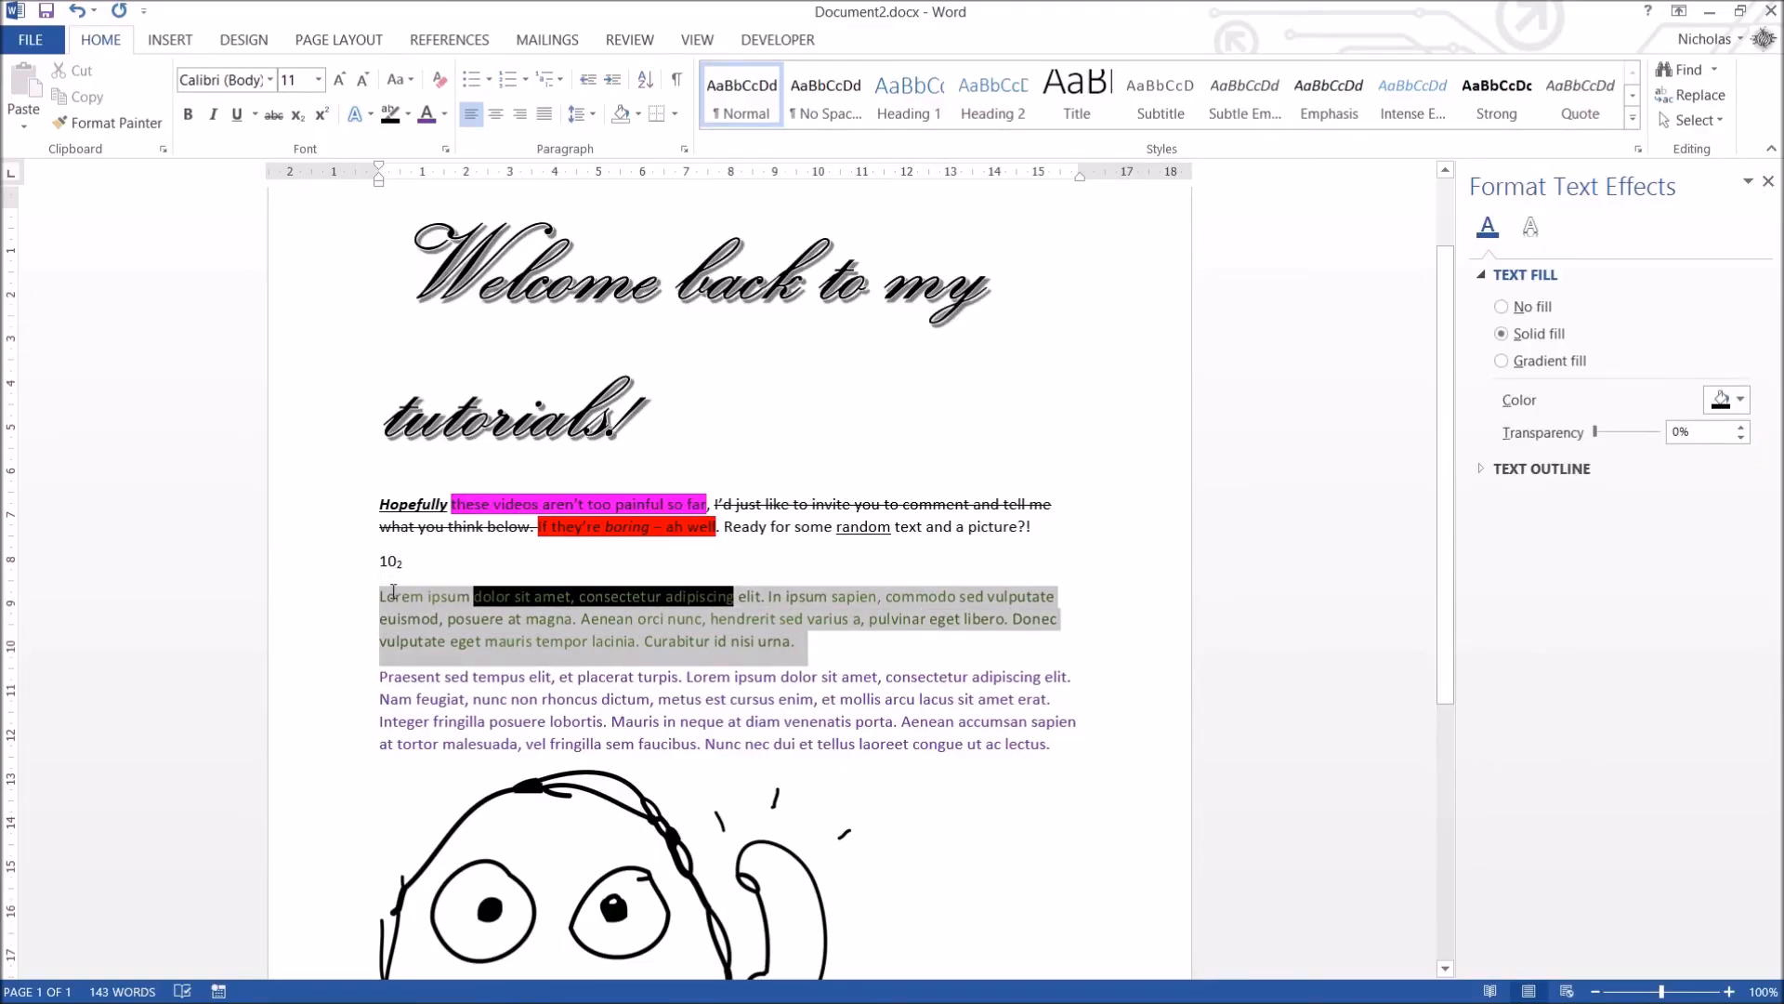
{"action": "left_click", "coordinate": [1502, 360]}
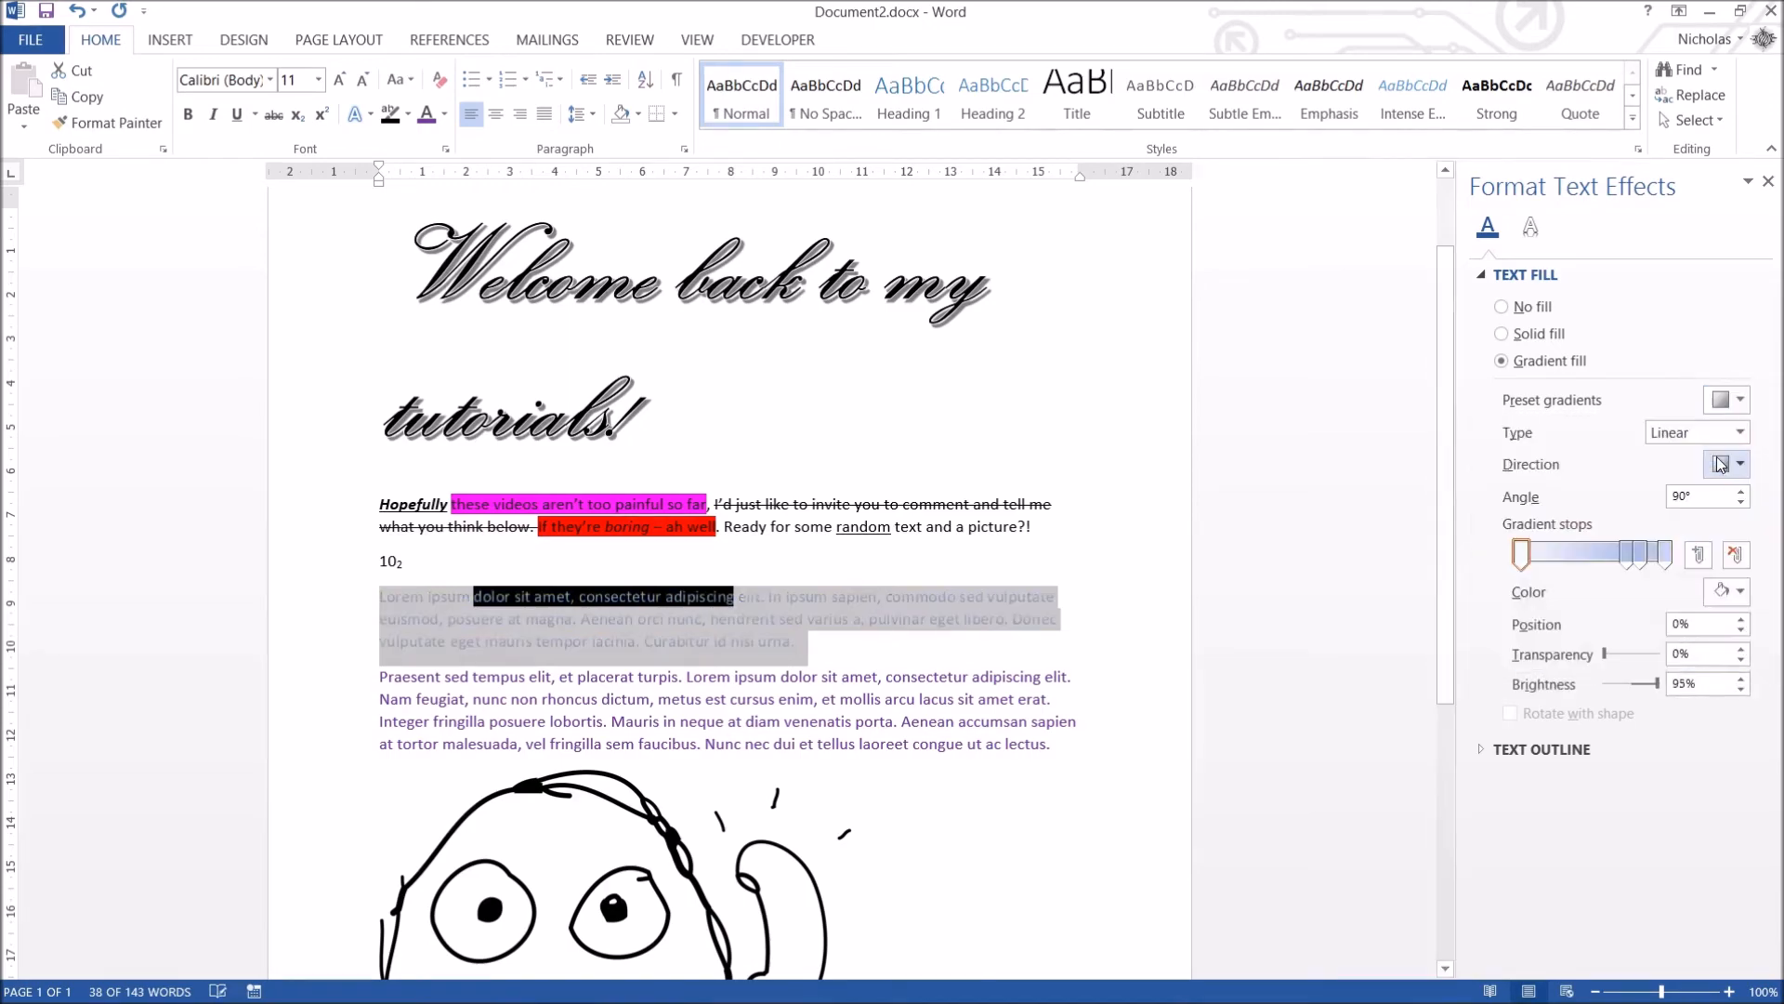
{"action": "left_click", "coordinate": [1738, 433]}
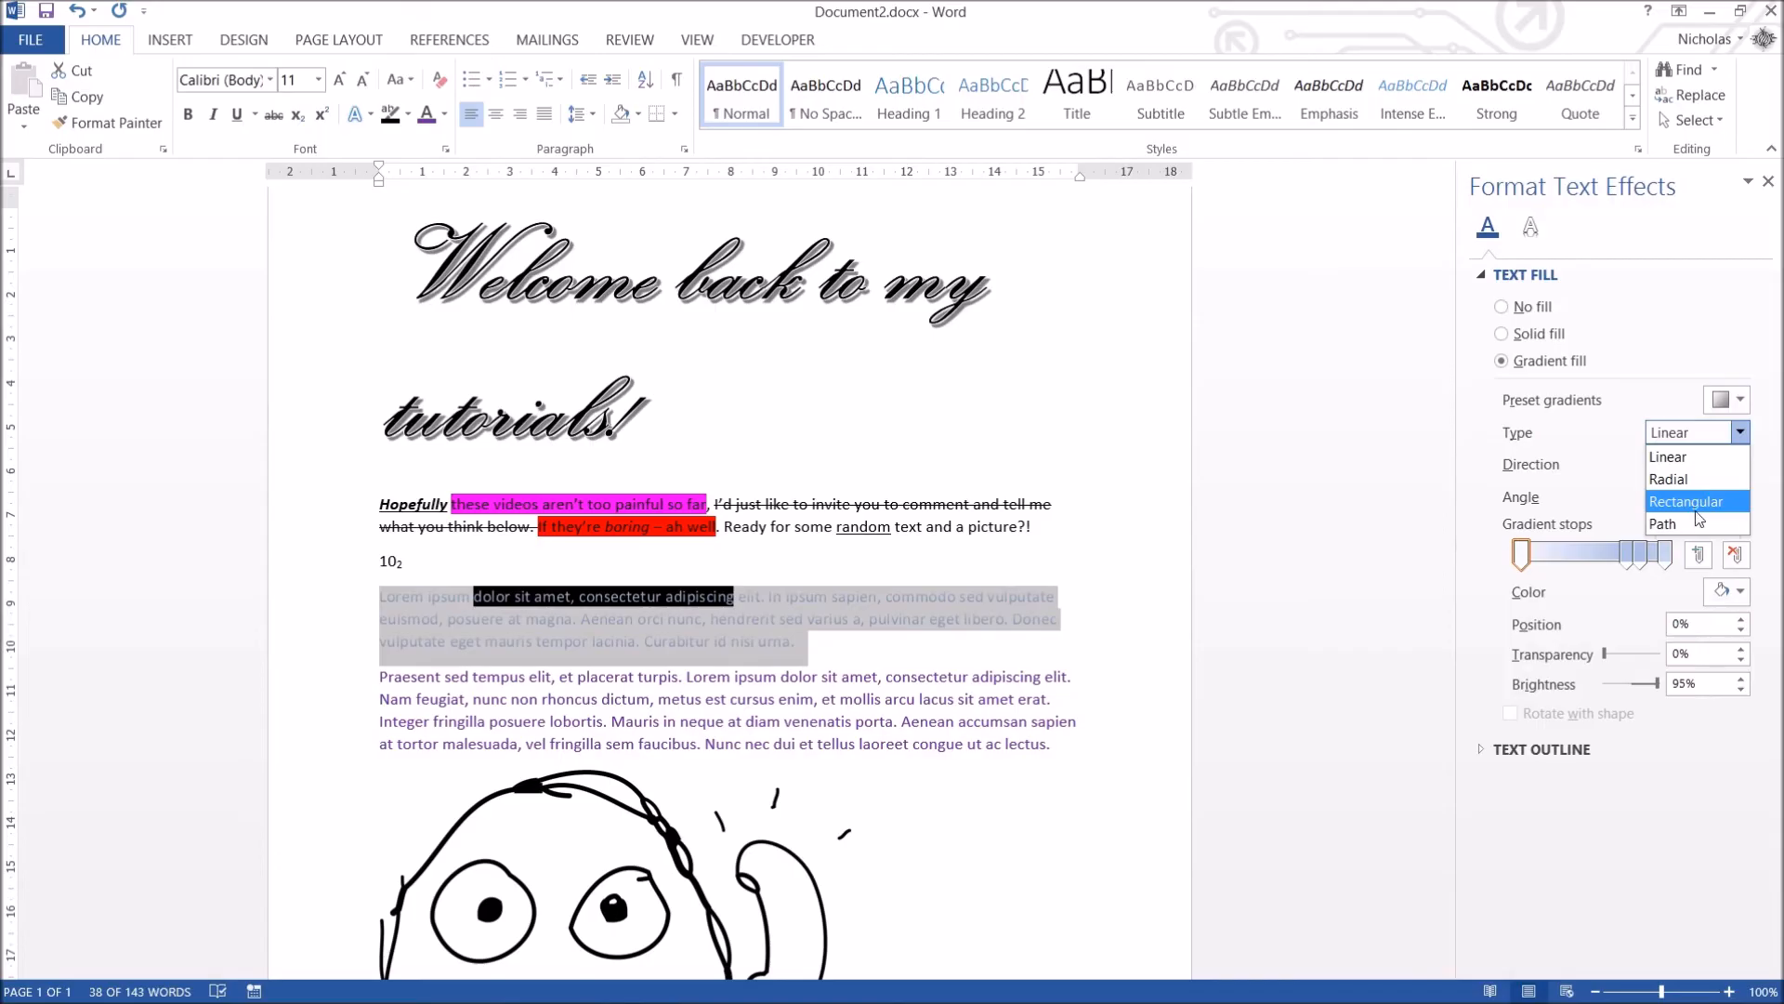
{"action": "left_click", "coordinate": [1504, 333]}
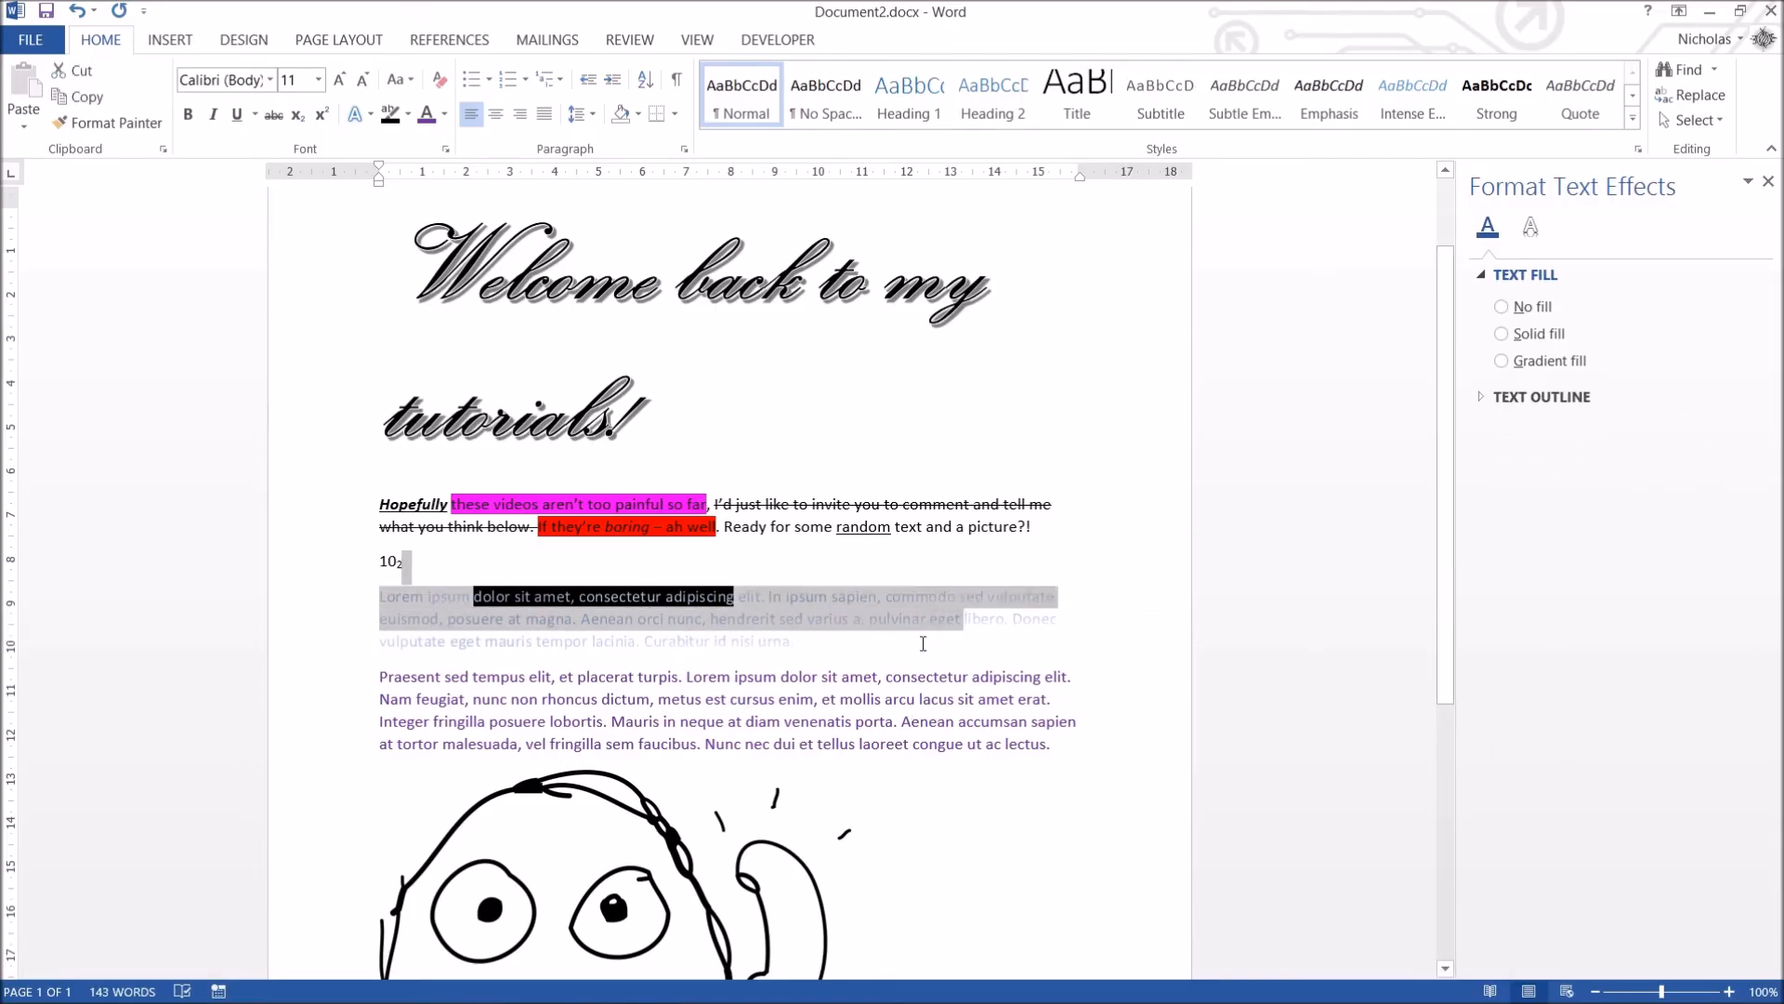
{"action": "left_click", "coordinate": [1502, 361]}
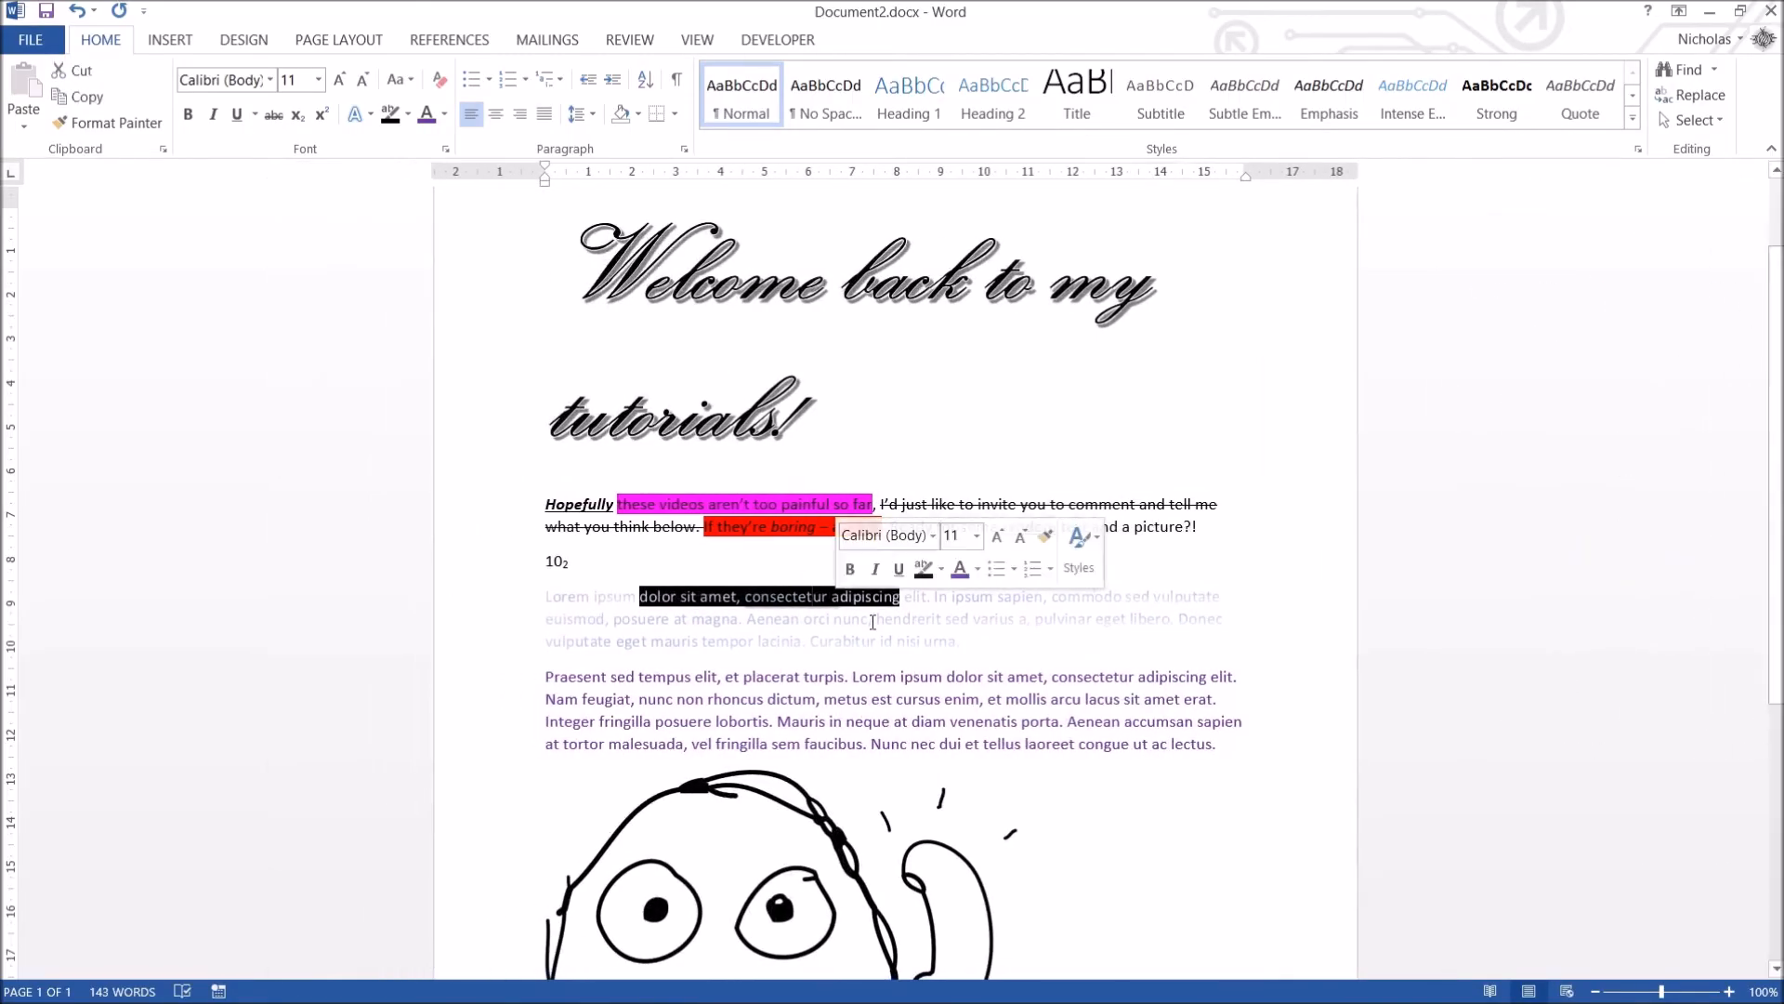
Type '– ah well' back into the first paragraph.
{"action": "type", "text": "– ah well. Ready for some random text and a picture?!"}
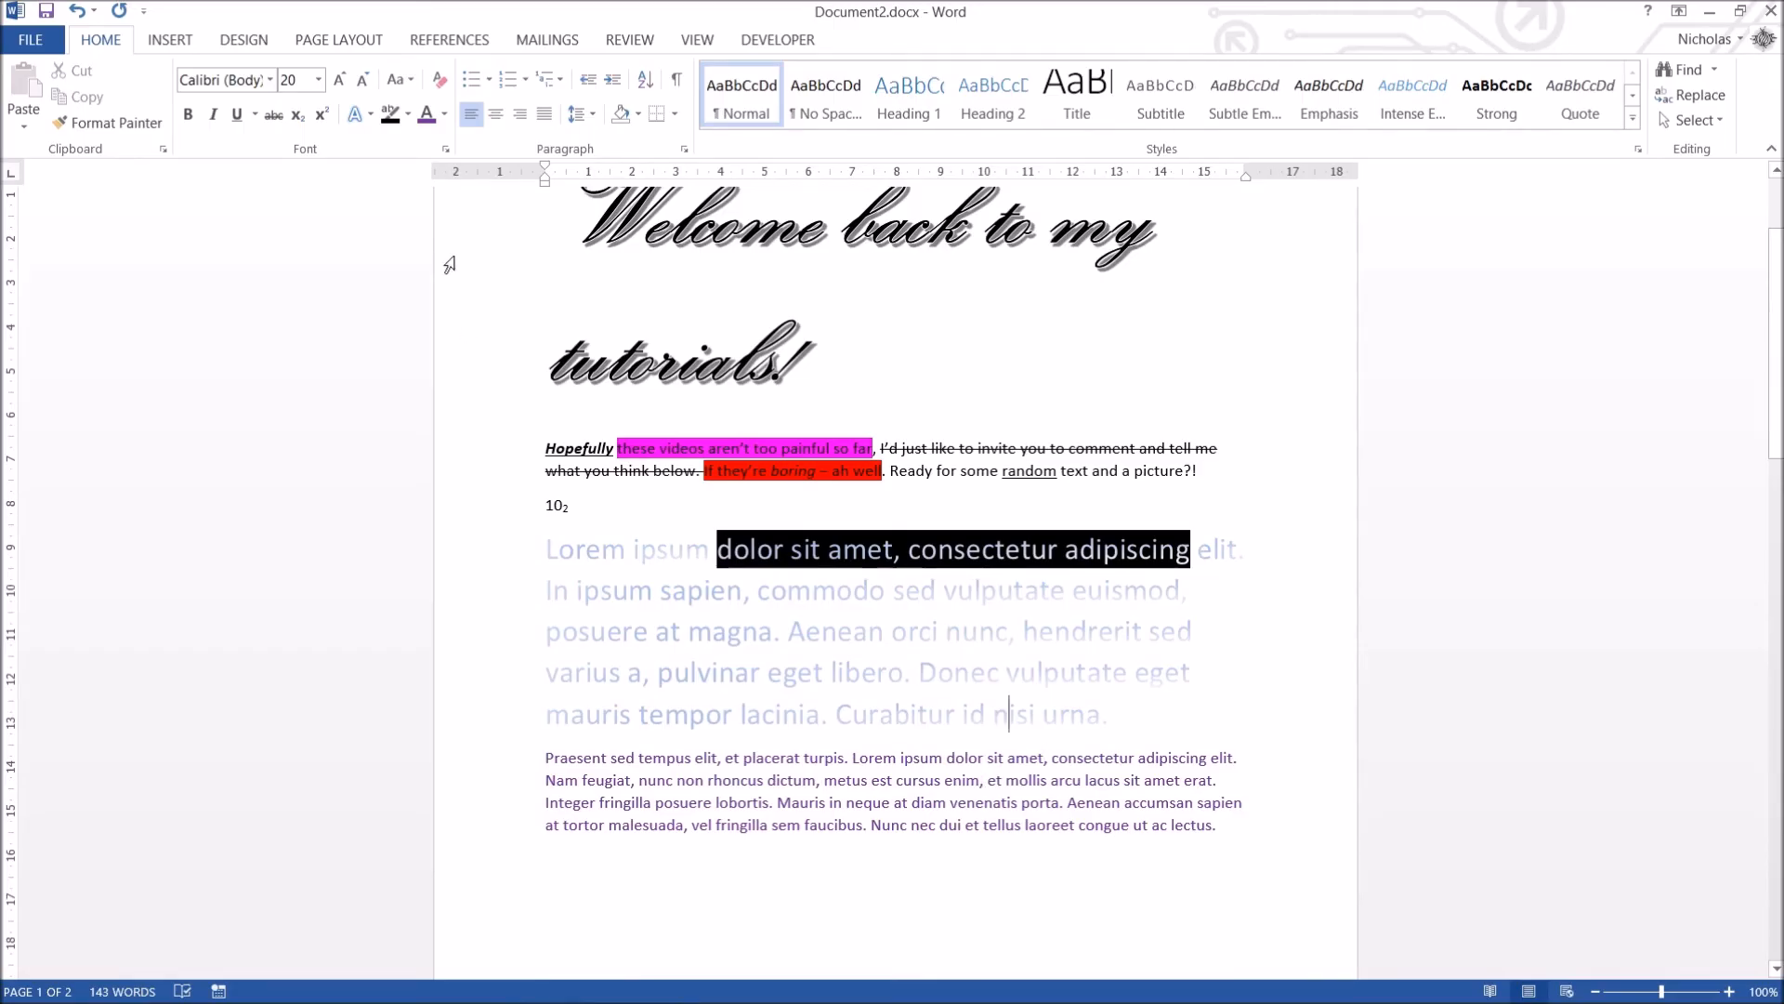
{"action": "mouse_move", "coordinate": [424, 114]}
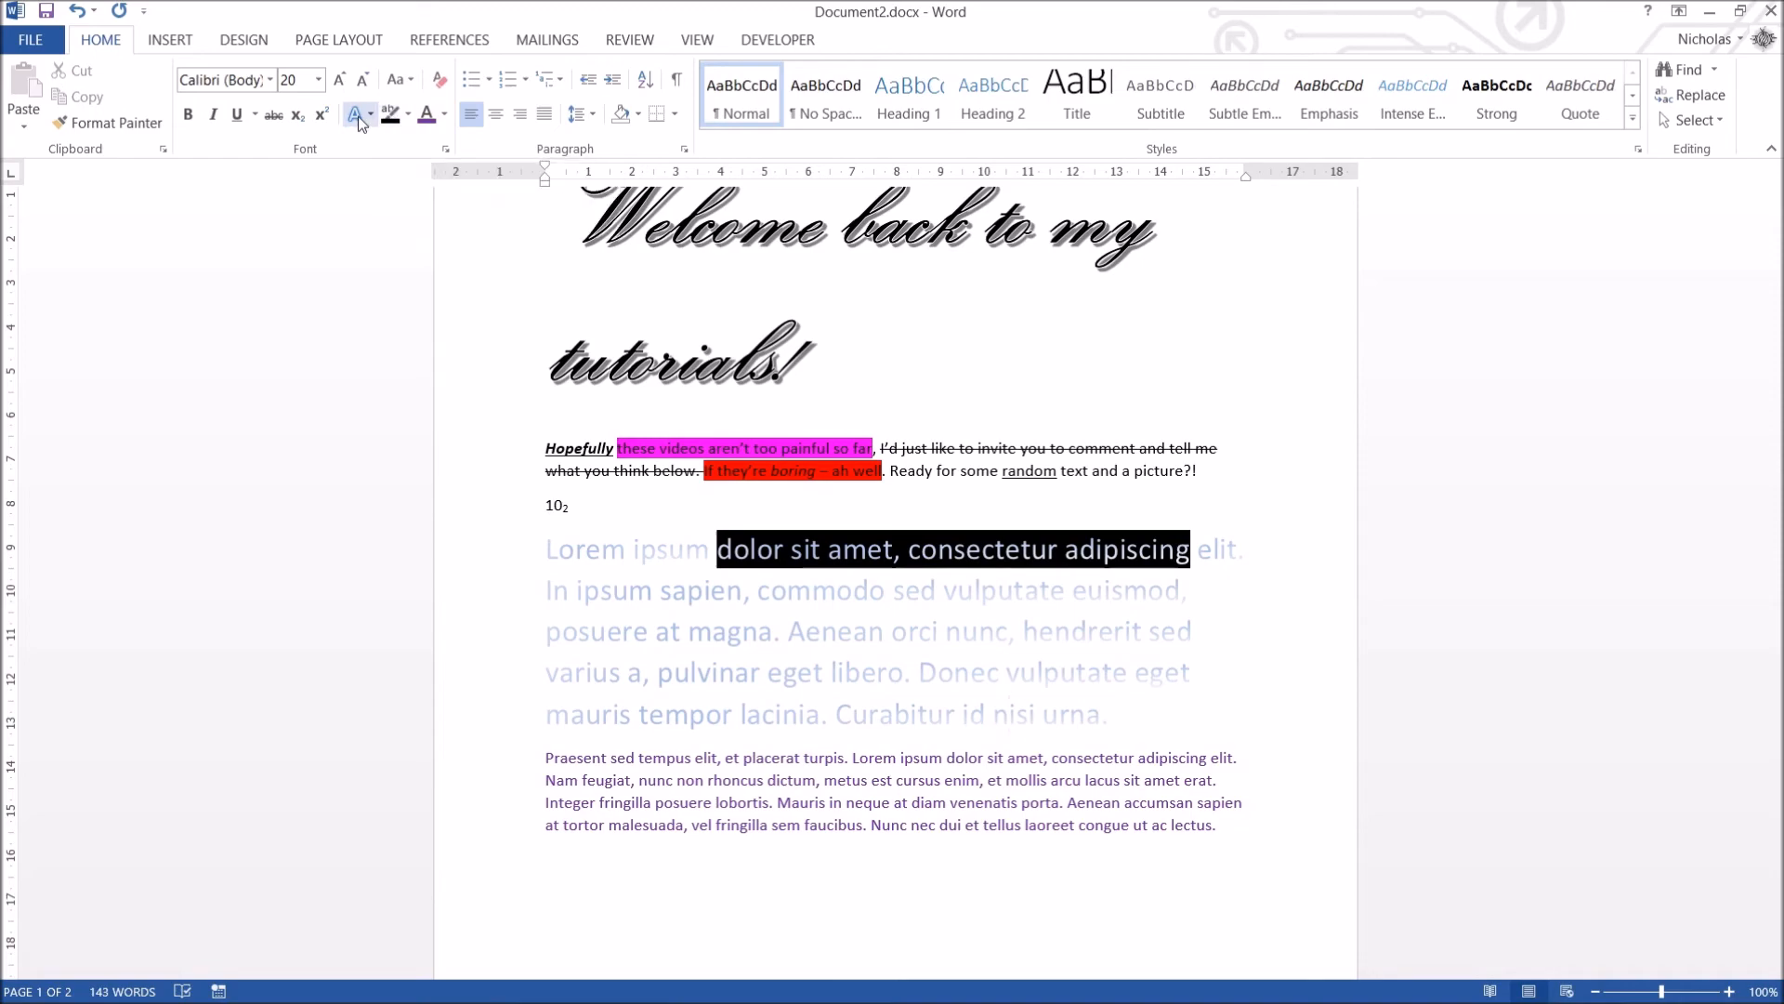
{"action": "mouse_move", "coordinate": [356, 113]}
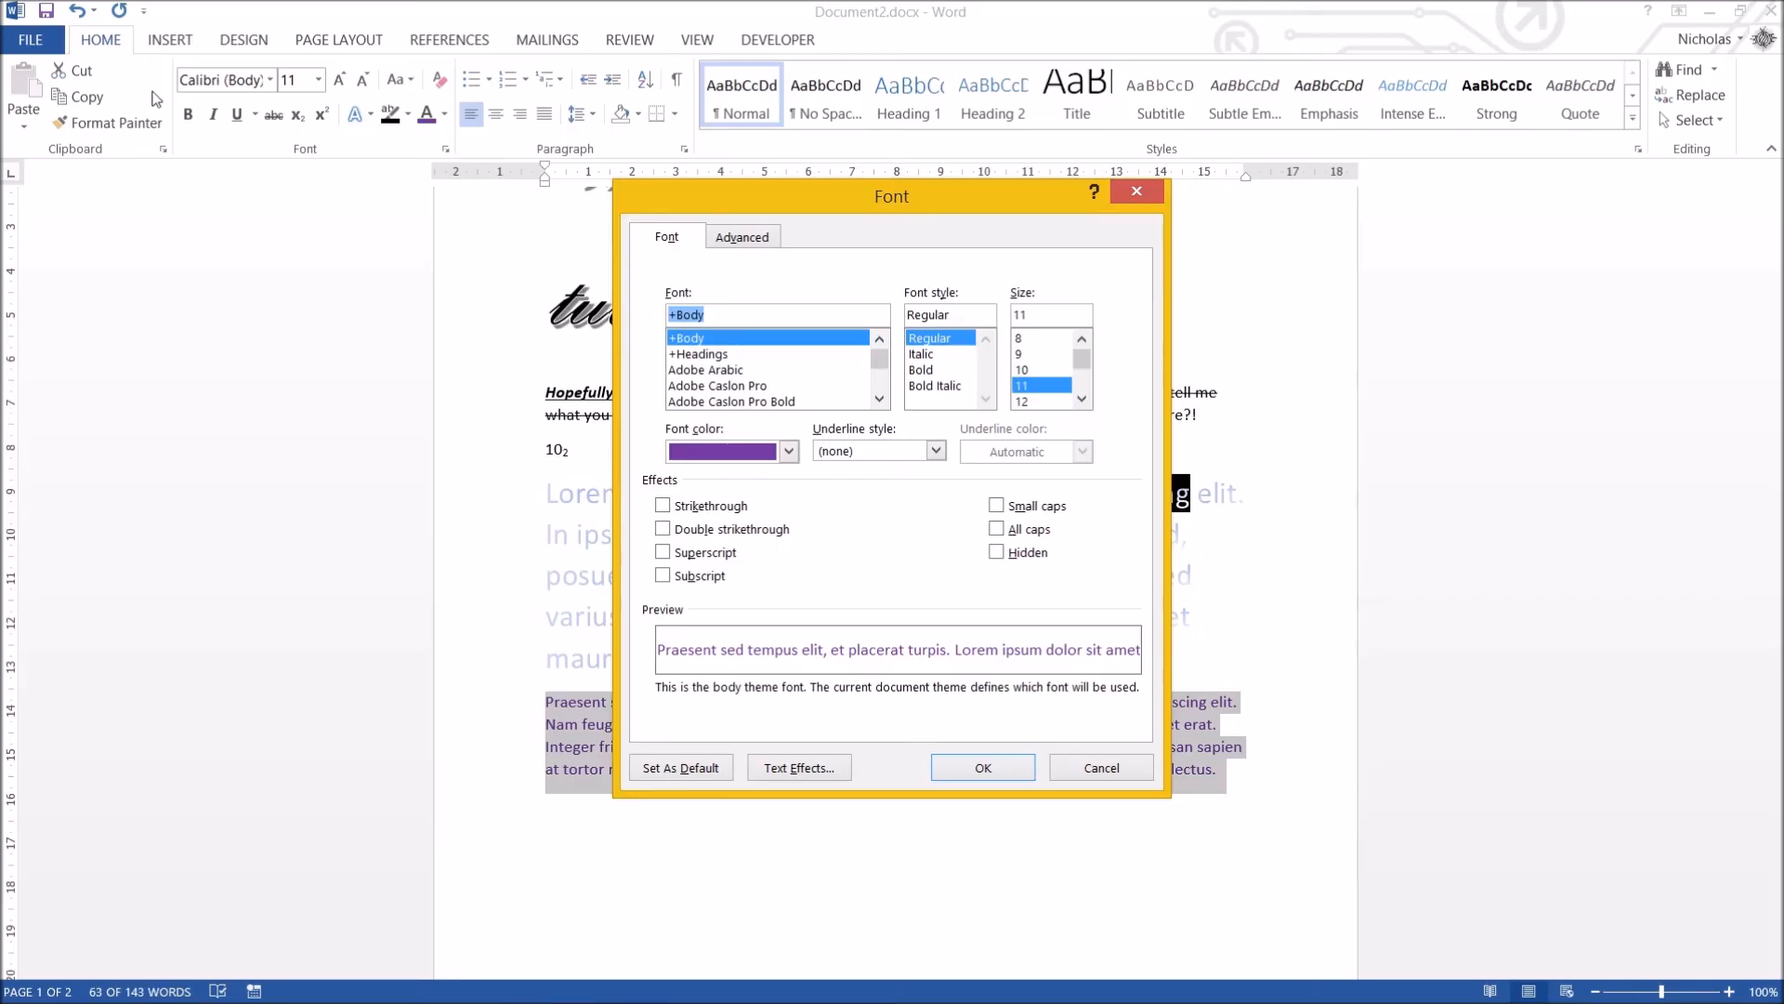
{"action": "mouse_move", "coordinate": [843, 280]}
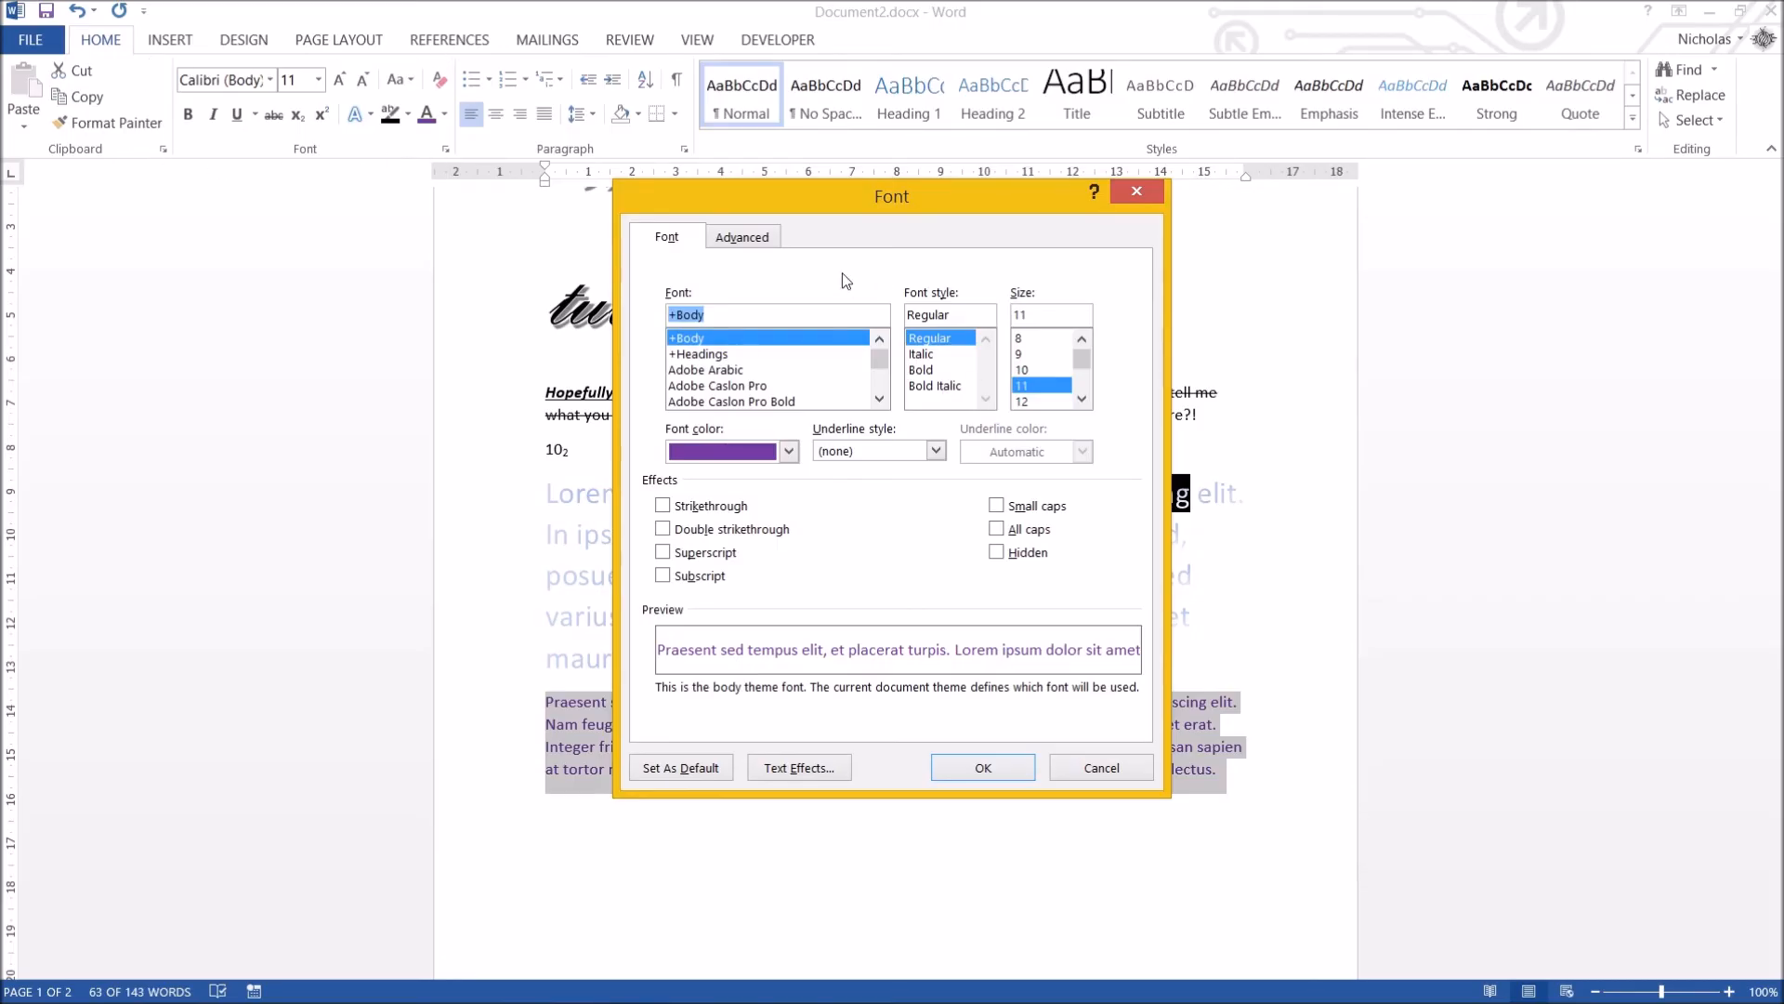
{"action": "mouse_move", "coordinate": [907, 394]}
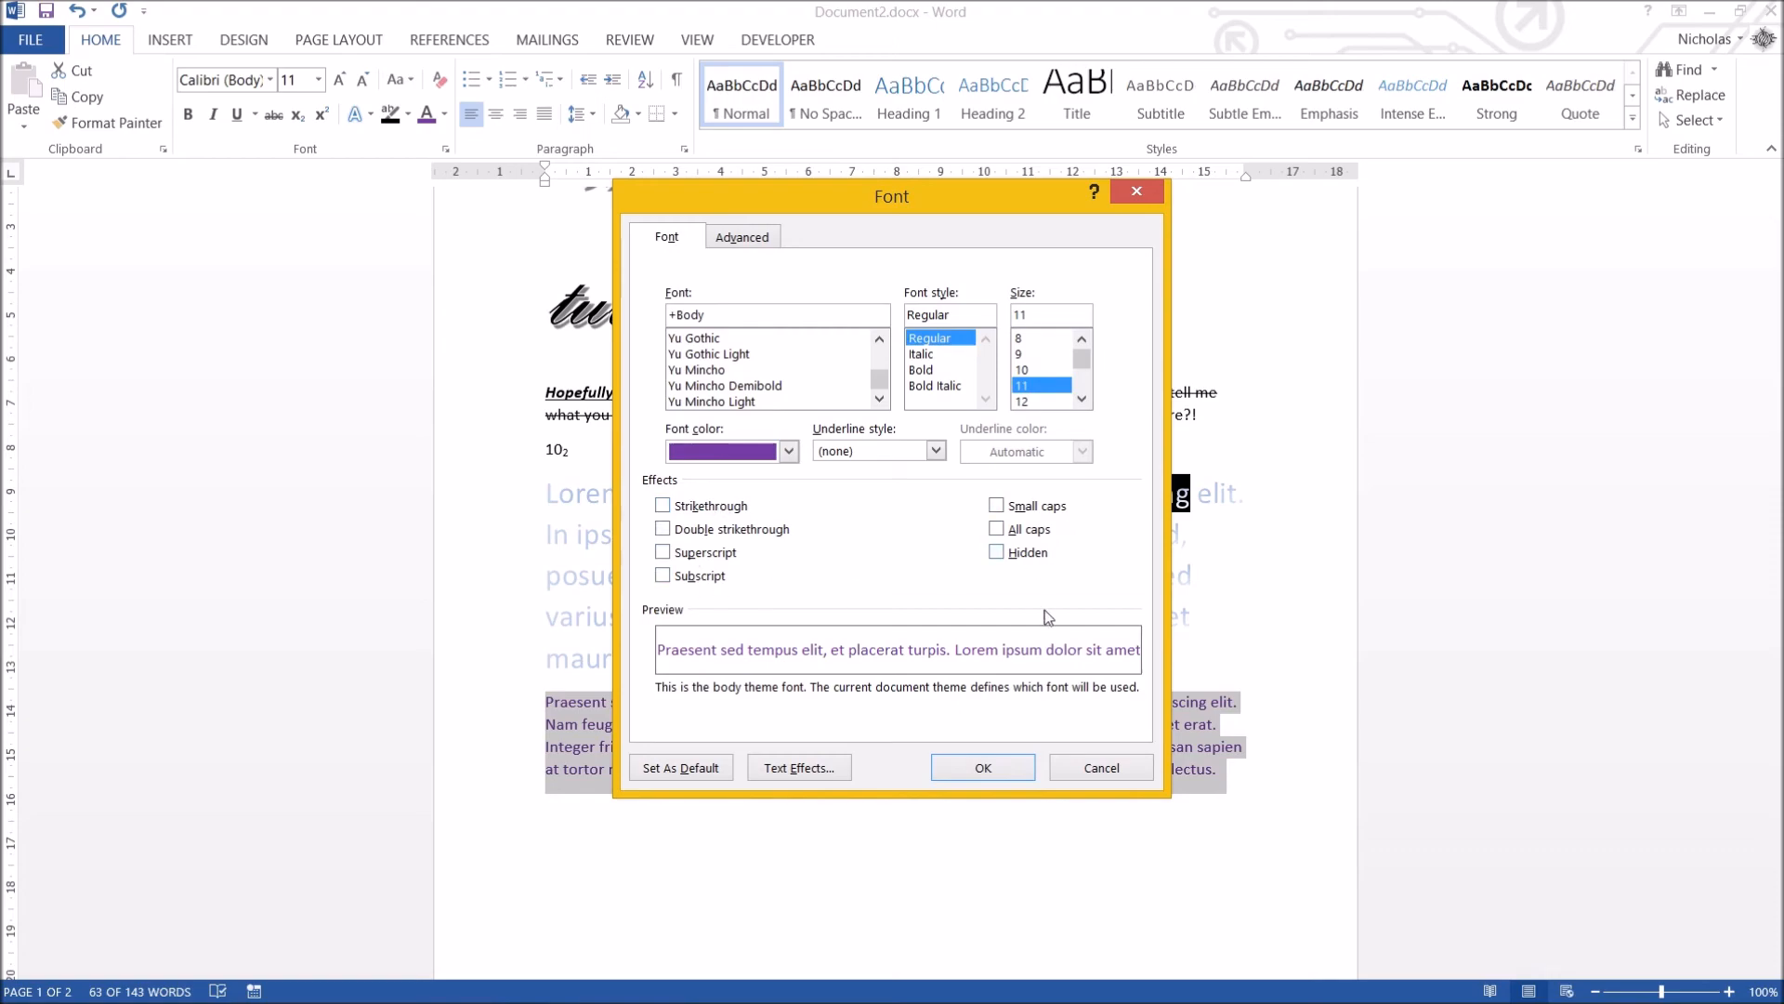
{"action": "mouse_move", "coordinate": [1031, 565]}
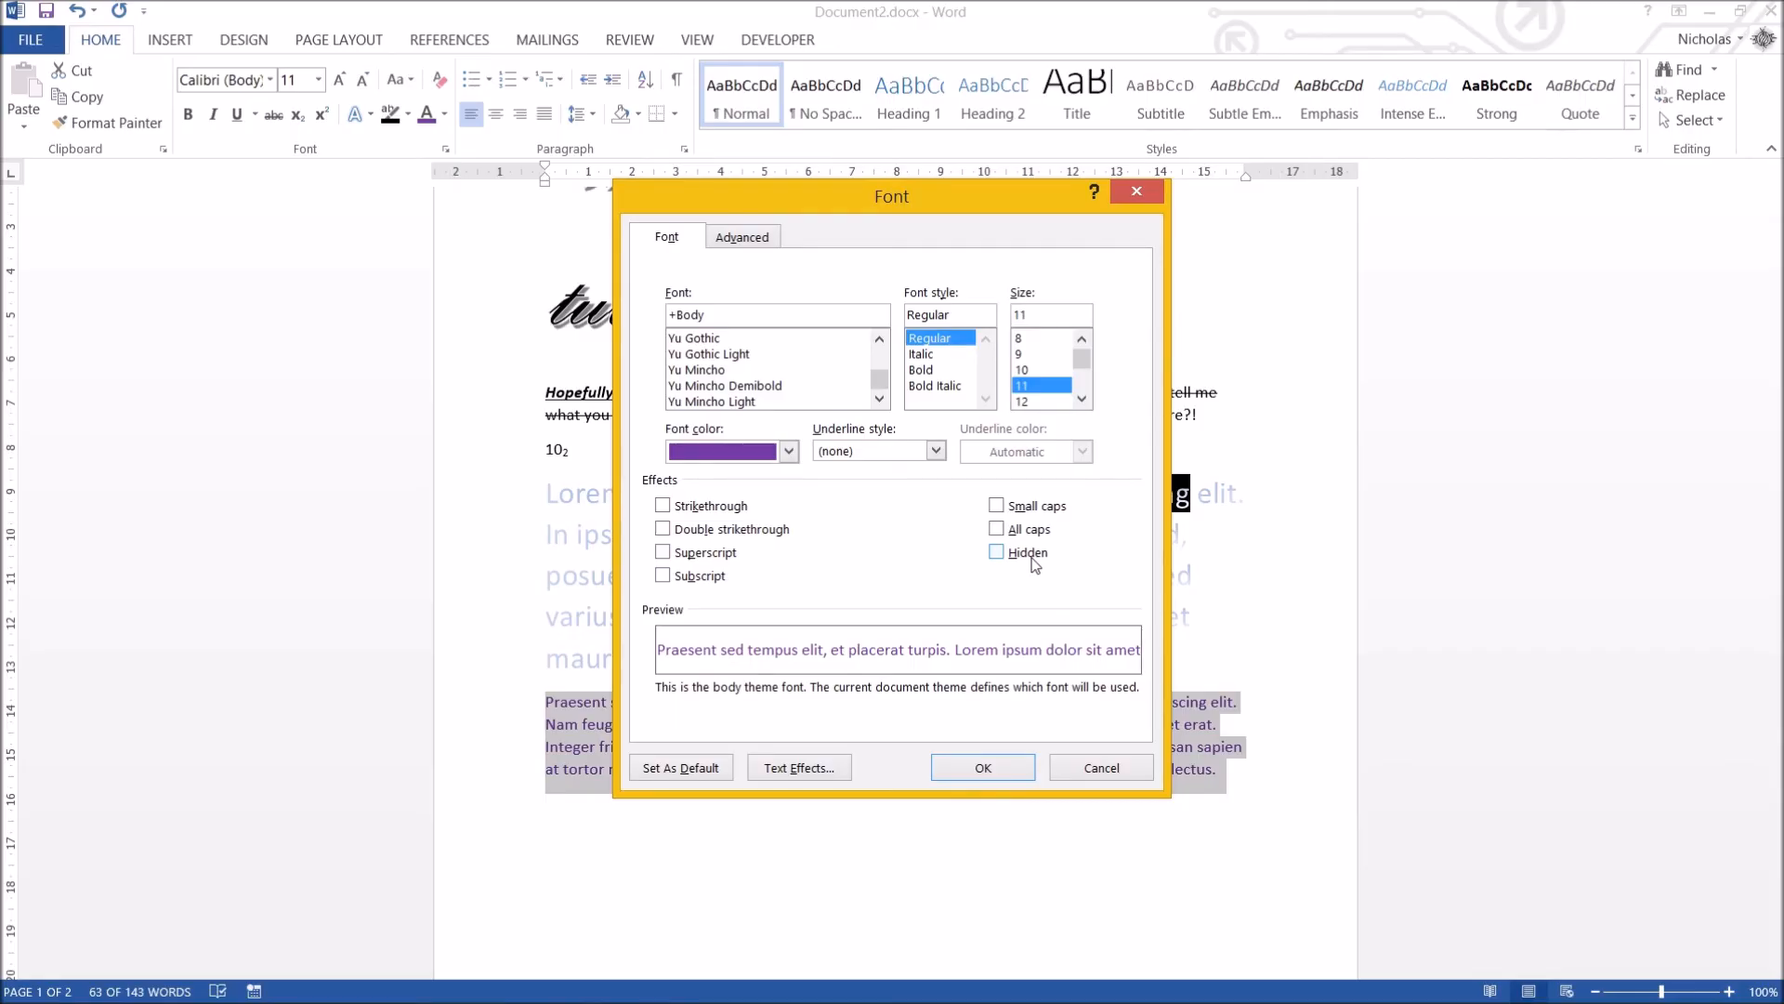
Mark the Praesent paragraph as Hidden in the Font dialog's Effects and confirm.
{"action": "left_click", "coordinate": [998, 552]}
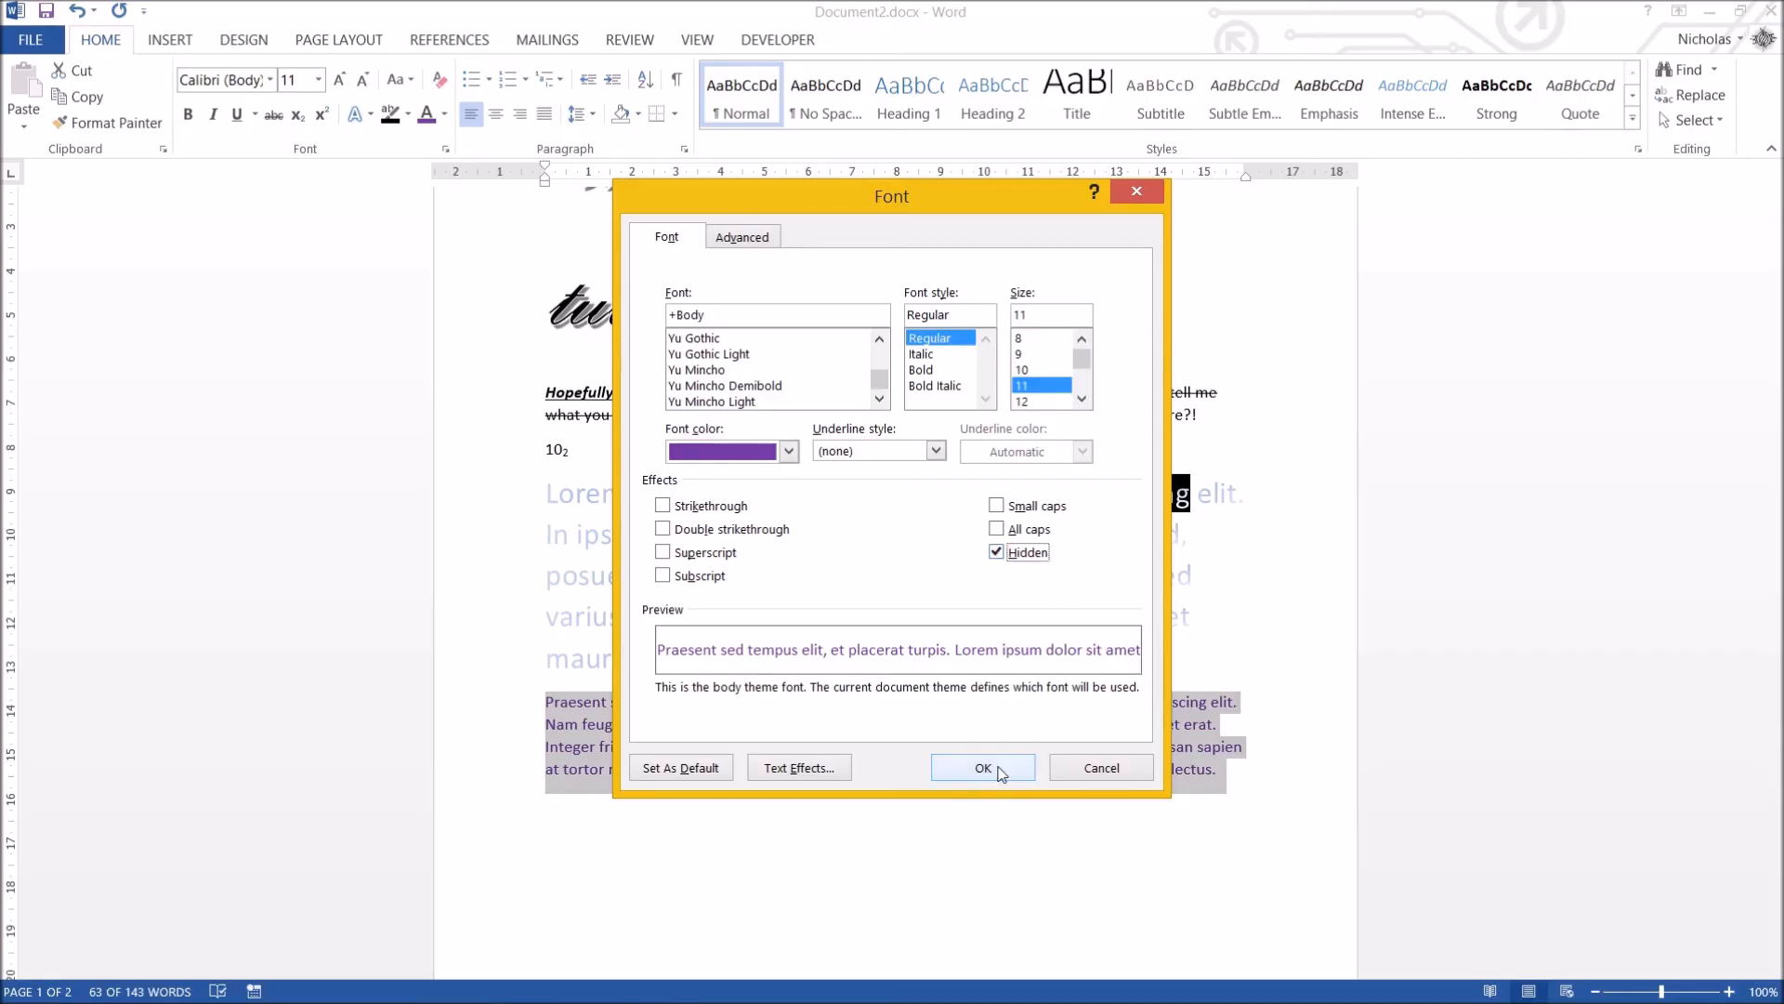
{"action": "left_click", "coordinate": [982, 767]}
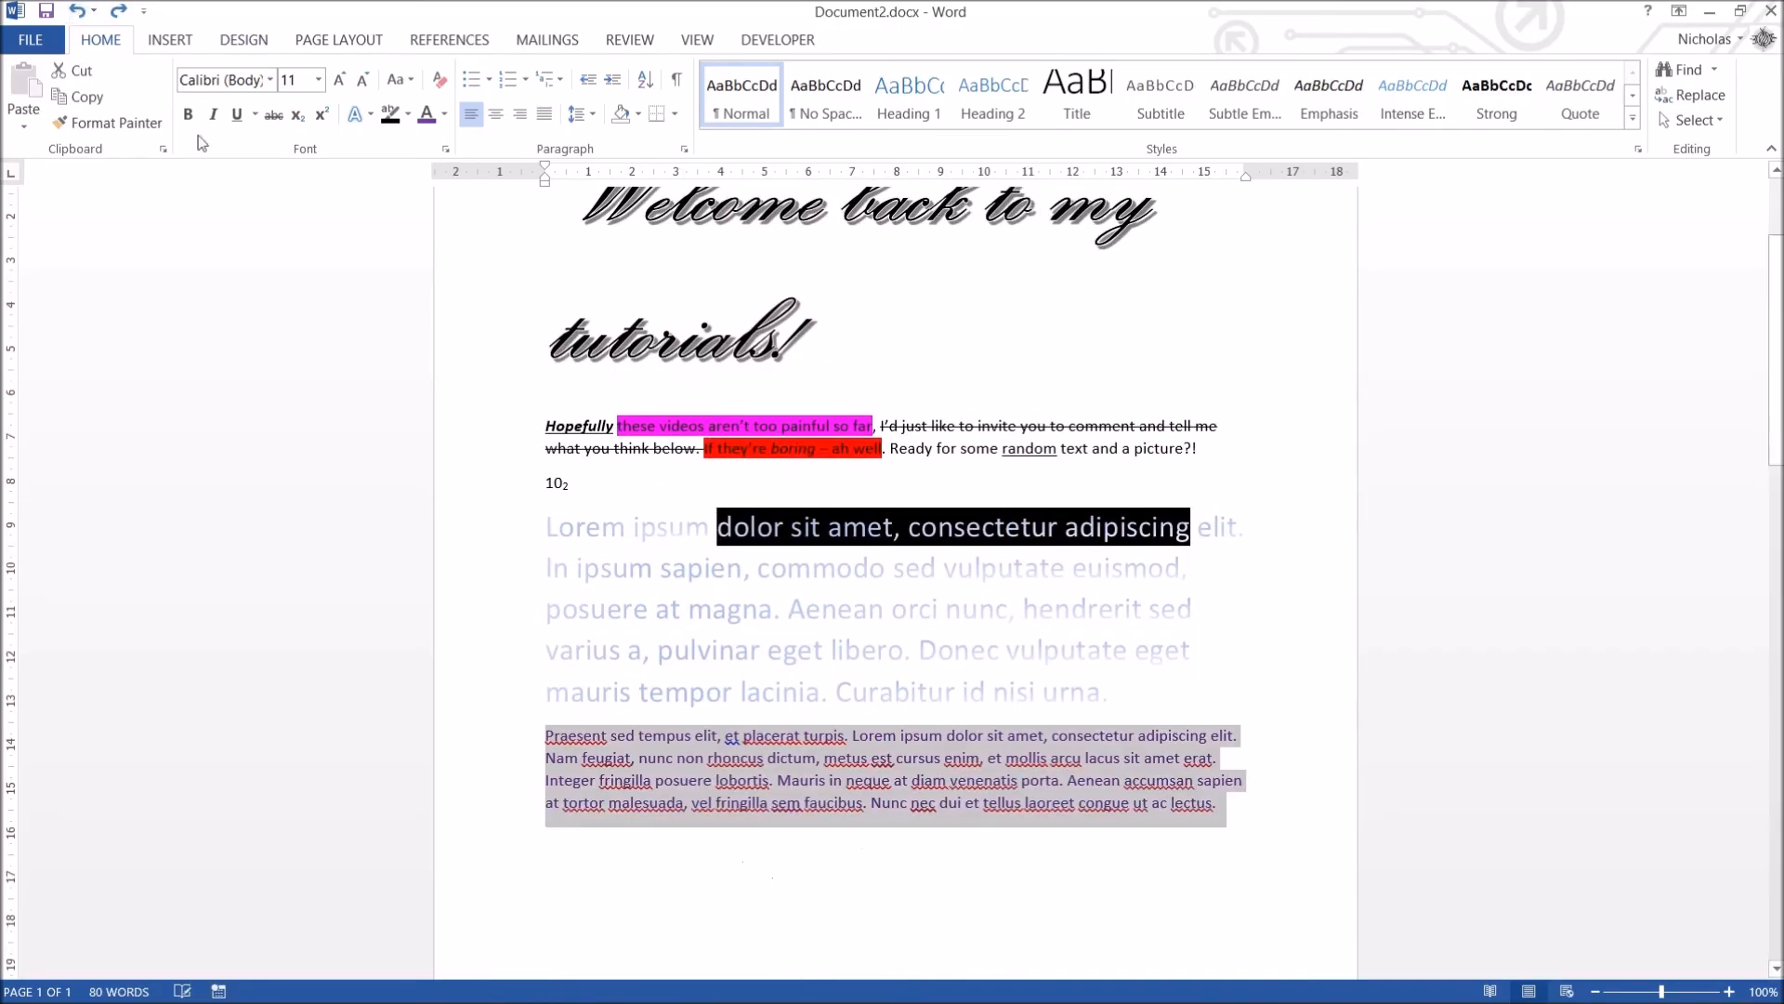
{"action": "scroll", "scroll_direction": "down", "scroll_amount": 3}
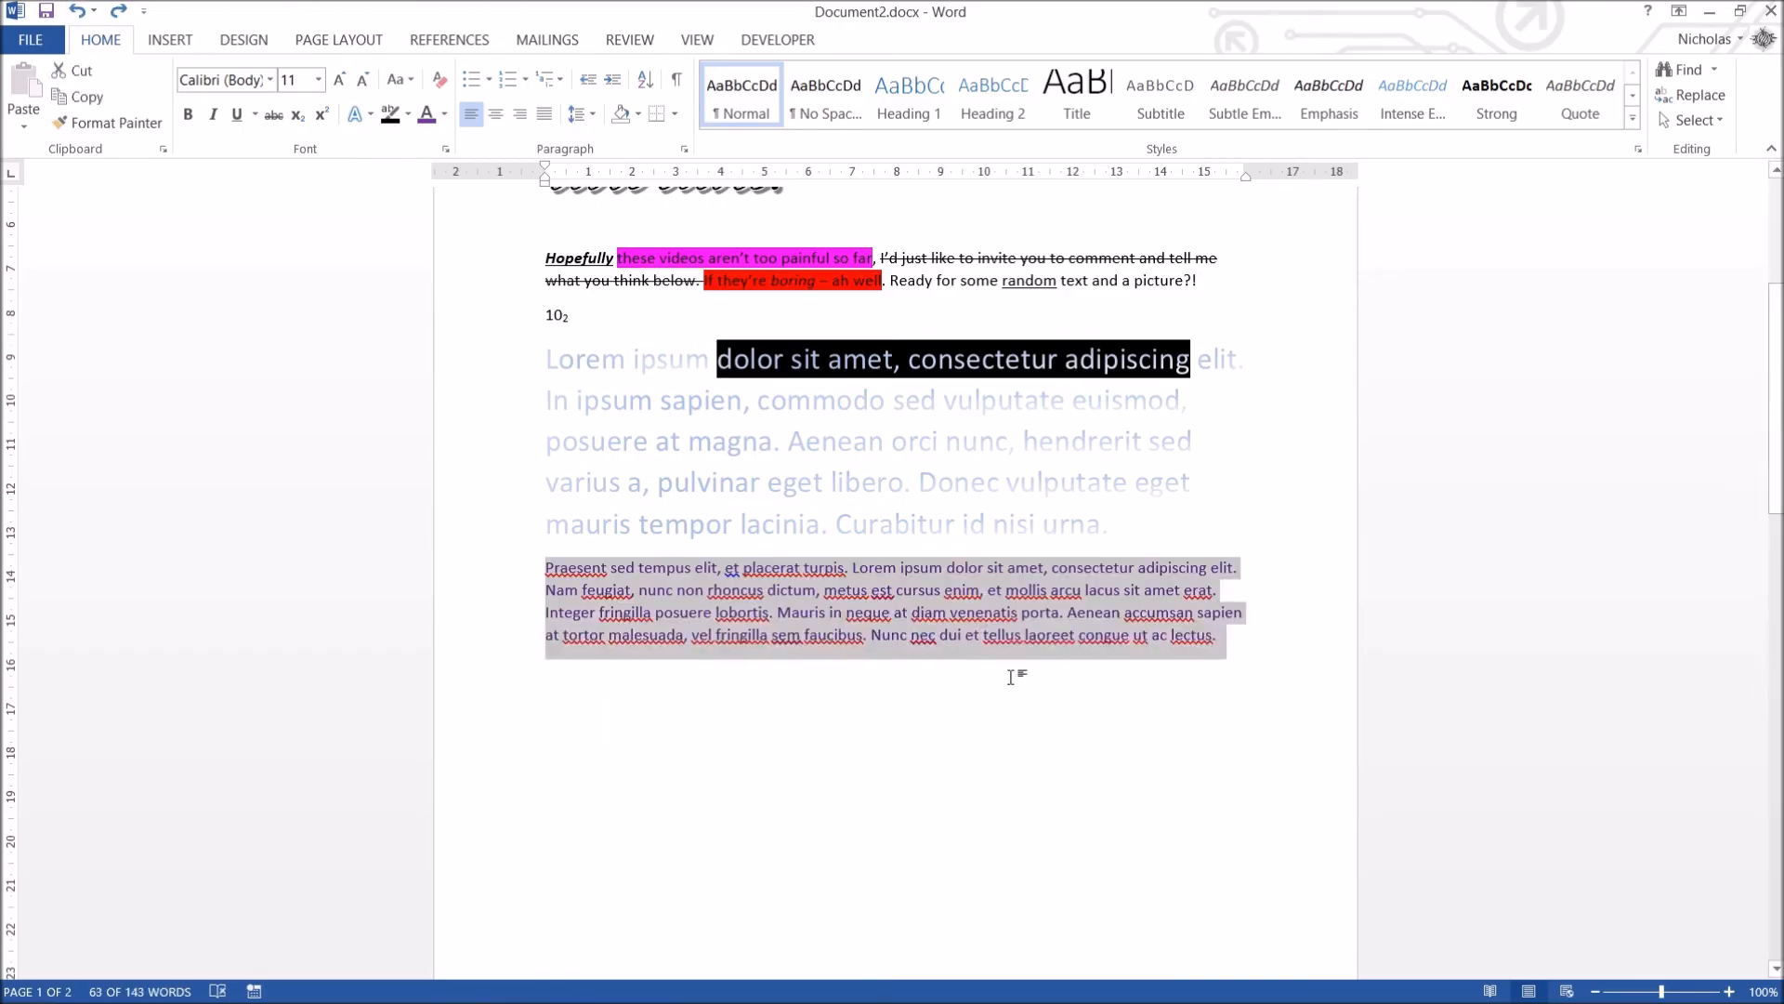
Browse the Font dialog's underline styles and glance at the Advanced character spacing settings.
{"action": "left_click", "coordinate": [465, 149]}
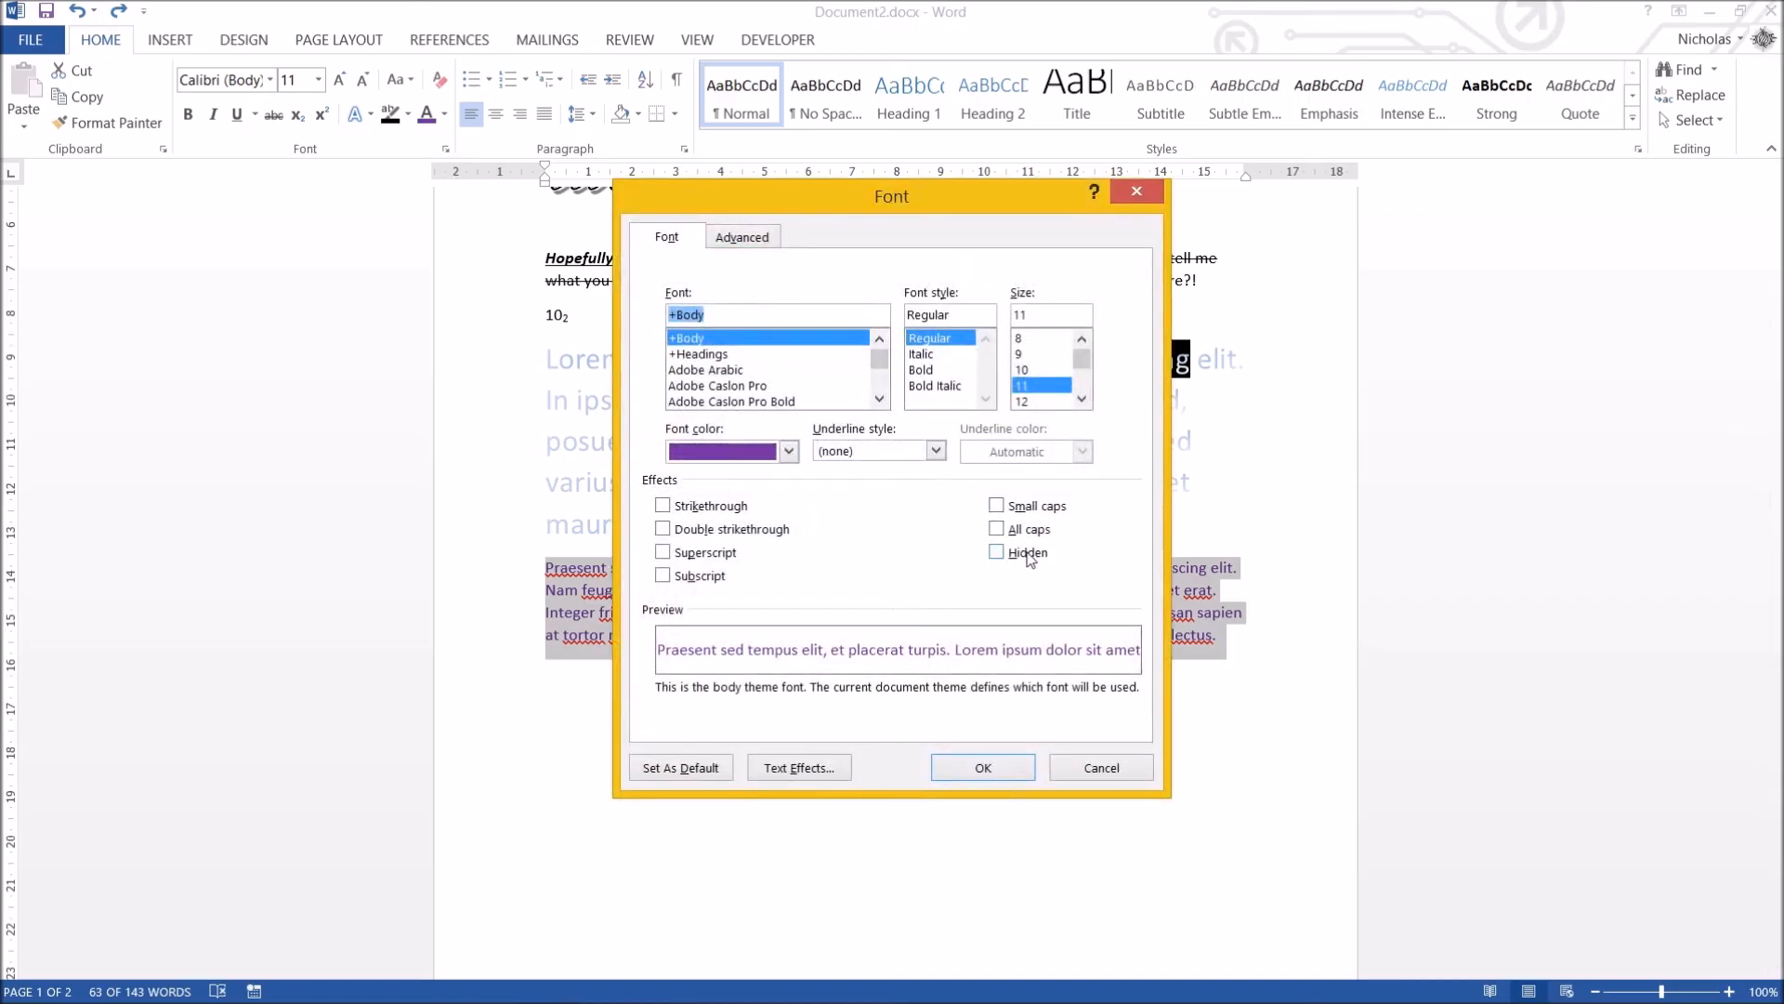
{"action": "left_click", "coordinate": [935, 450]}
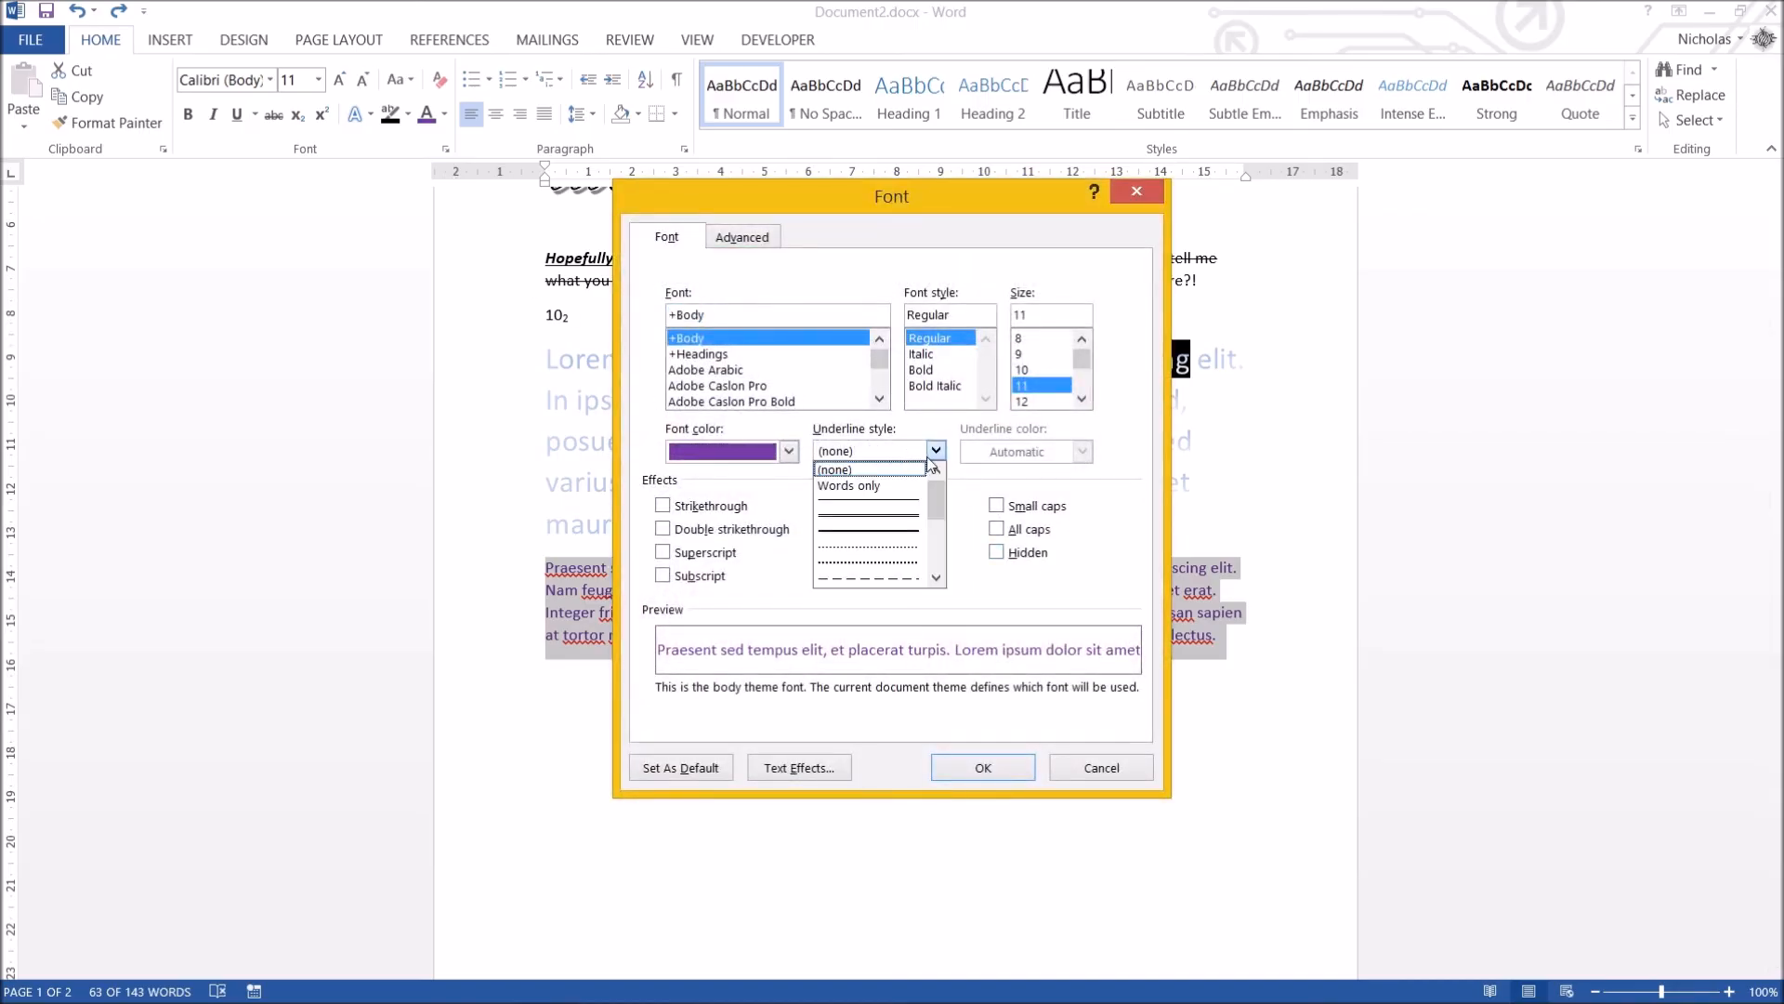
{"action": "scroll", "scroll_direction": "down", "scroll_amount": 3}
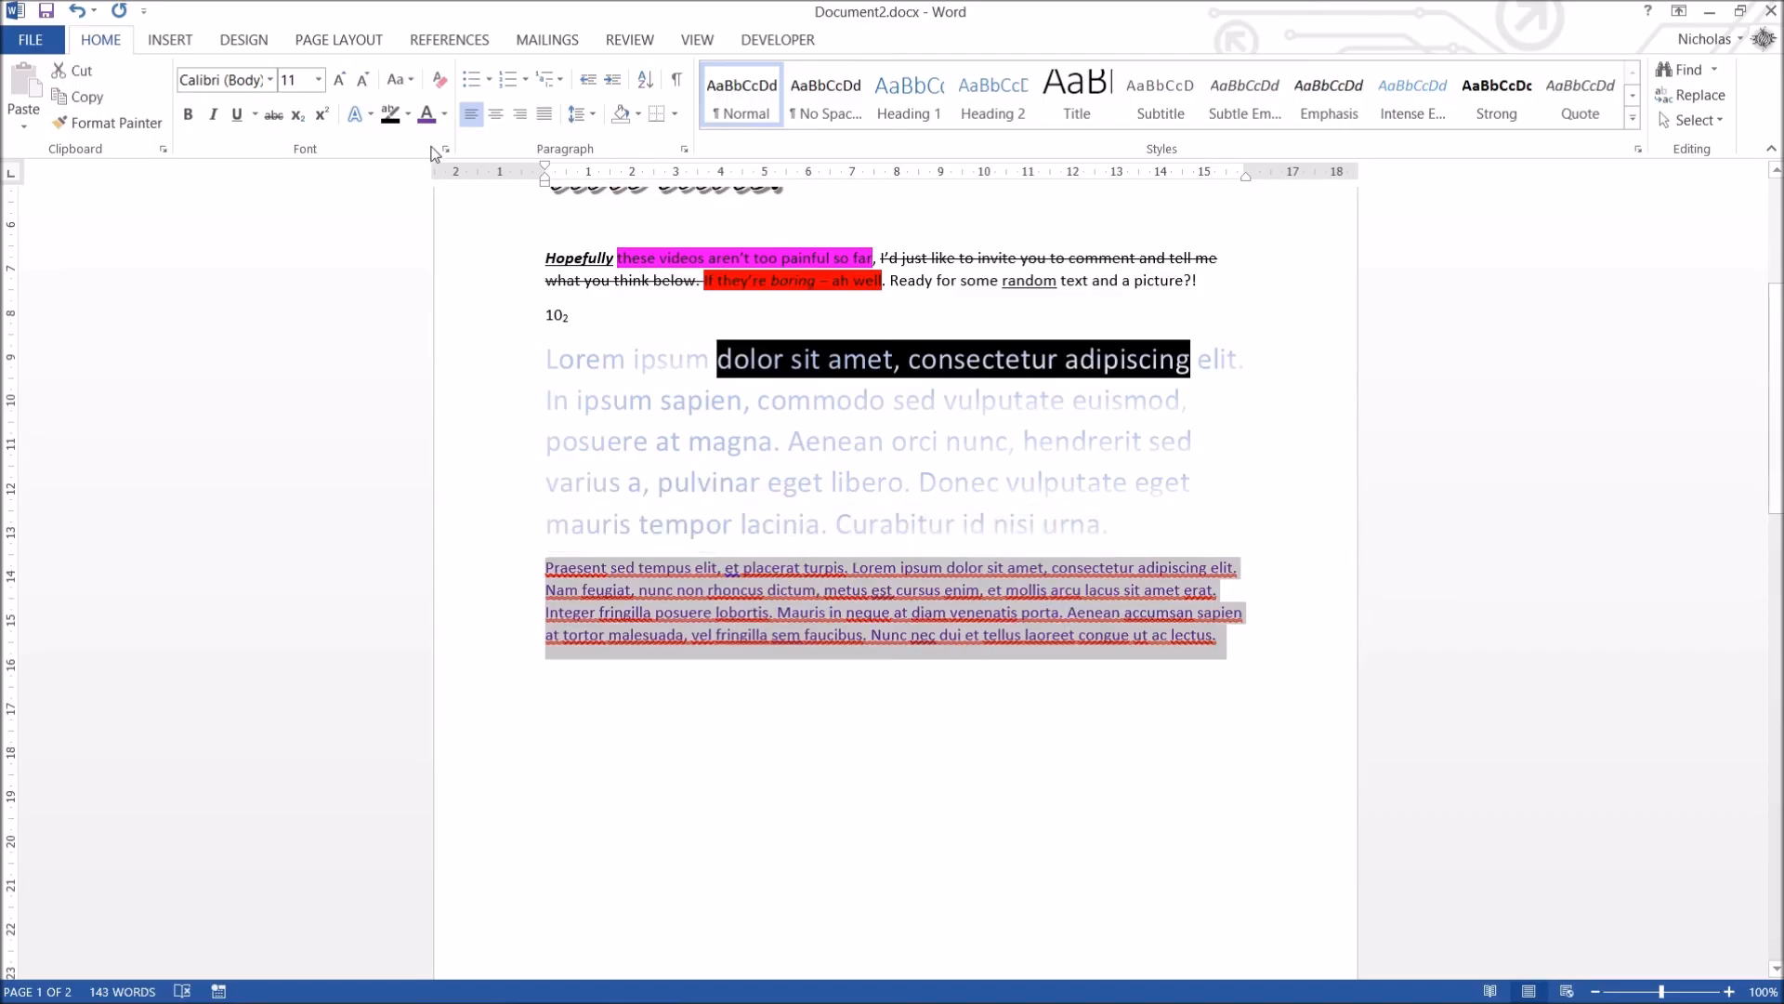
{"action": "left_click", "coordinate": [444, 113]}
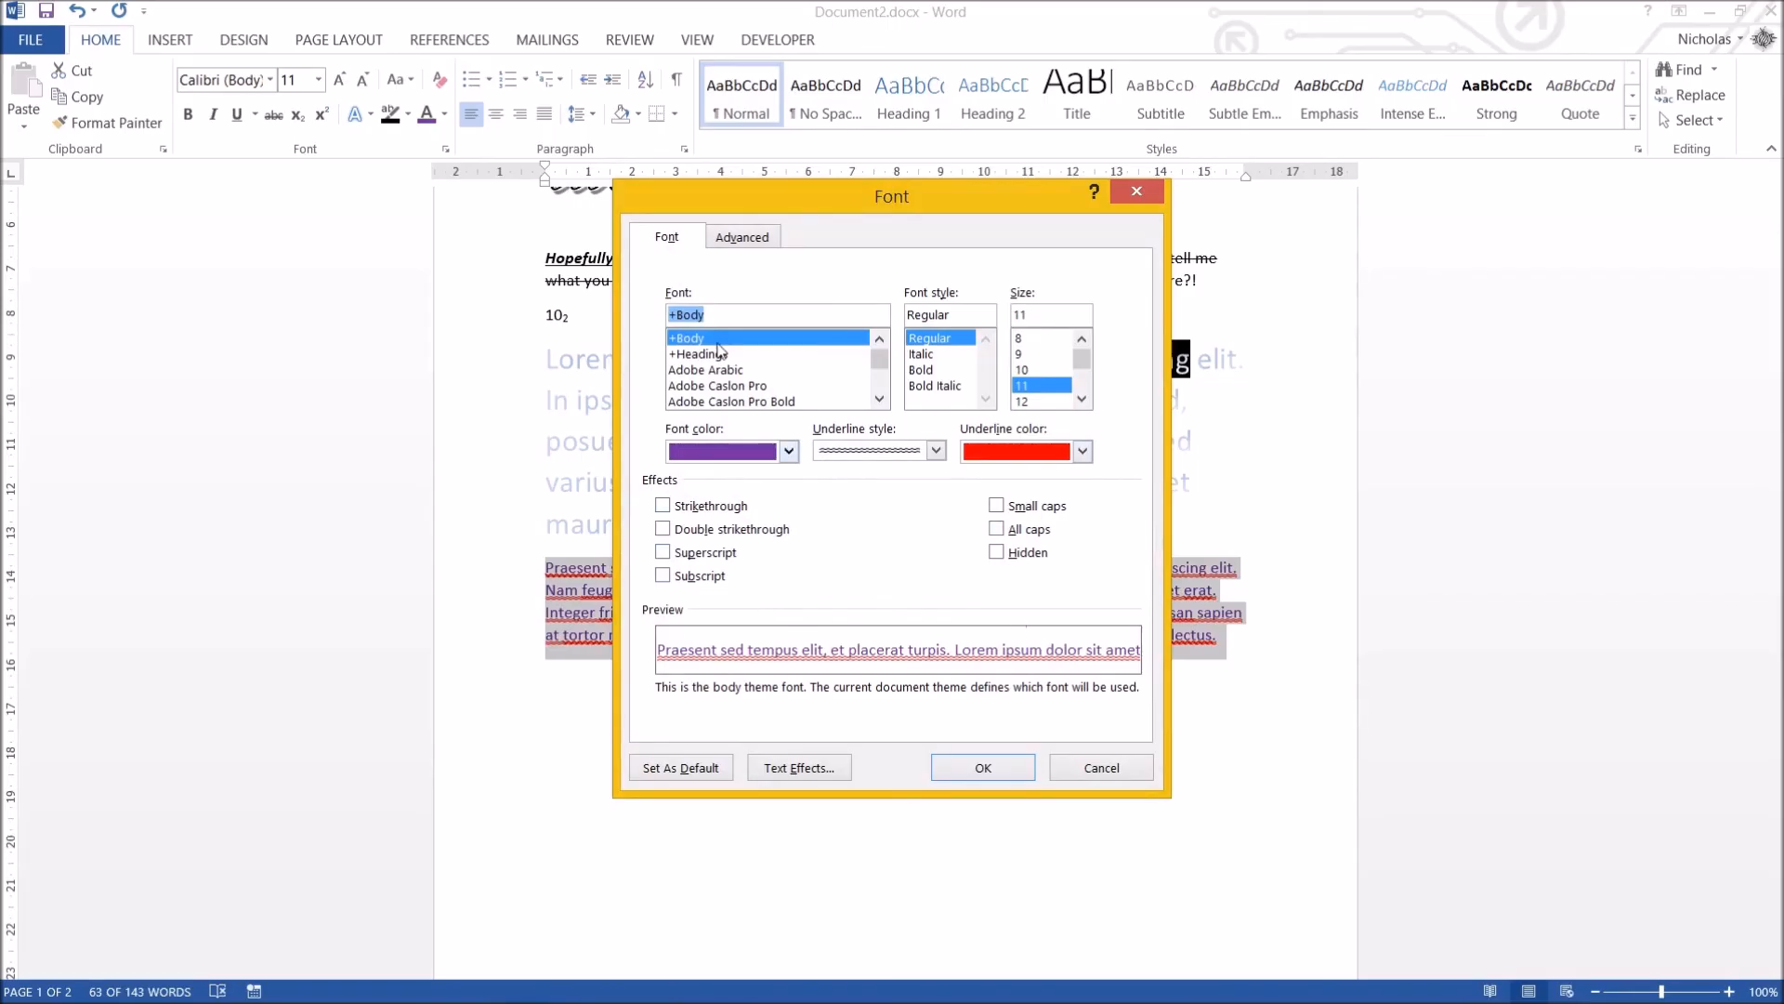
{"action": "left_click", "coordinate": [742, 236]}
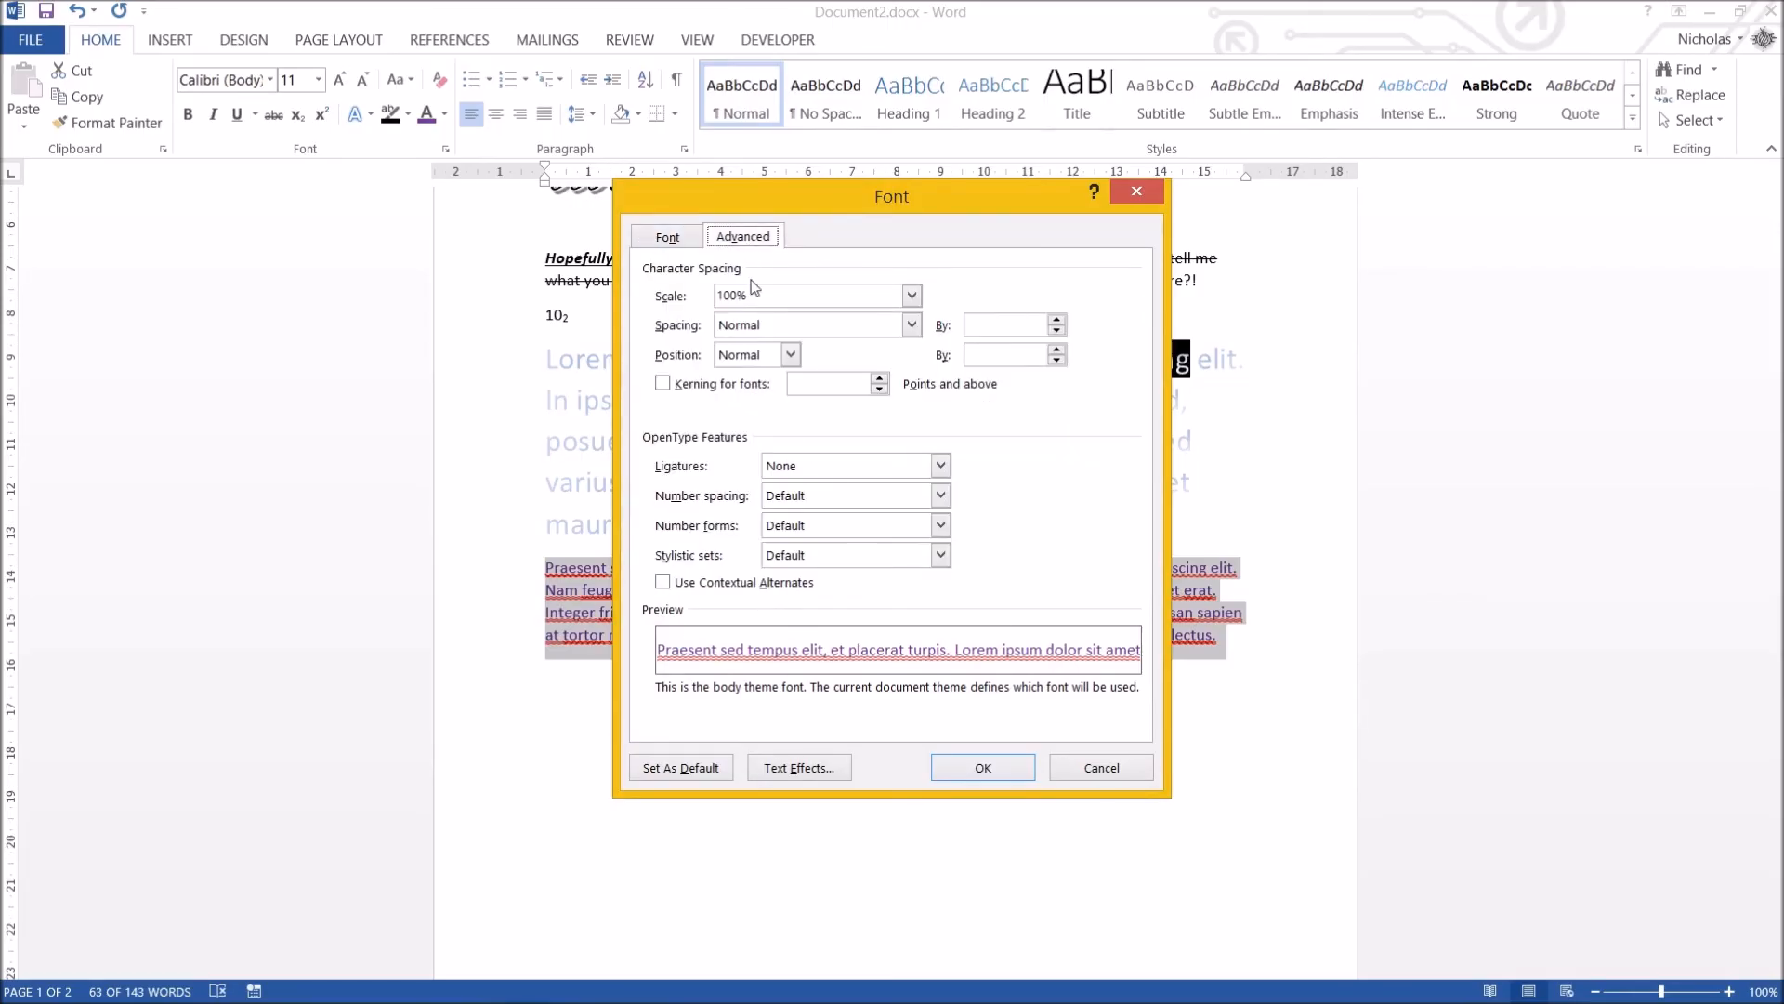
{"action": "mouse_move", "coordinate": [853, 565]}
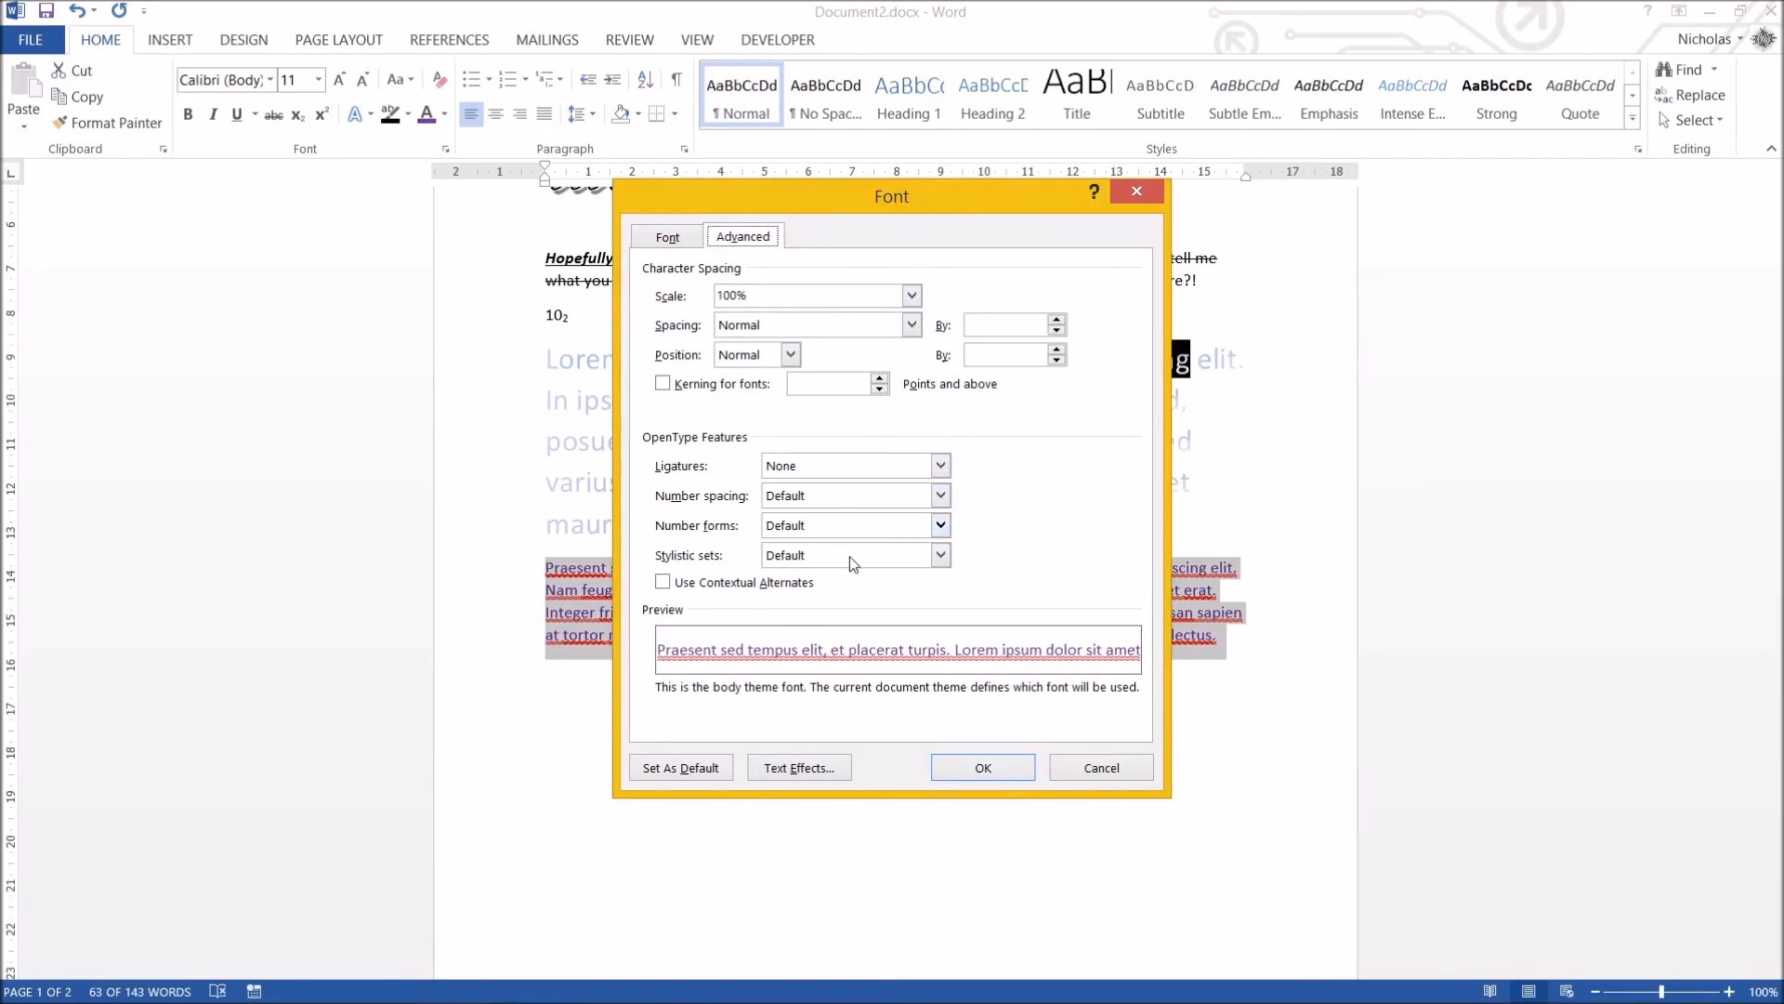
{"action": "left_click", "coordinate": [667, 236]}
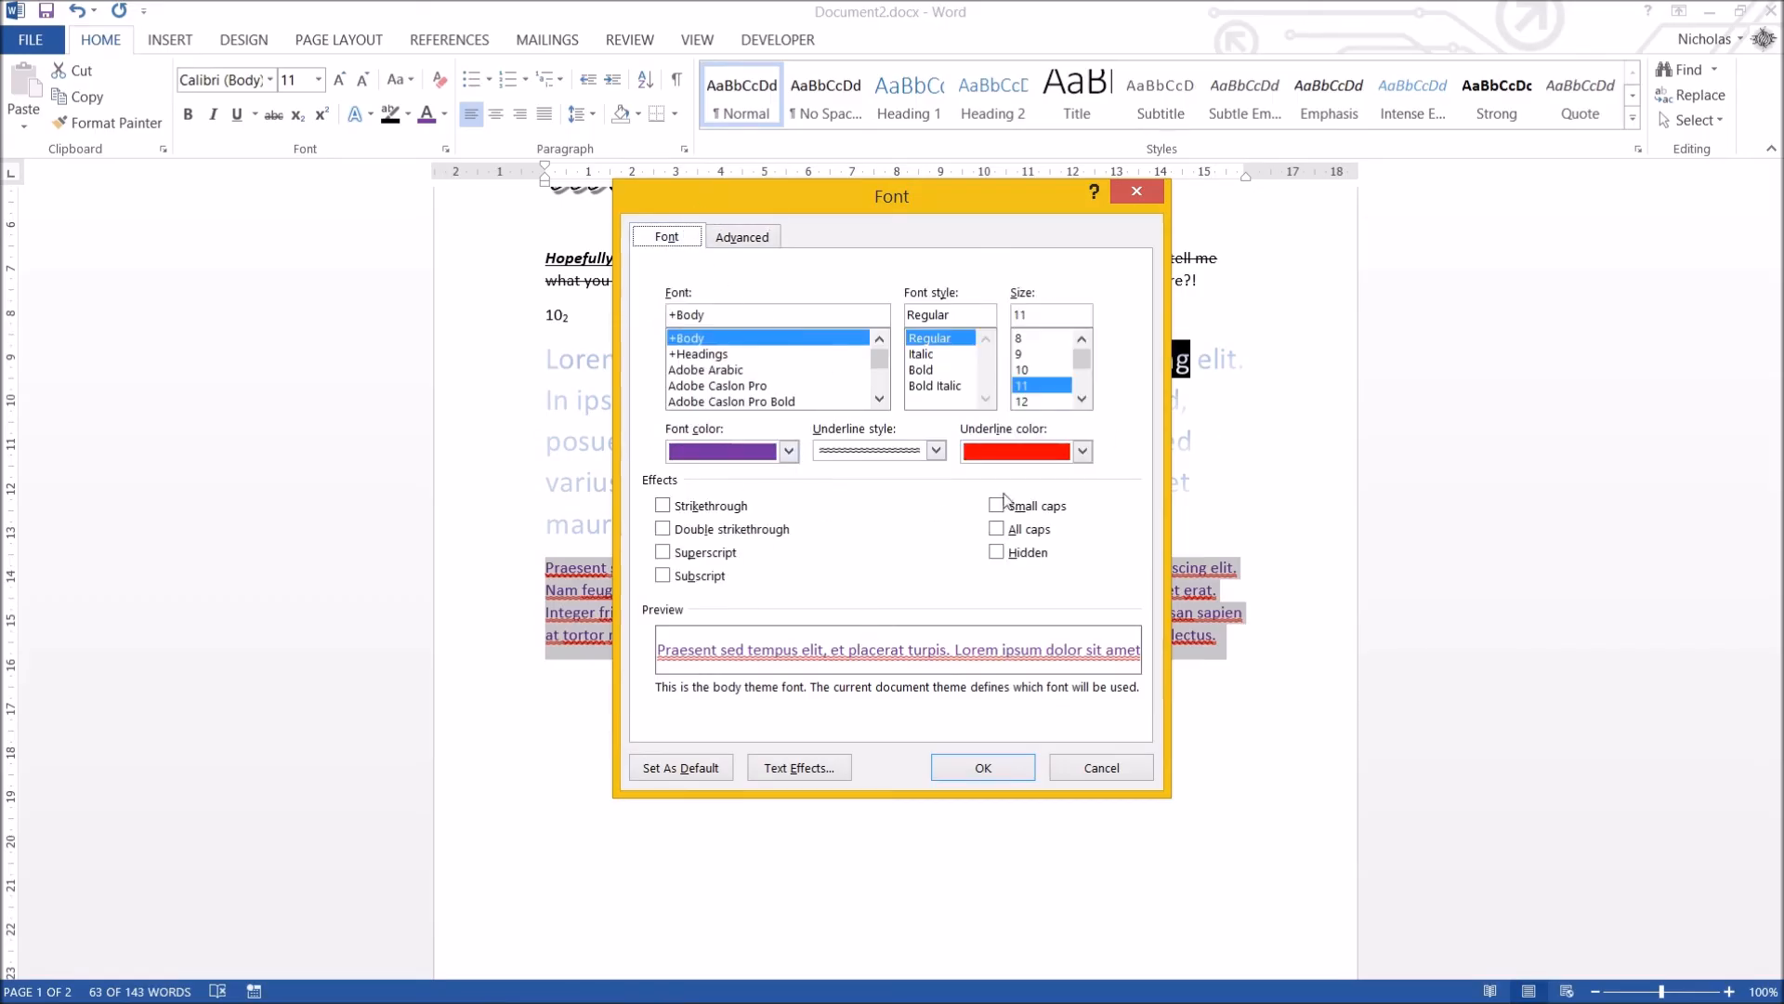
Give the Praesent paragraph a wavy orange underline and confirm the font settings.
{"action": "left_click", "coordinate": [937, 450]}
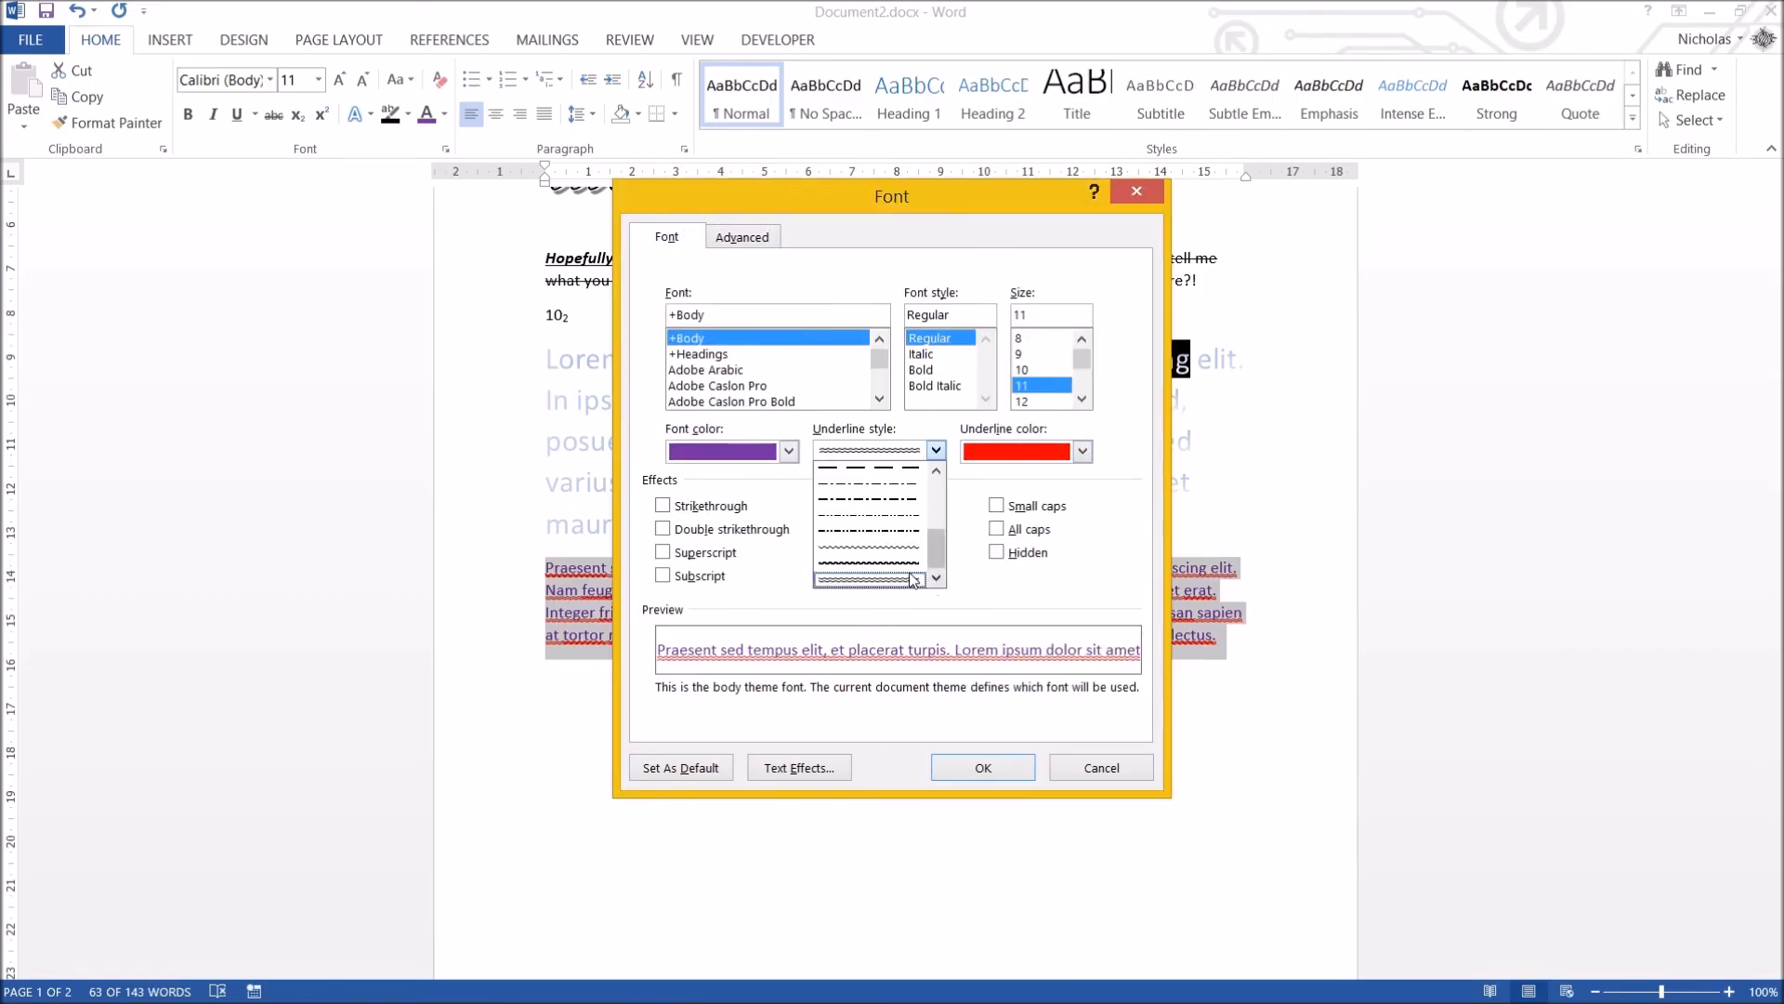
{"action": "left_click", "coordinate": [870, 580]}
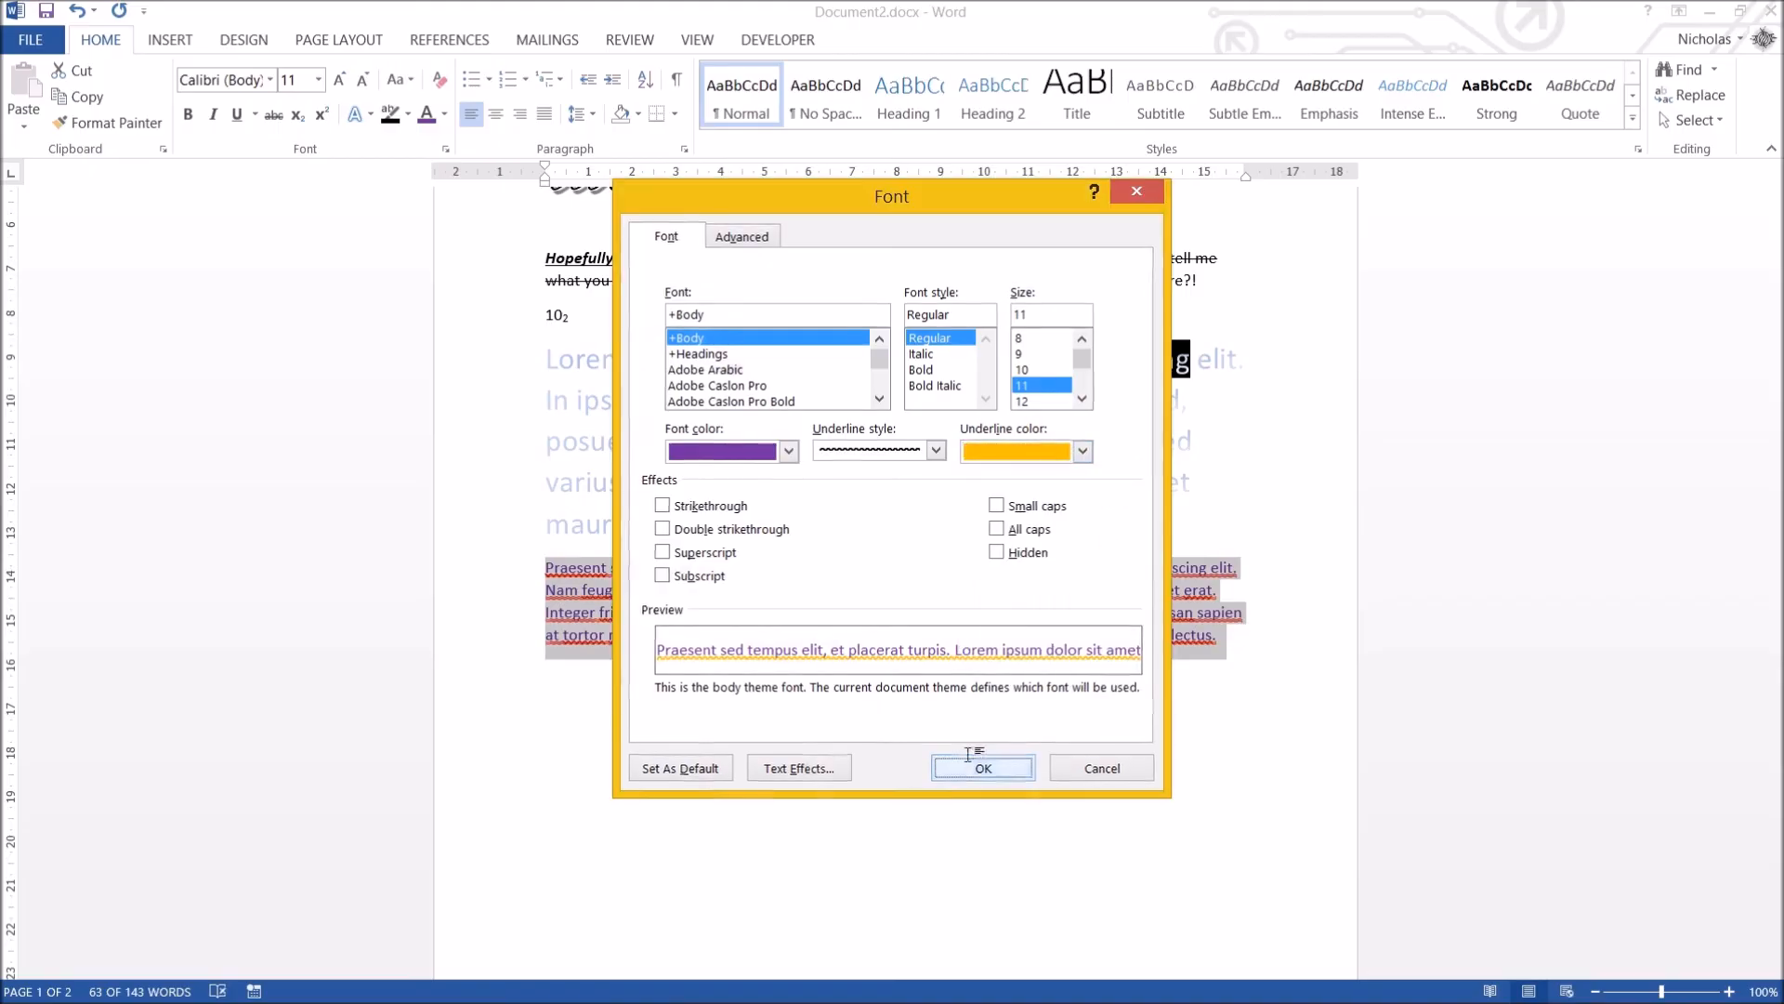
{"action": "left_click", "coordinate": [981, 767]}
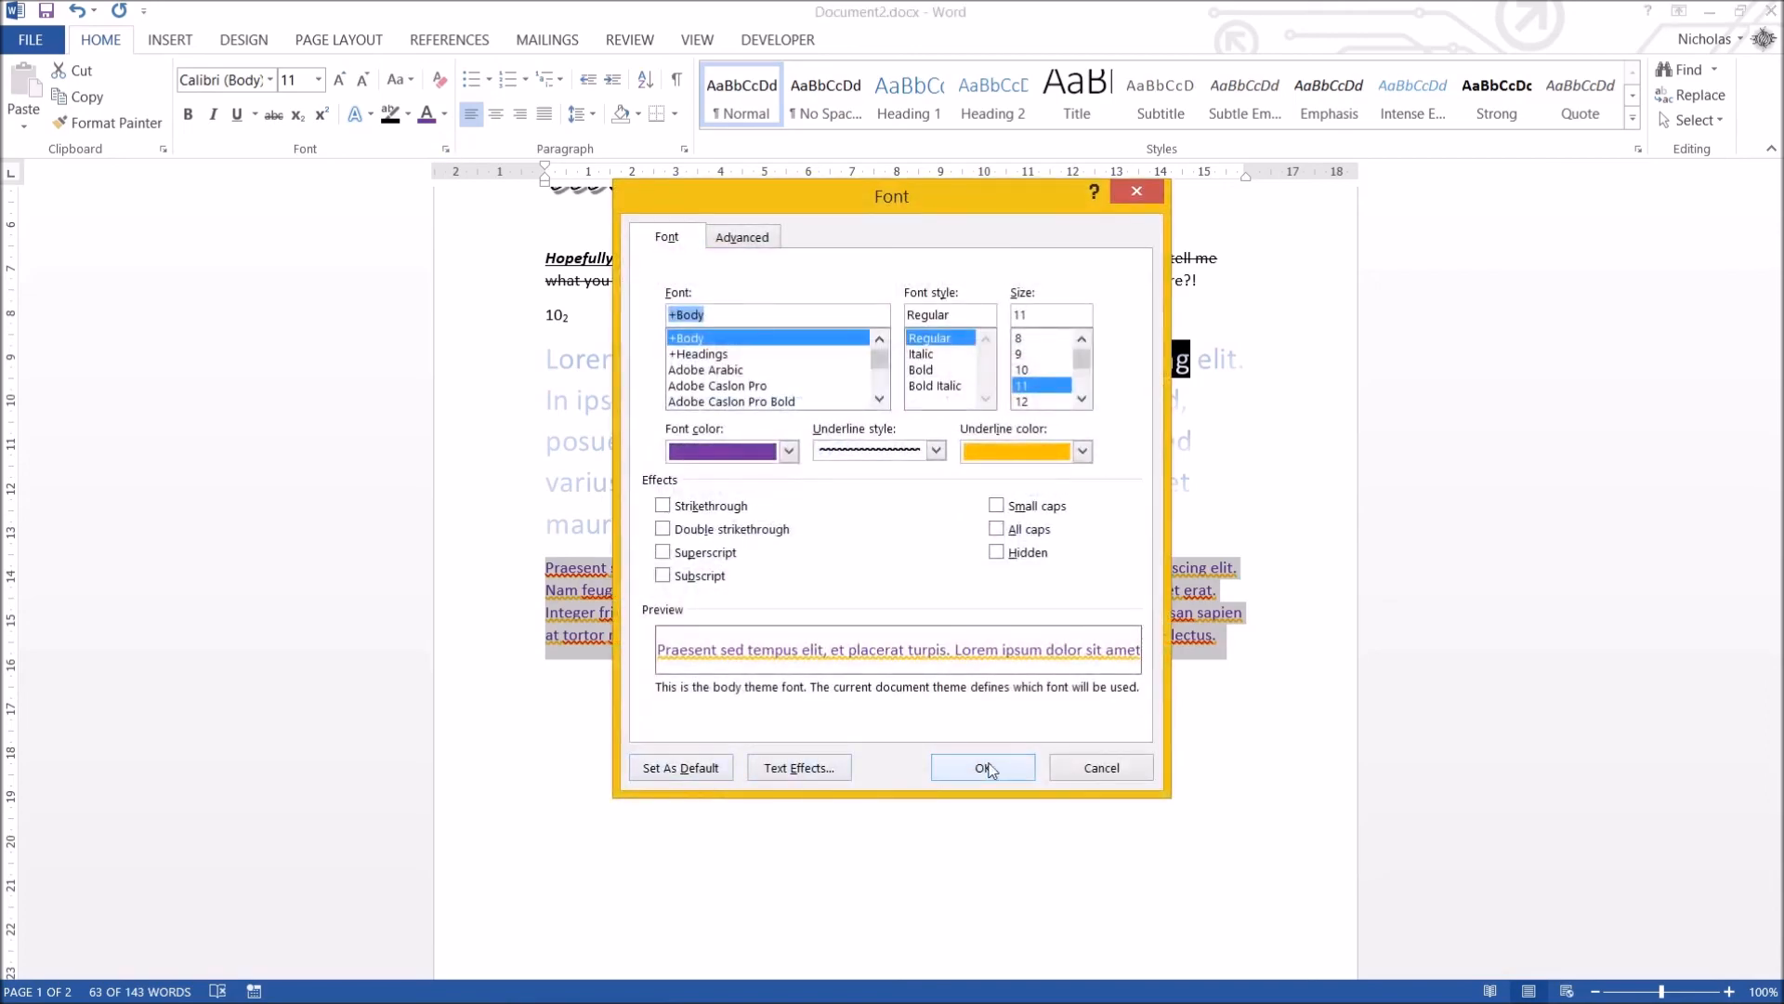
{"action": "left_click", "coordinate": [982, 767]}
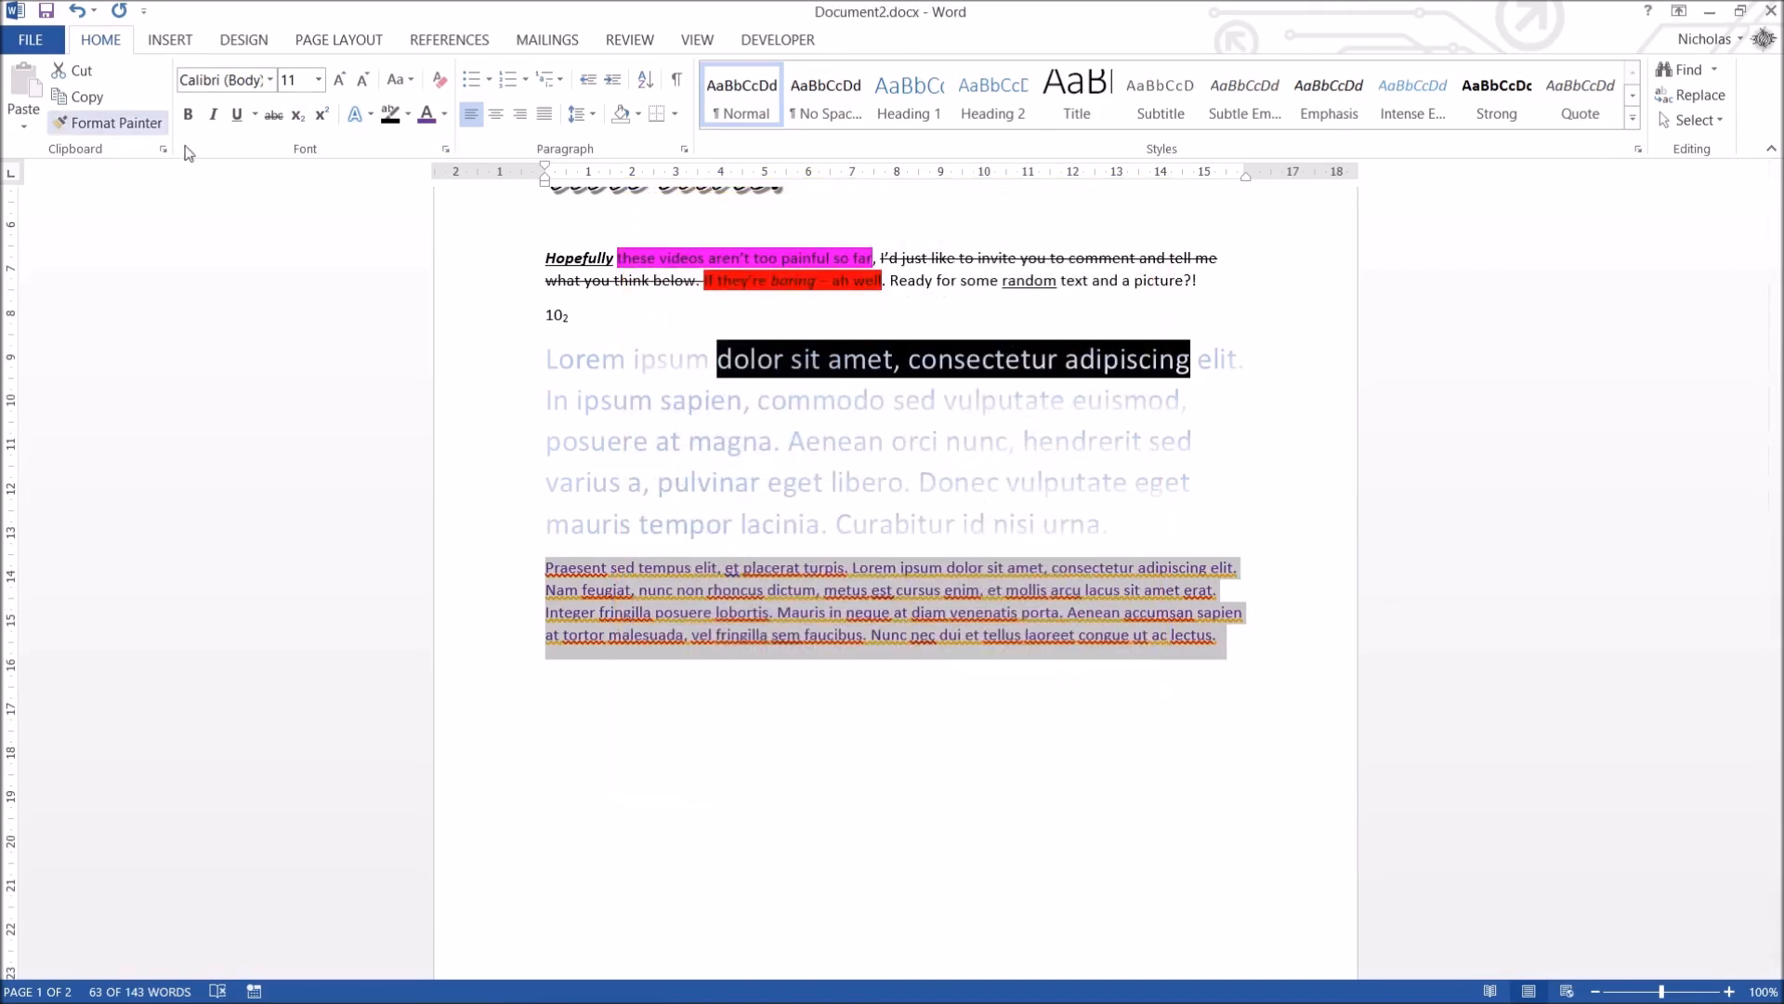
{"action": "mouse_move", "coordinate": [165, 71]}
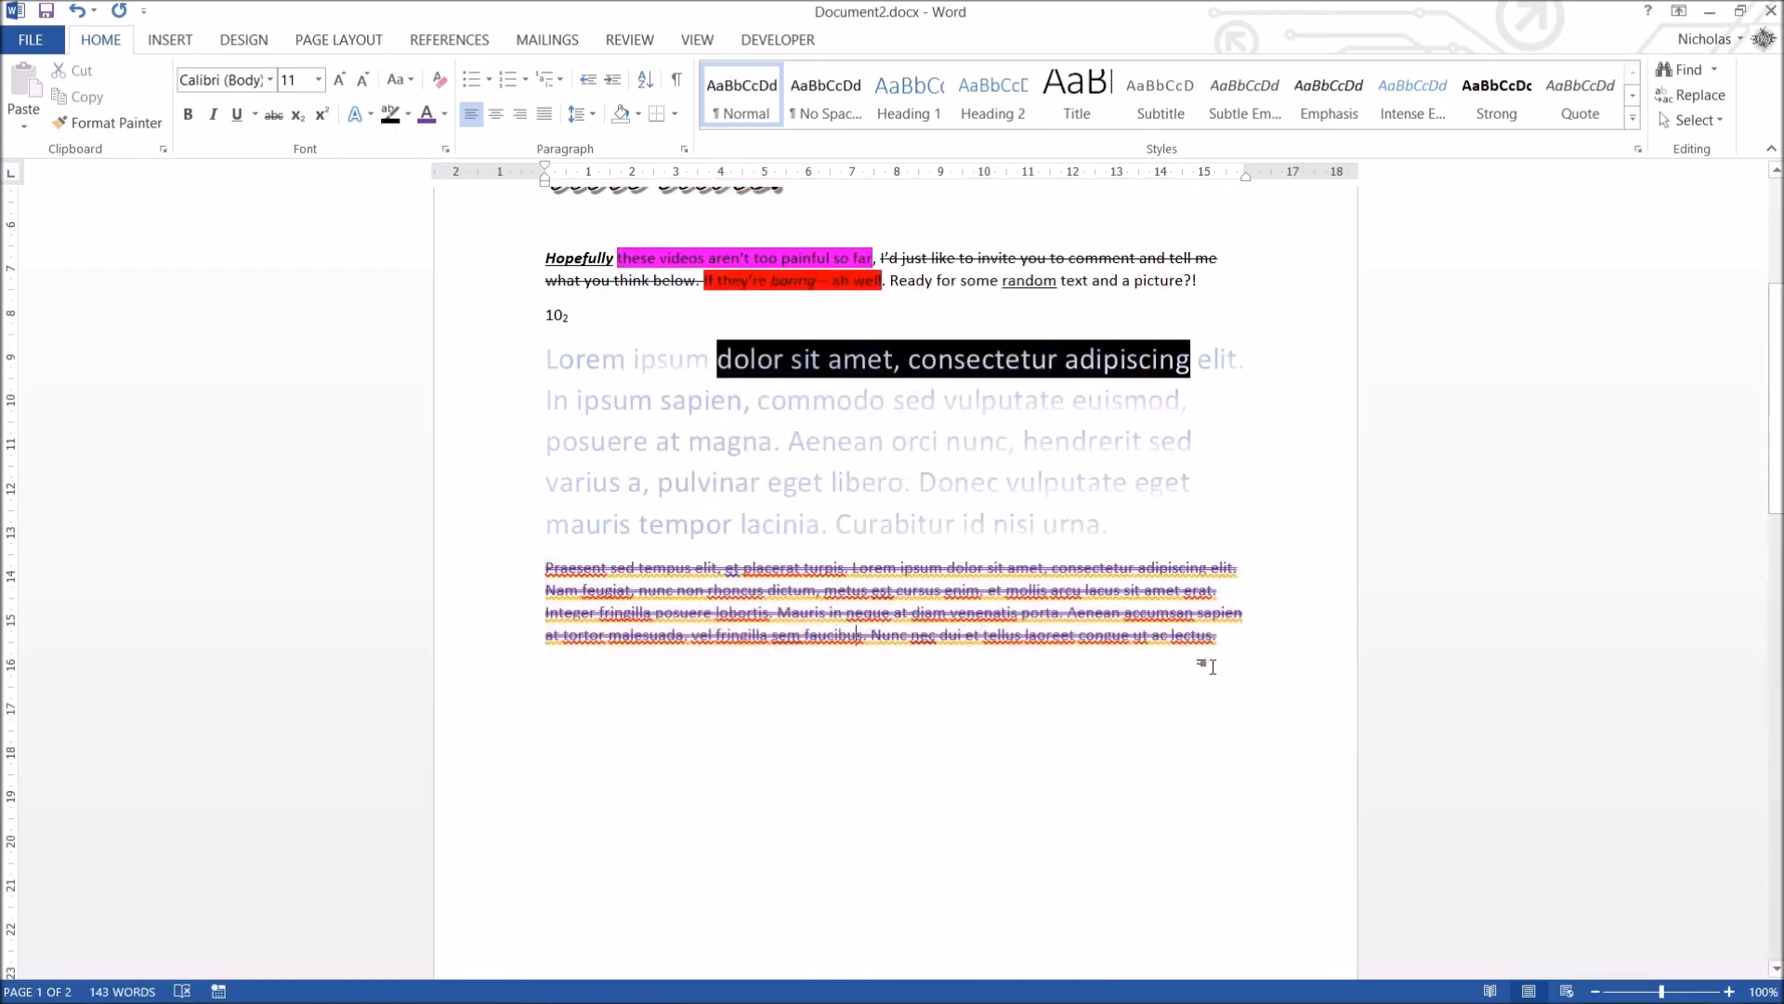
Look at Text Effects from the Font dialog, then cancel so the wavy orange underline stays unchanged.
{"action": "left_click", "coordinate": [444, 149]}
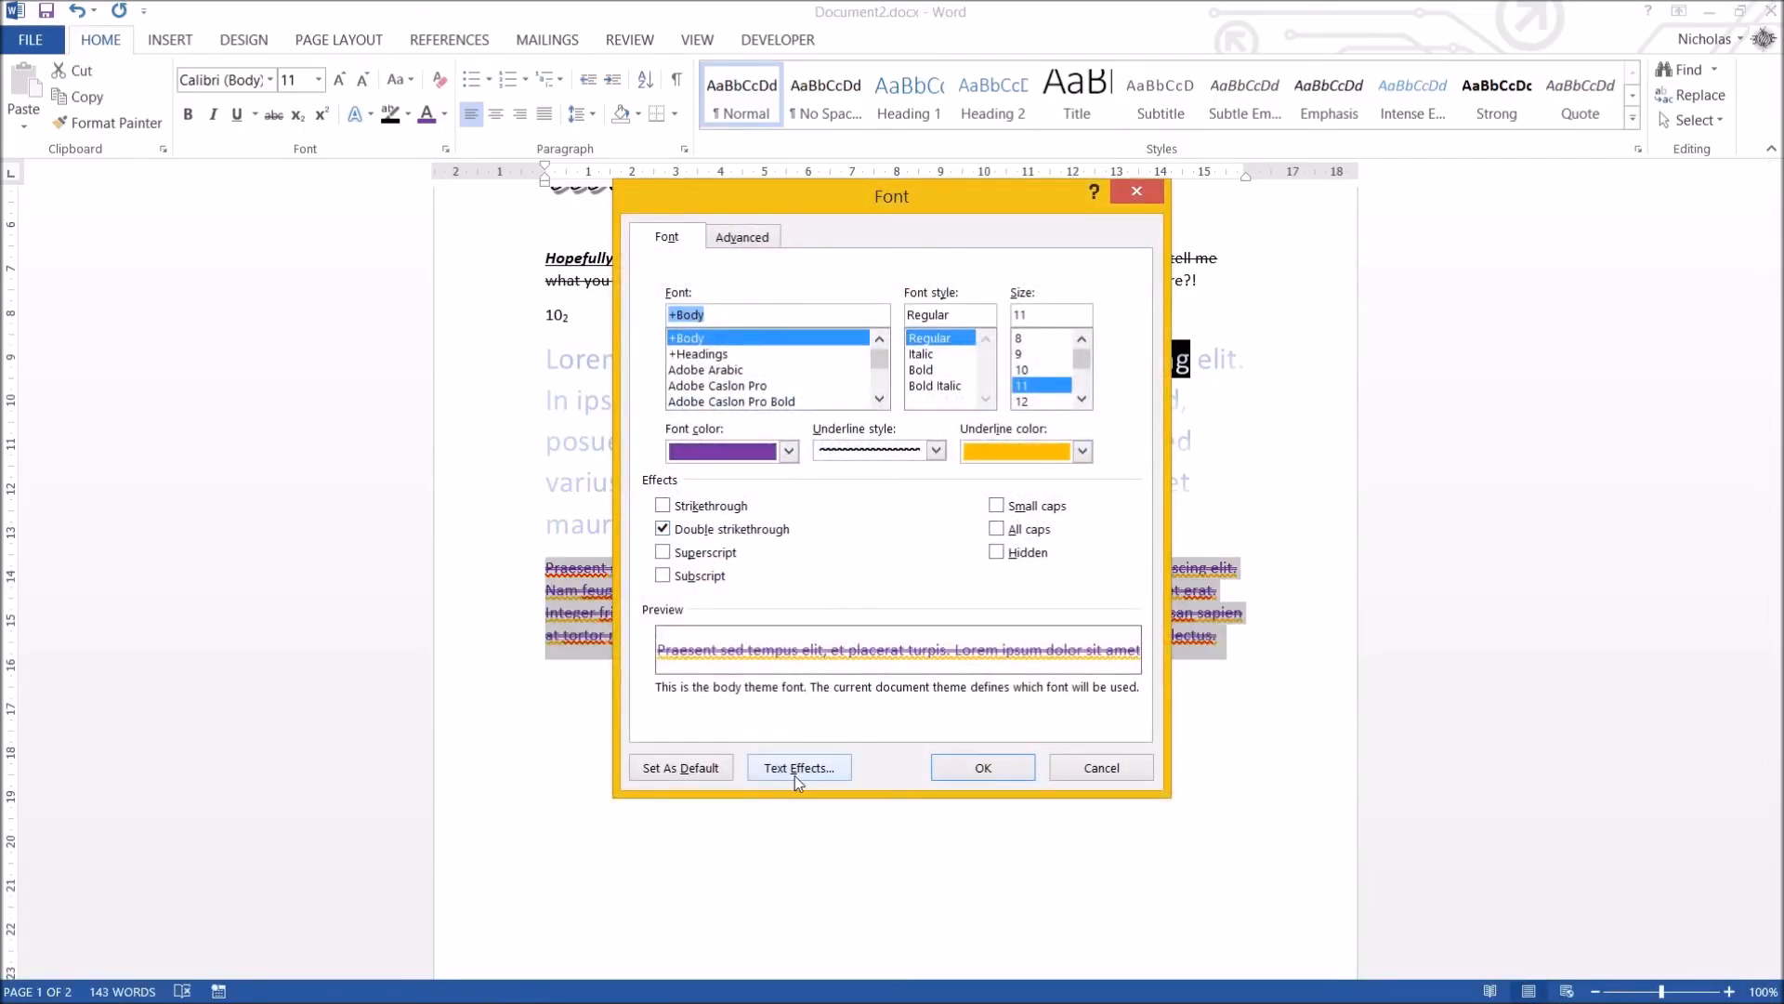
{"action": "left_click", "coordinate": [797, 768]}
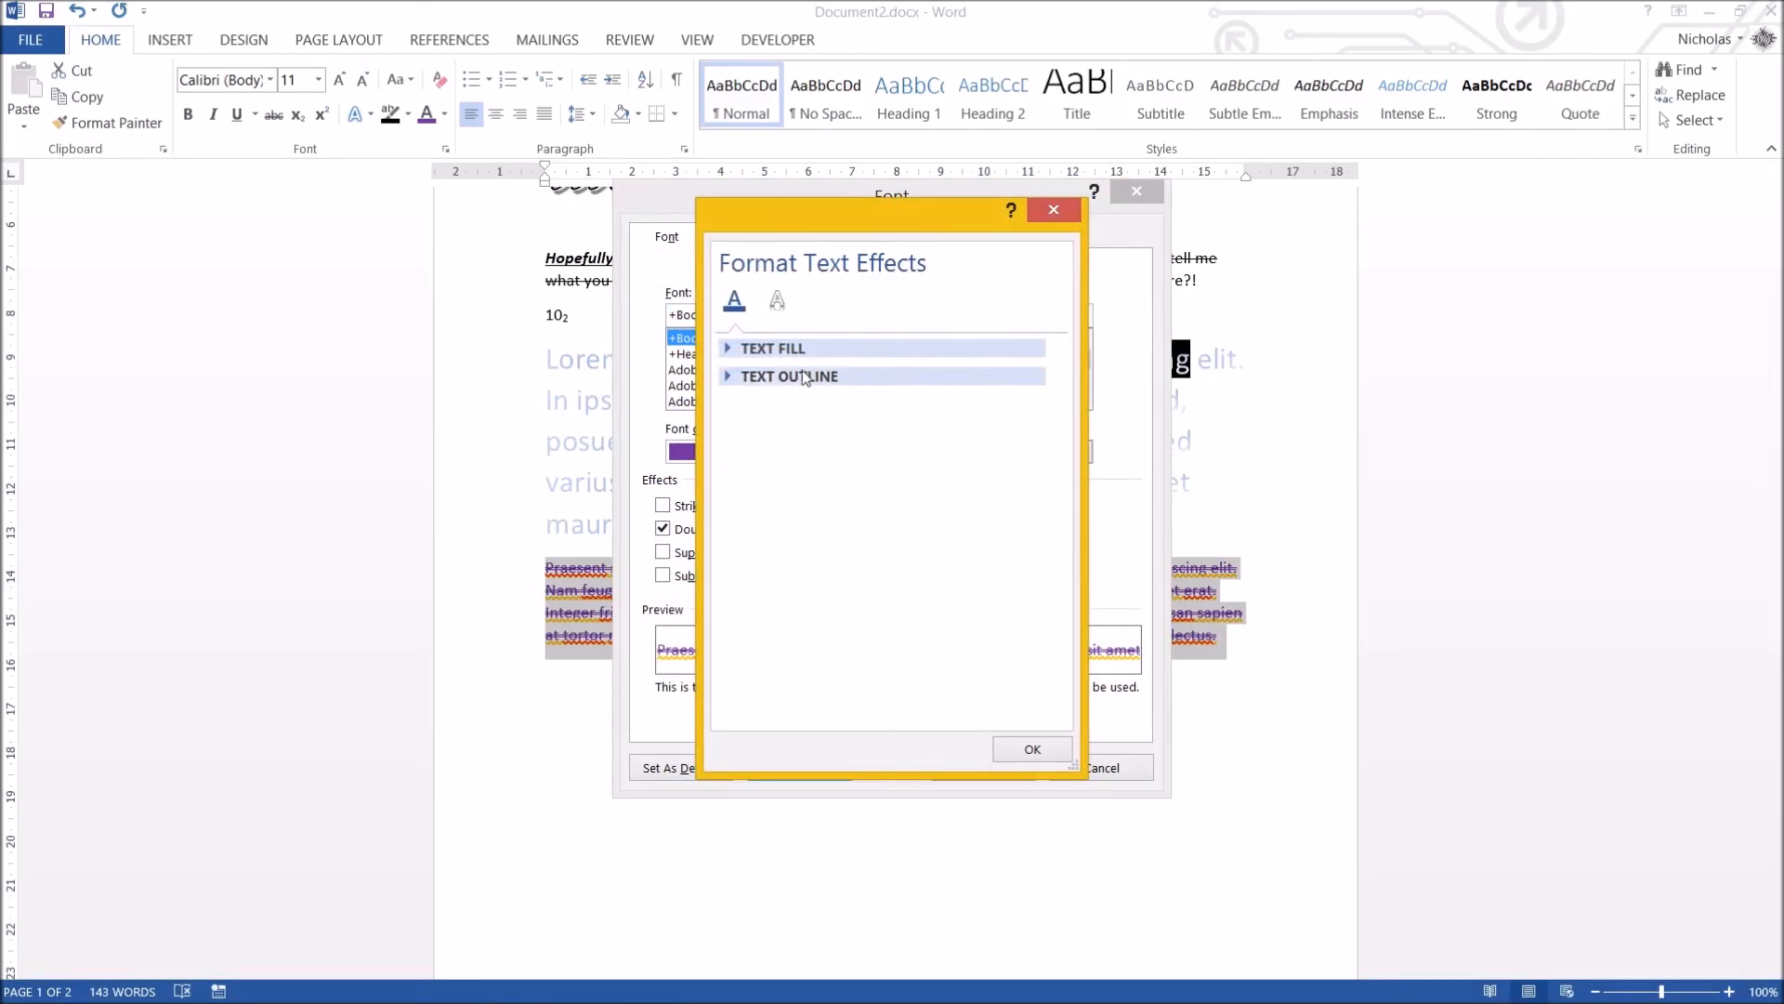
{"action": "left_click", "coordinate": [1052, 210]}
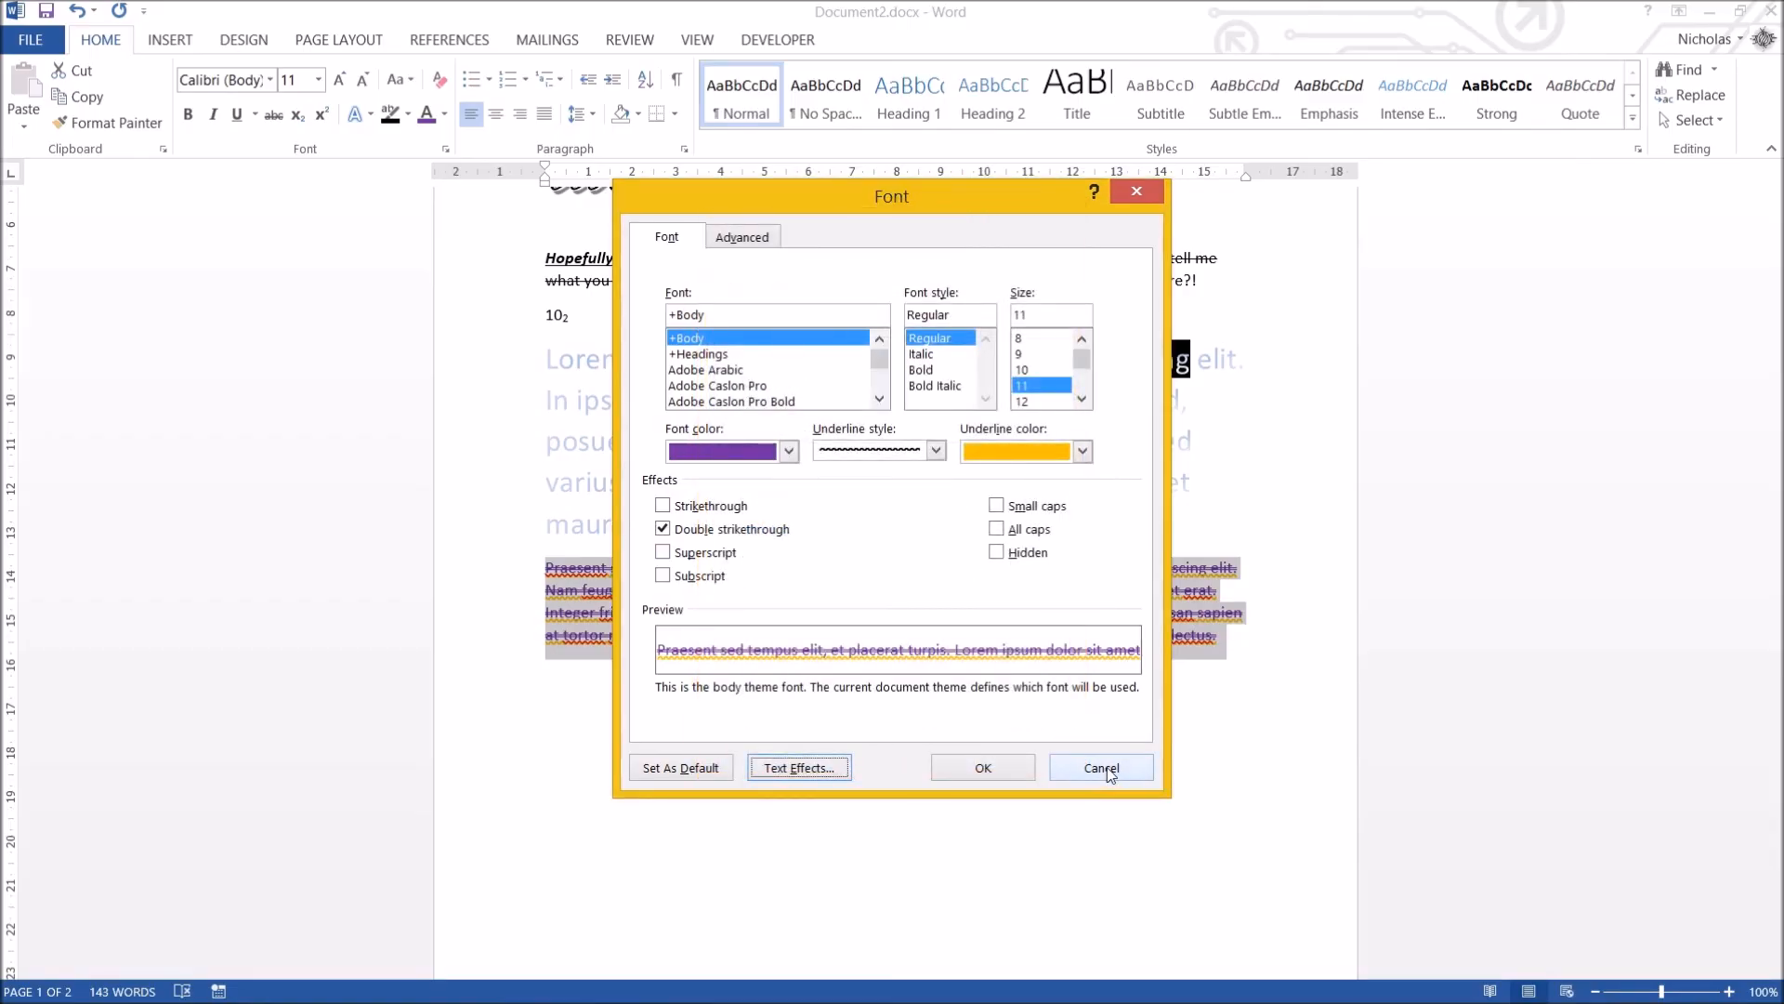
{"action": "left_click", "coordinate": [1098, 768]}
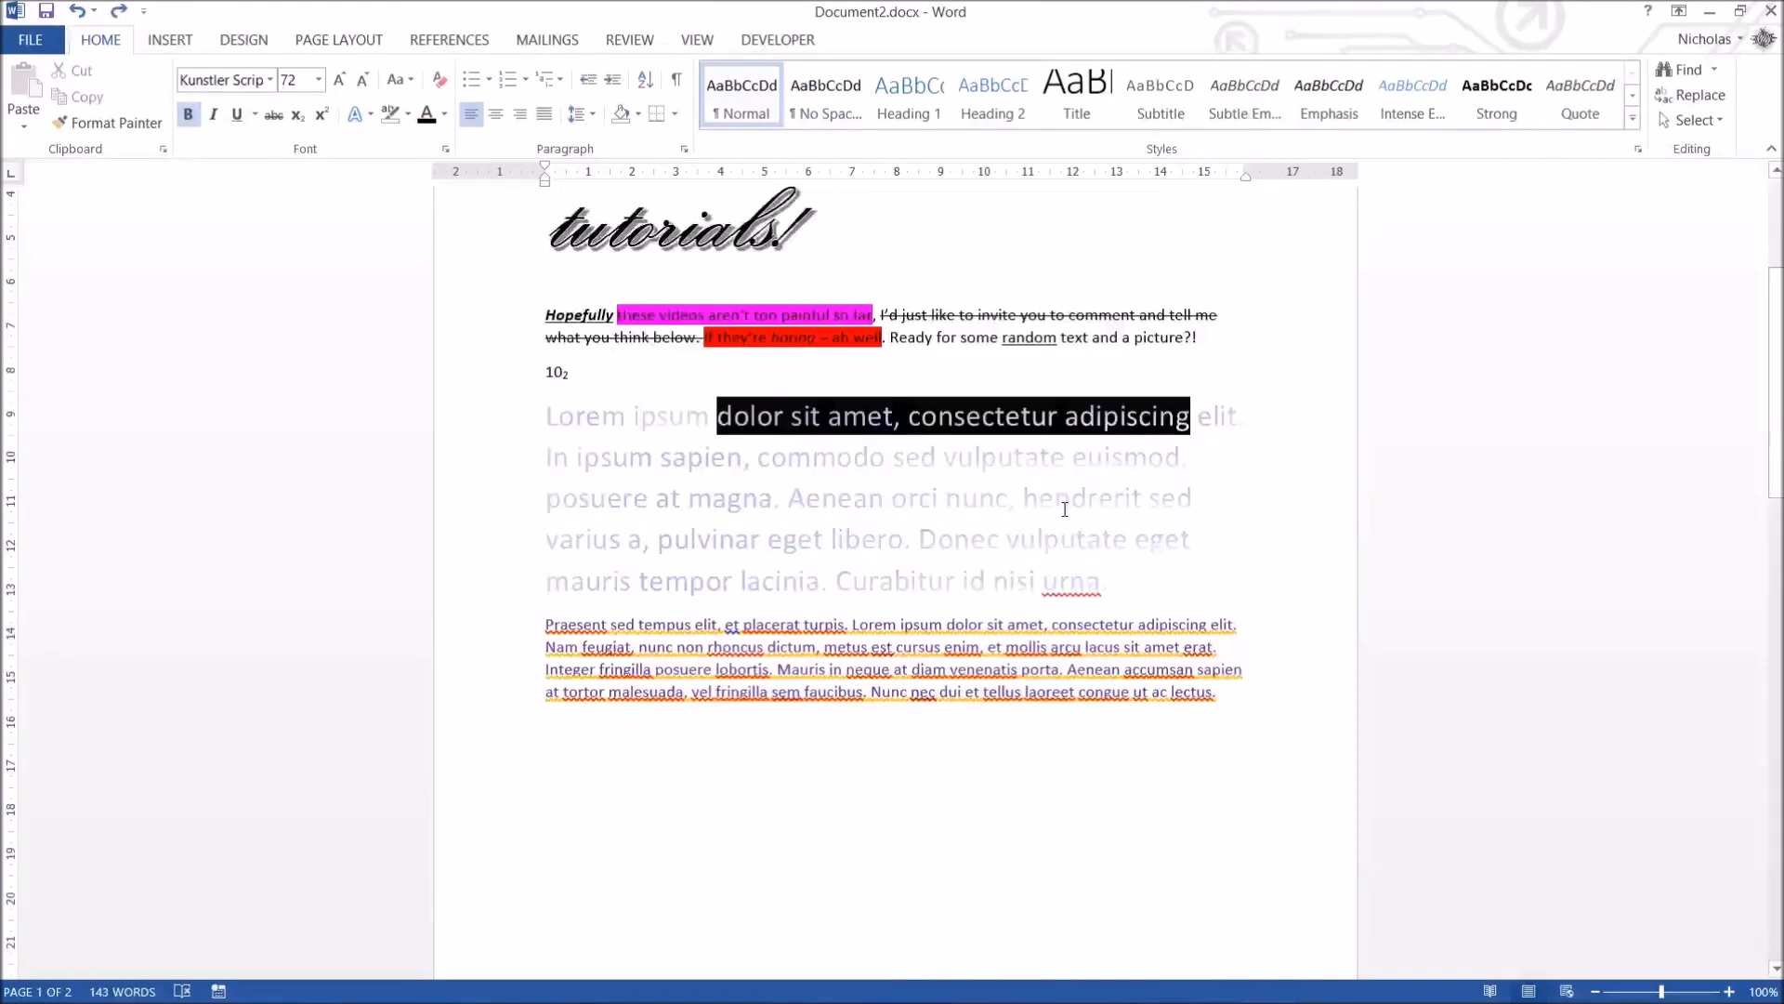
Add a plain 'Hello world' line below the picture.
{"action": "scroll", "scroll_direction": "down", "scroll_amount": 3}
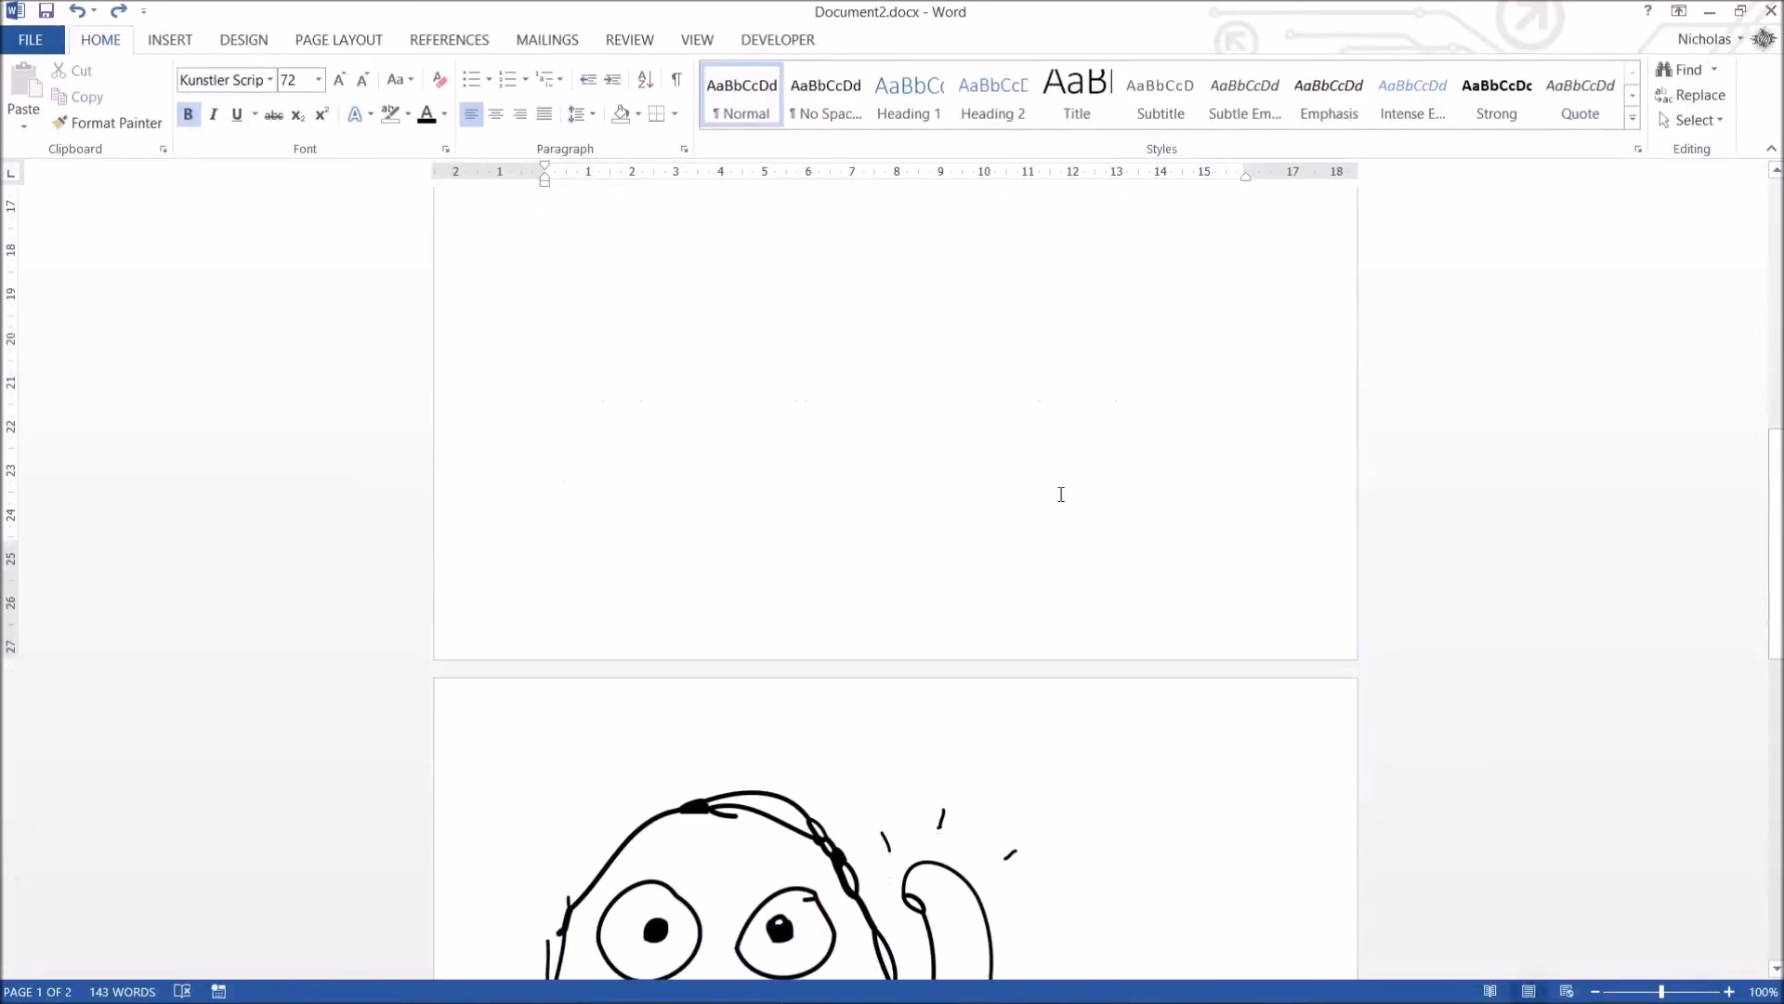
{"action": "scroll", "scroll_direction": "down", "scroll_amount": 3}
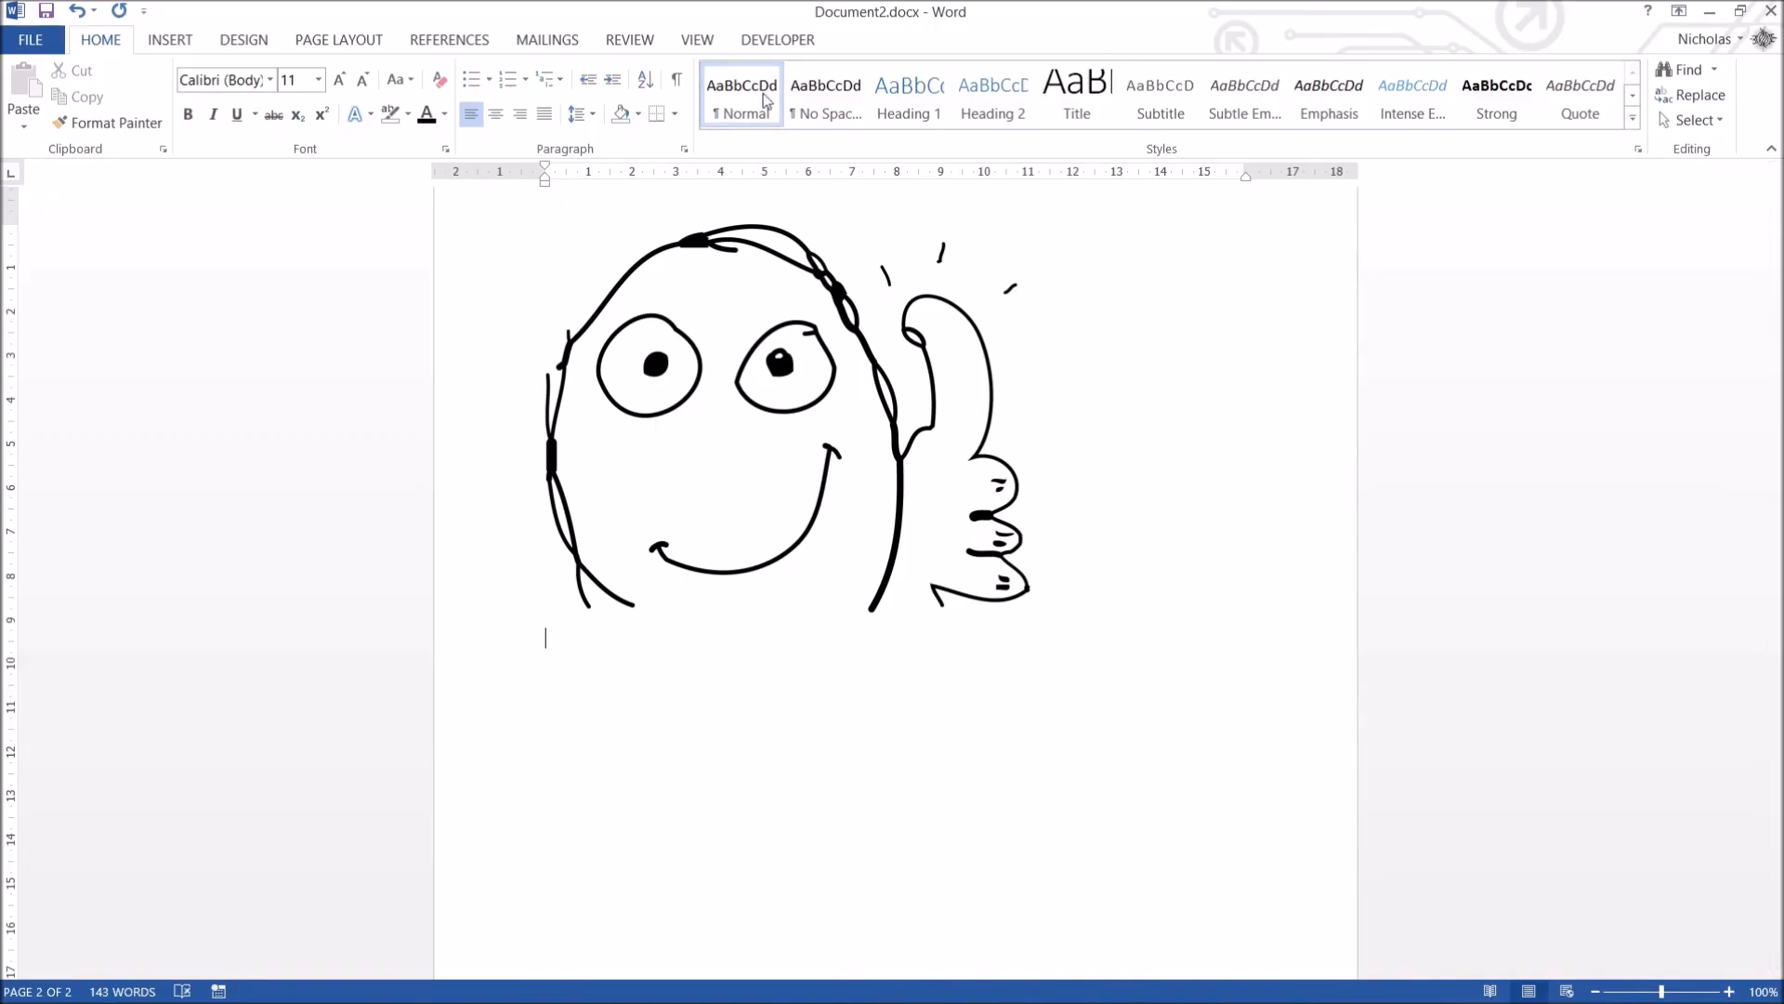
{"action": "mouse_move", "coordinate": [627, 693]}
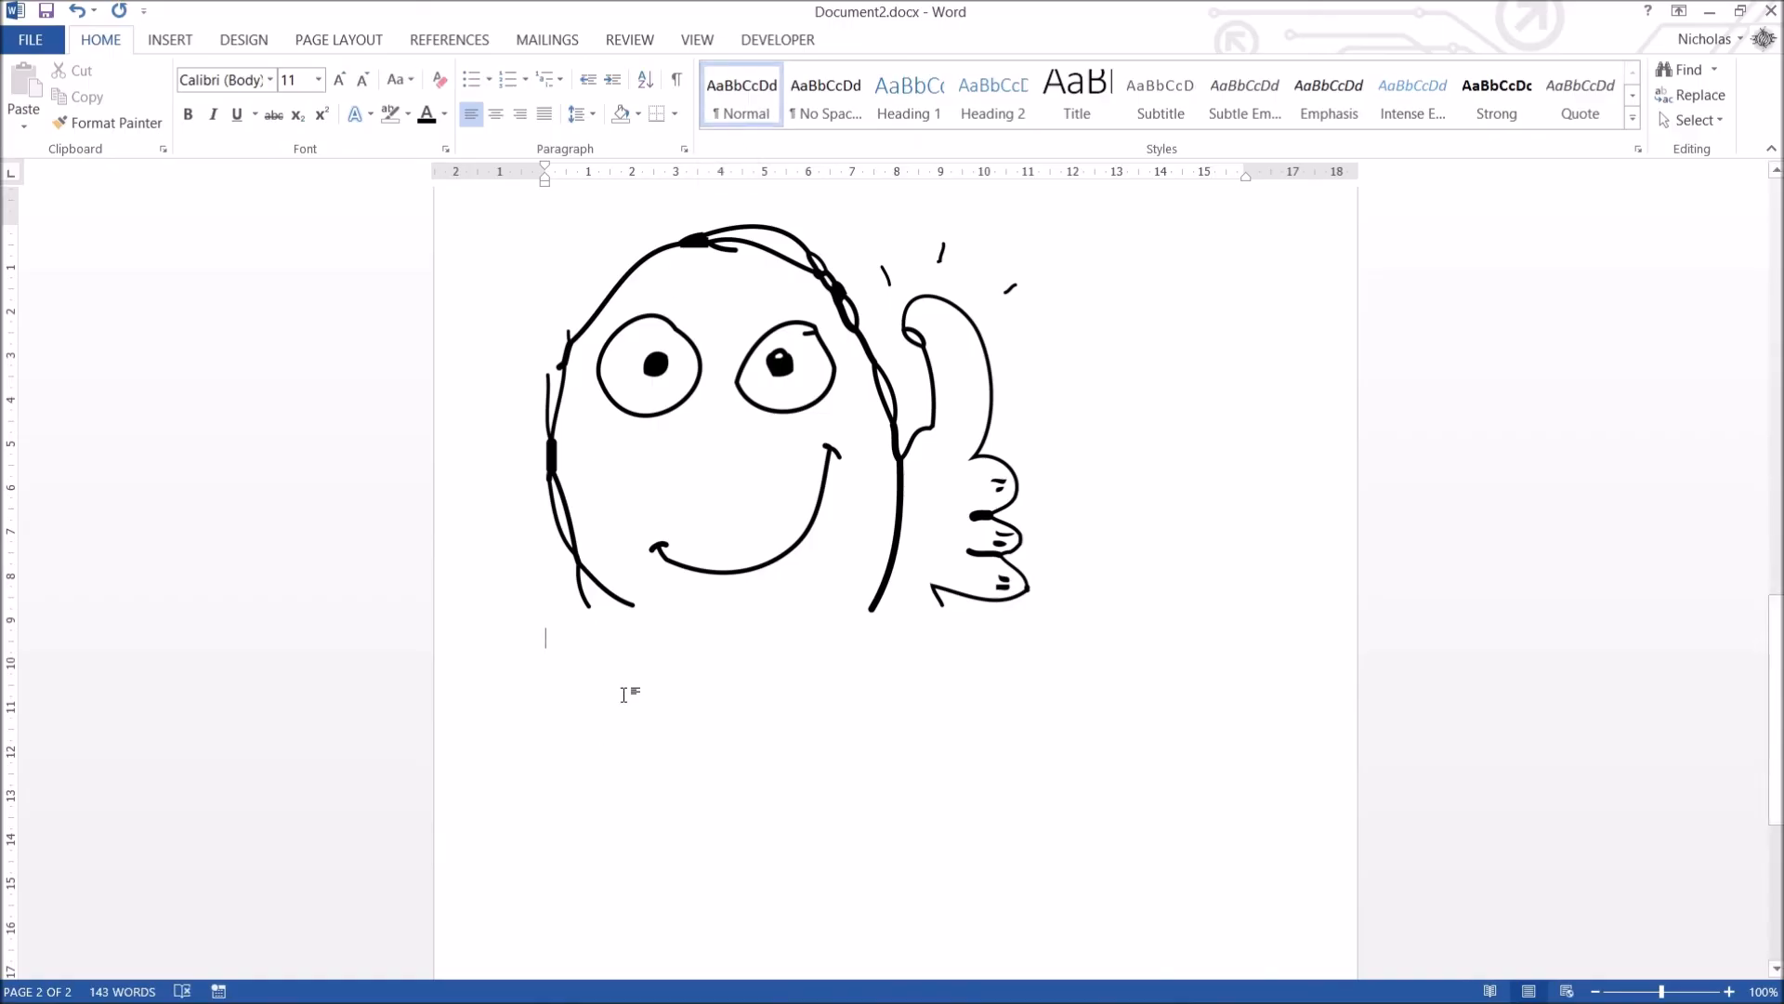
{"action": "type", "text": "Hello wor"}
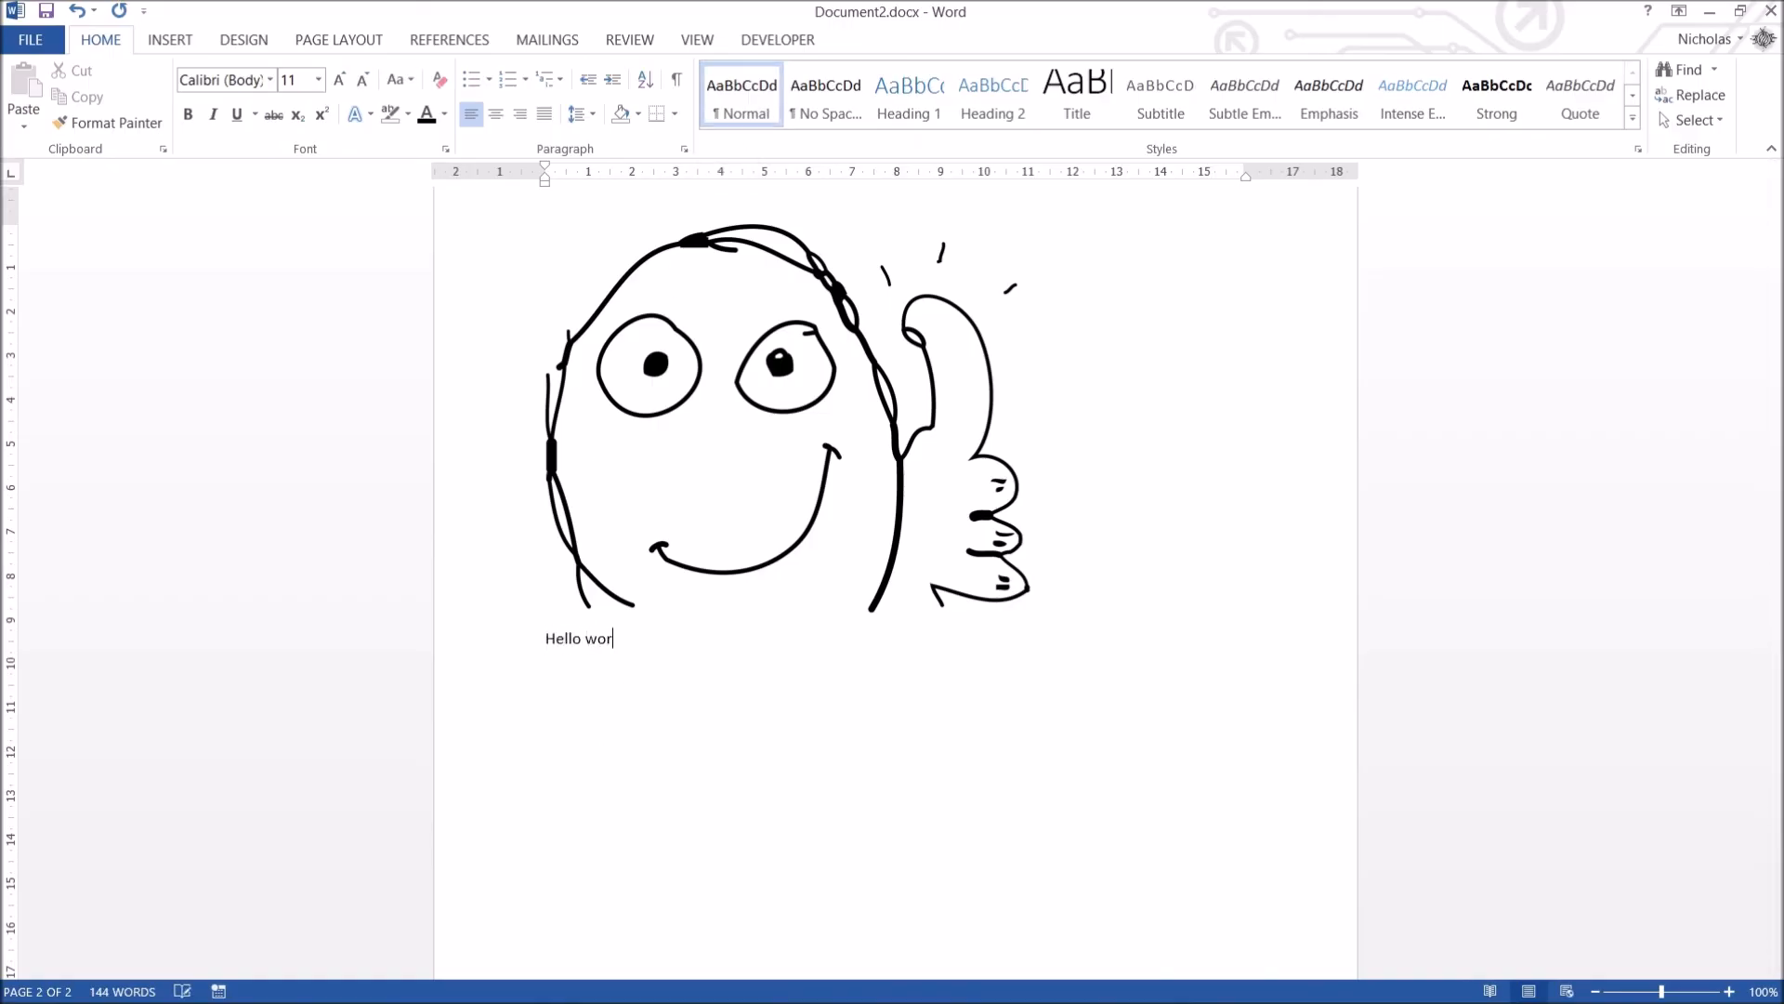
{"action": "type", "text": "ld"}
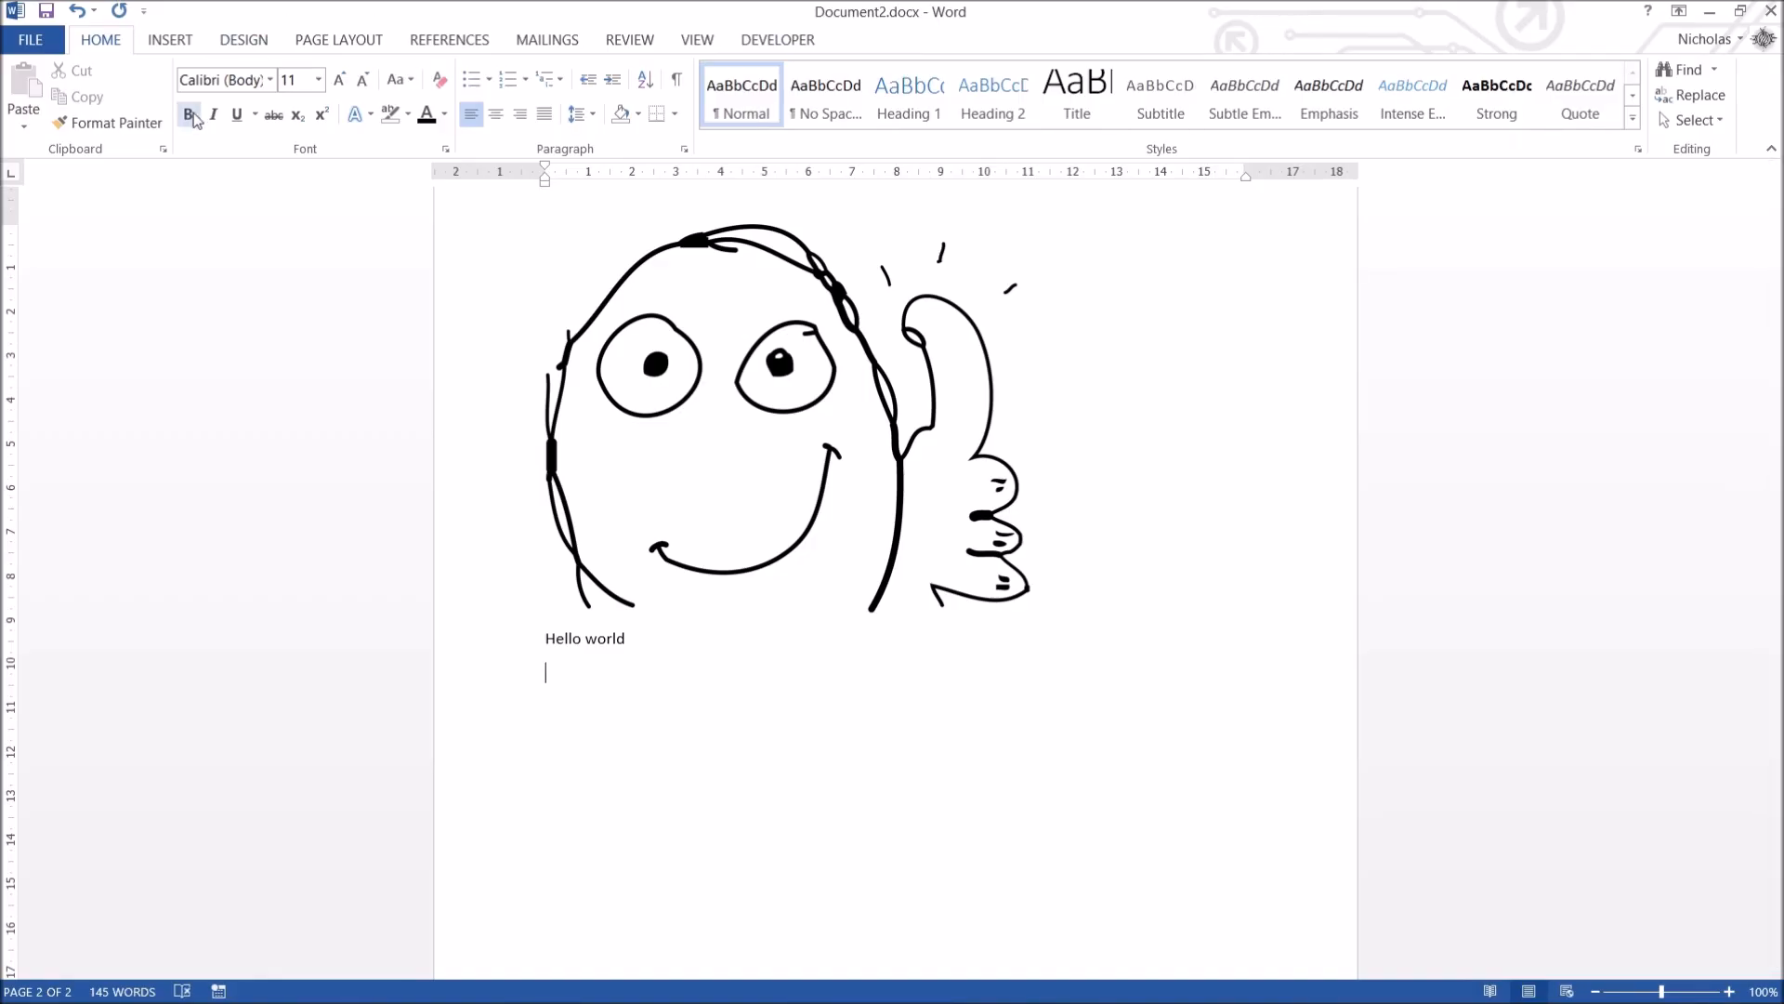
Add a bold 18-point Times New Roman 'Hello World' line, then a struck-through 'Something'.
{"action": "left_click", "coordinate": [318, 80]}
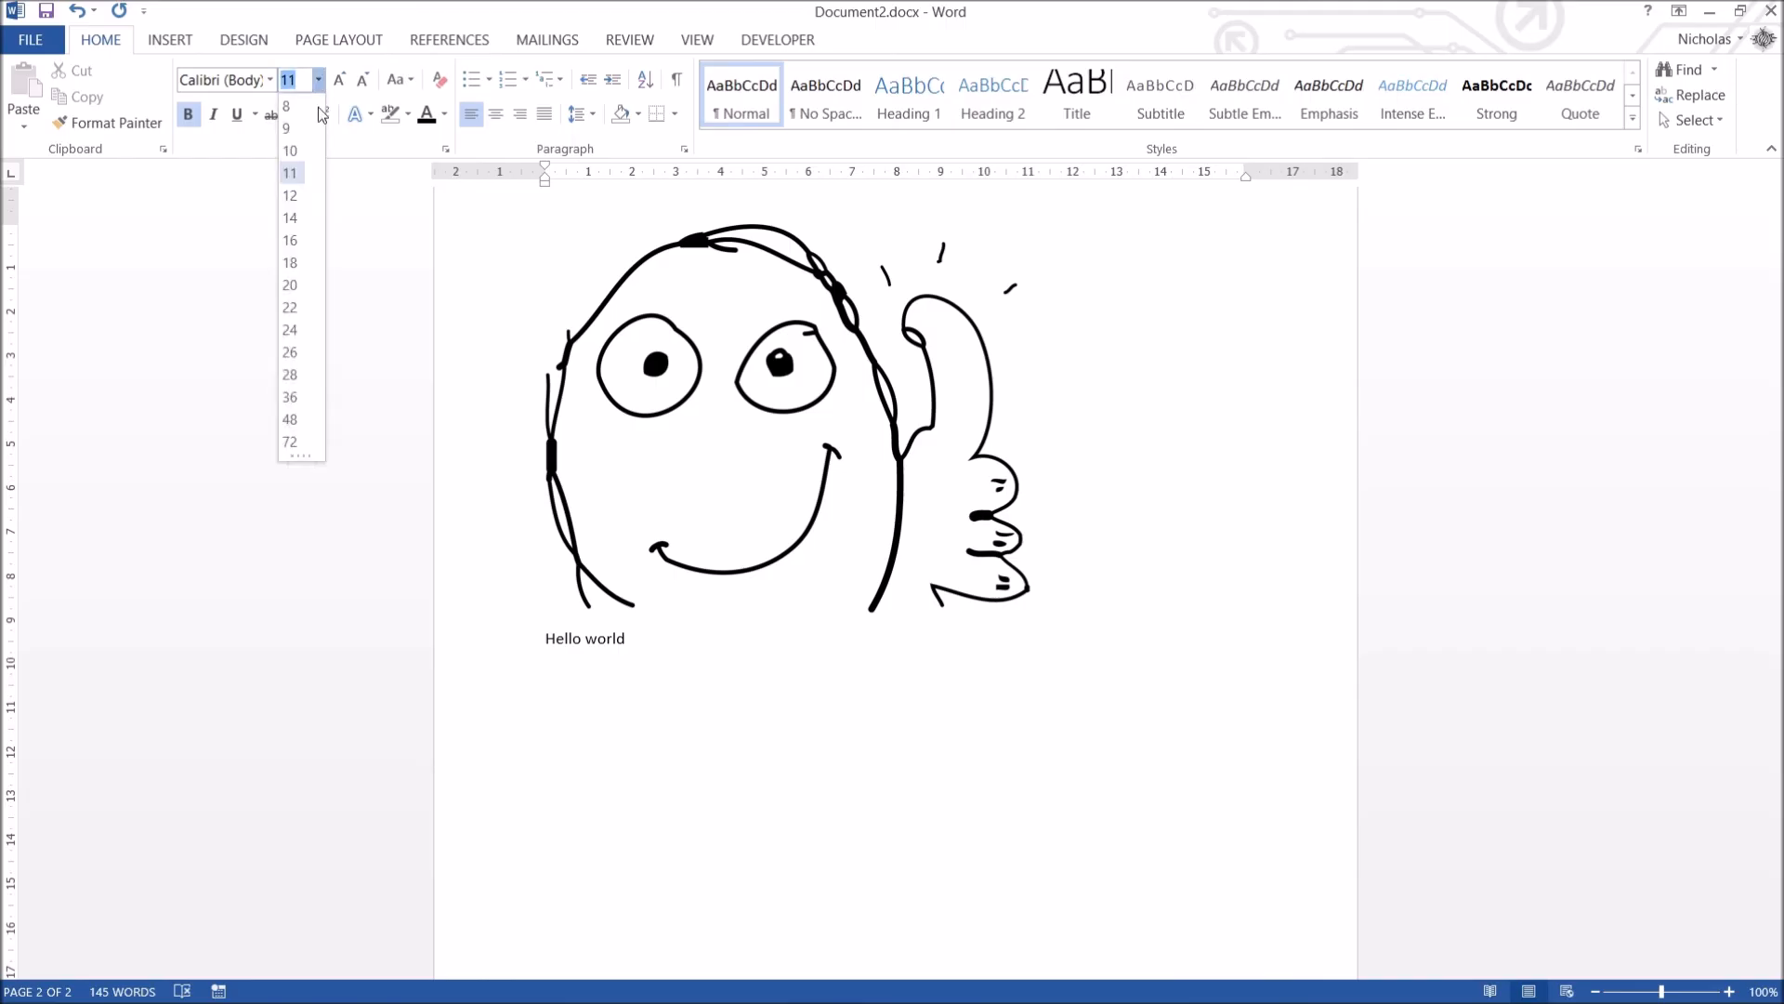
{"action": "left_click", "coordinate": [290, 262]}
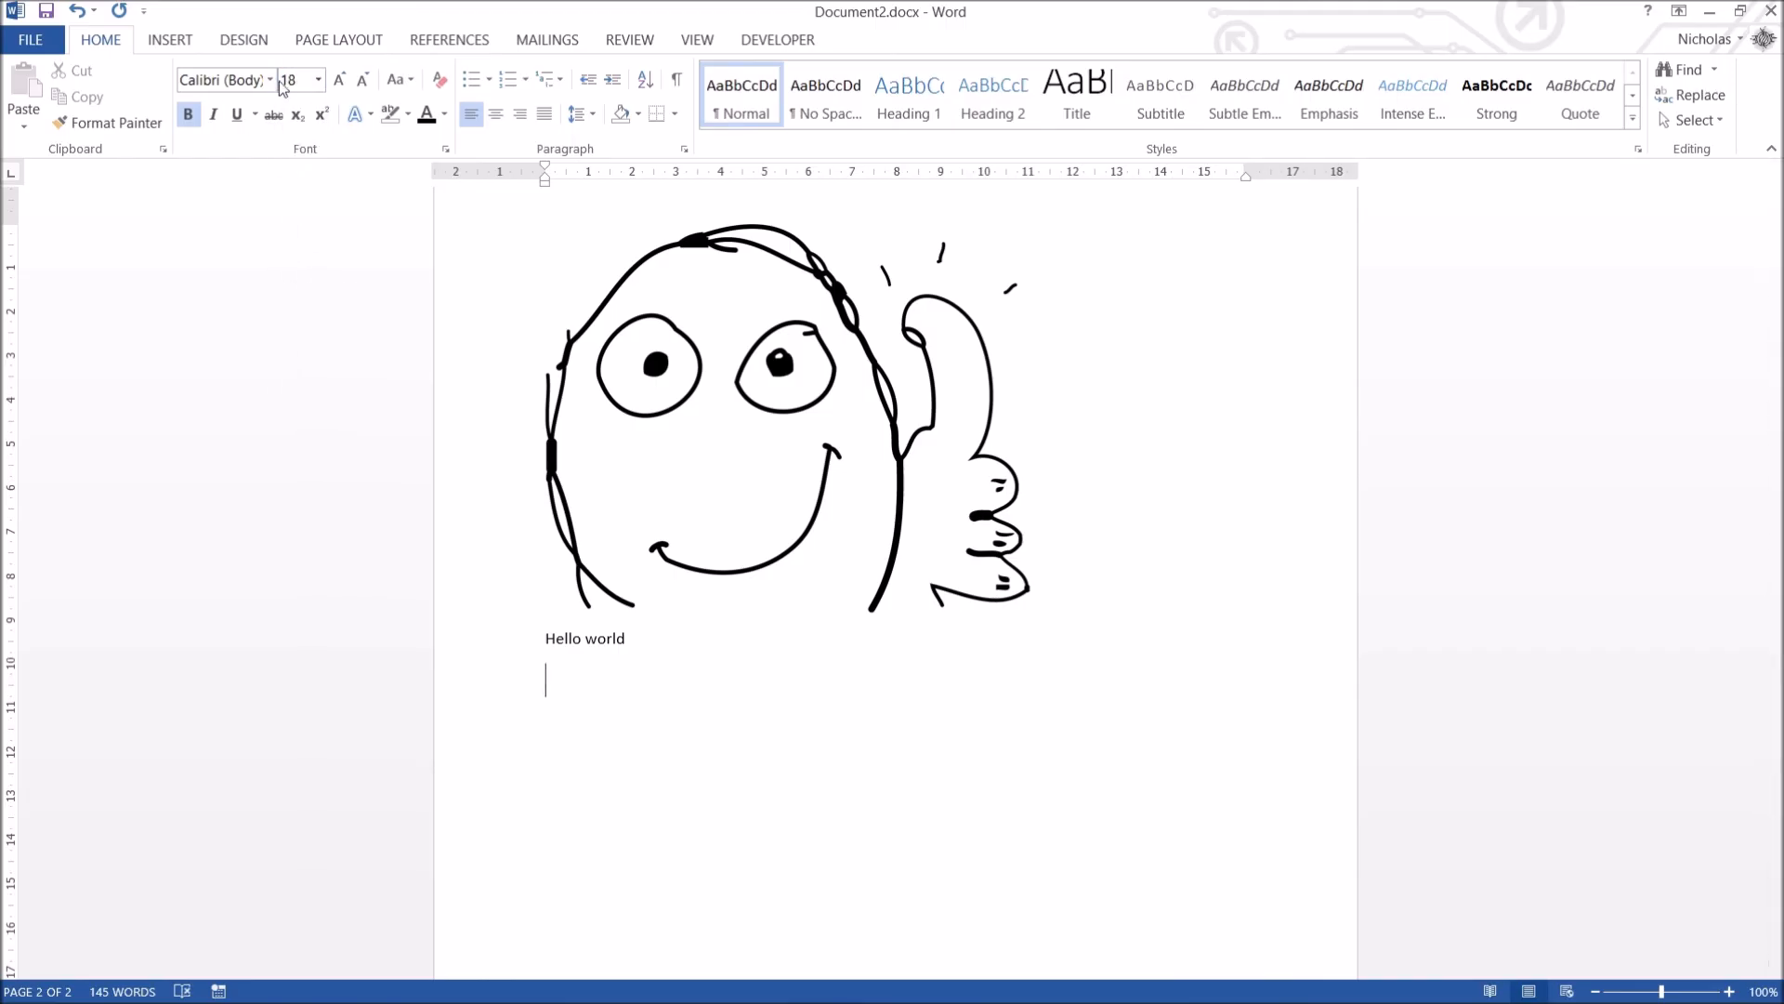
{"action": "left_click", "coordinate": [225, 80]}
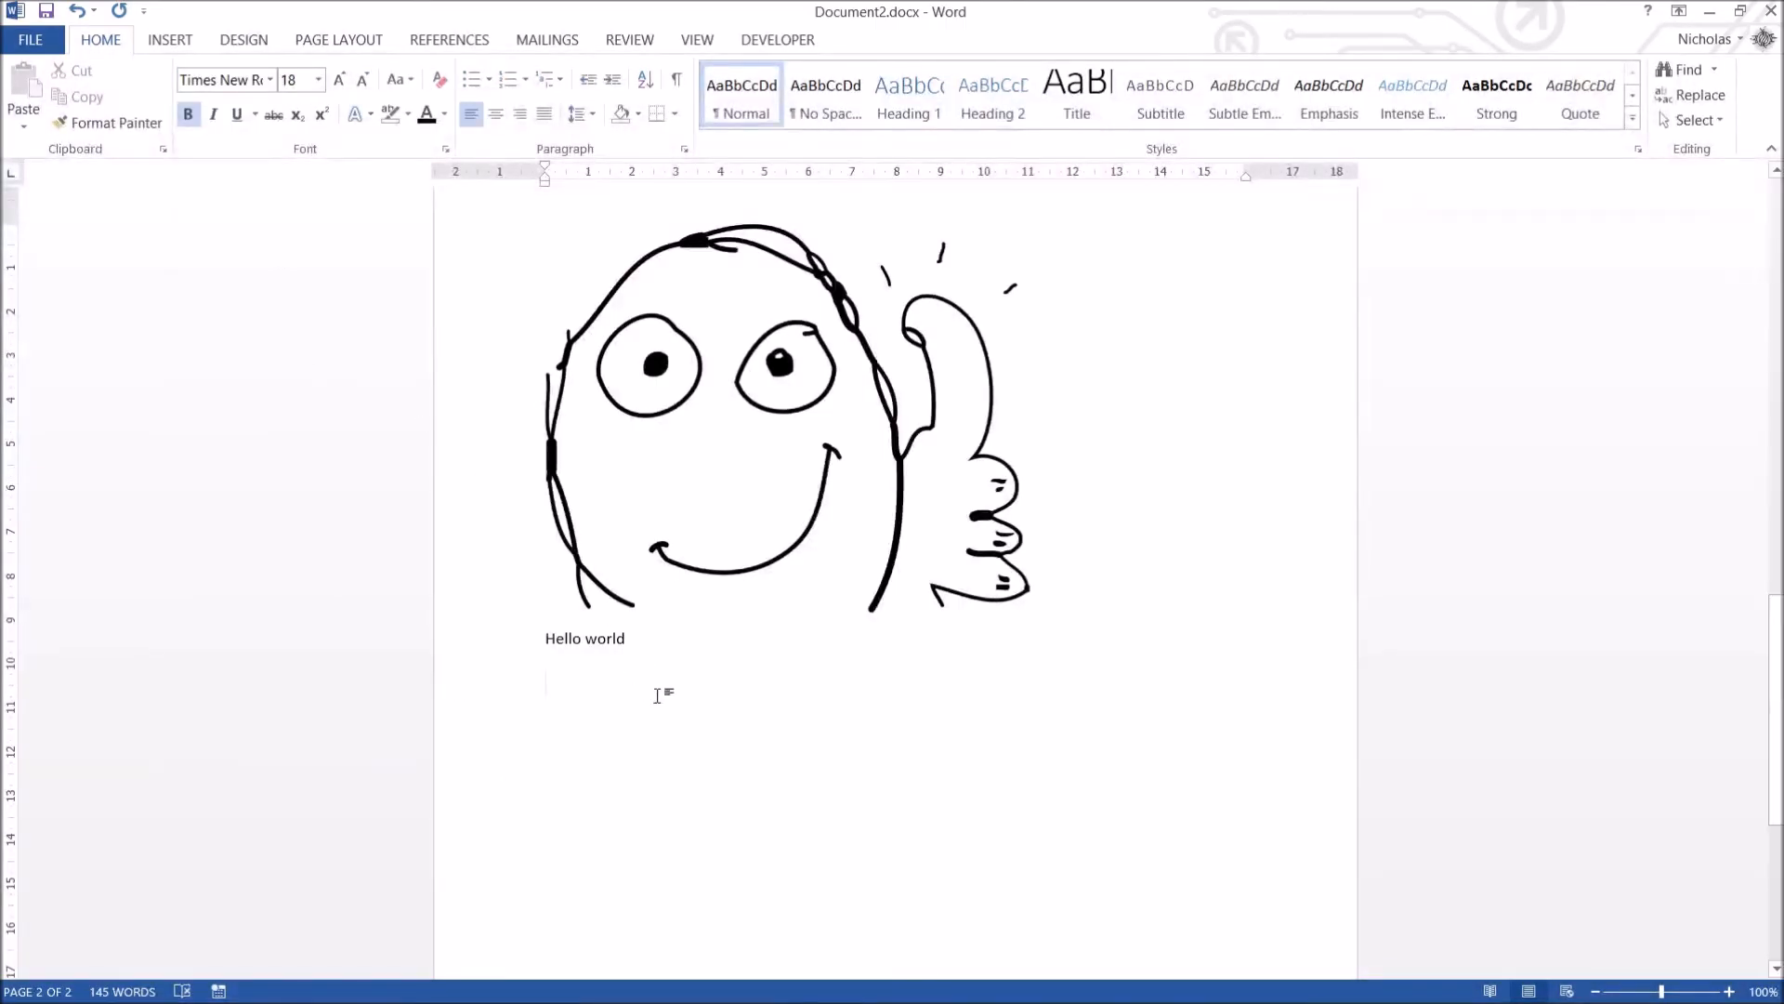
{"action": "type", "text": "Hello W"}
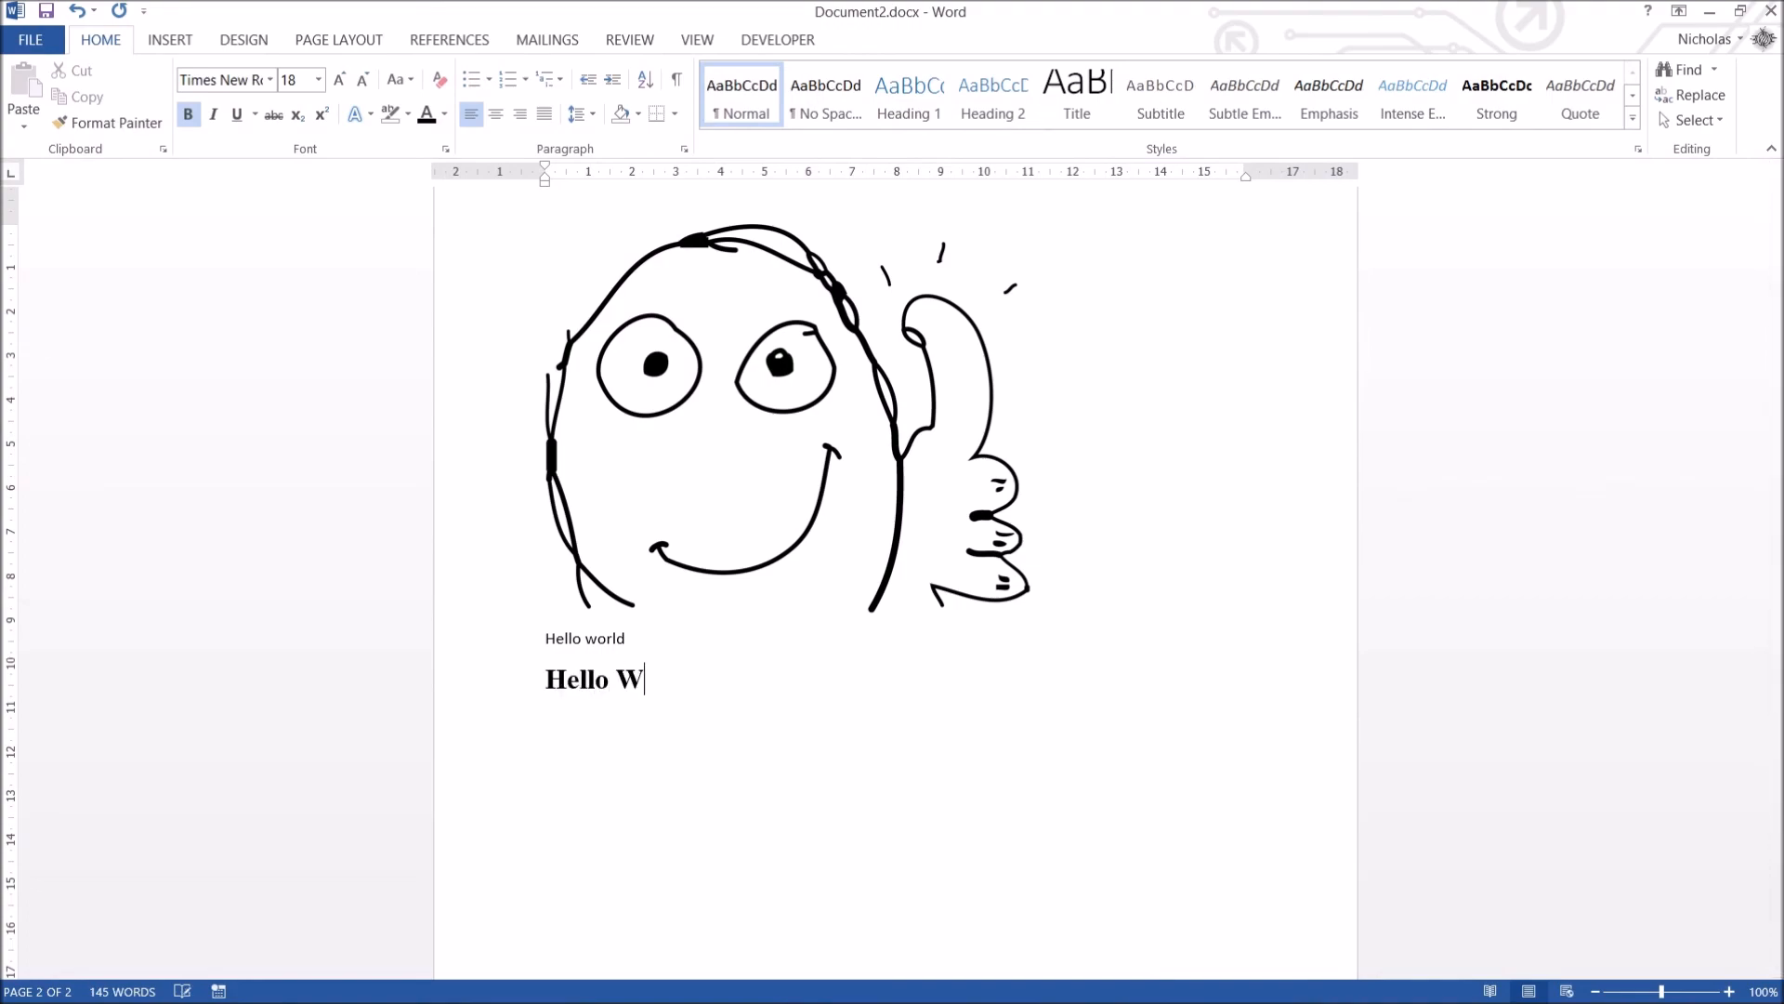
{"action": "type", "text": "orld"}
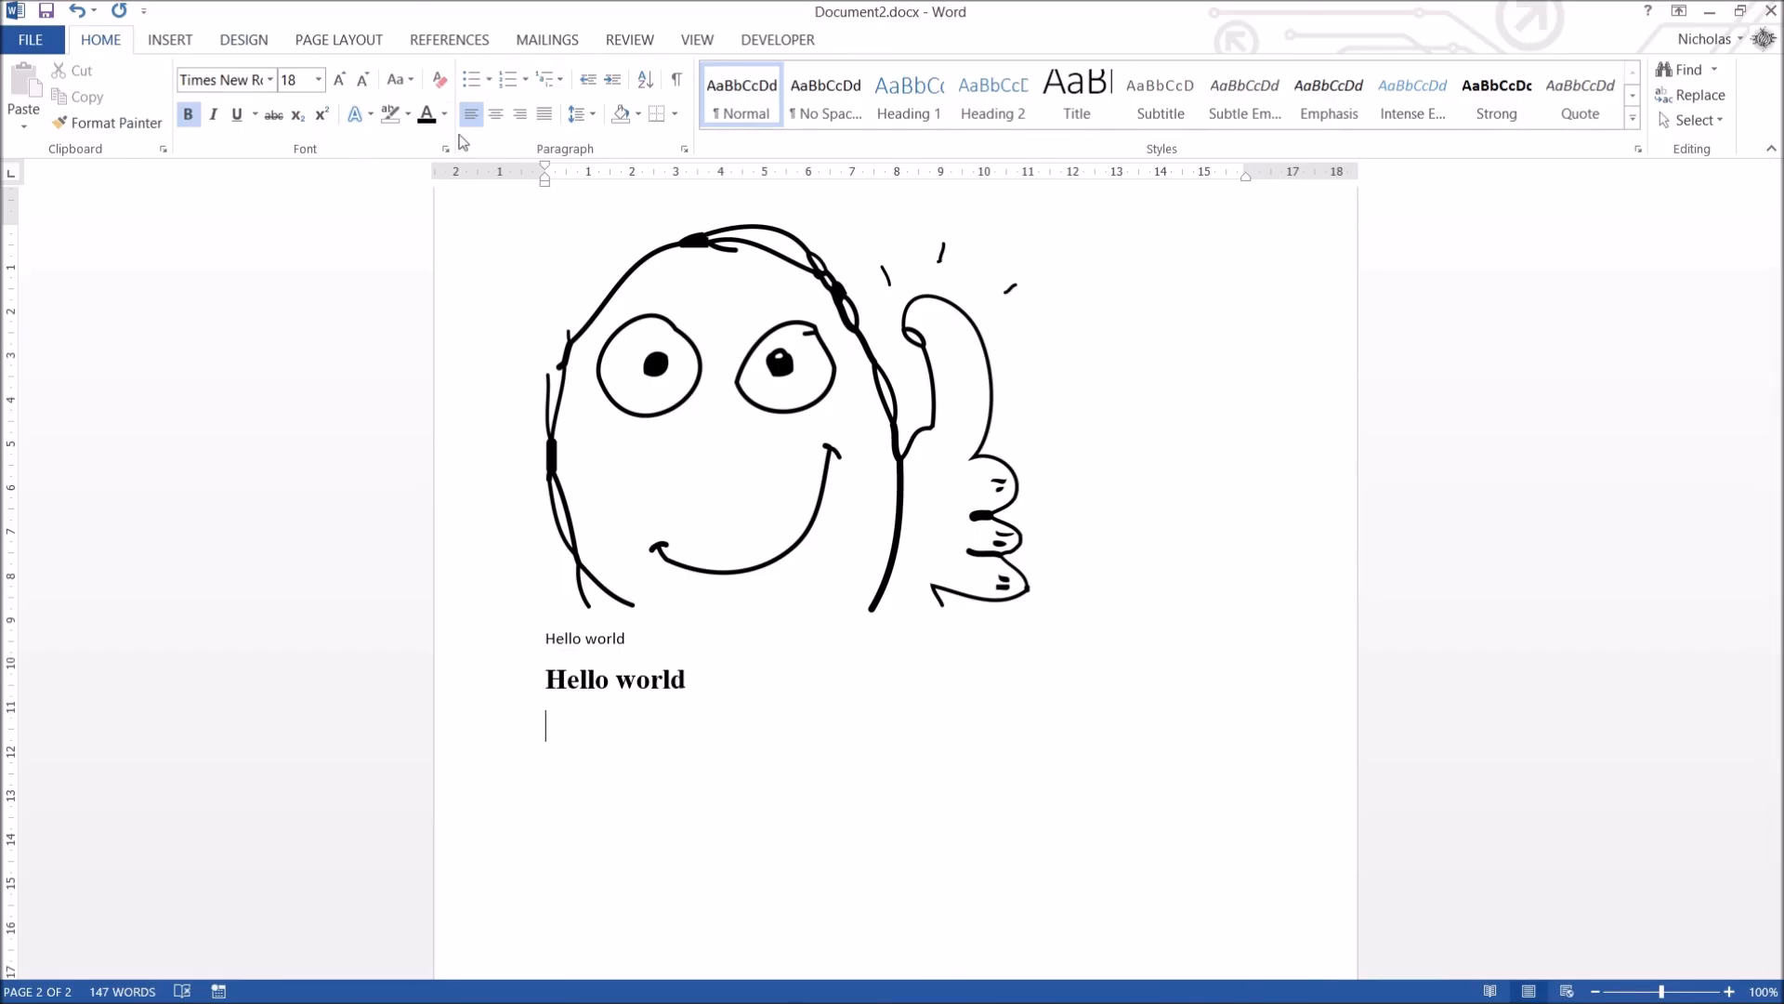
{"action": "mouse_move", "coordinate": [600, 582]}
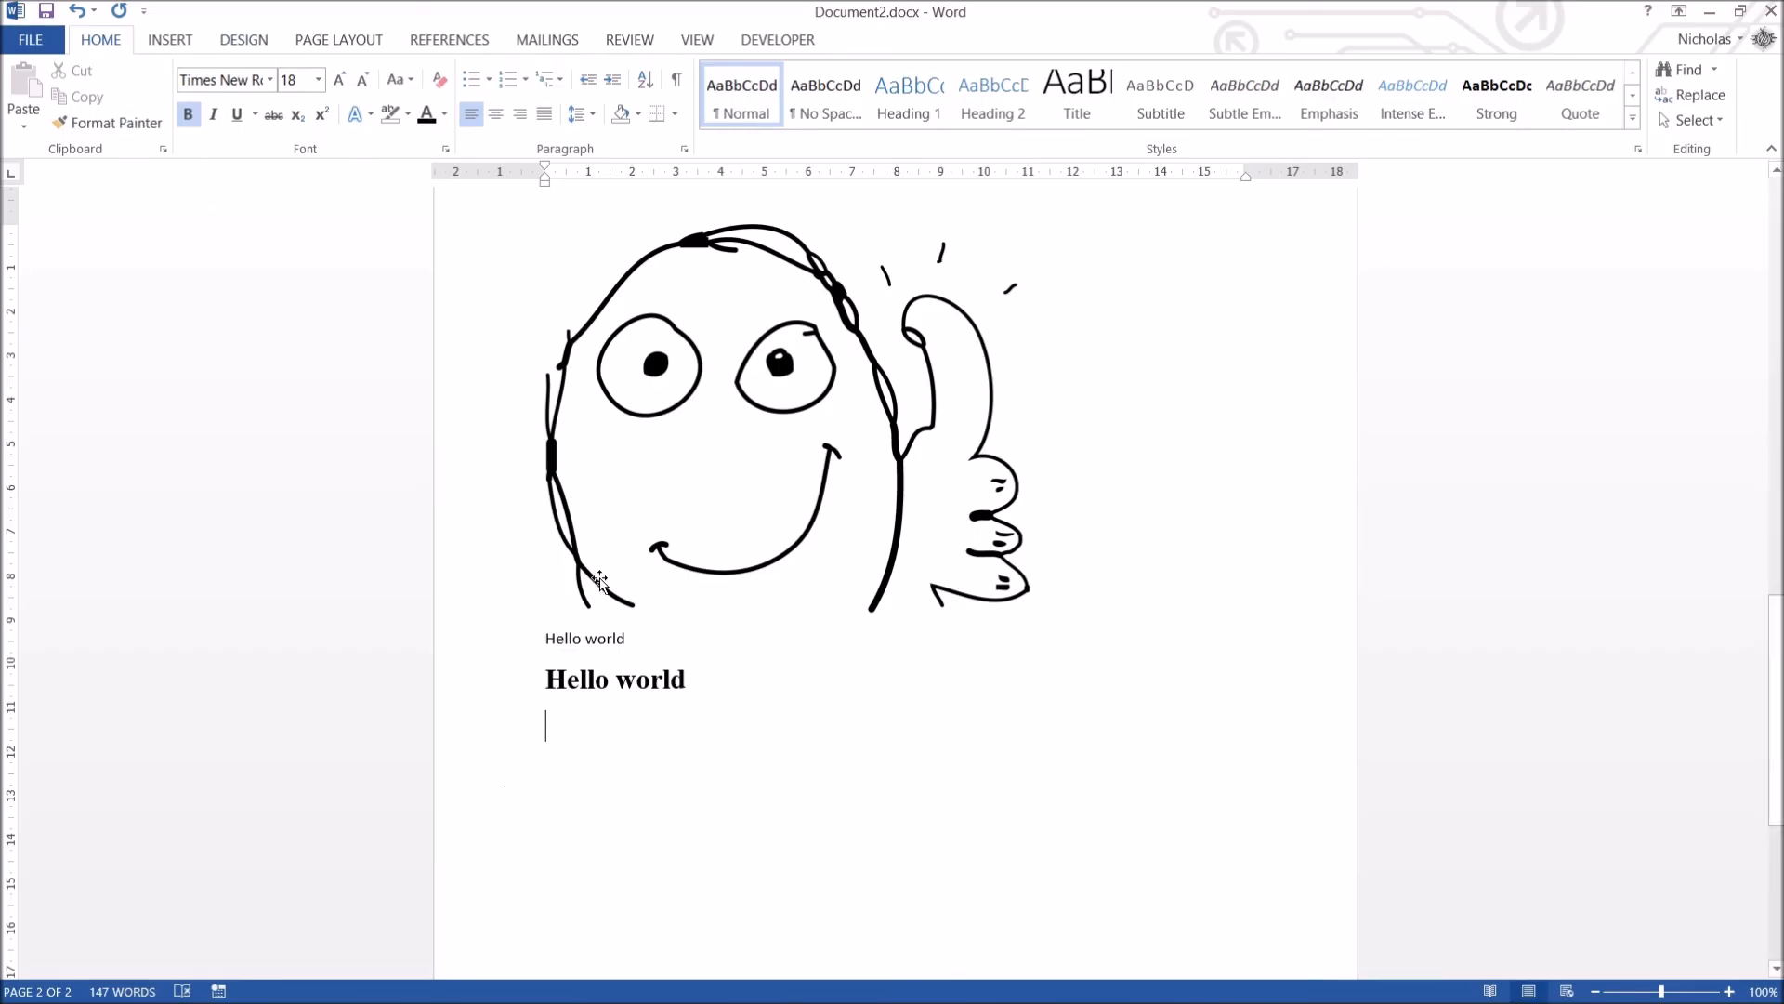
{"action": "mouse_move", "coordinate": [671, 219]}
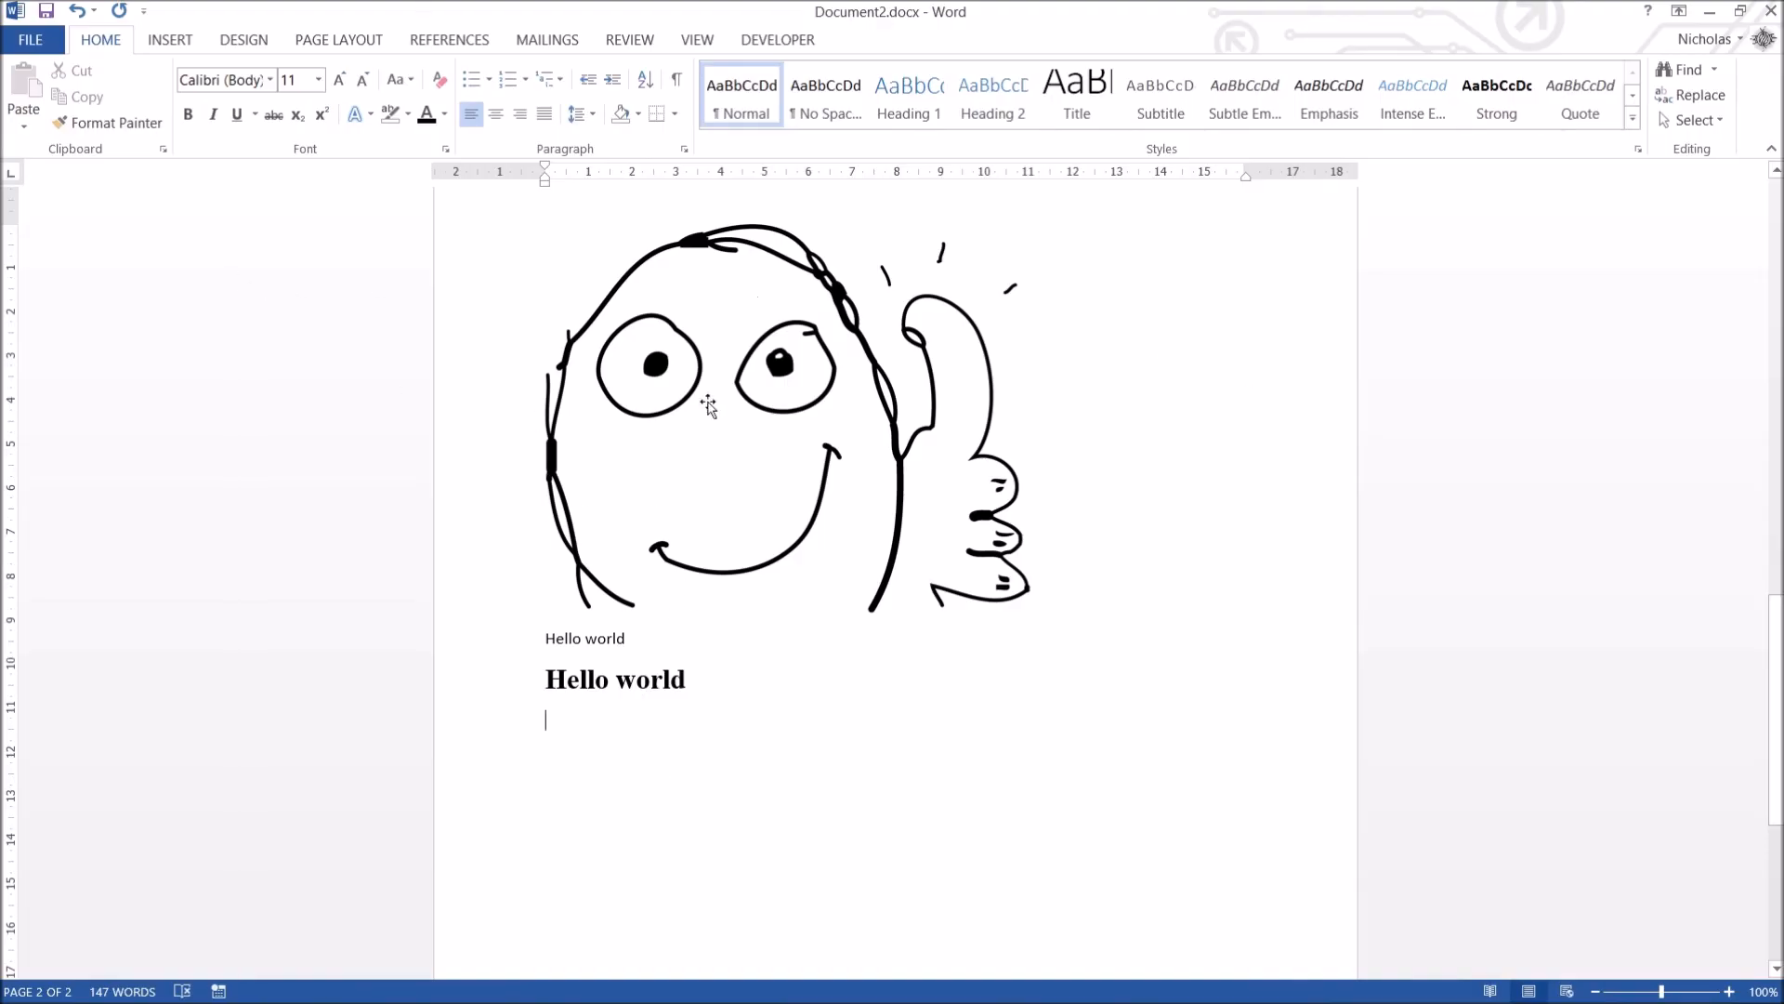
{"action": "mouse_move", "coordinate": [759, 383]}
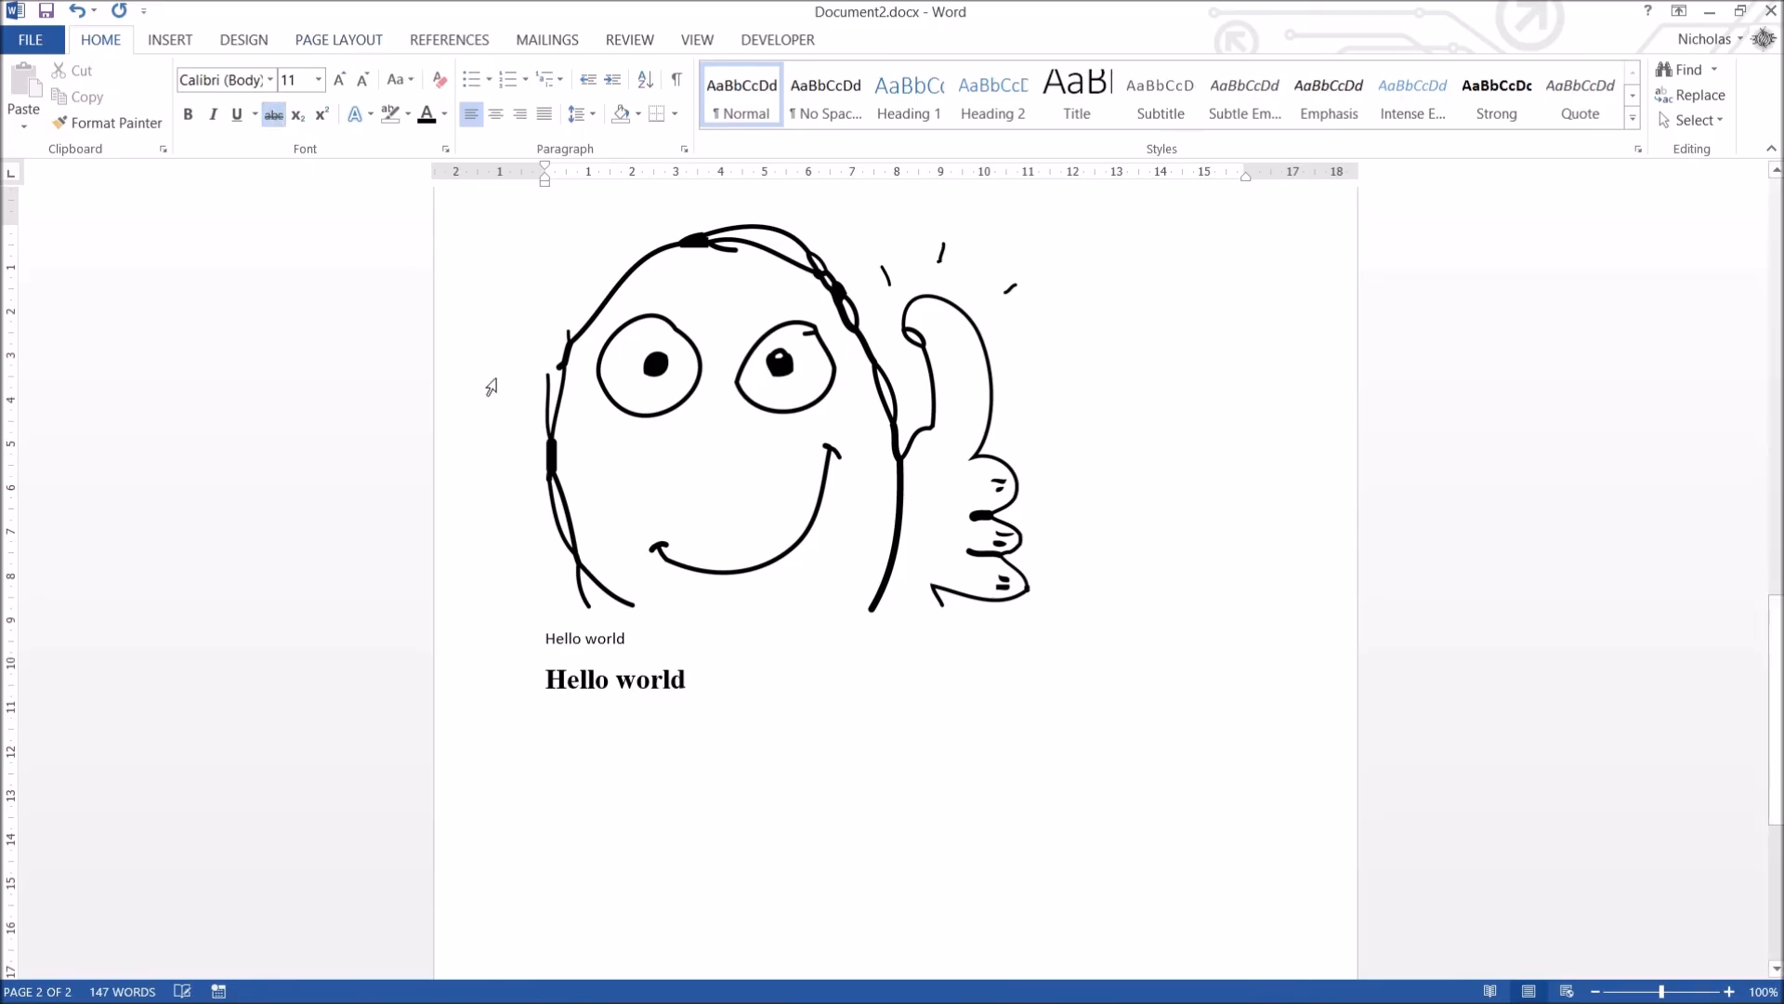
{"action": "type", "text": "Something"}
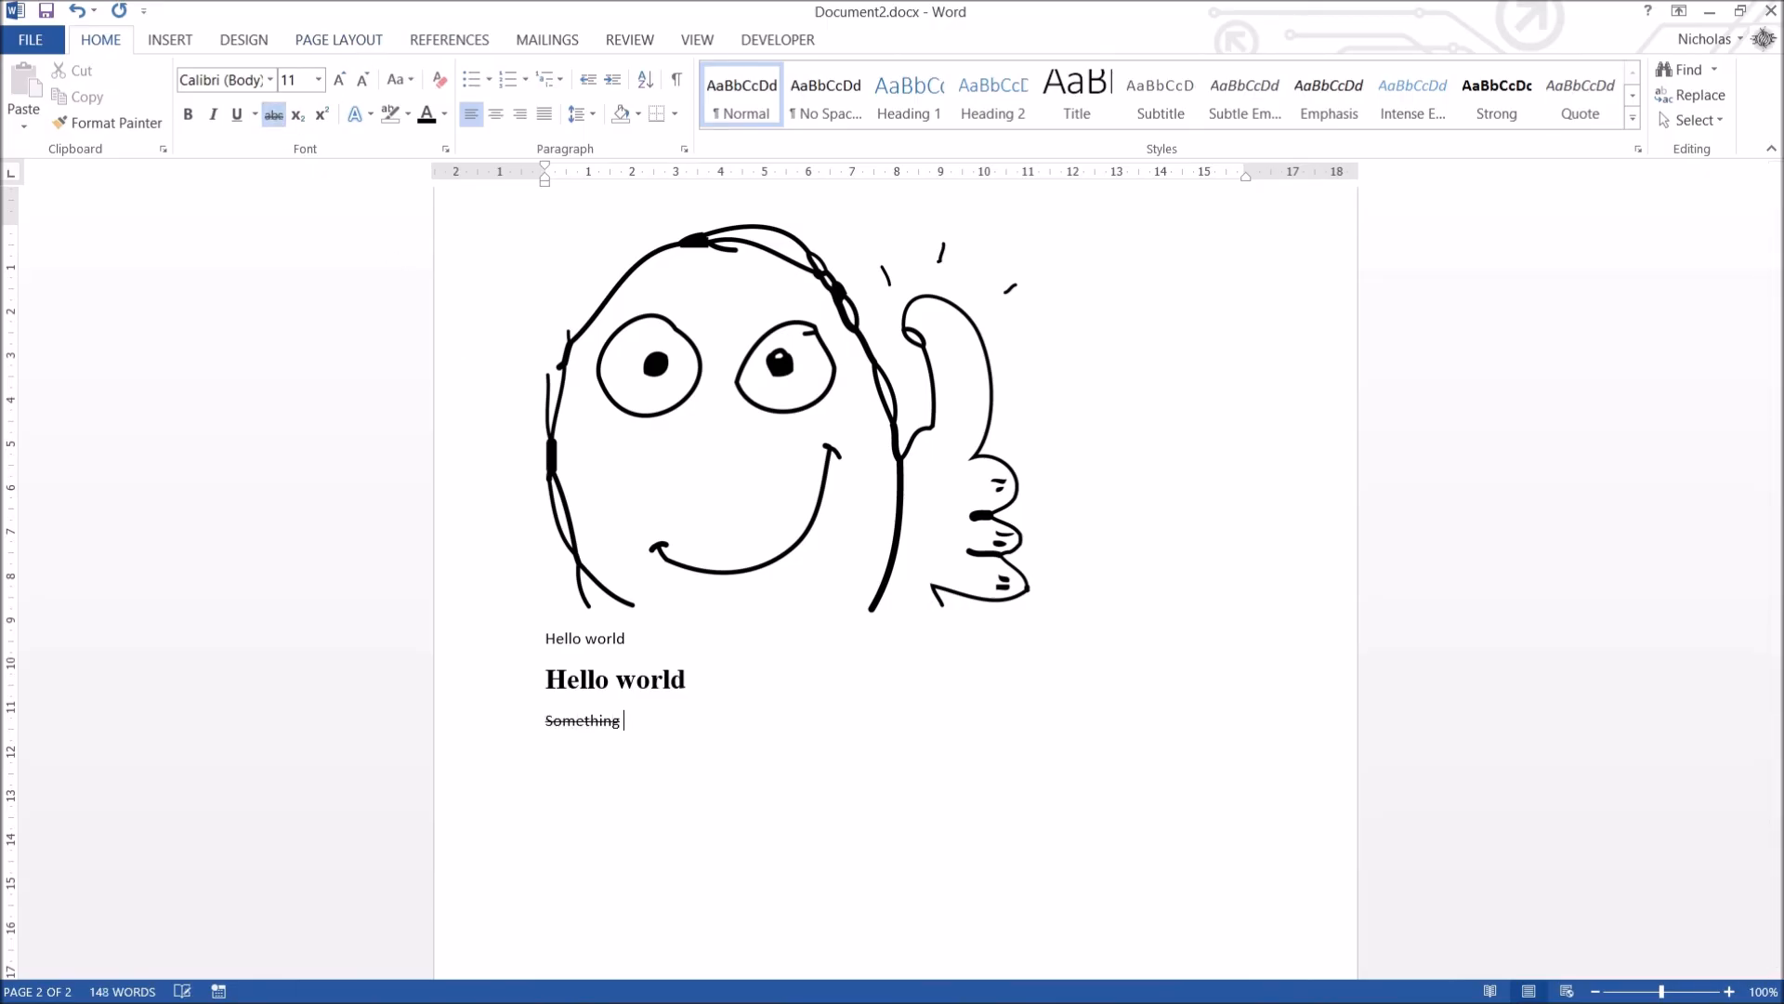